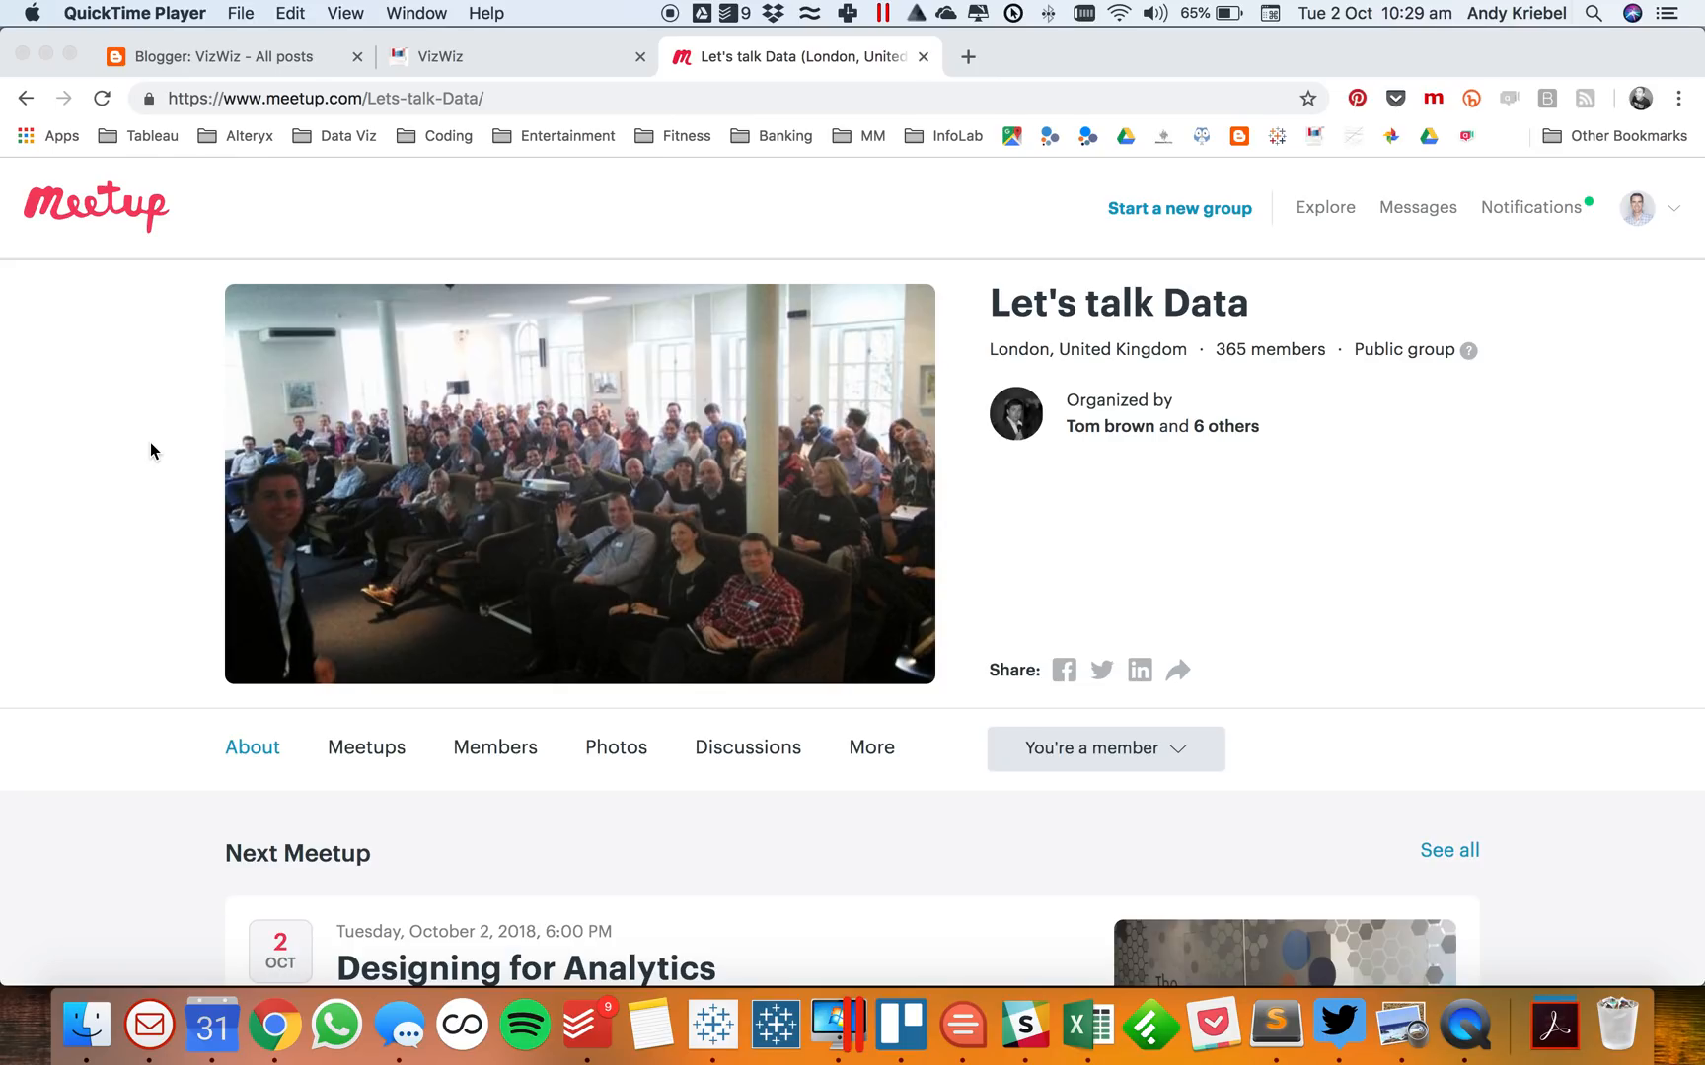
# Show the Let's talk Data group's past meetups on Meetup
pyautogui.scroll(-3)
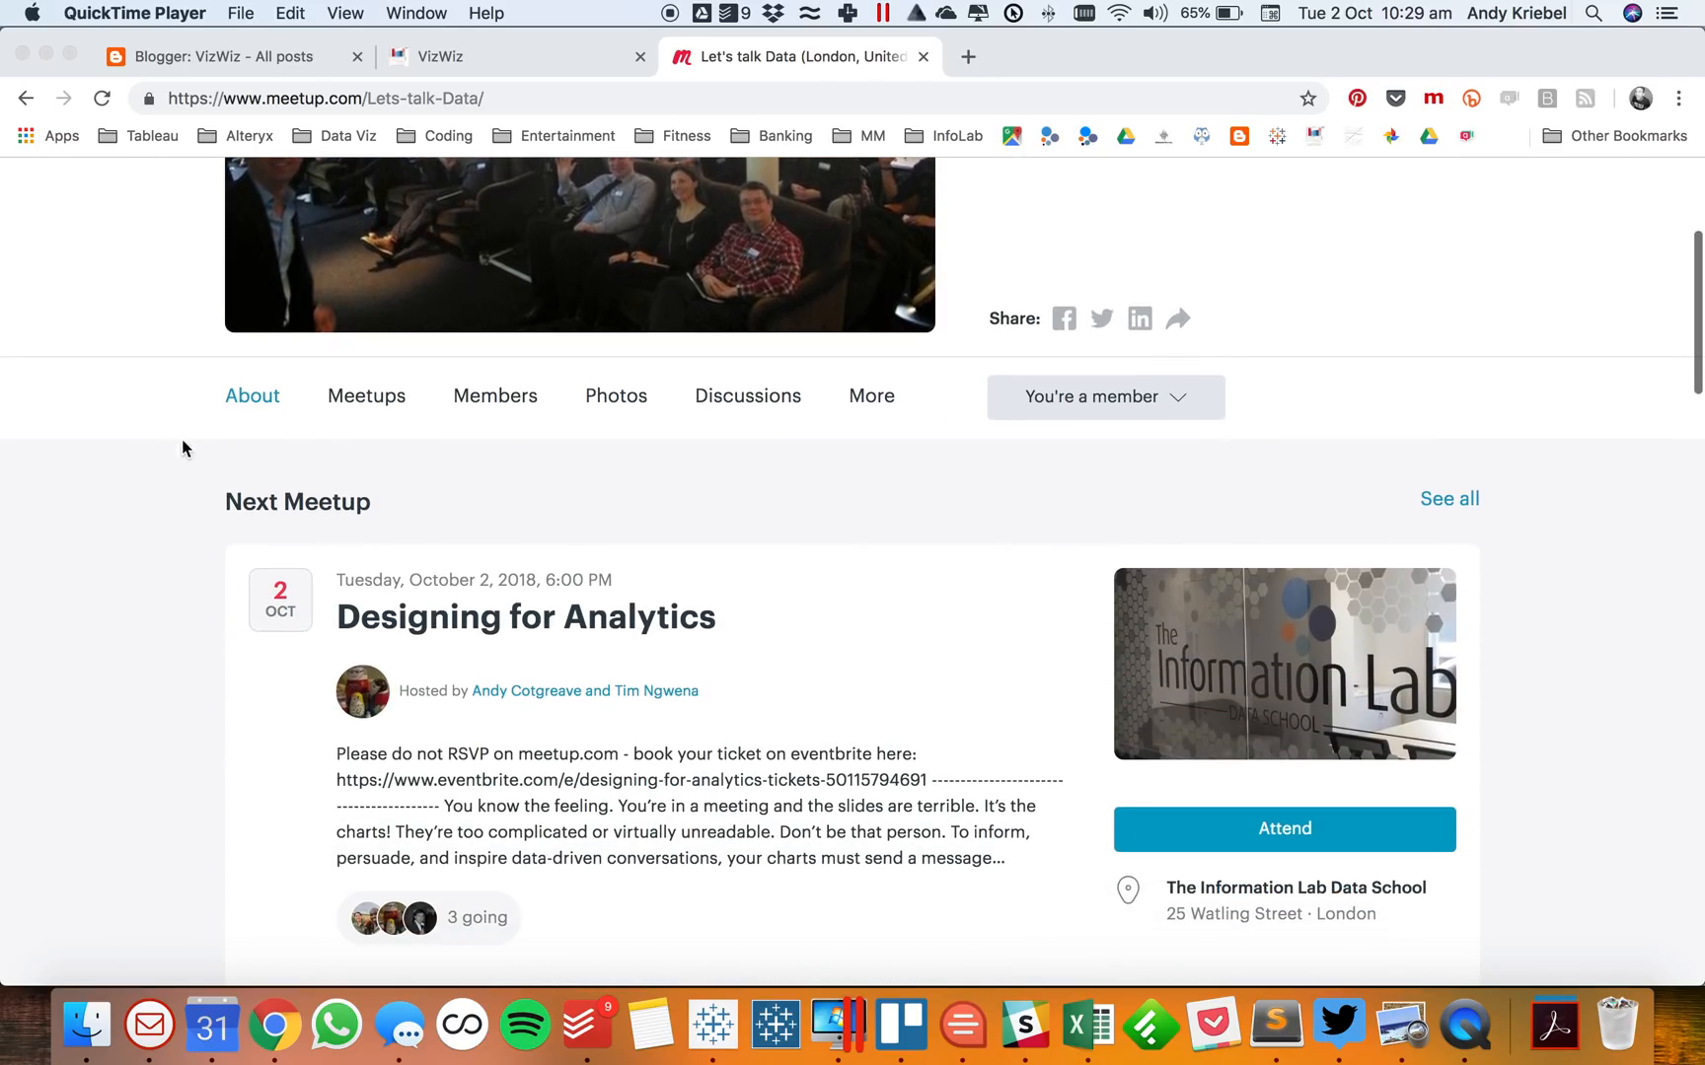
pyautogui.click(366, 396)
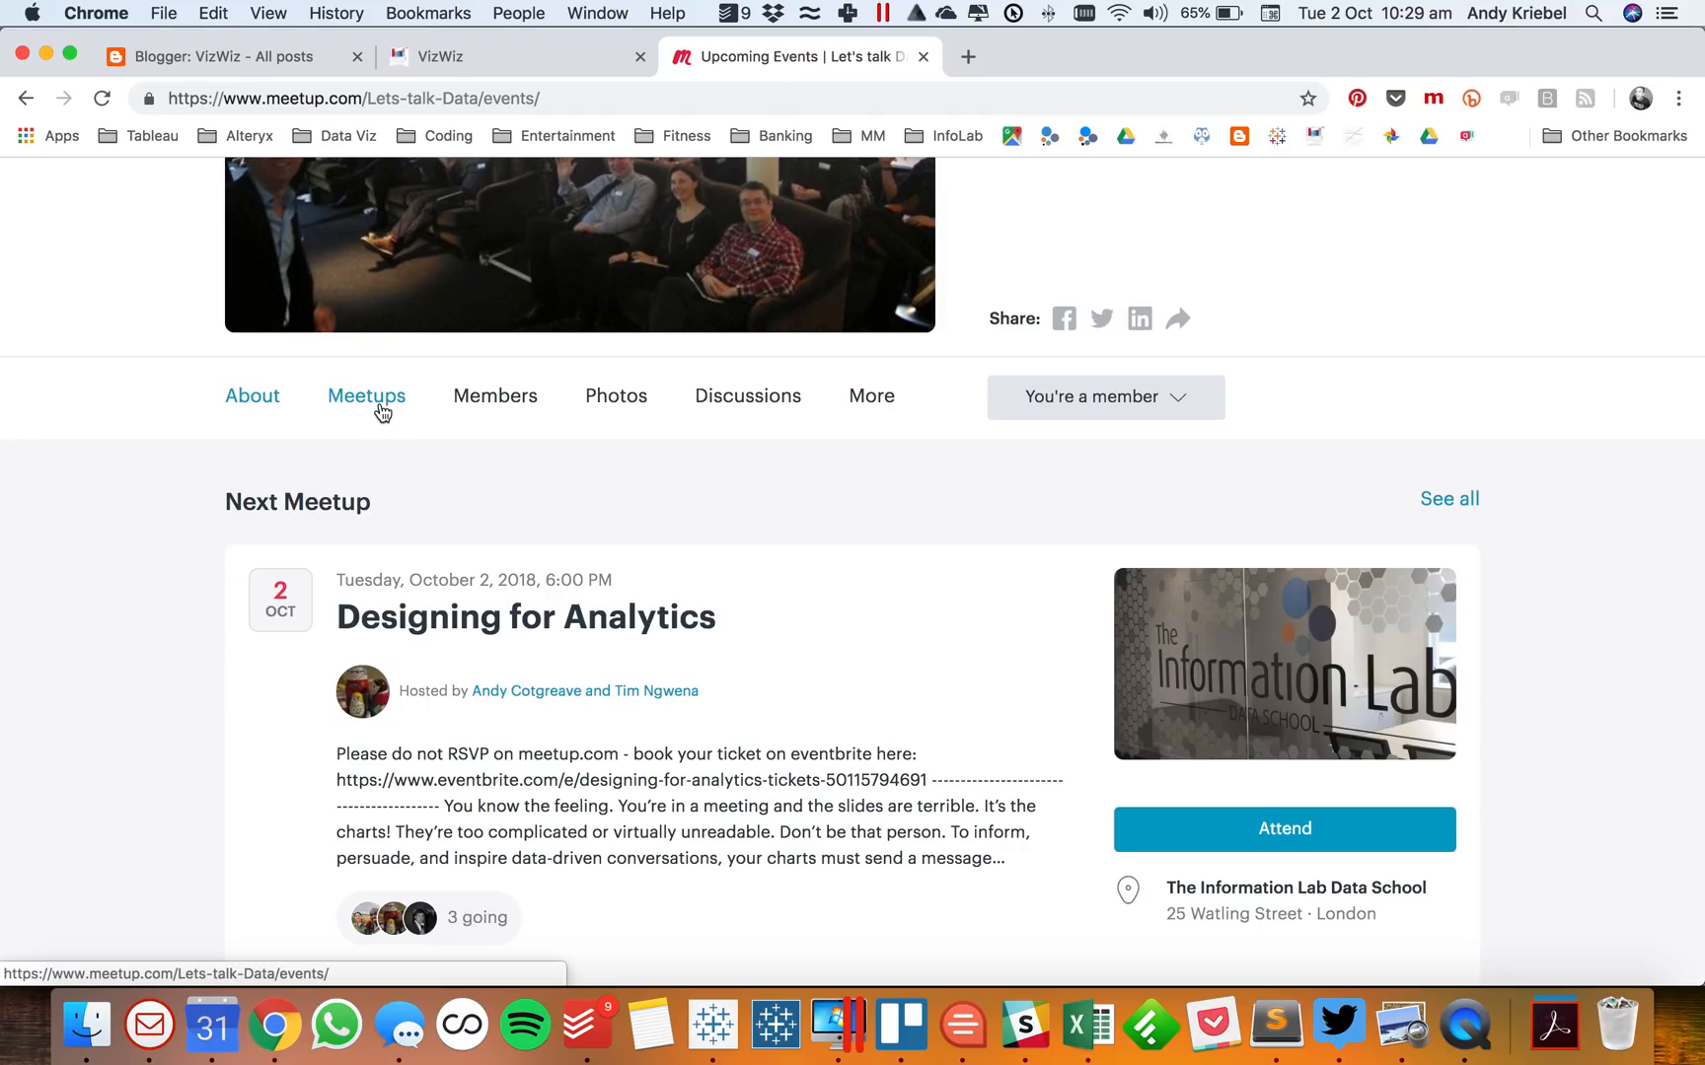
pyautogui.click(366, 396)
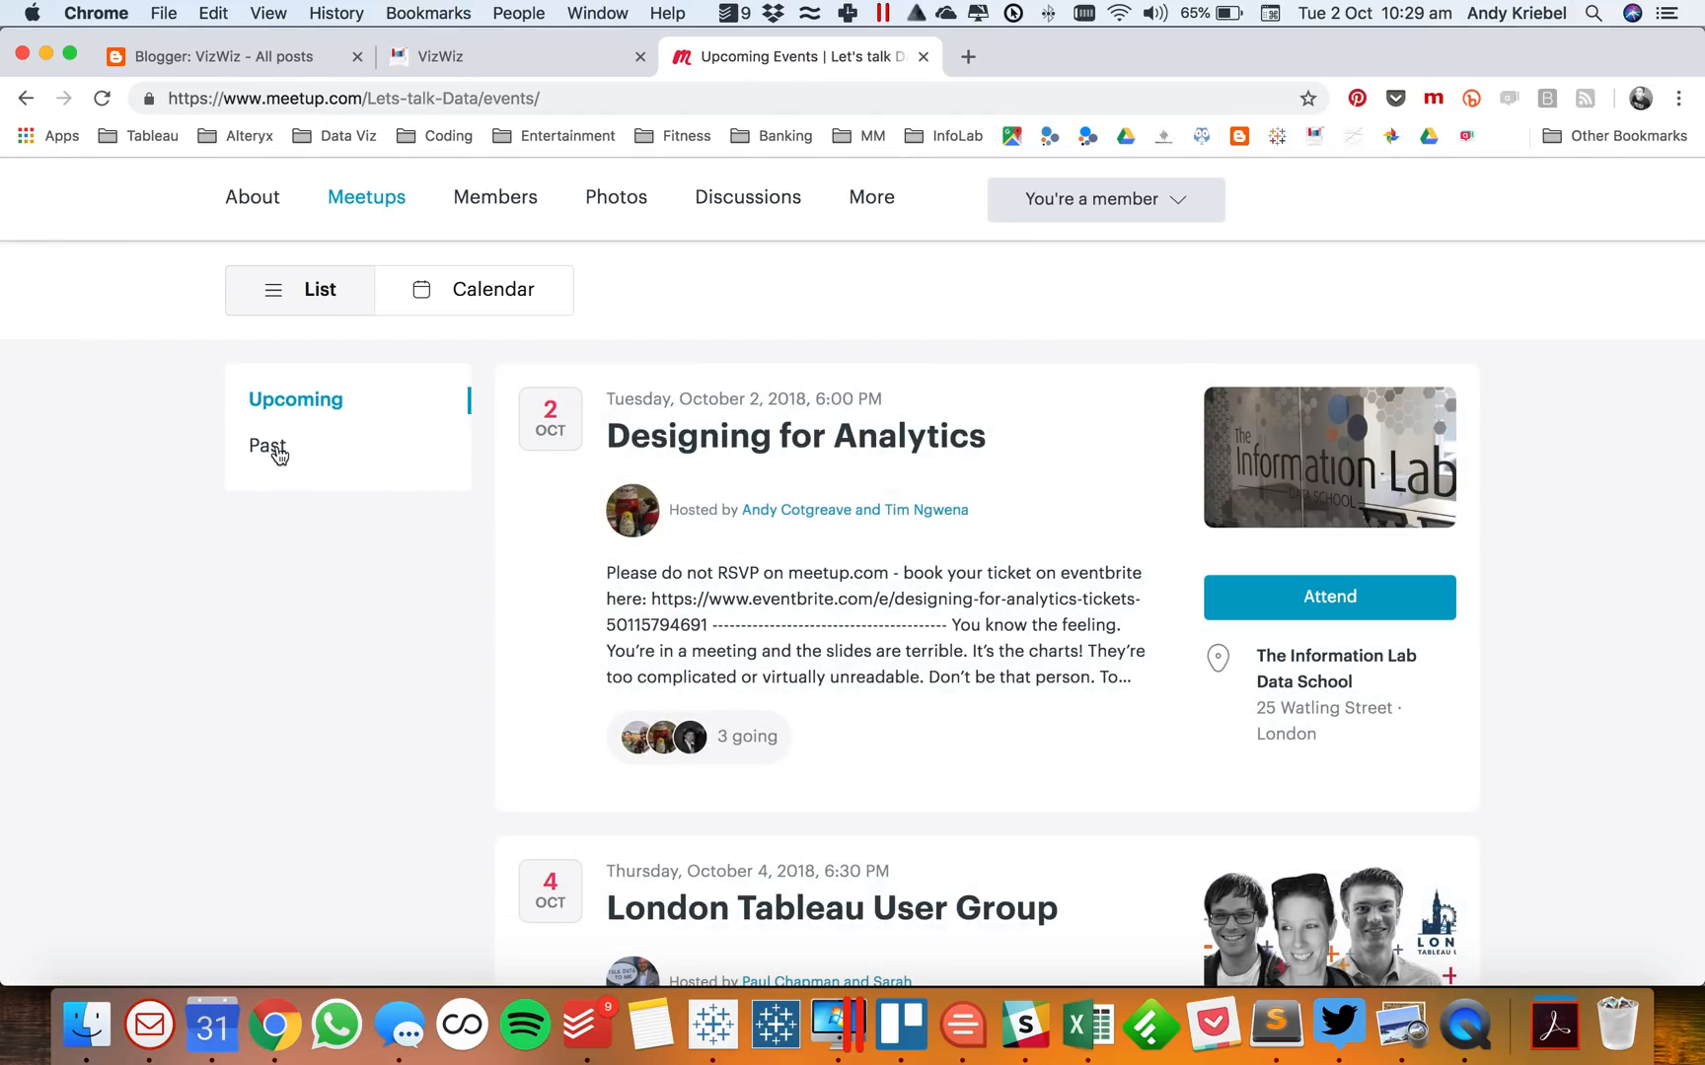
pyautogui.click(267, 446)
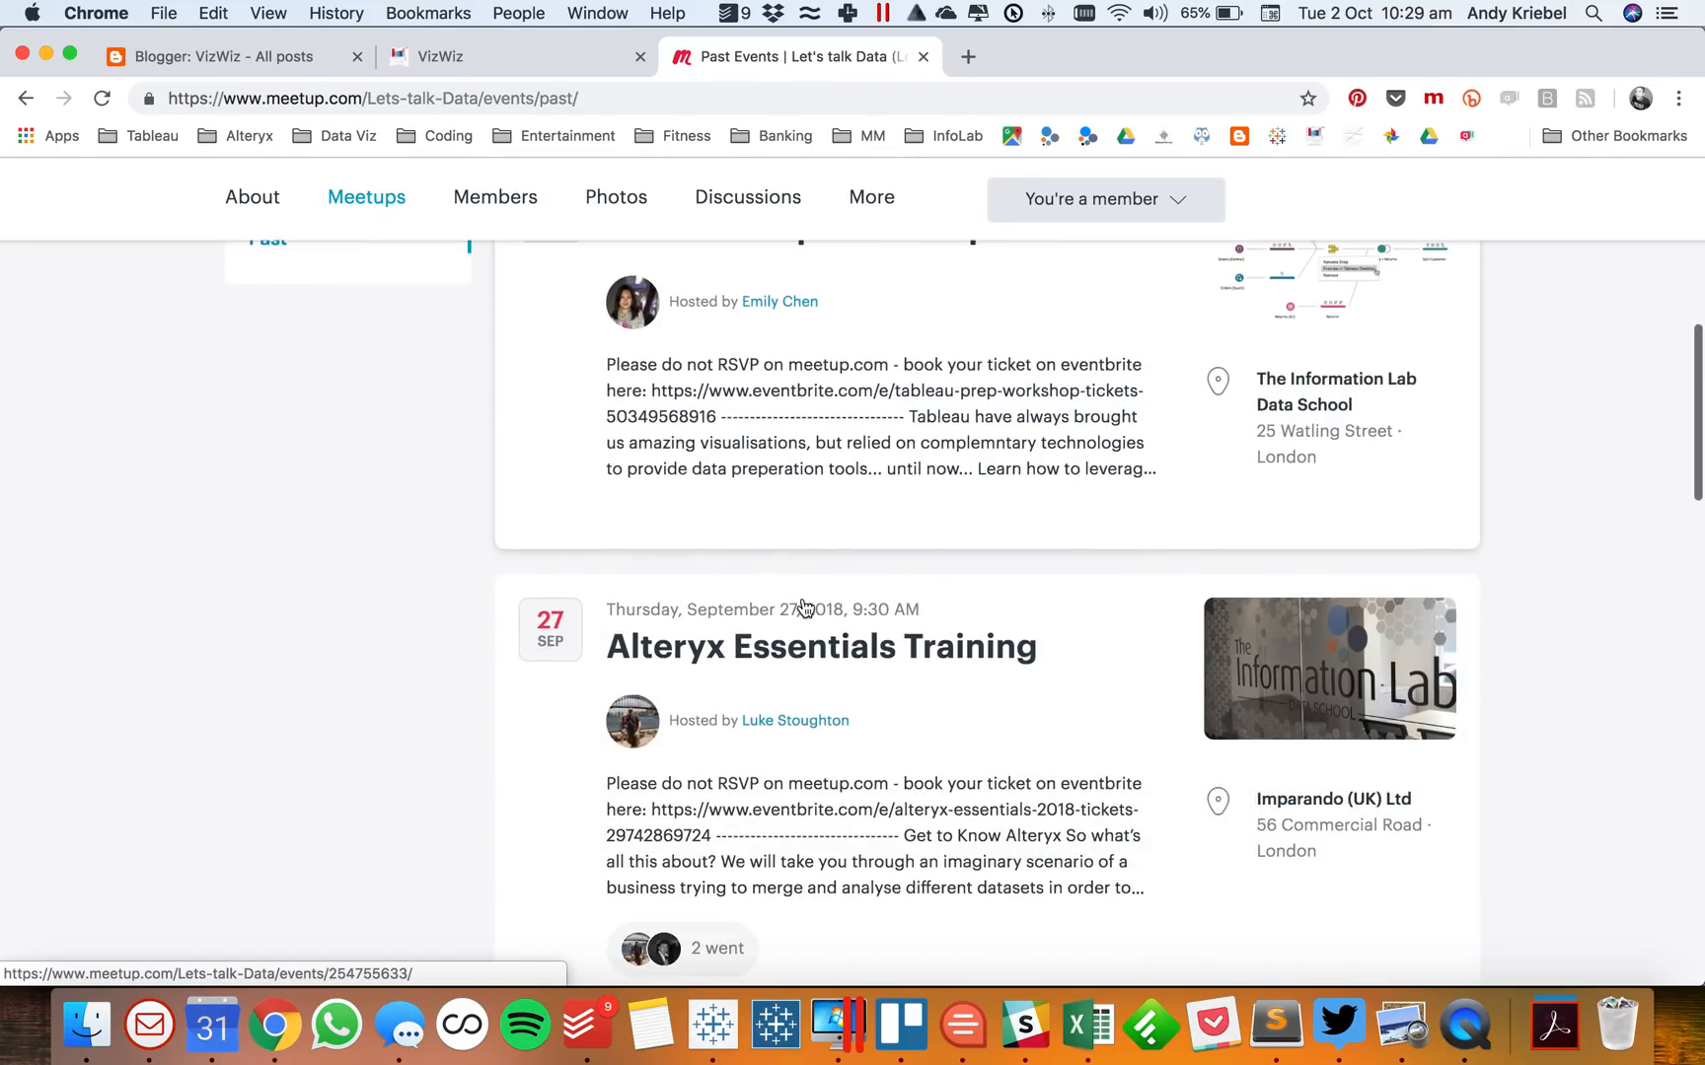
# Browse the Tableau Zen Master Workshop event page, then return to the past events list
pyautogui.scroll(-3)
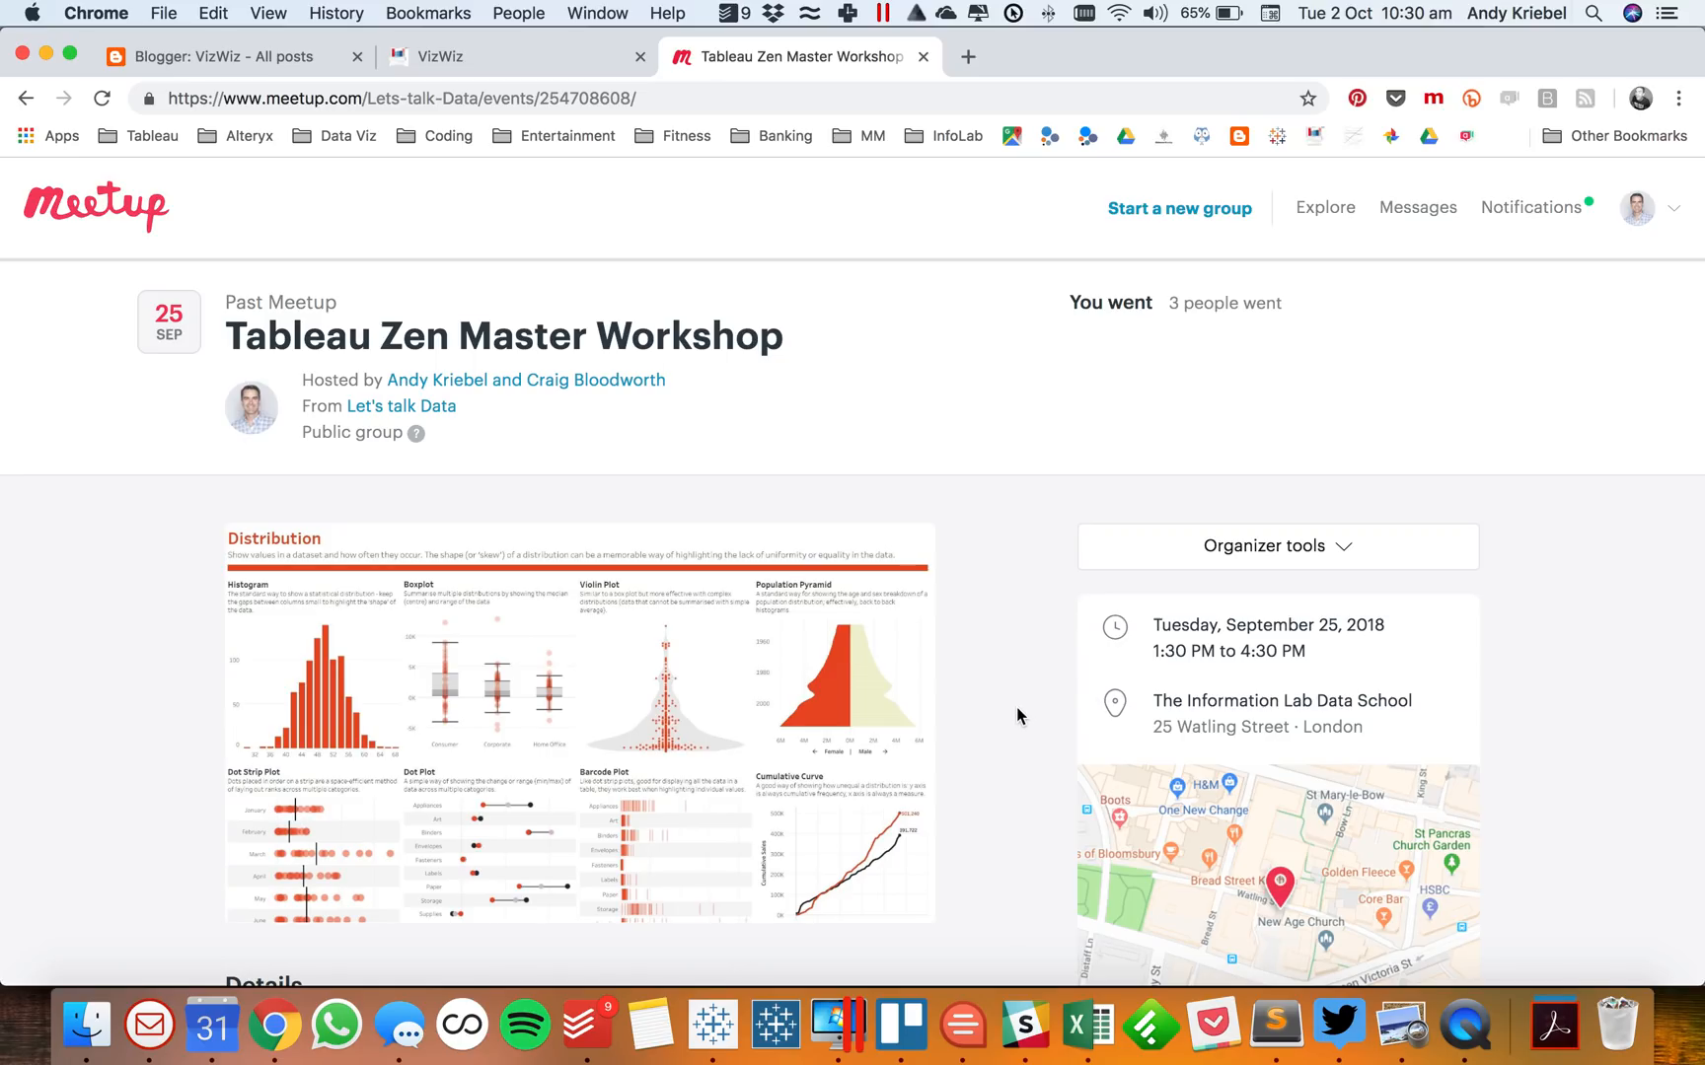
pyautogui.scroll(-3)
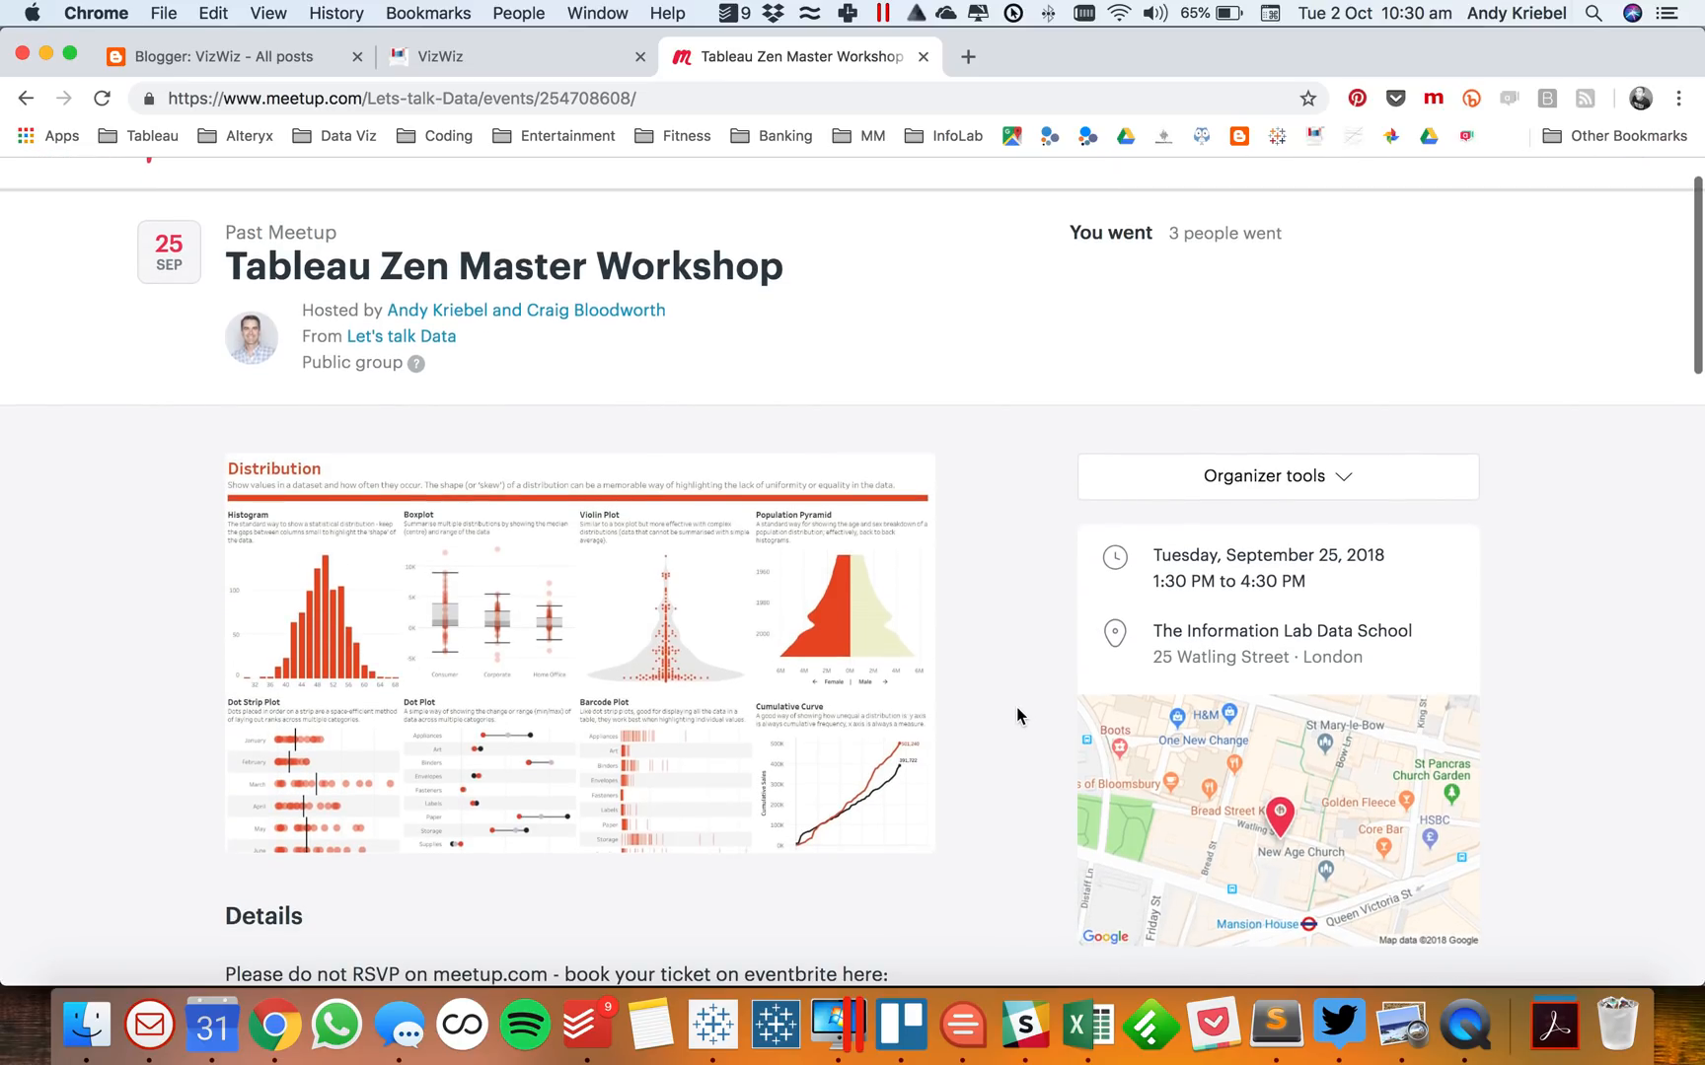
pyautogui.scroll(-3)
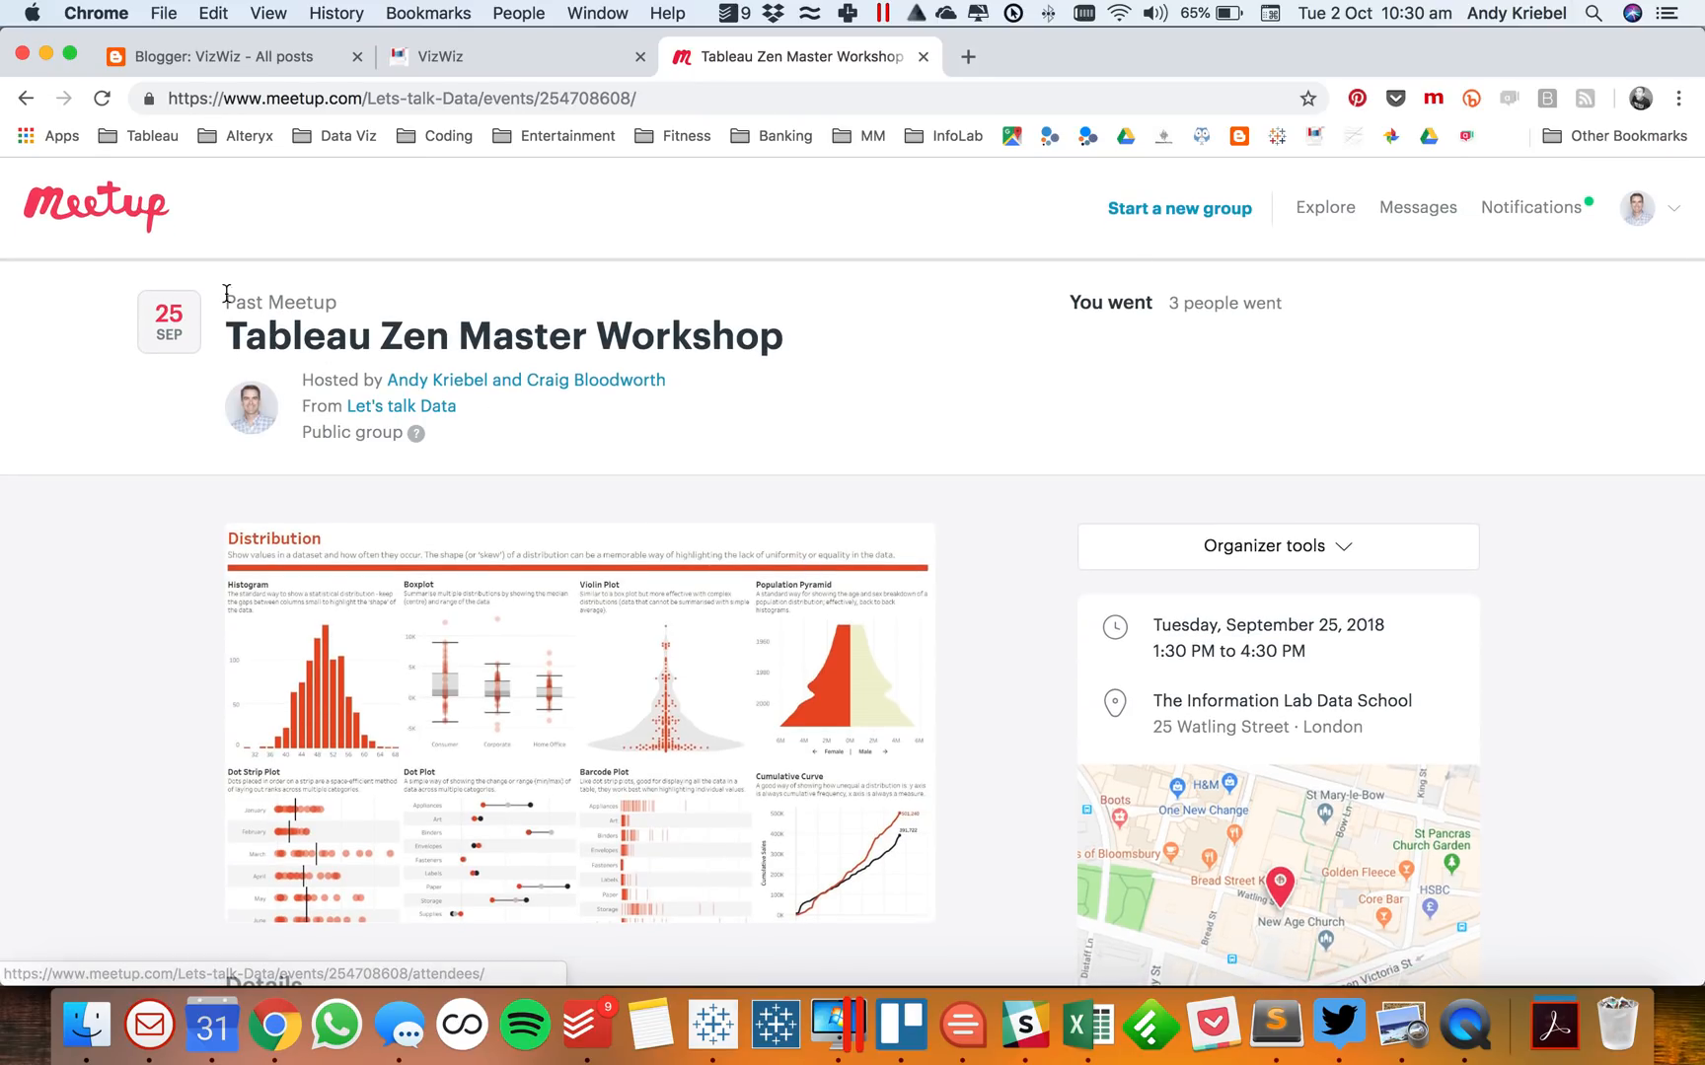
pyautogui.click(24, 97)
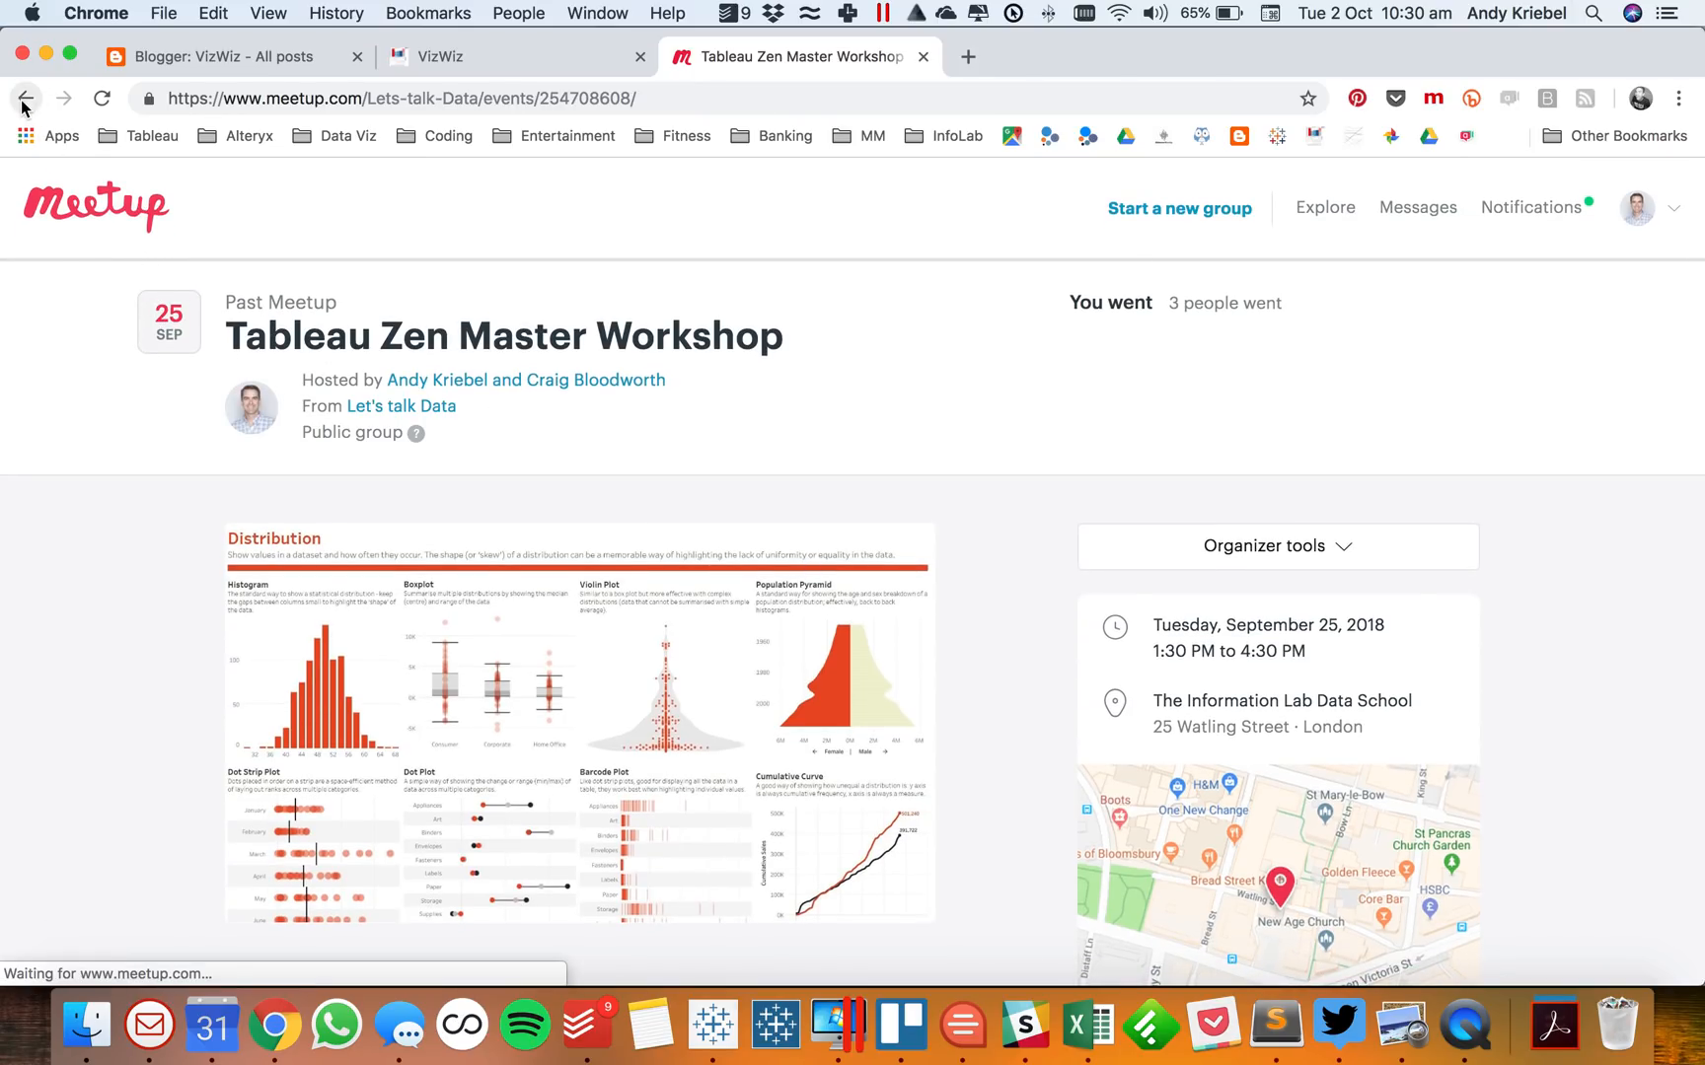
pyautogui.click(25, 97)
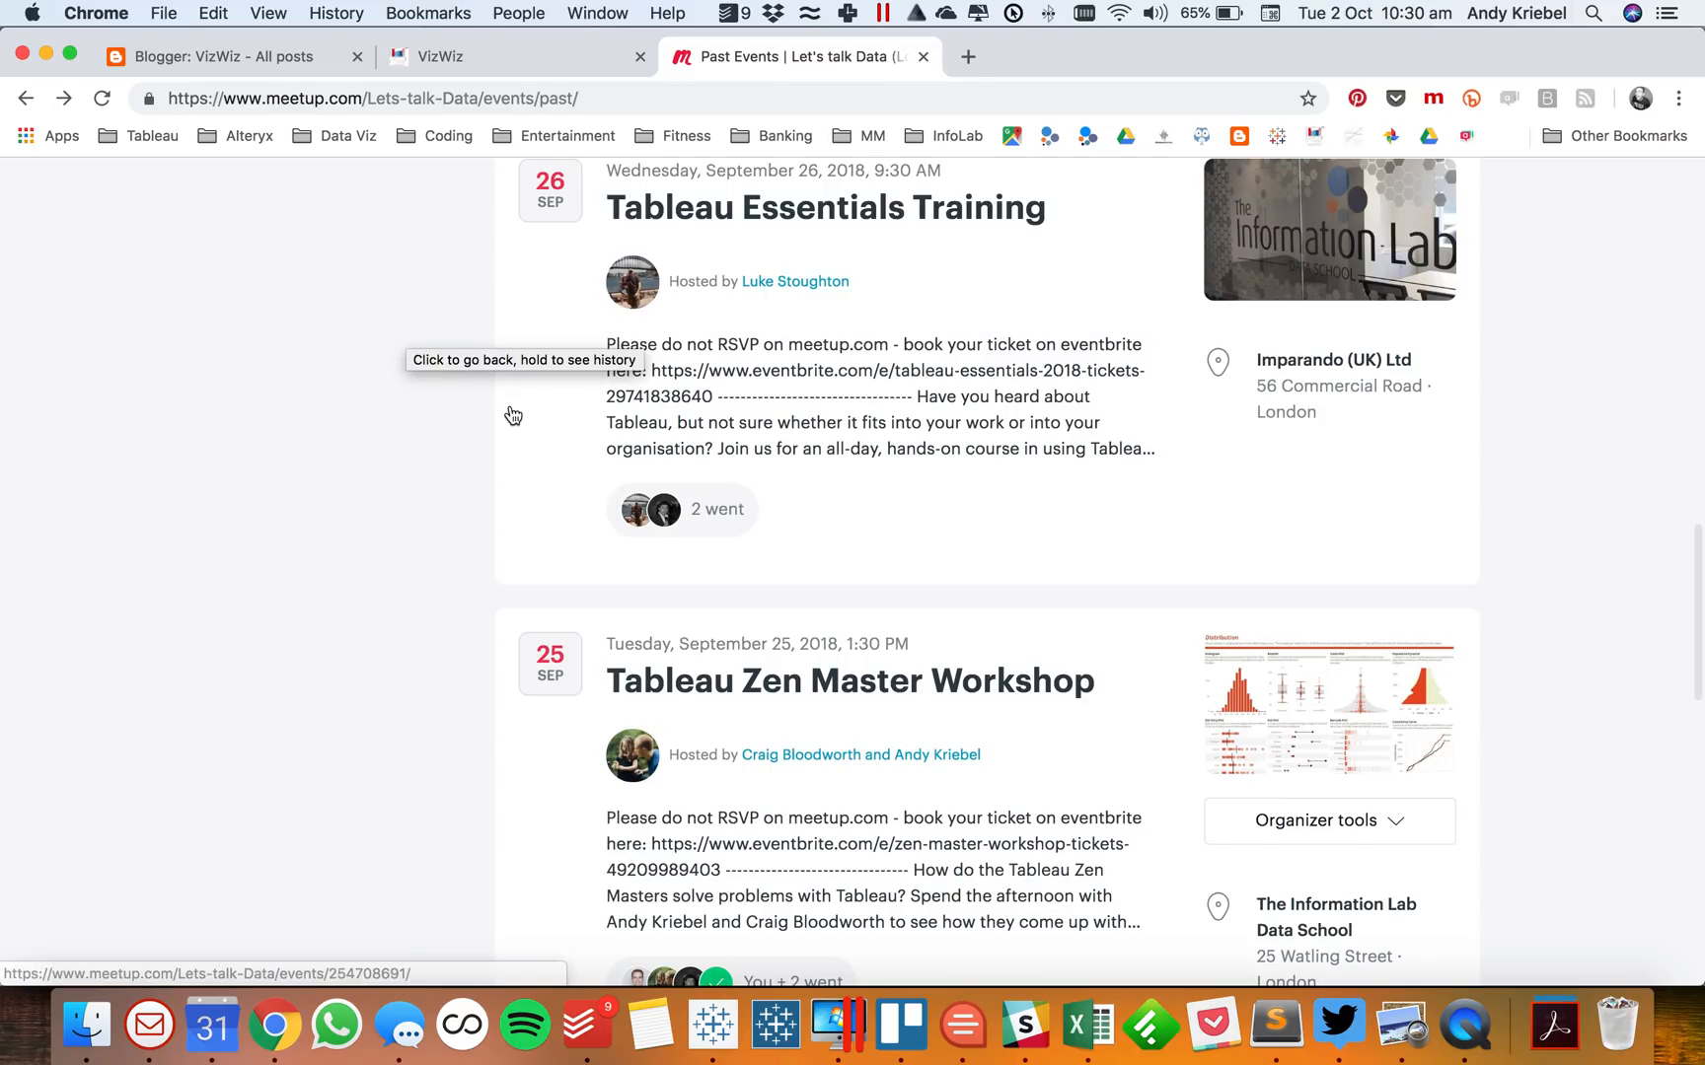
pyautogui.click(28, 98)
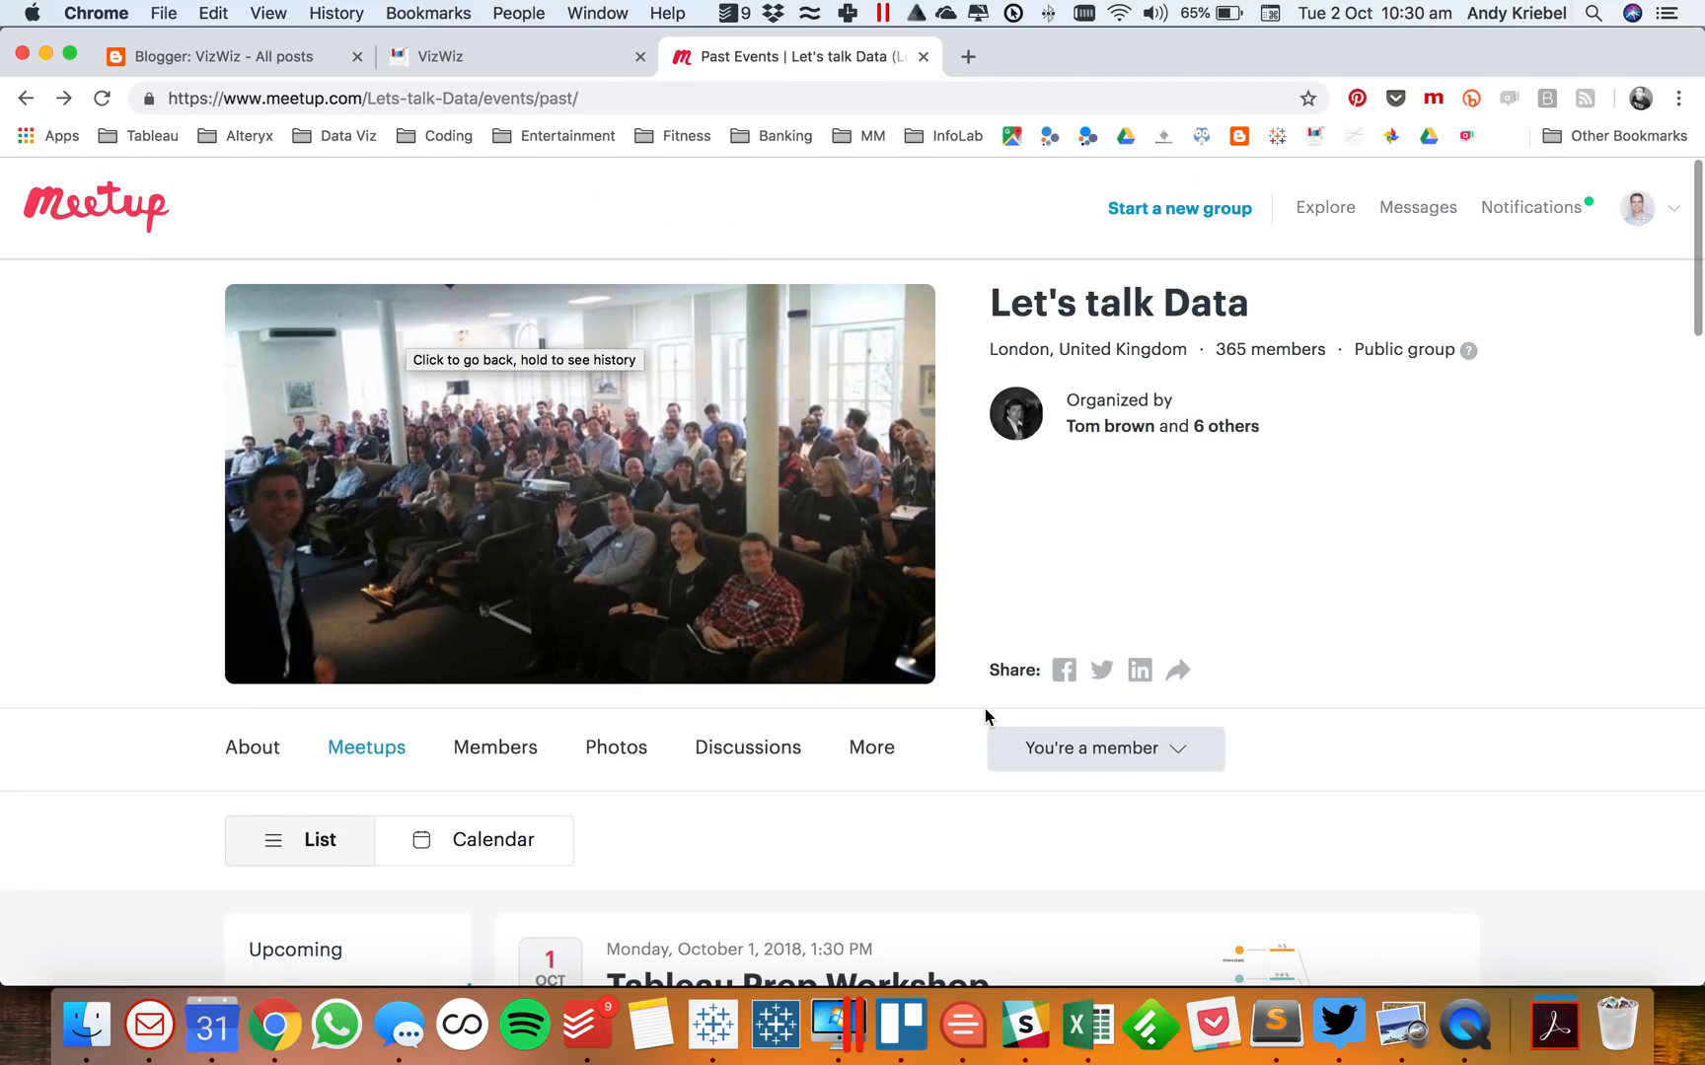
pyautogui.moveTo(712, 1025)
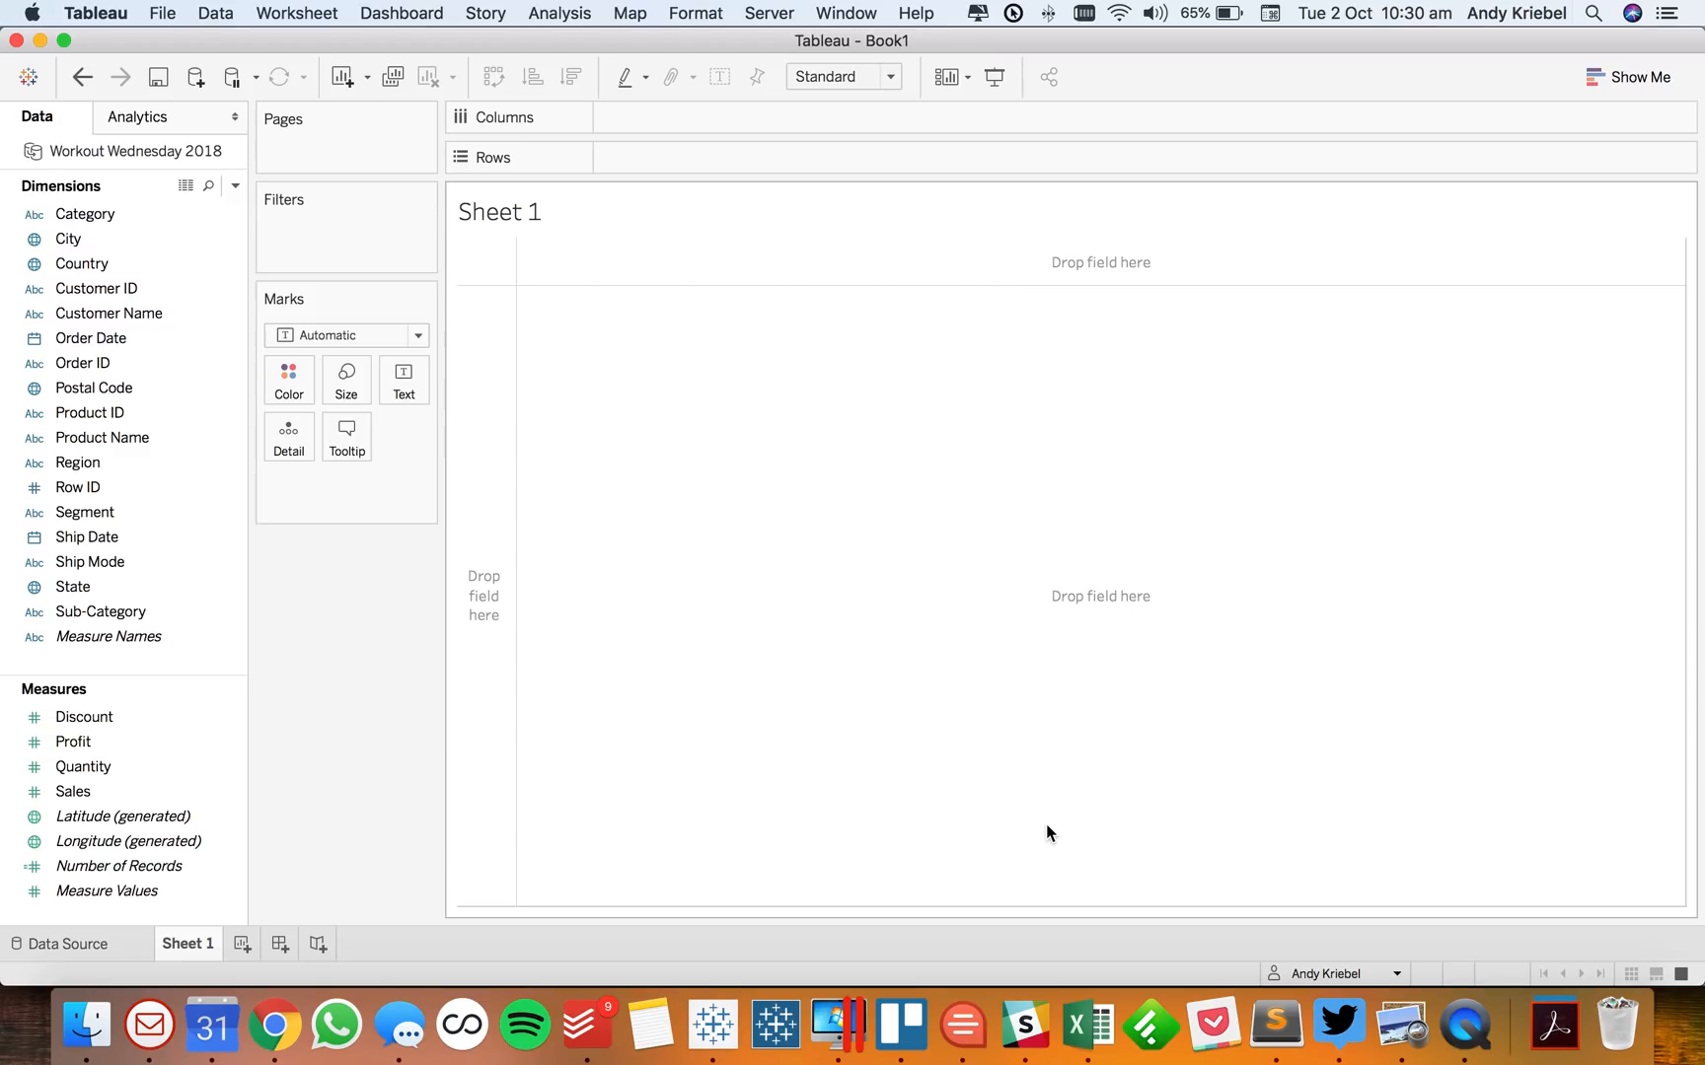
# Place Region on Rows and Sales on the Text card for a sales-by-region table
pyautogui.click(78, 462)
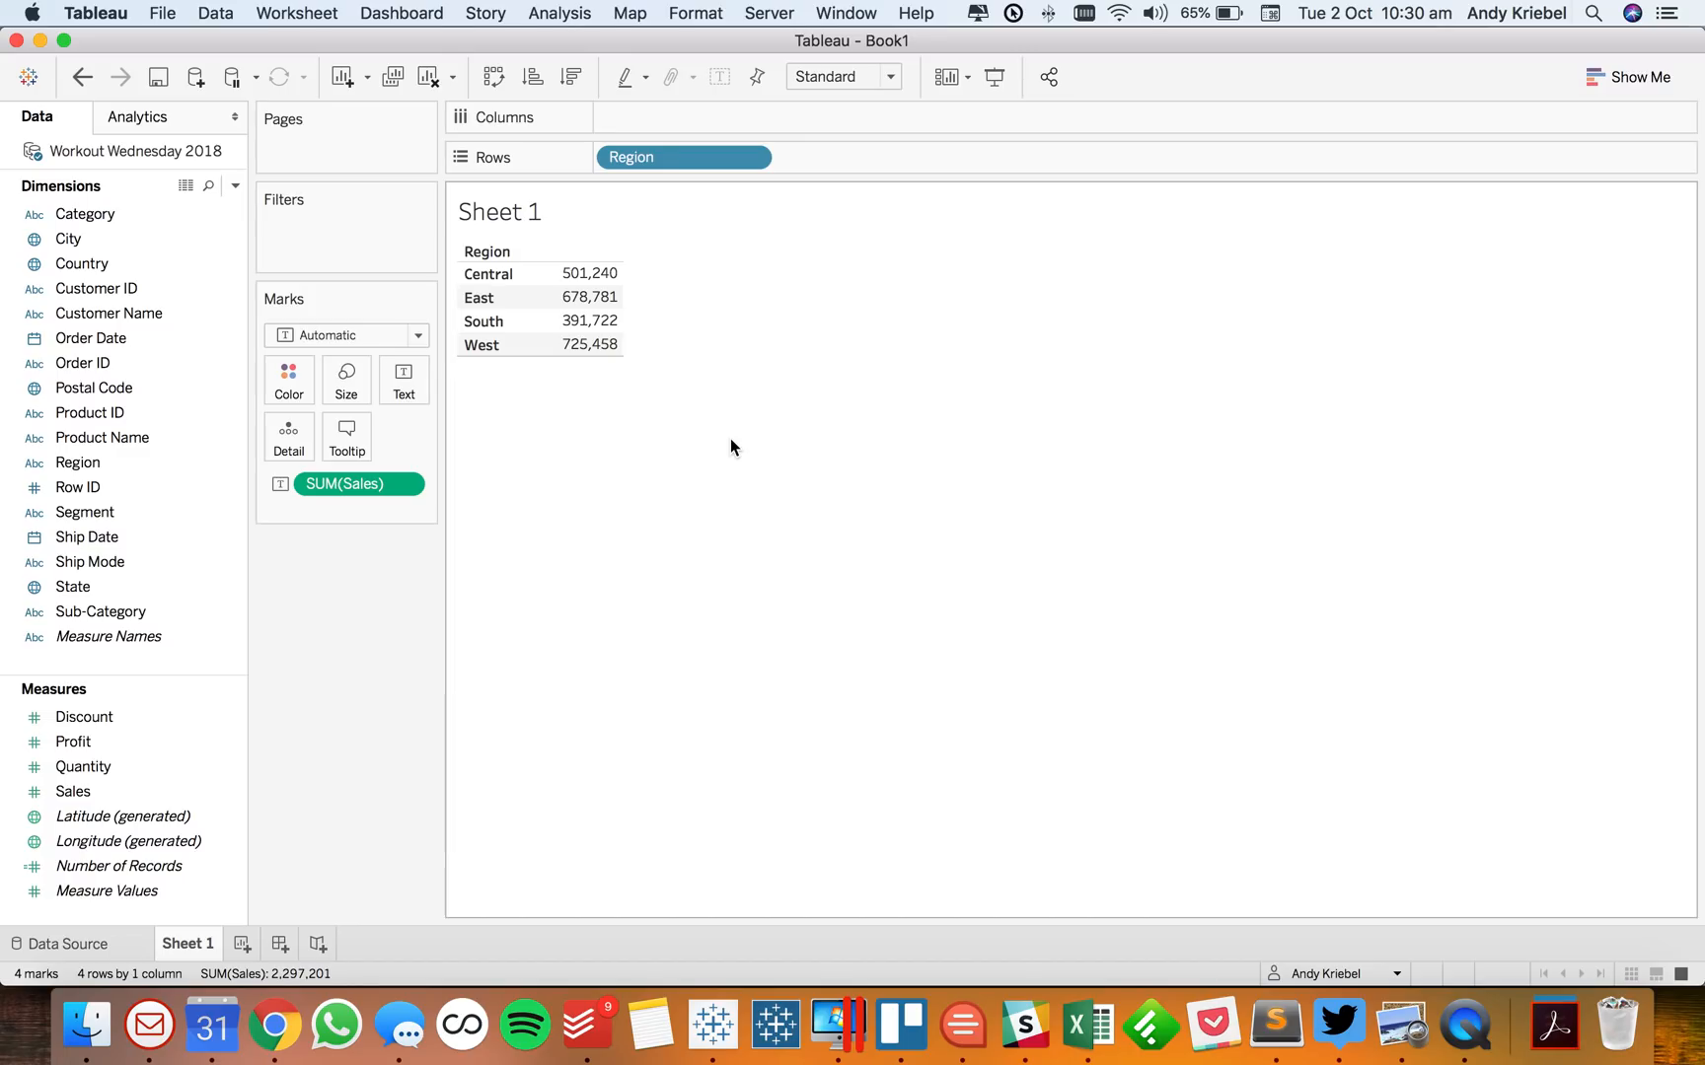
pyautogui.moveTo(230, 193)
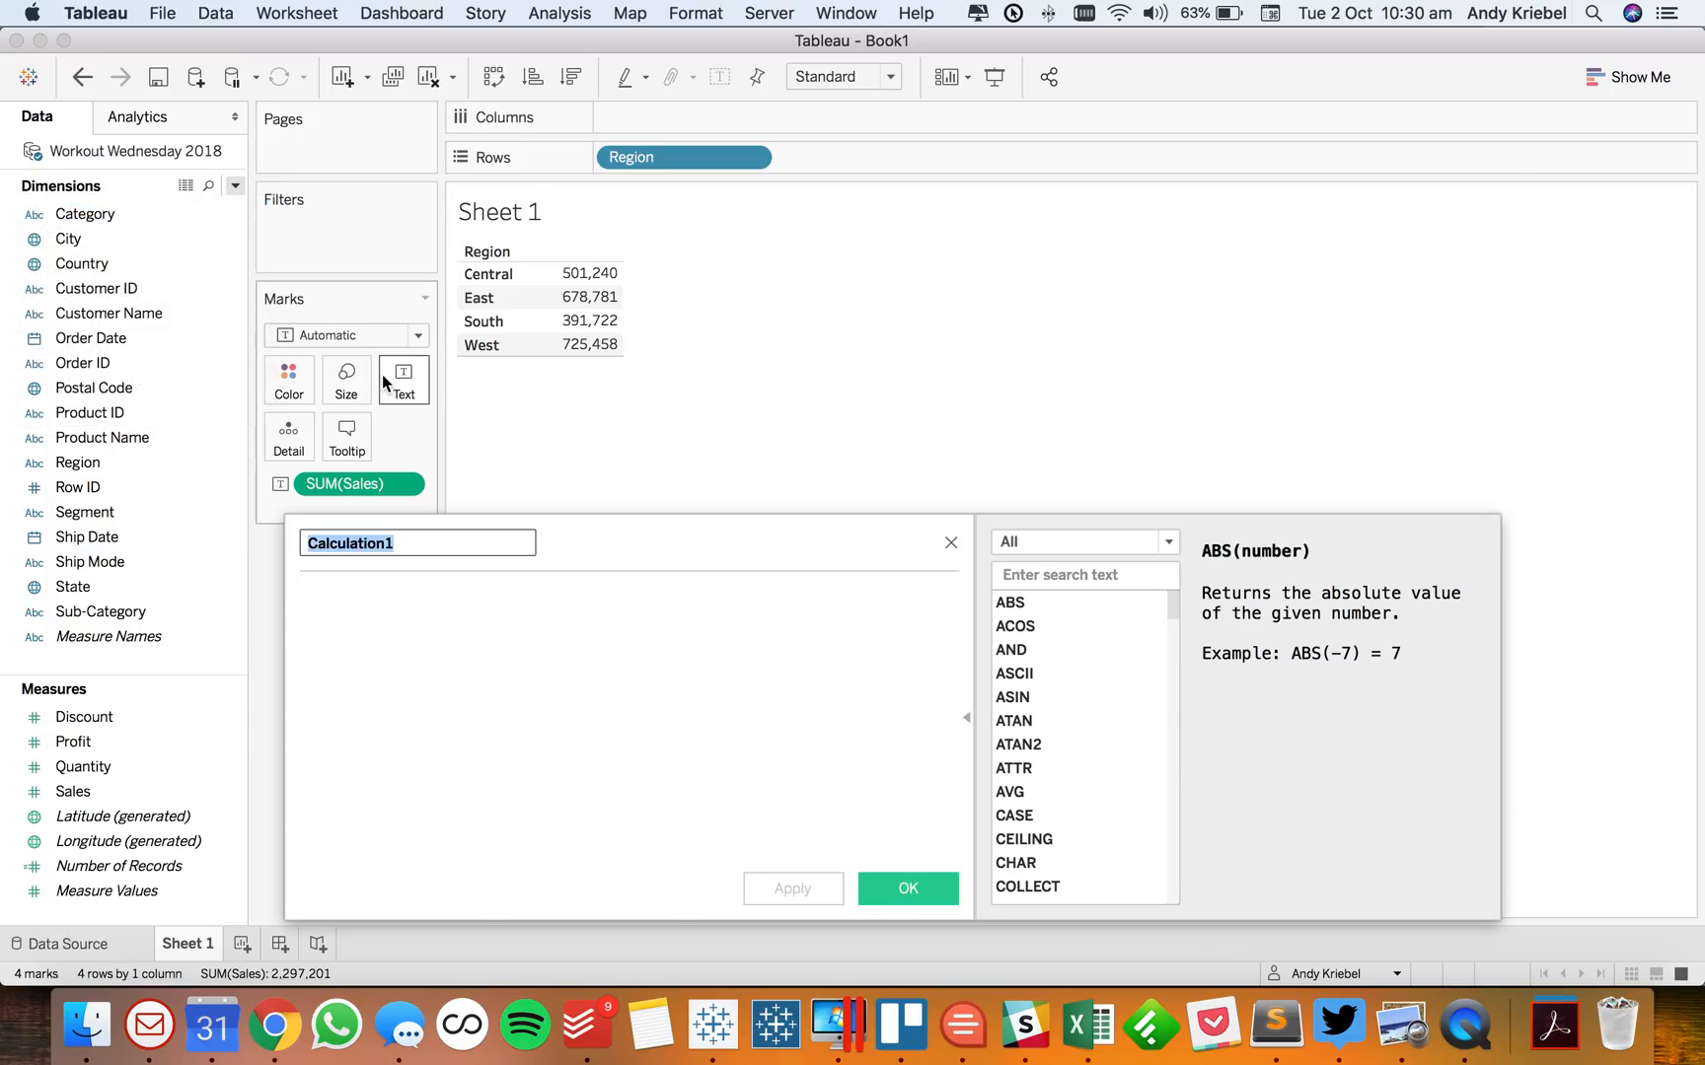
# Write a Rank calculated field using RANK and place it on Rows before Region
pyautogui.write('RANK')
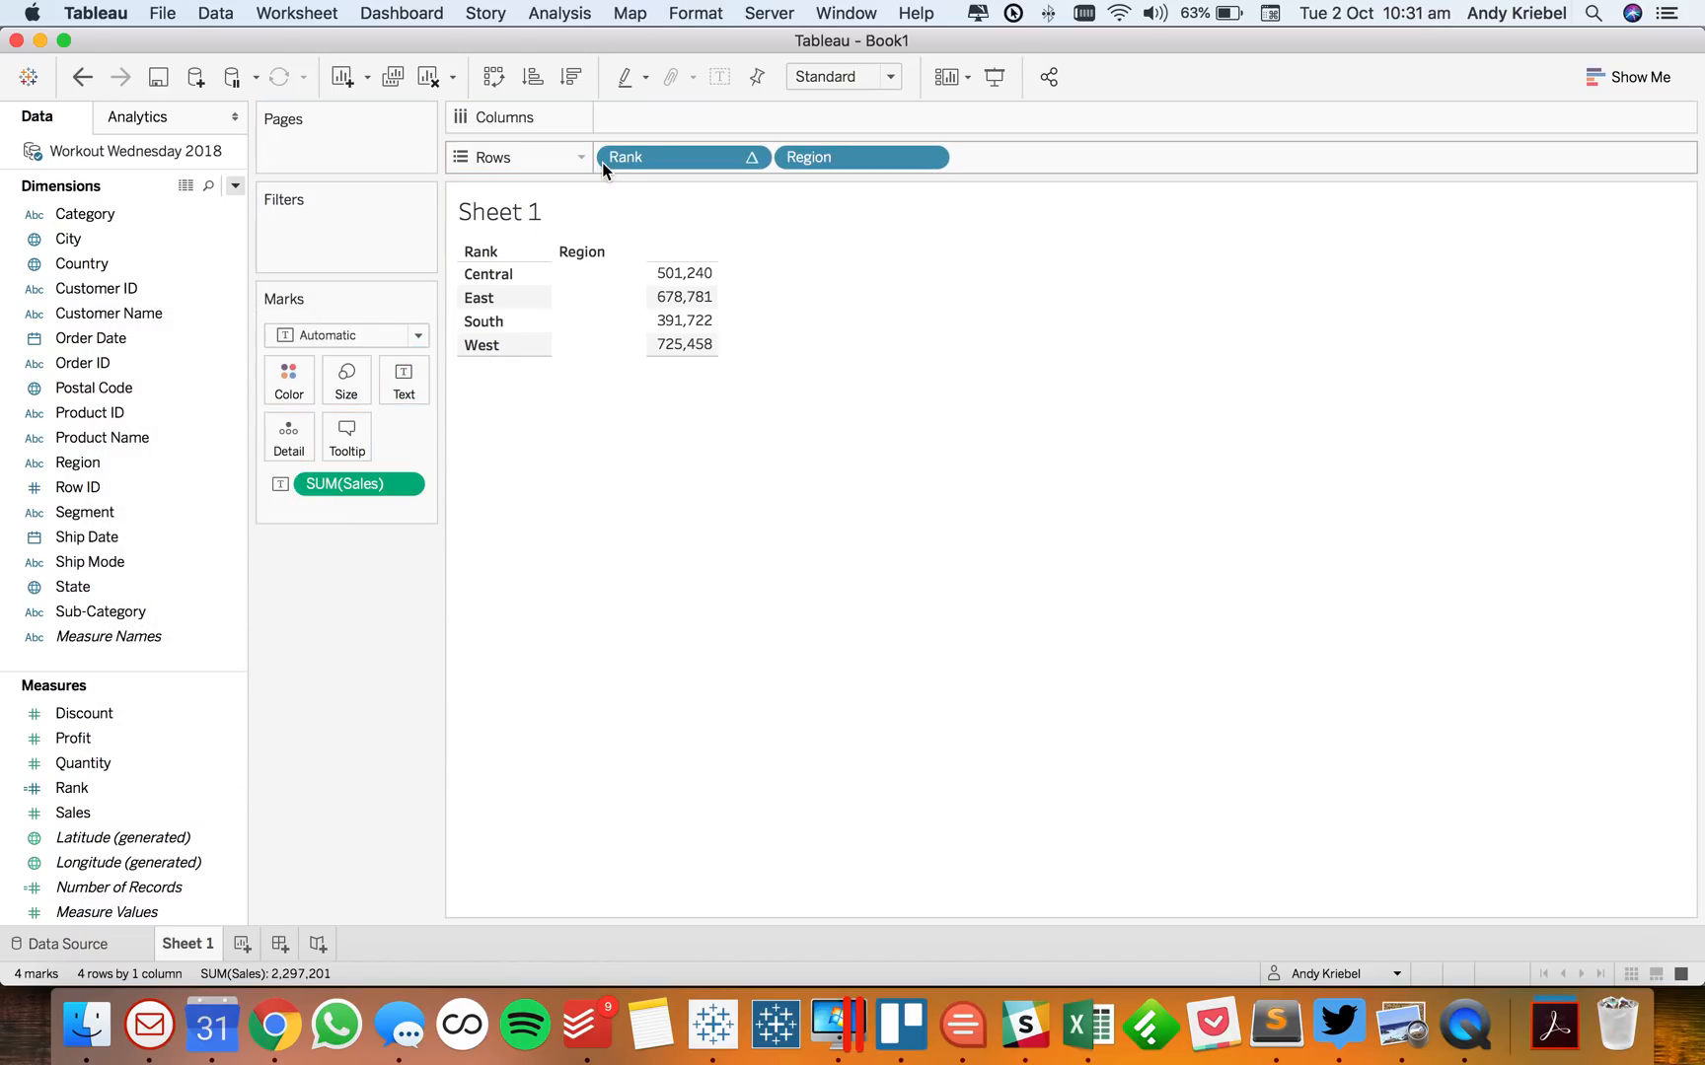
# Set Rank's table calculation to Specific Dimensions with Region checked, numbering regions 1–4
pyautogui.click(754, 156)
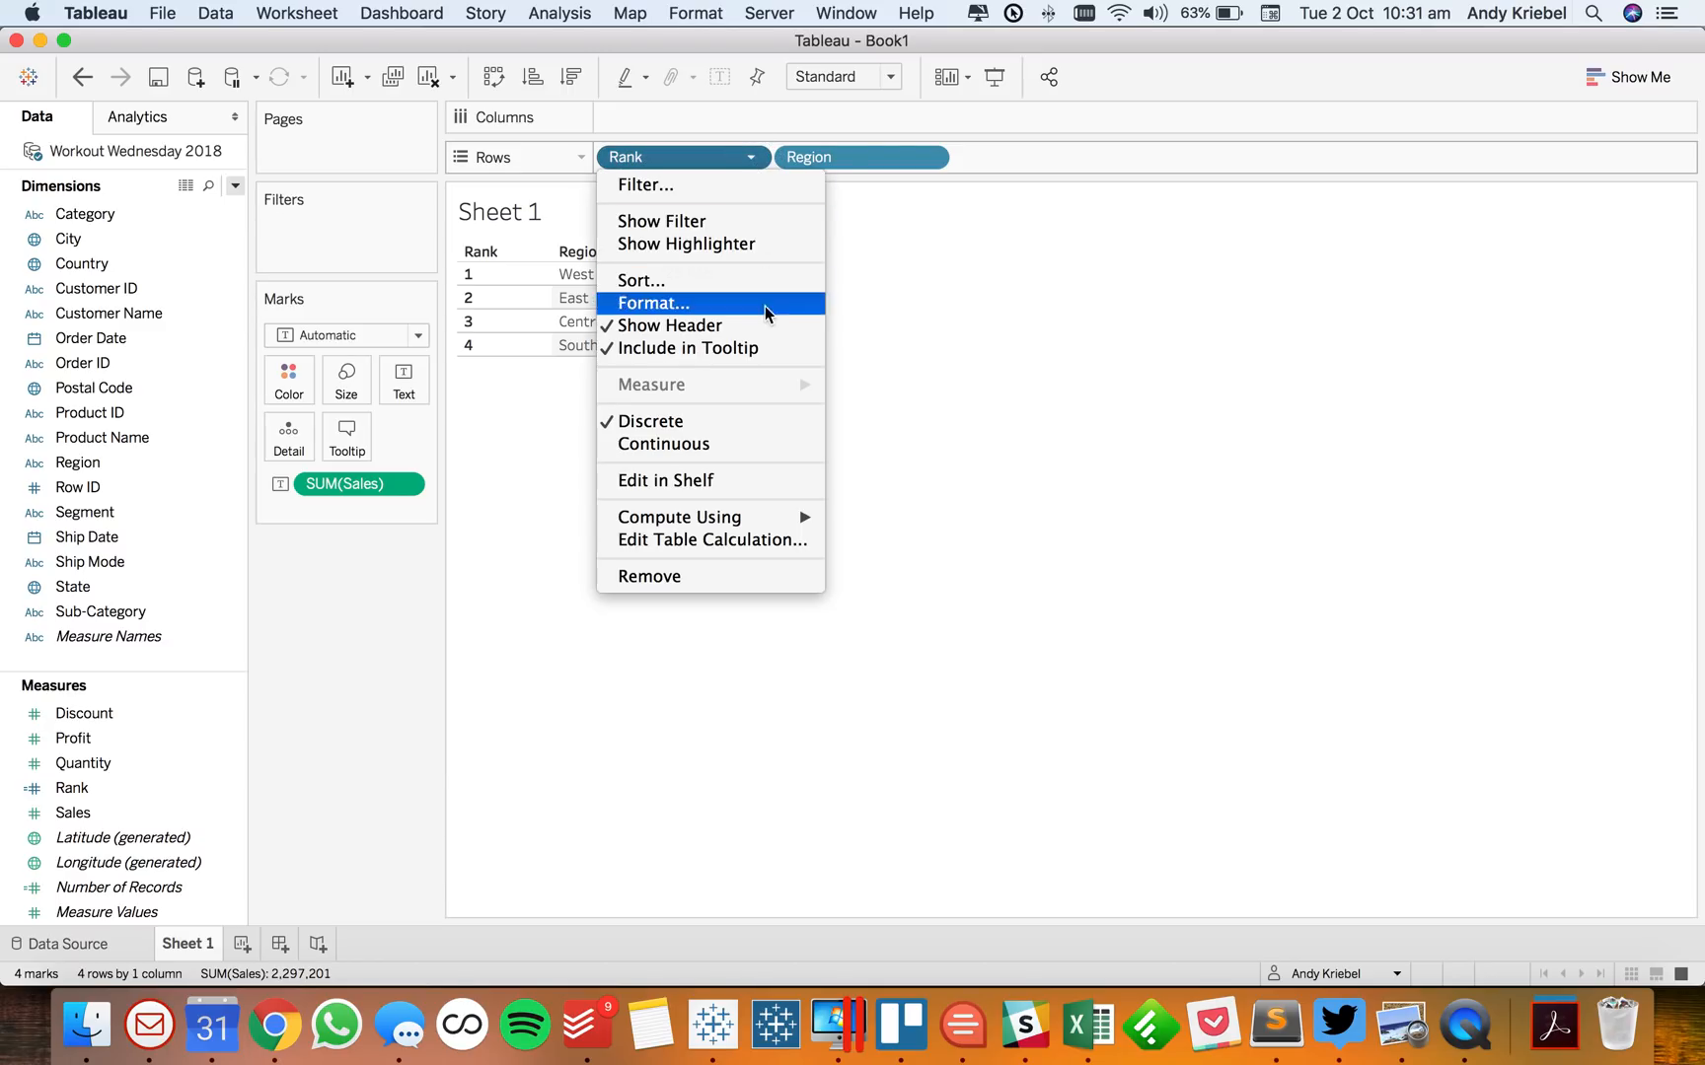
pyautogui.click(712, 539)
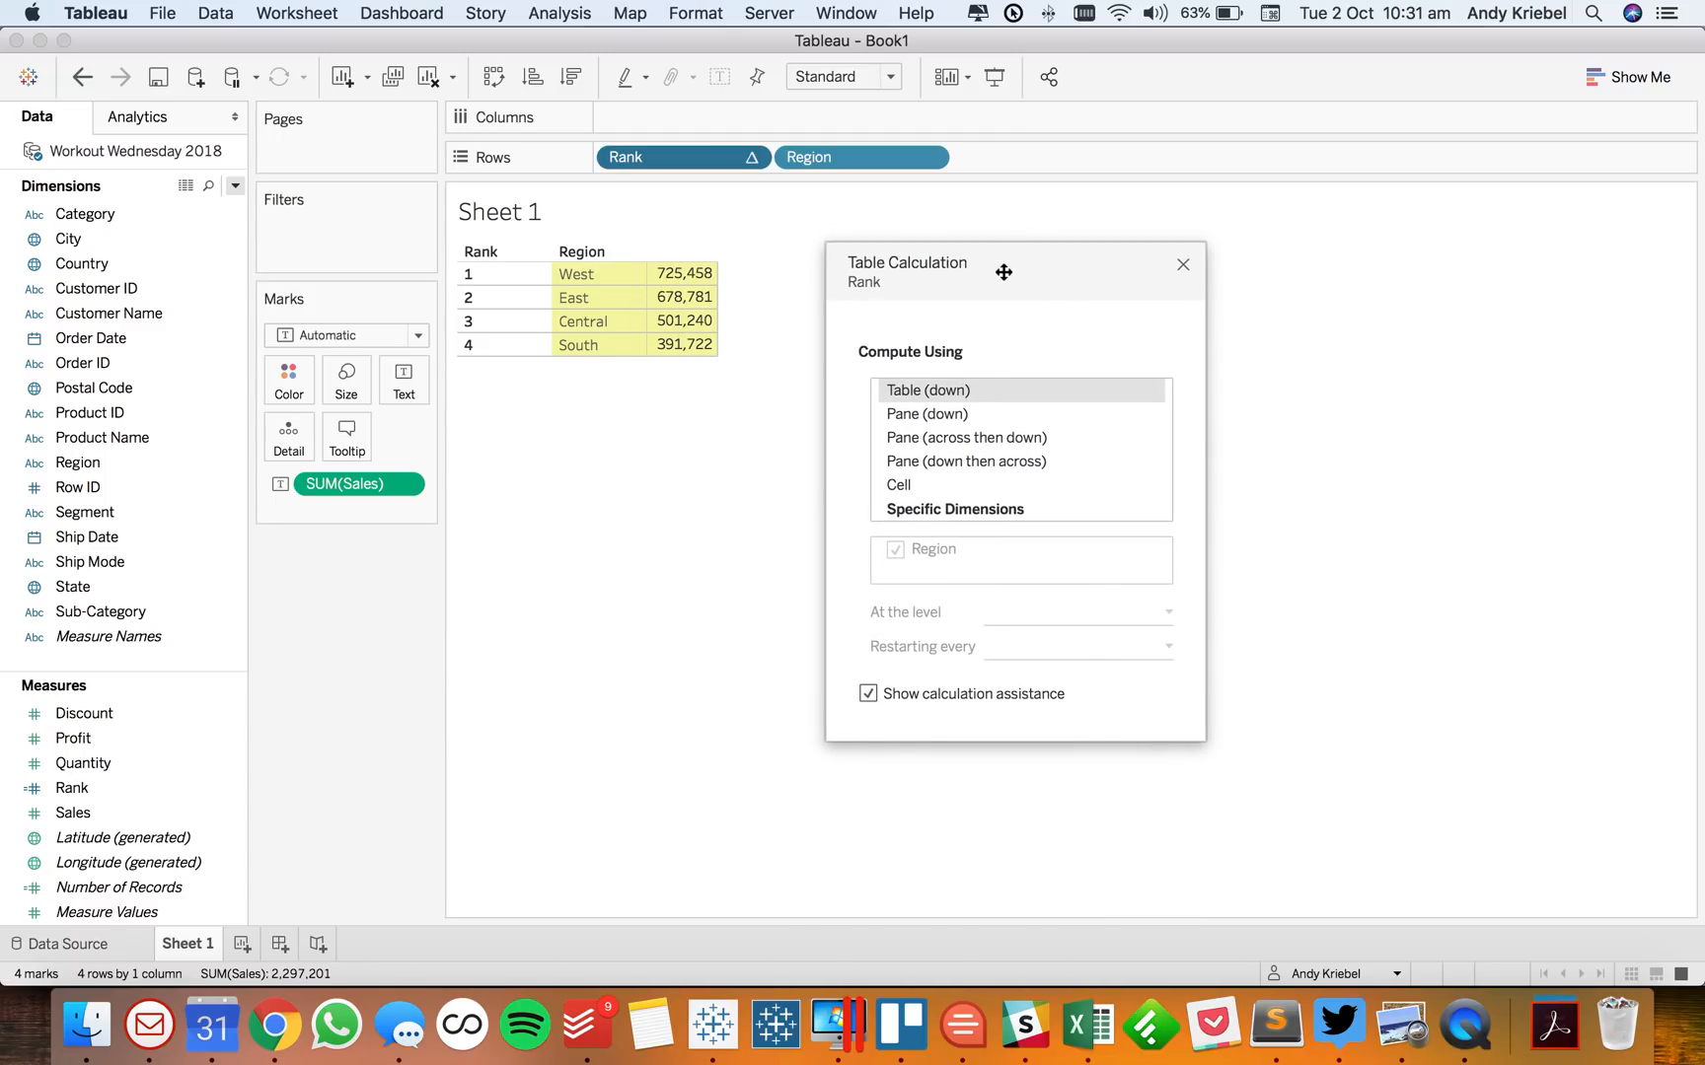
pyautogui.click(953, 509)
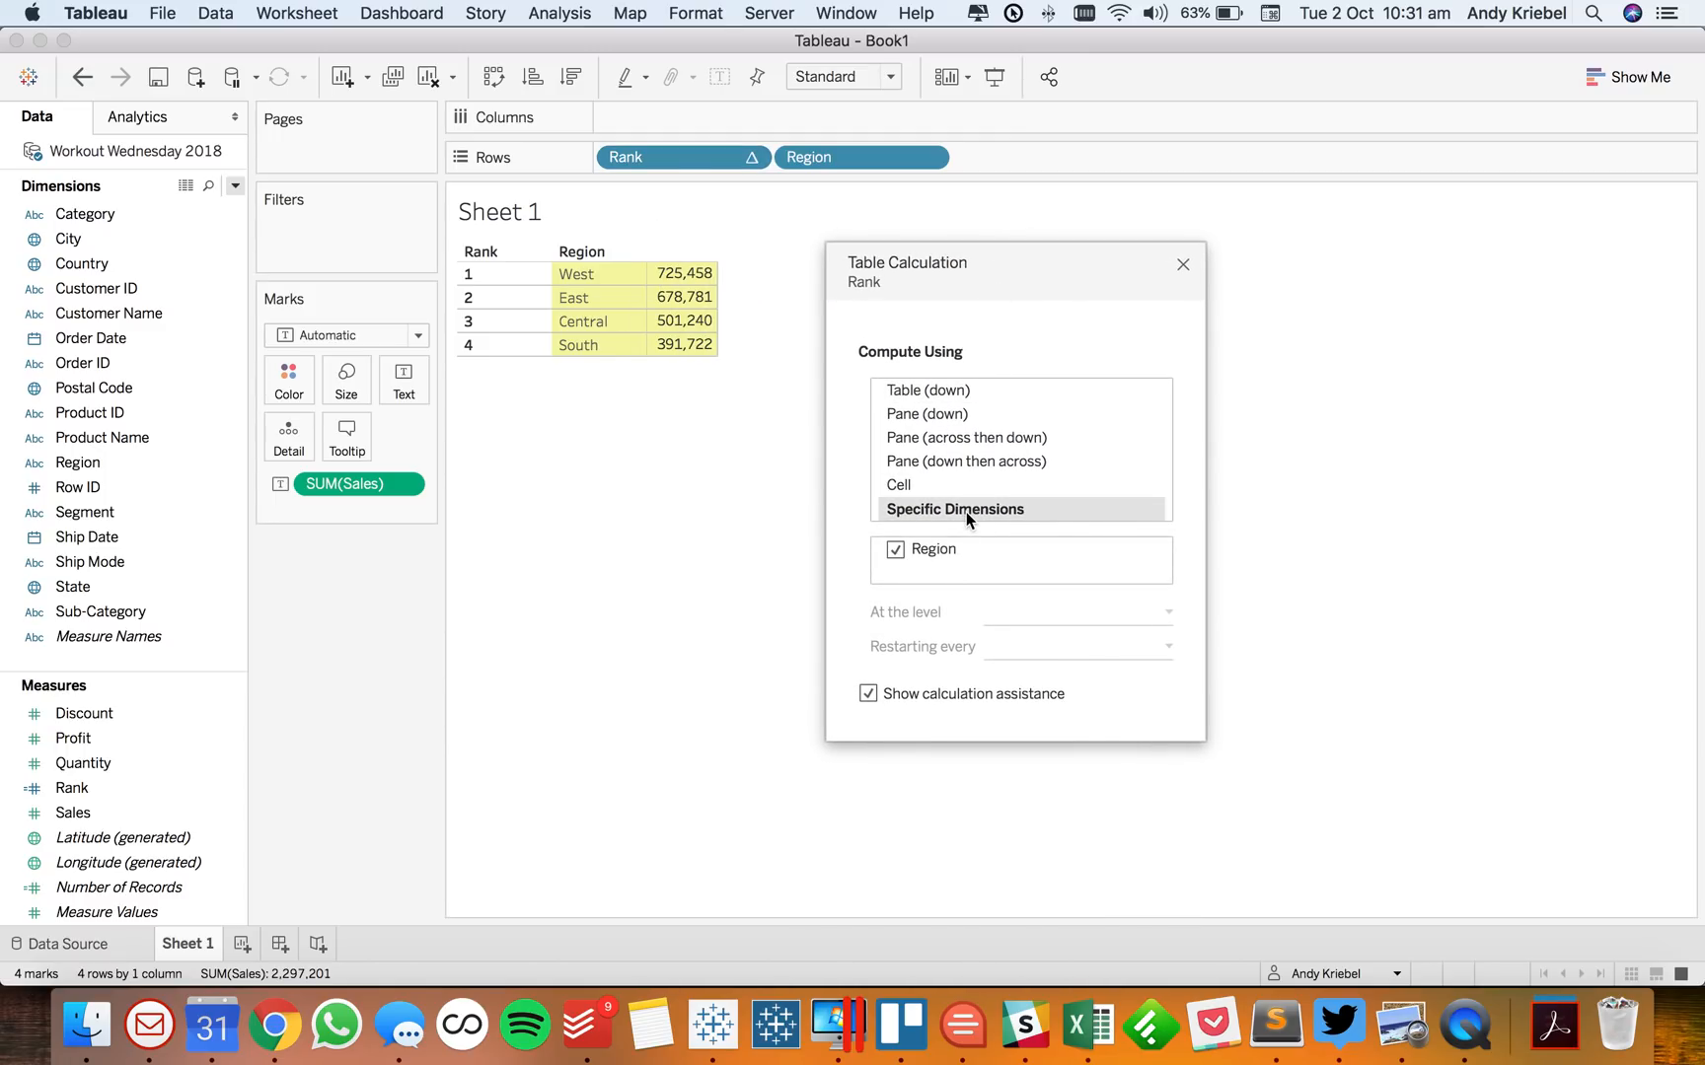
pyautogui.moveTo(1125, 322)
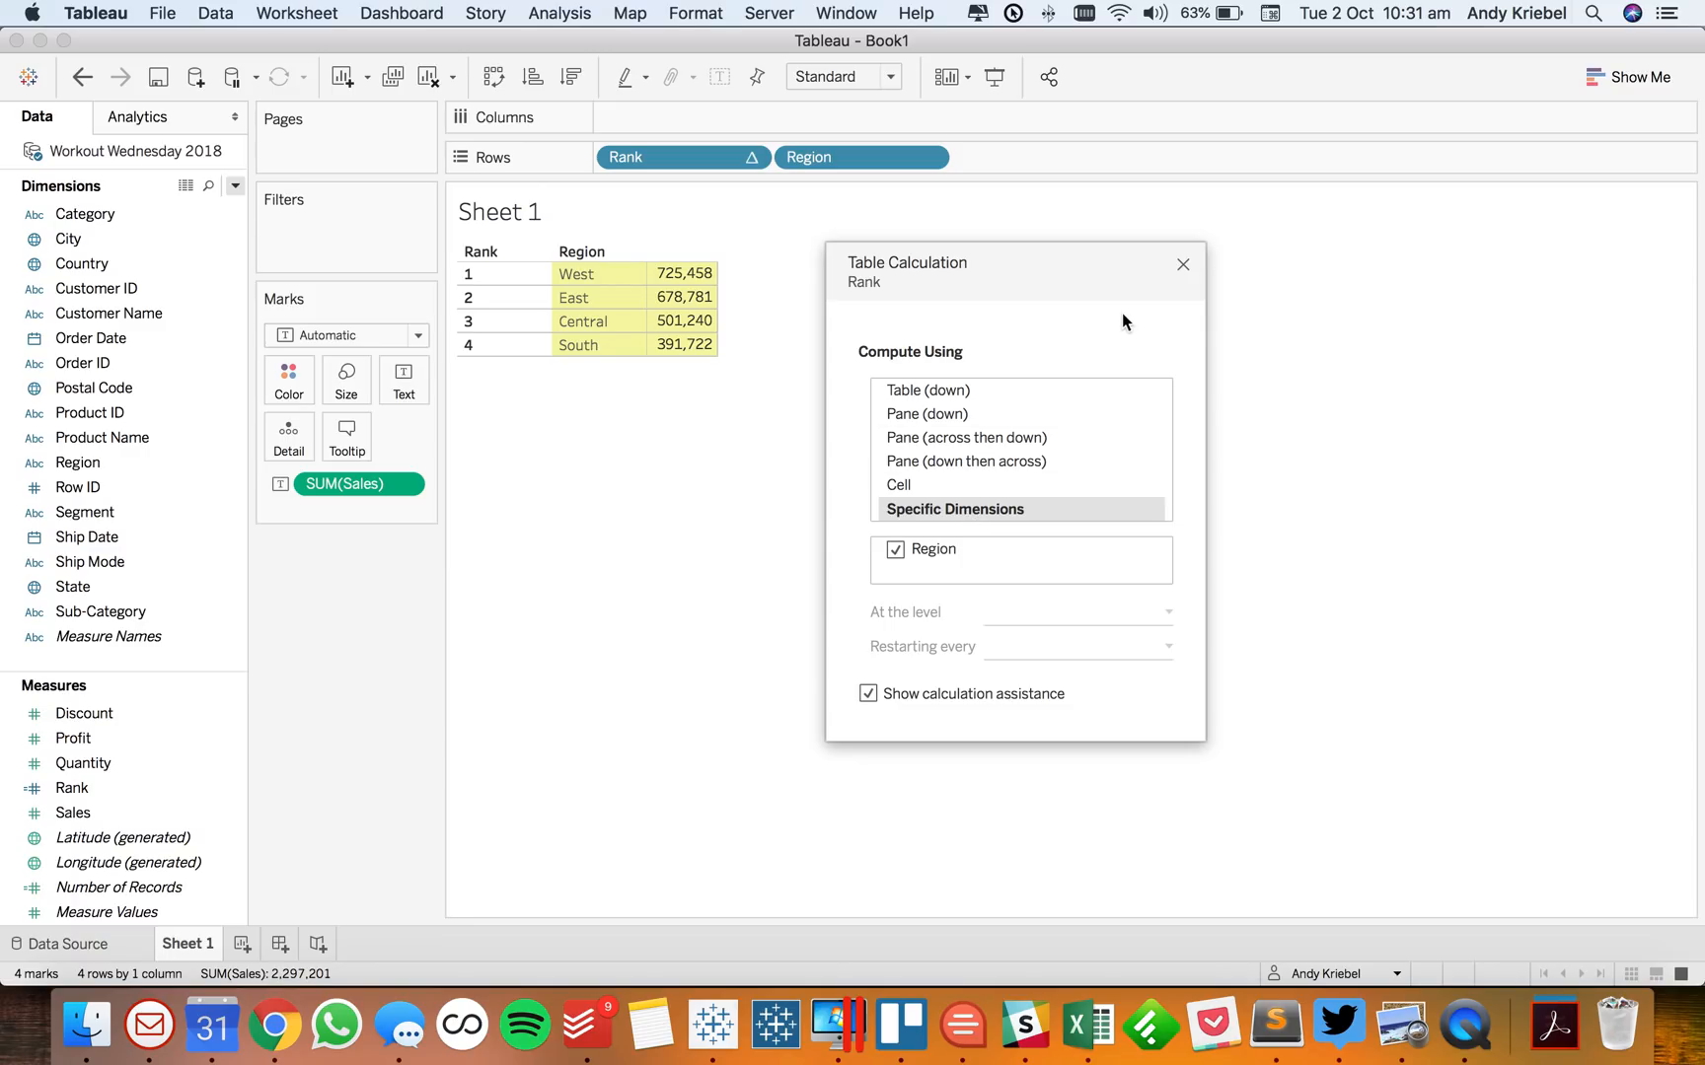
pyautogui.moveTo(1190, 266)
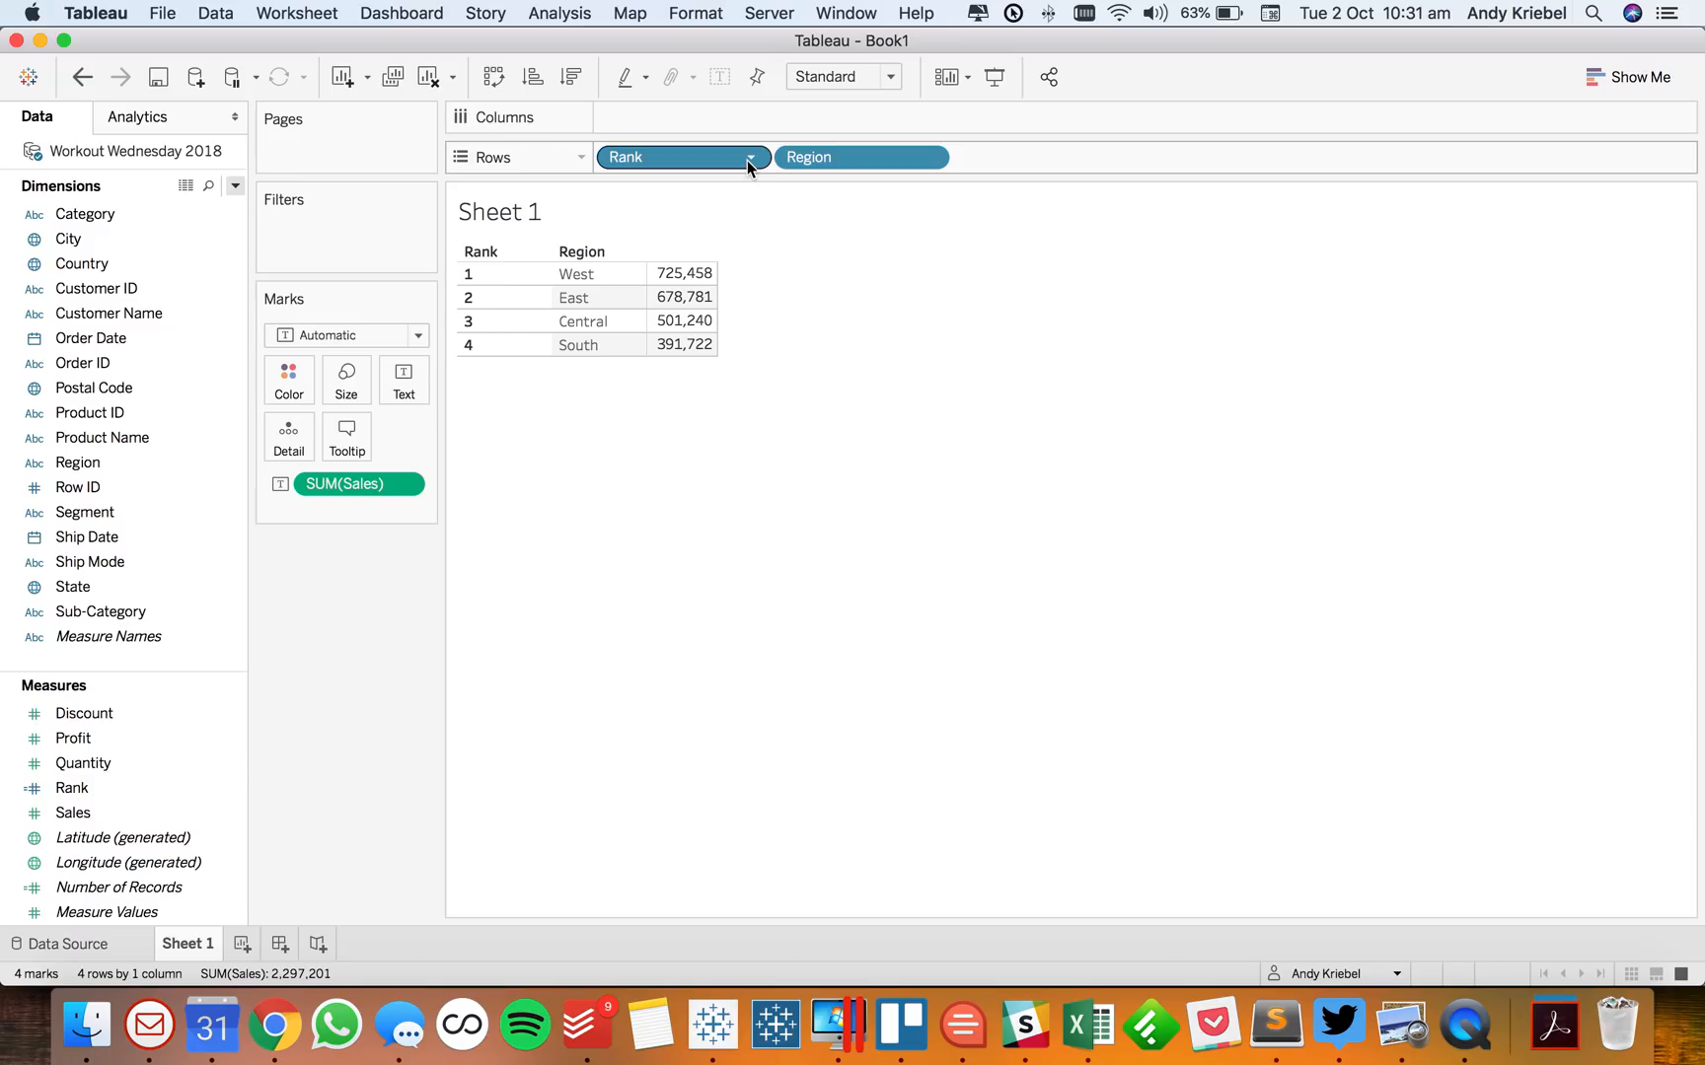
pyautogui.click(748, 158)
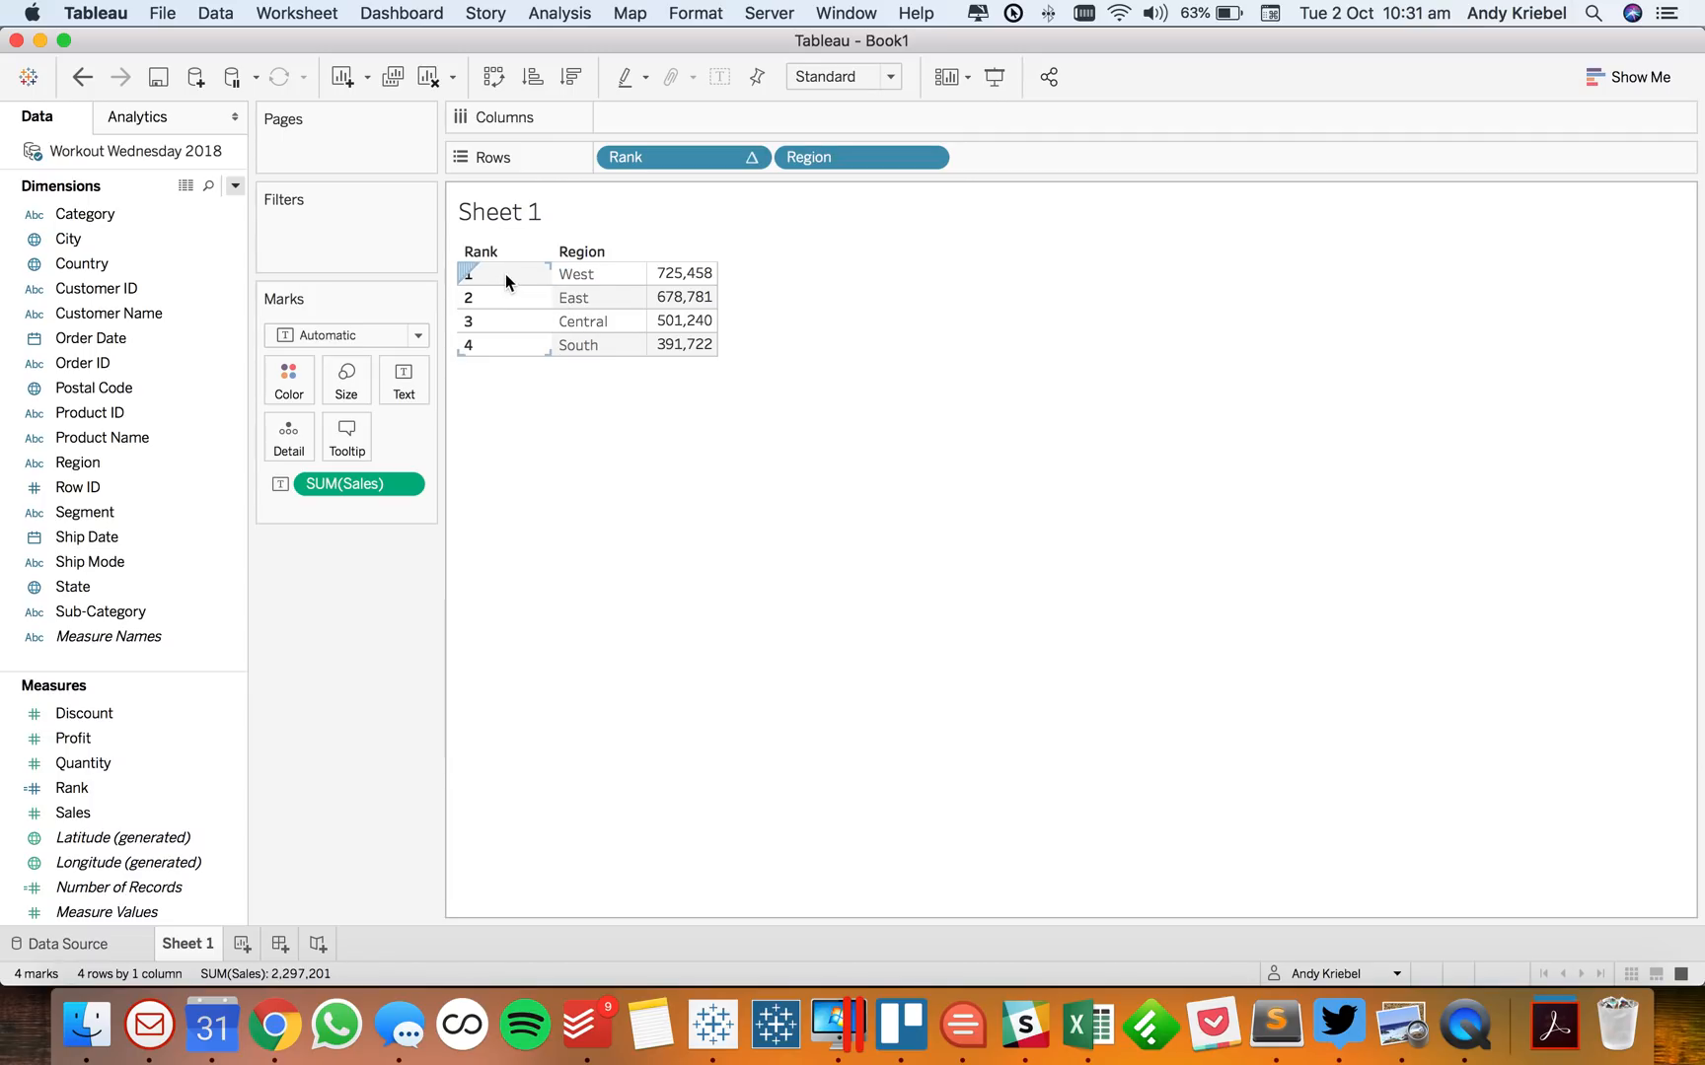
pyautogui.click(577, 274)
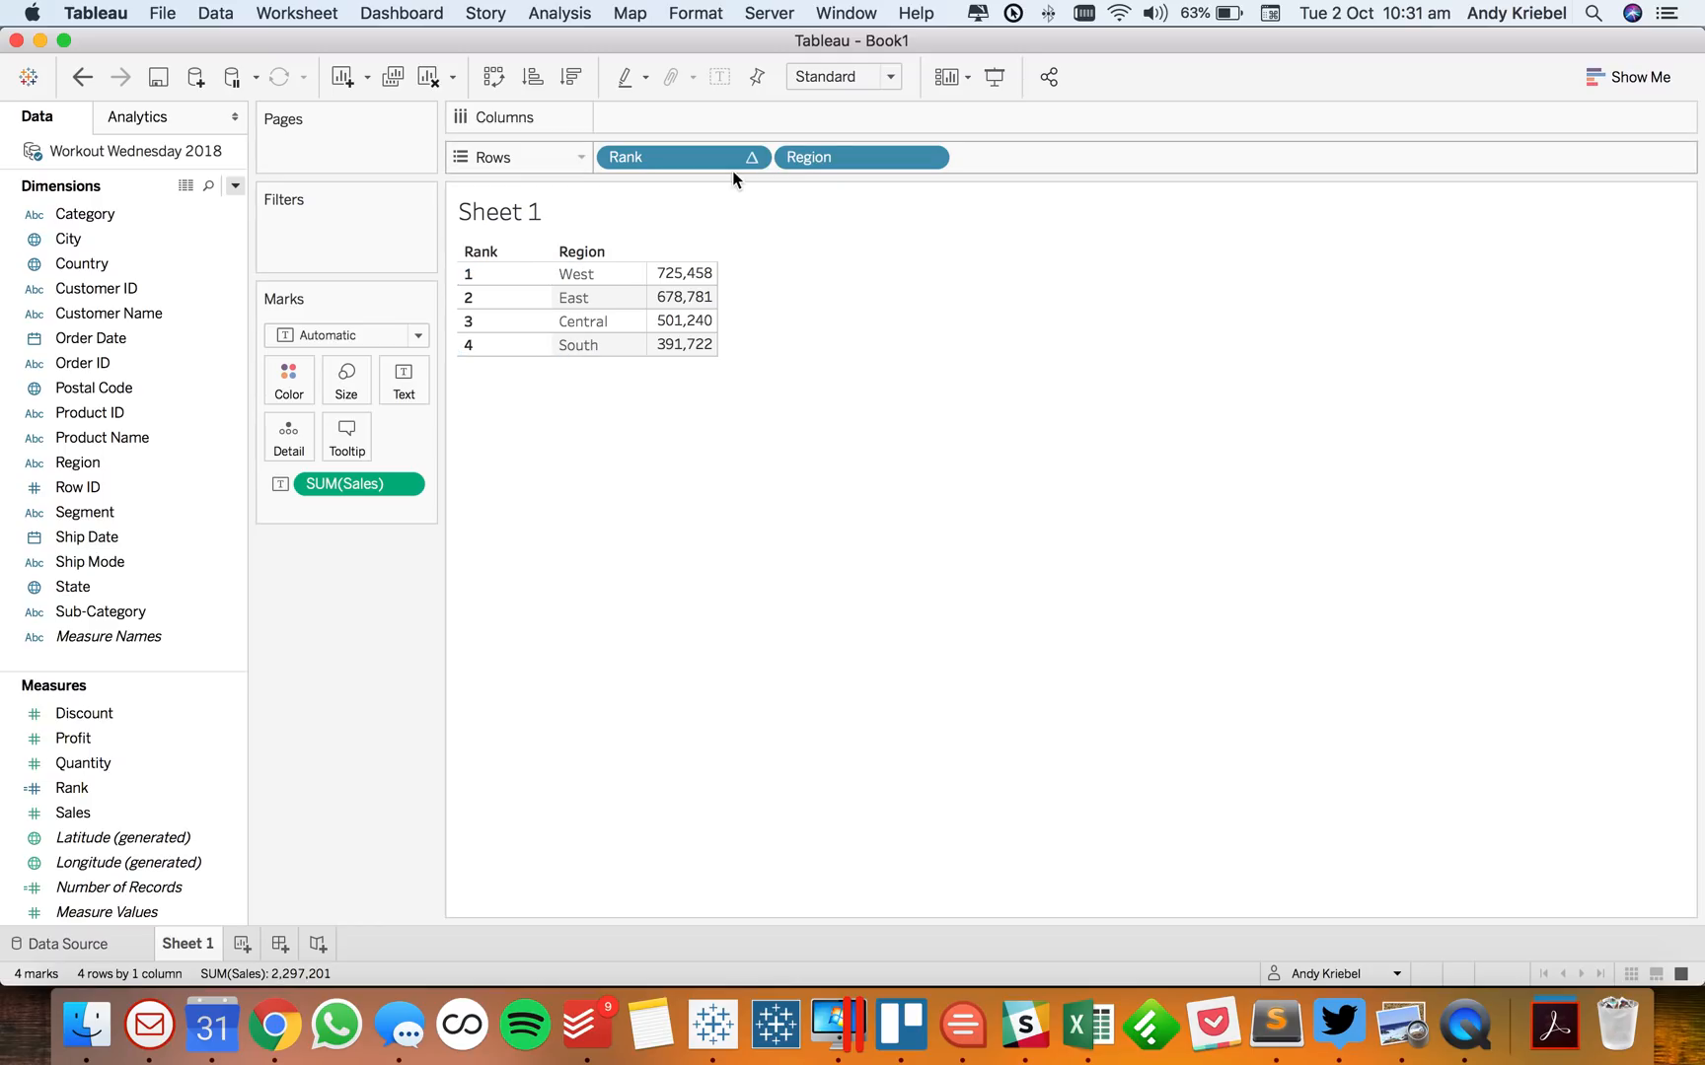
pyautogui.click(933, 157)
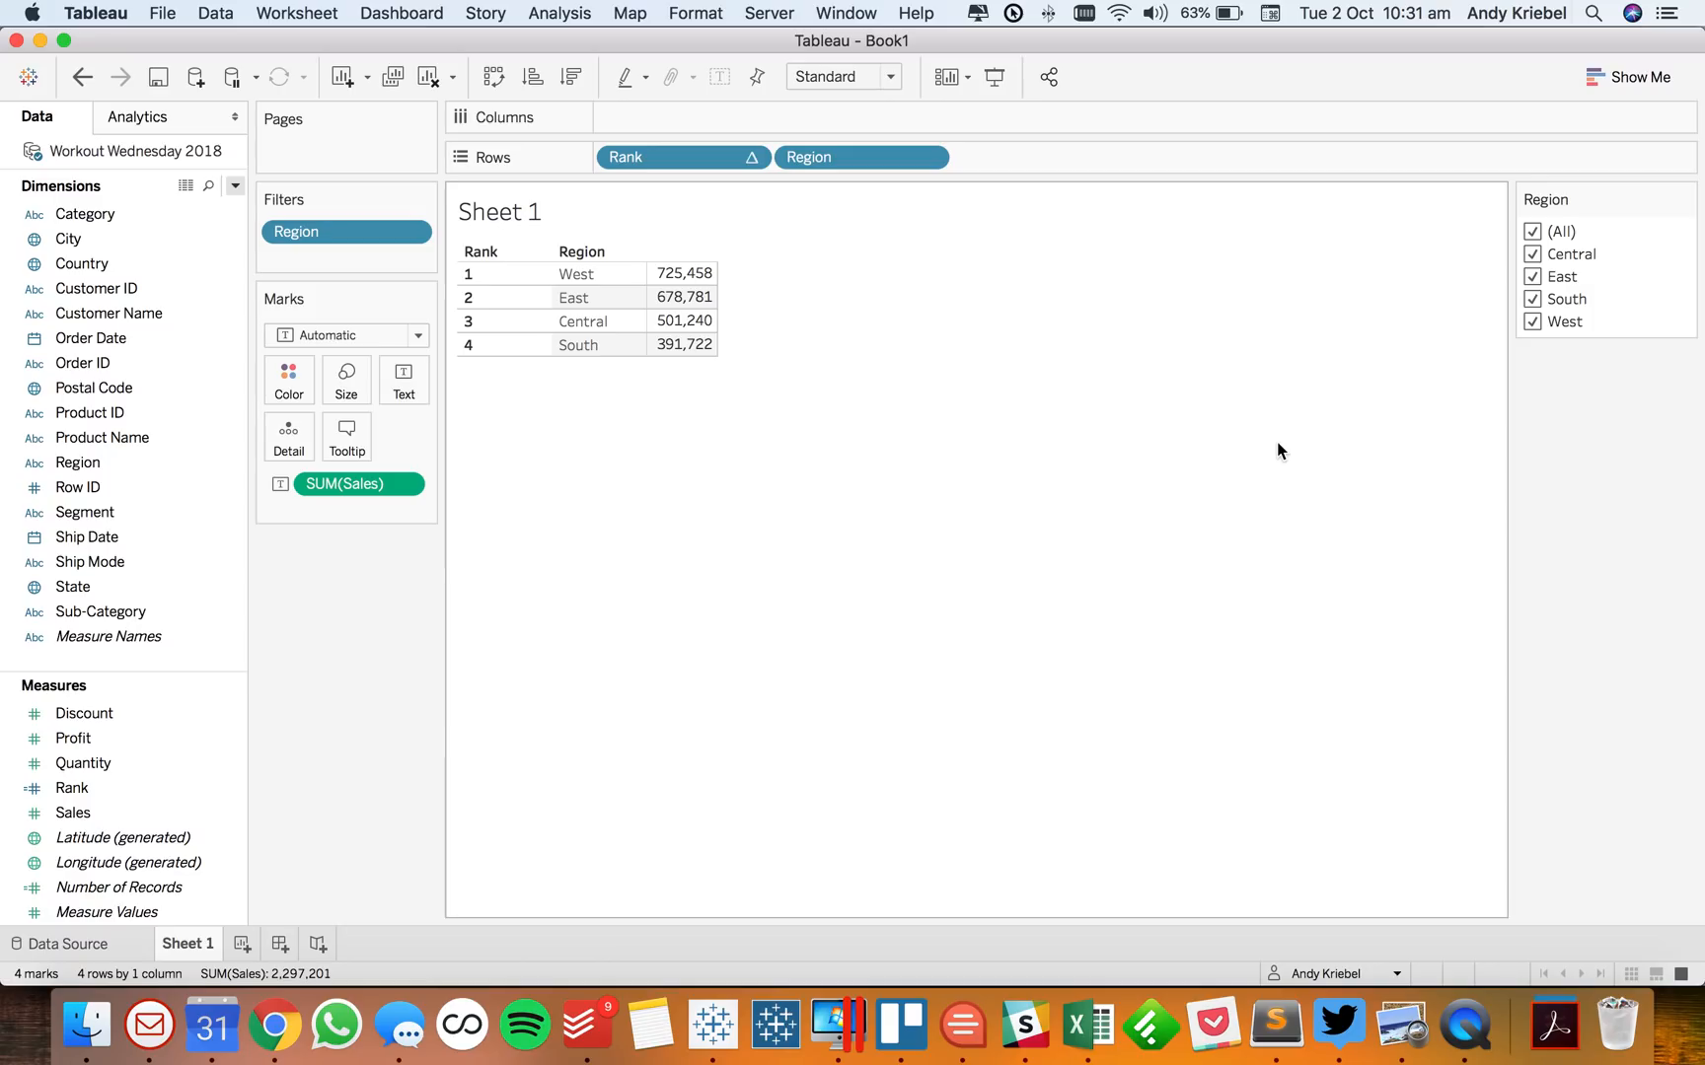
pyautogui.moveTo(1536, 351)
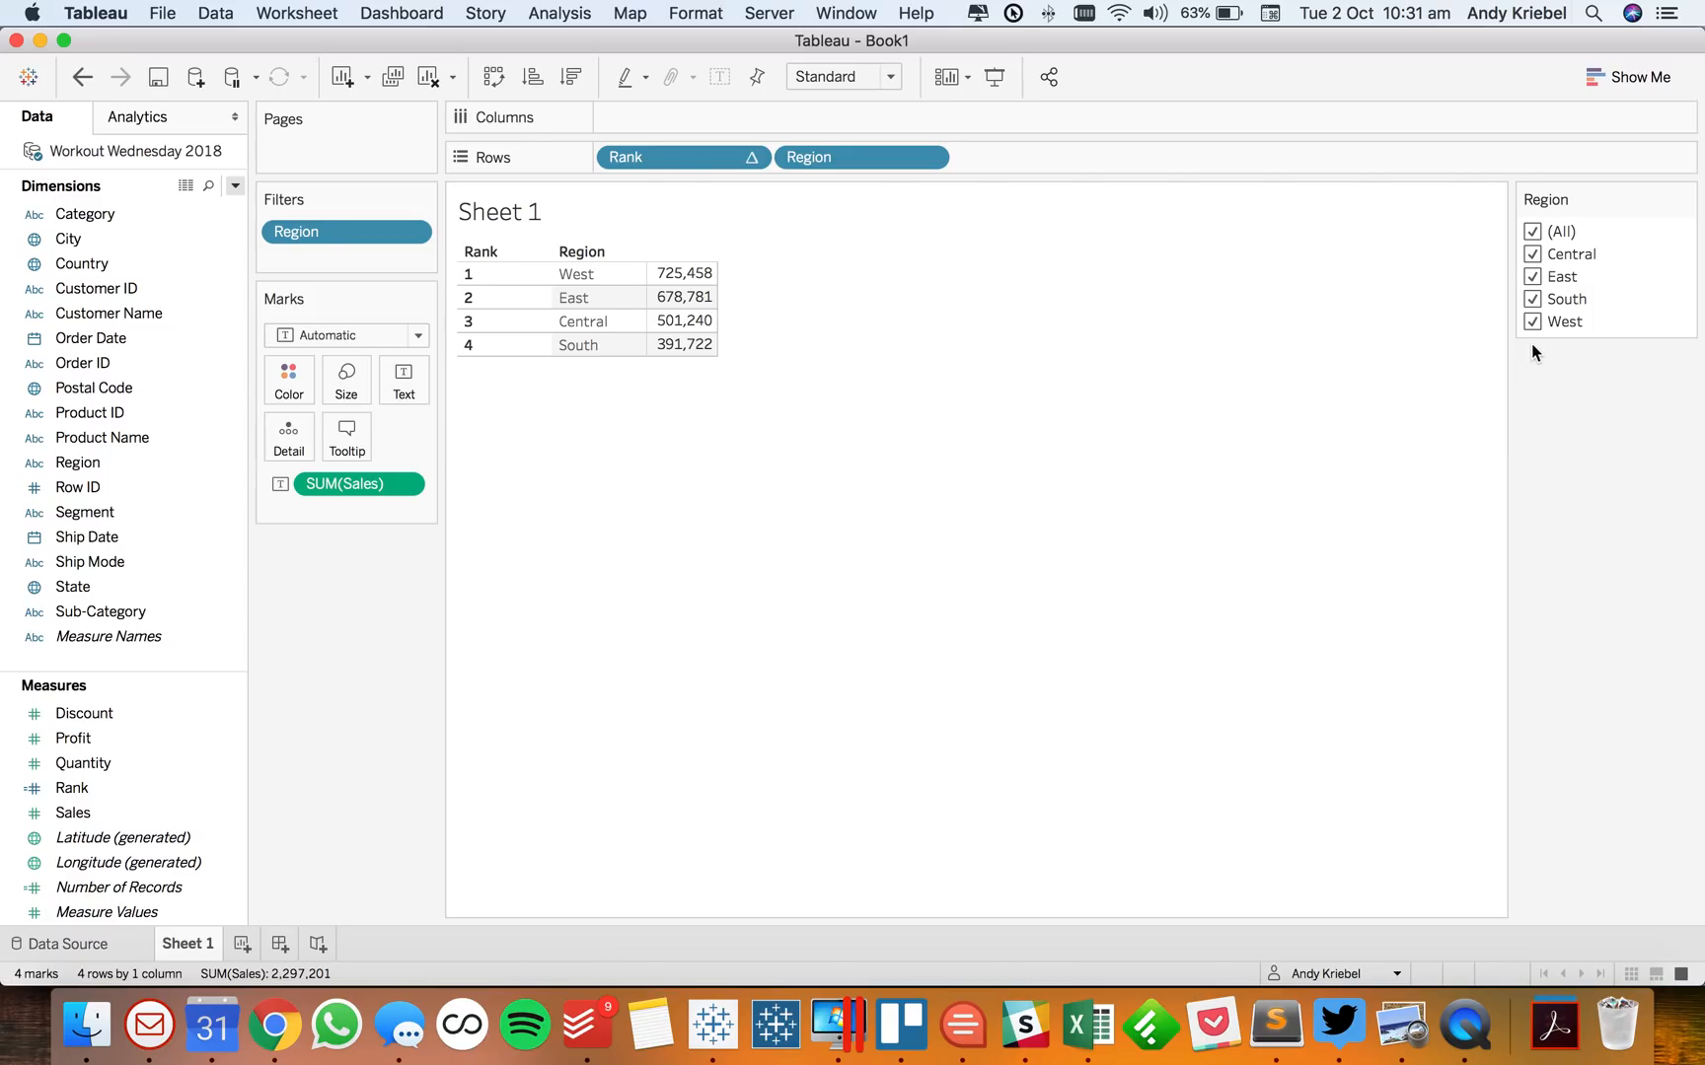
pyautogui.click(1531, 253)
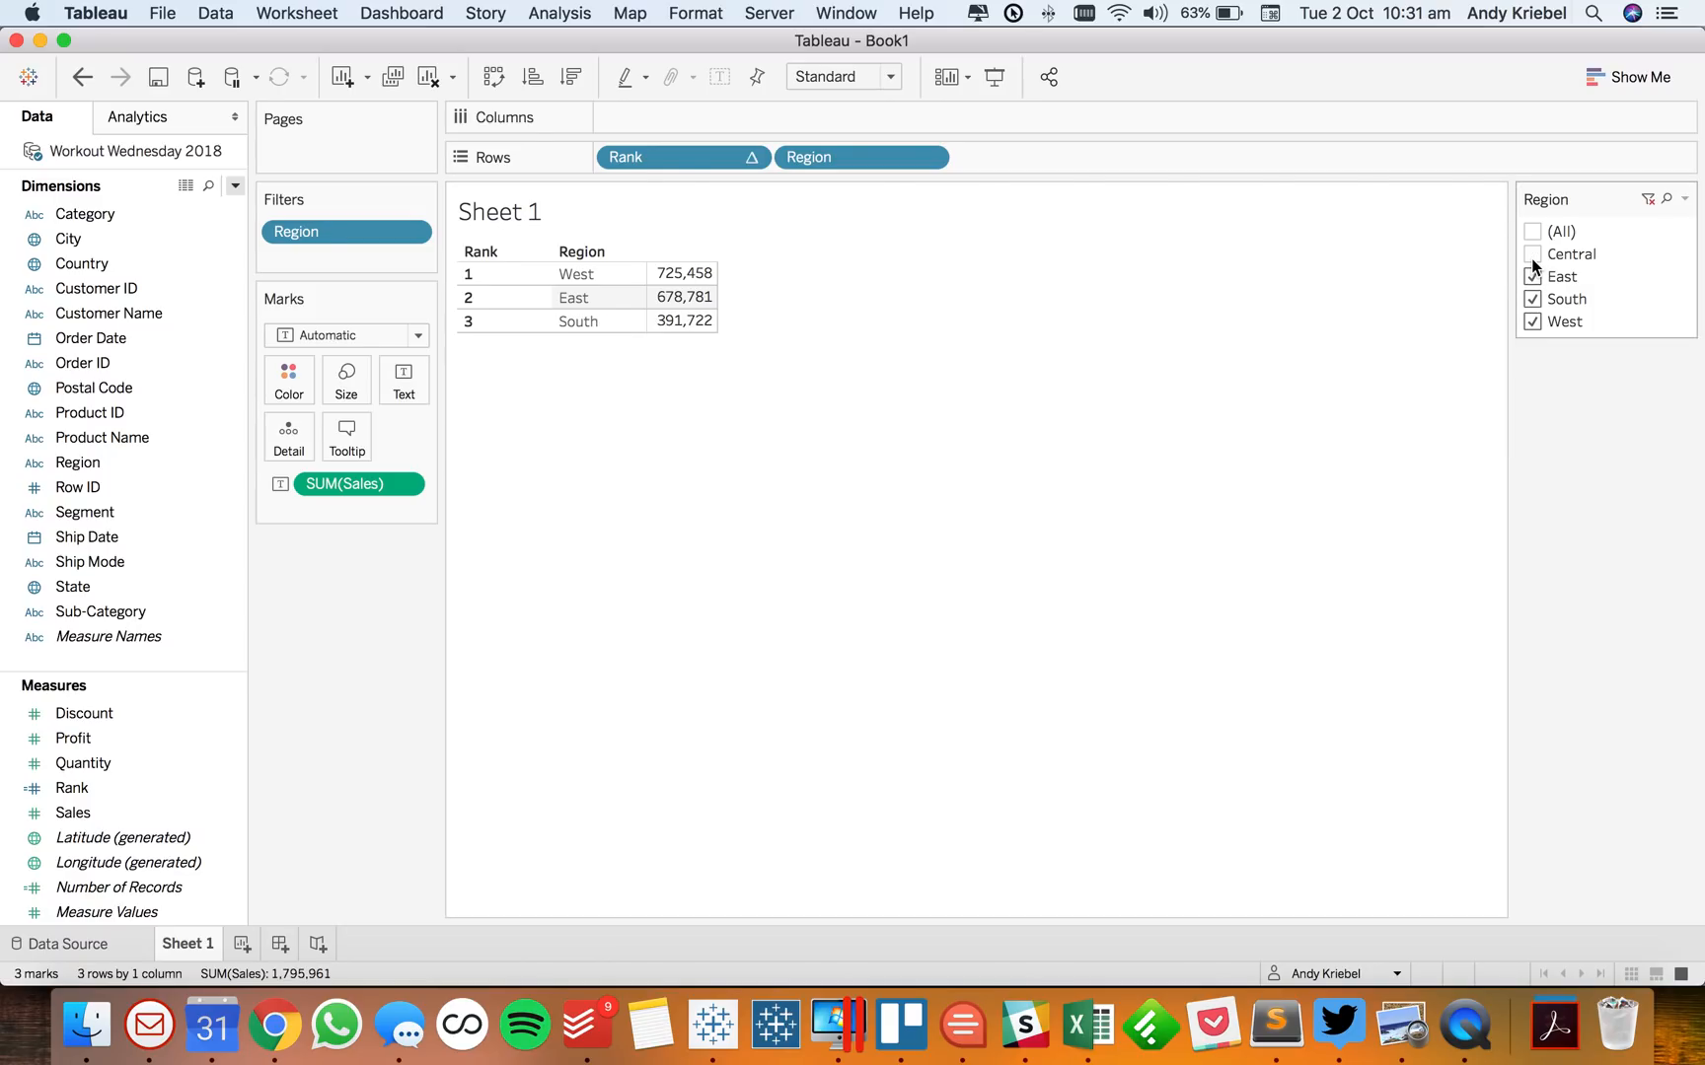
pyautogui.click(1532, 321)
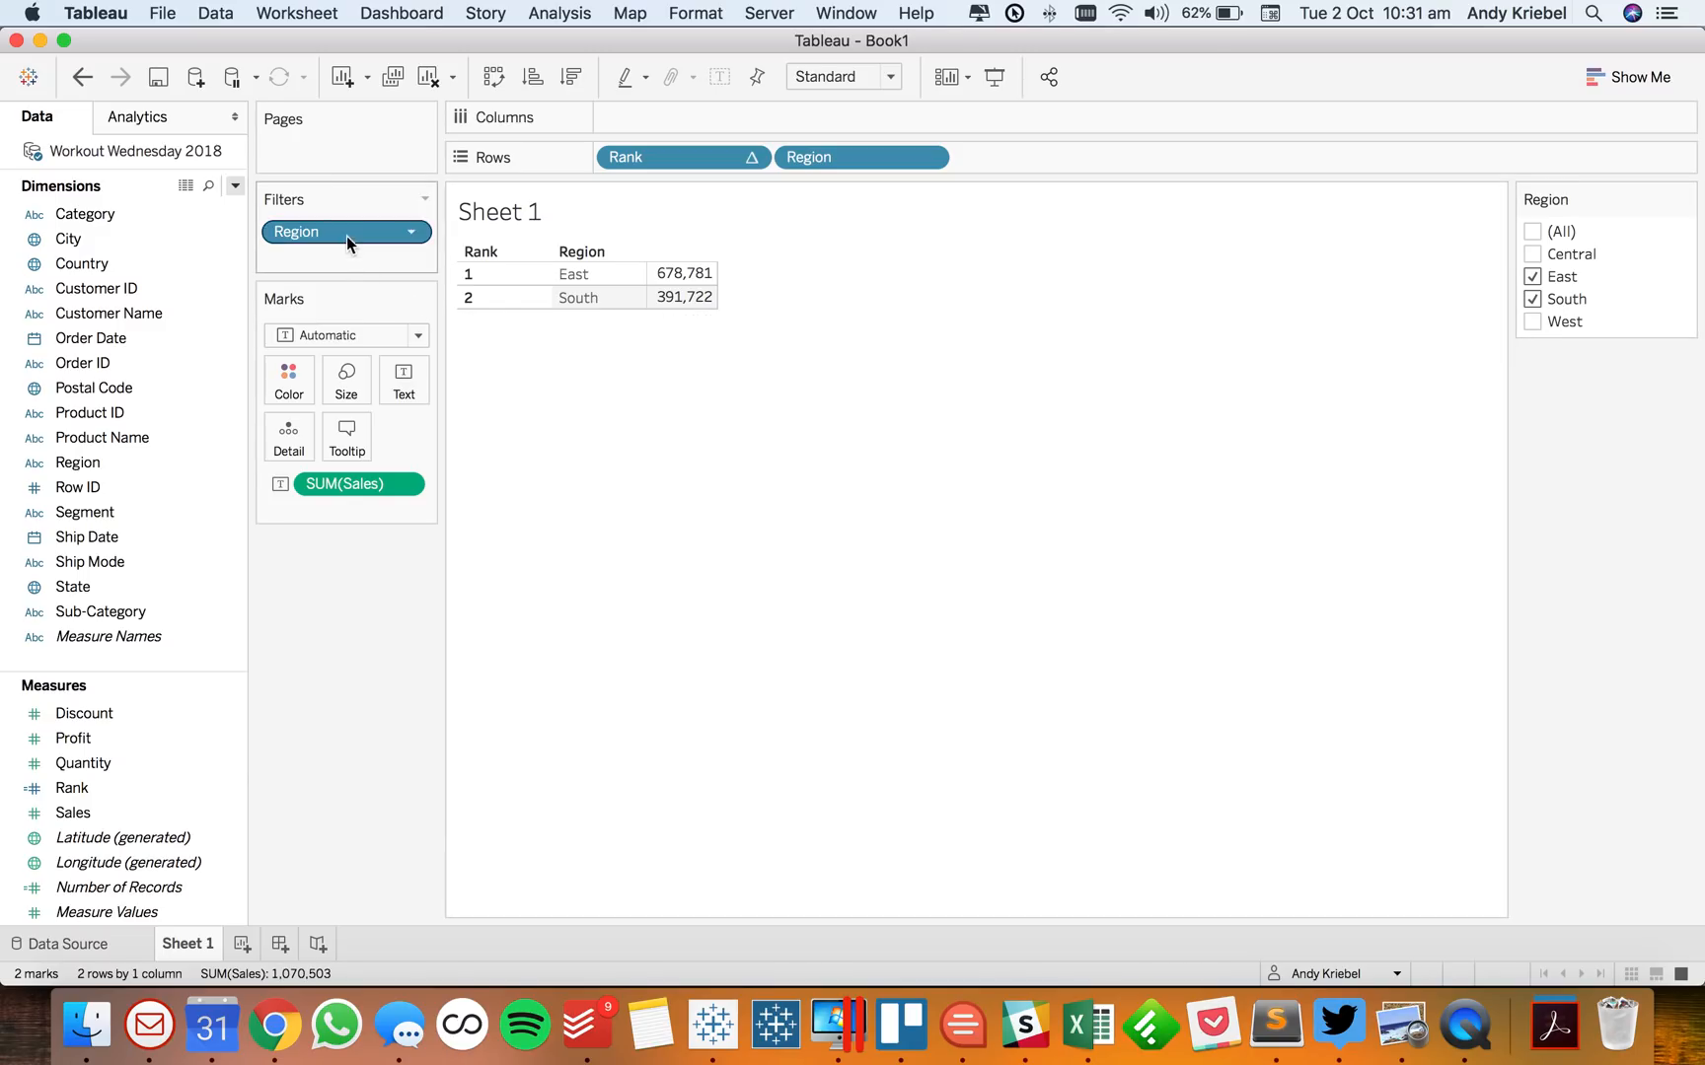
pyautogui.moveTo(347, 238)
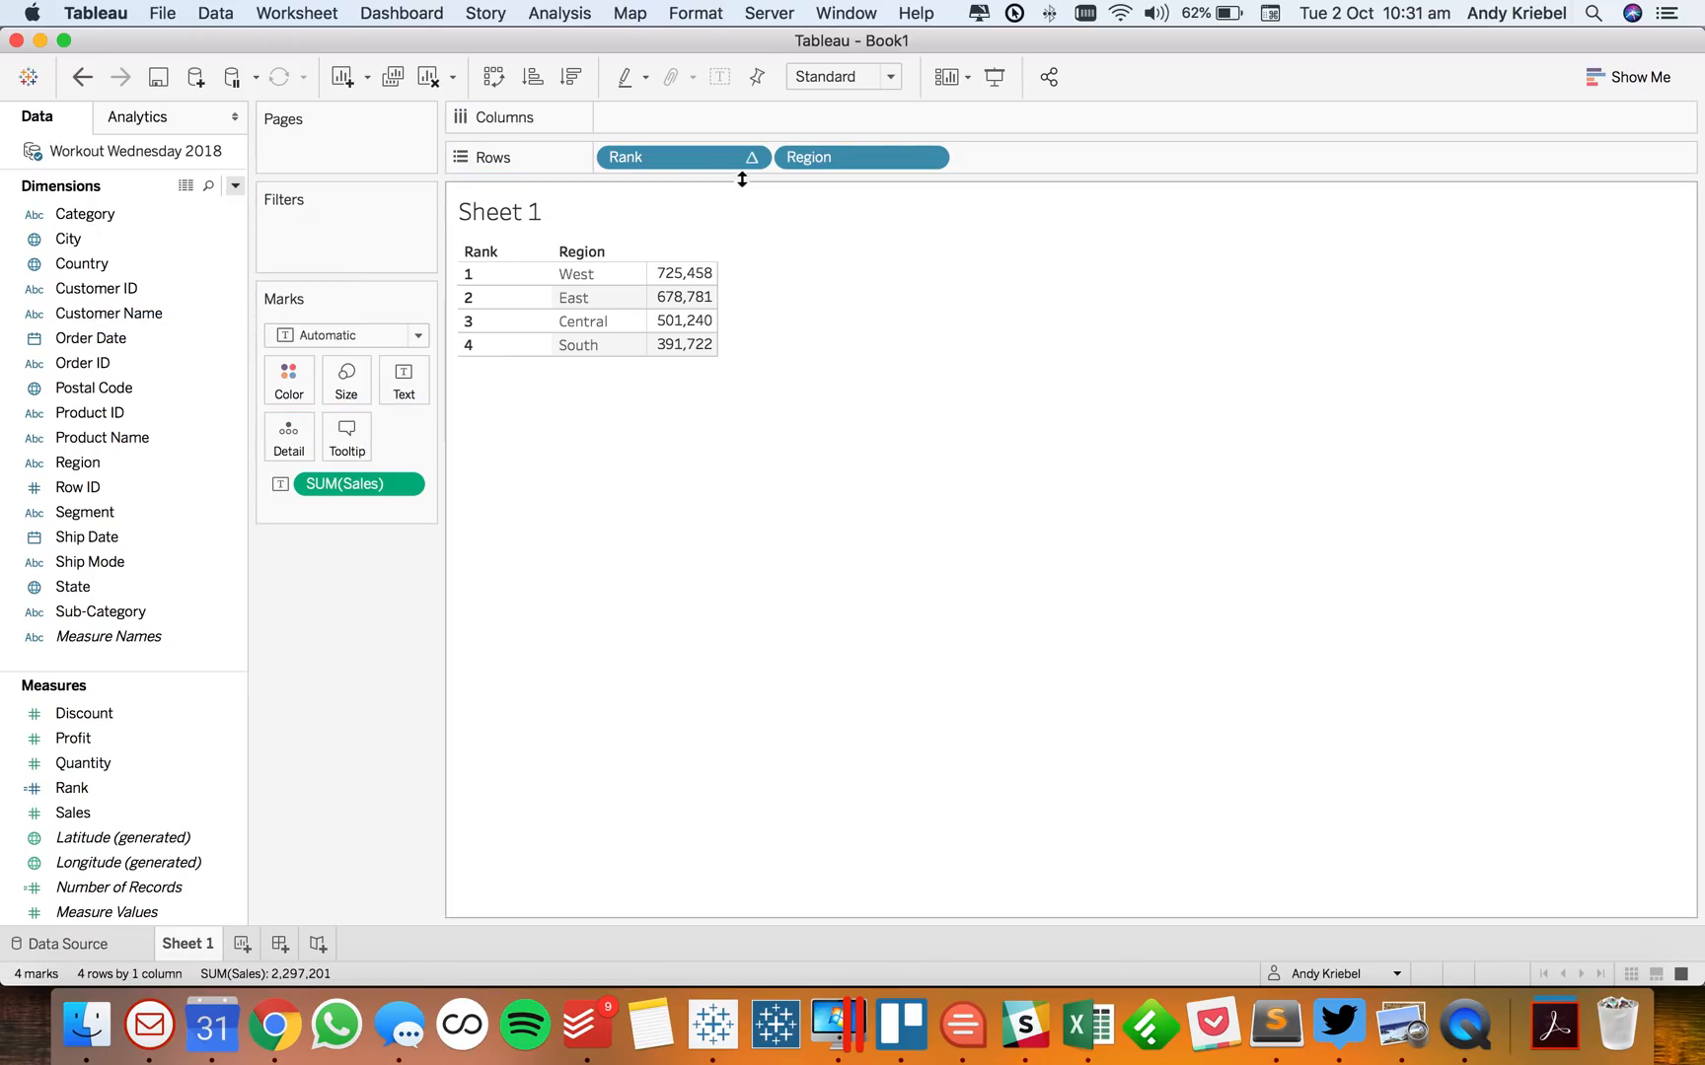
# Try filtering Rank to exclude rank 3, then remove the Rank filter entirely
pyautogui.click(758, 157)
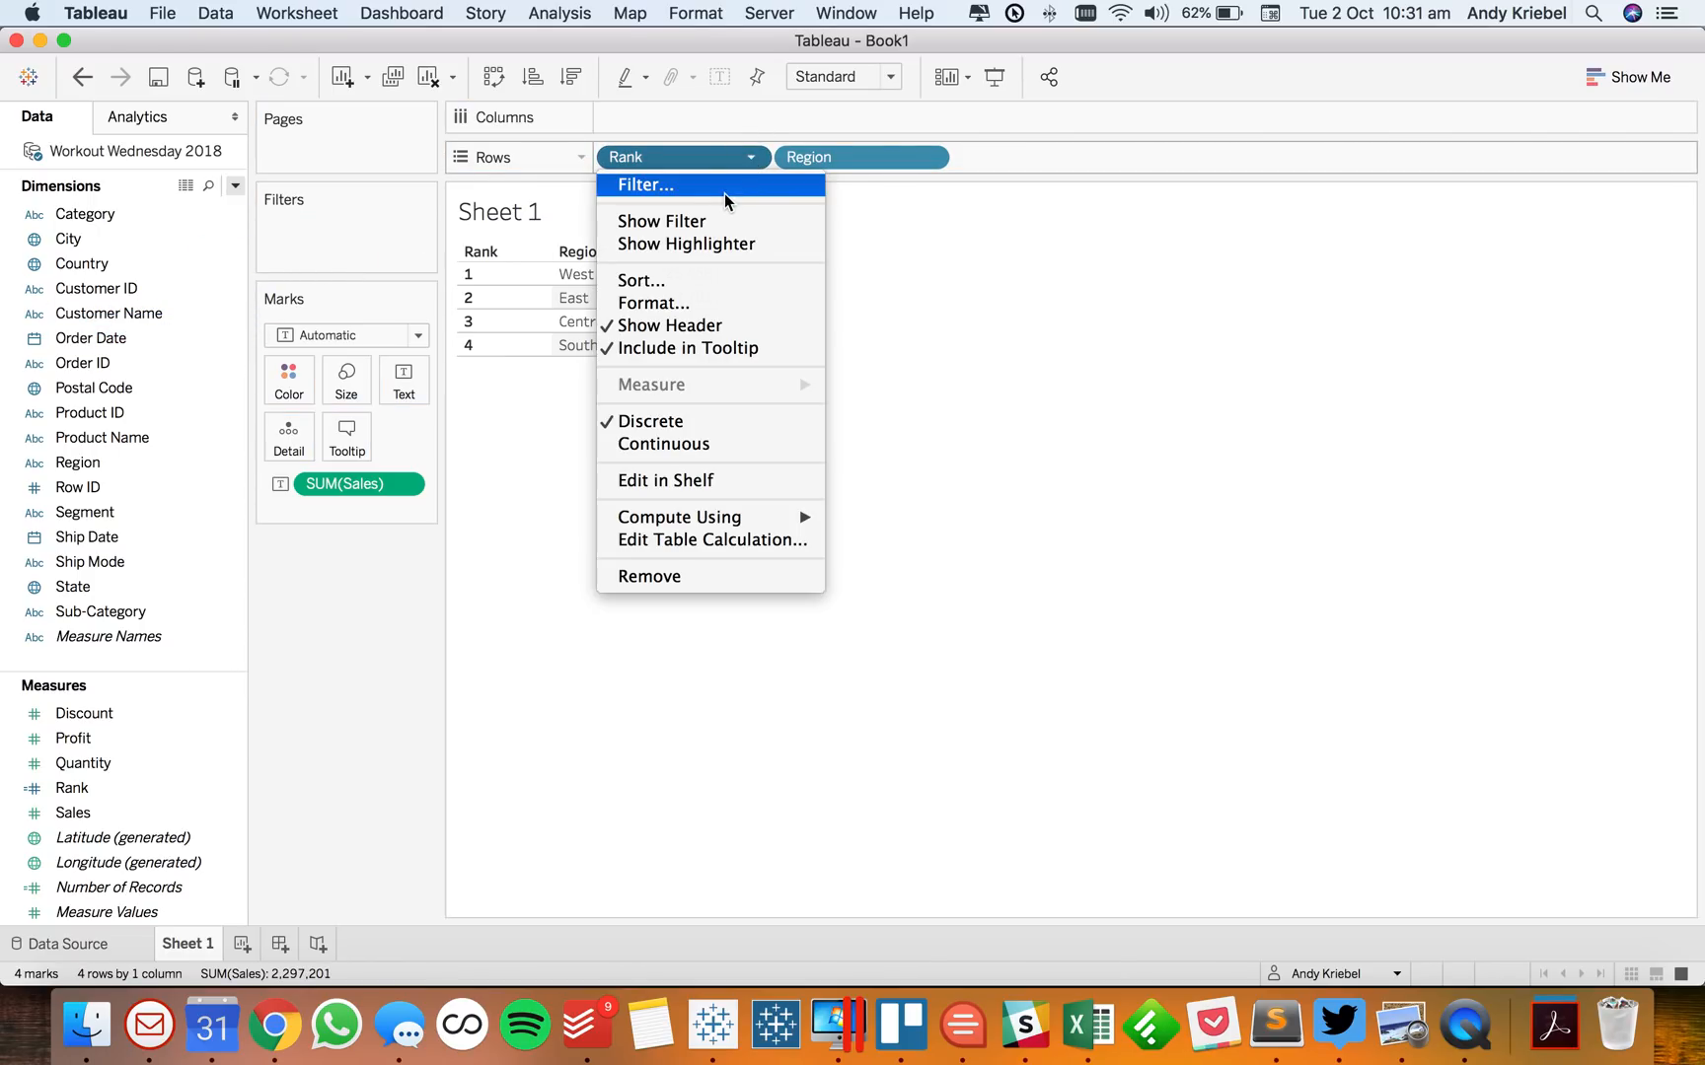
pyautogui.click(643, 185)
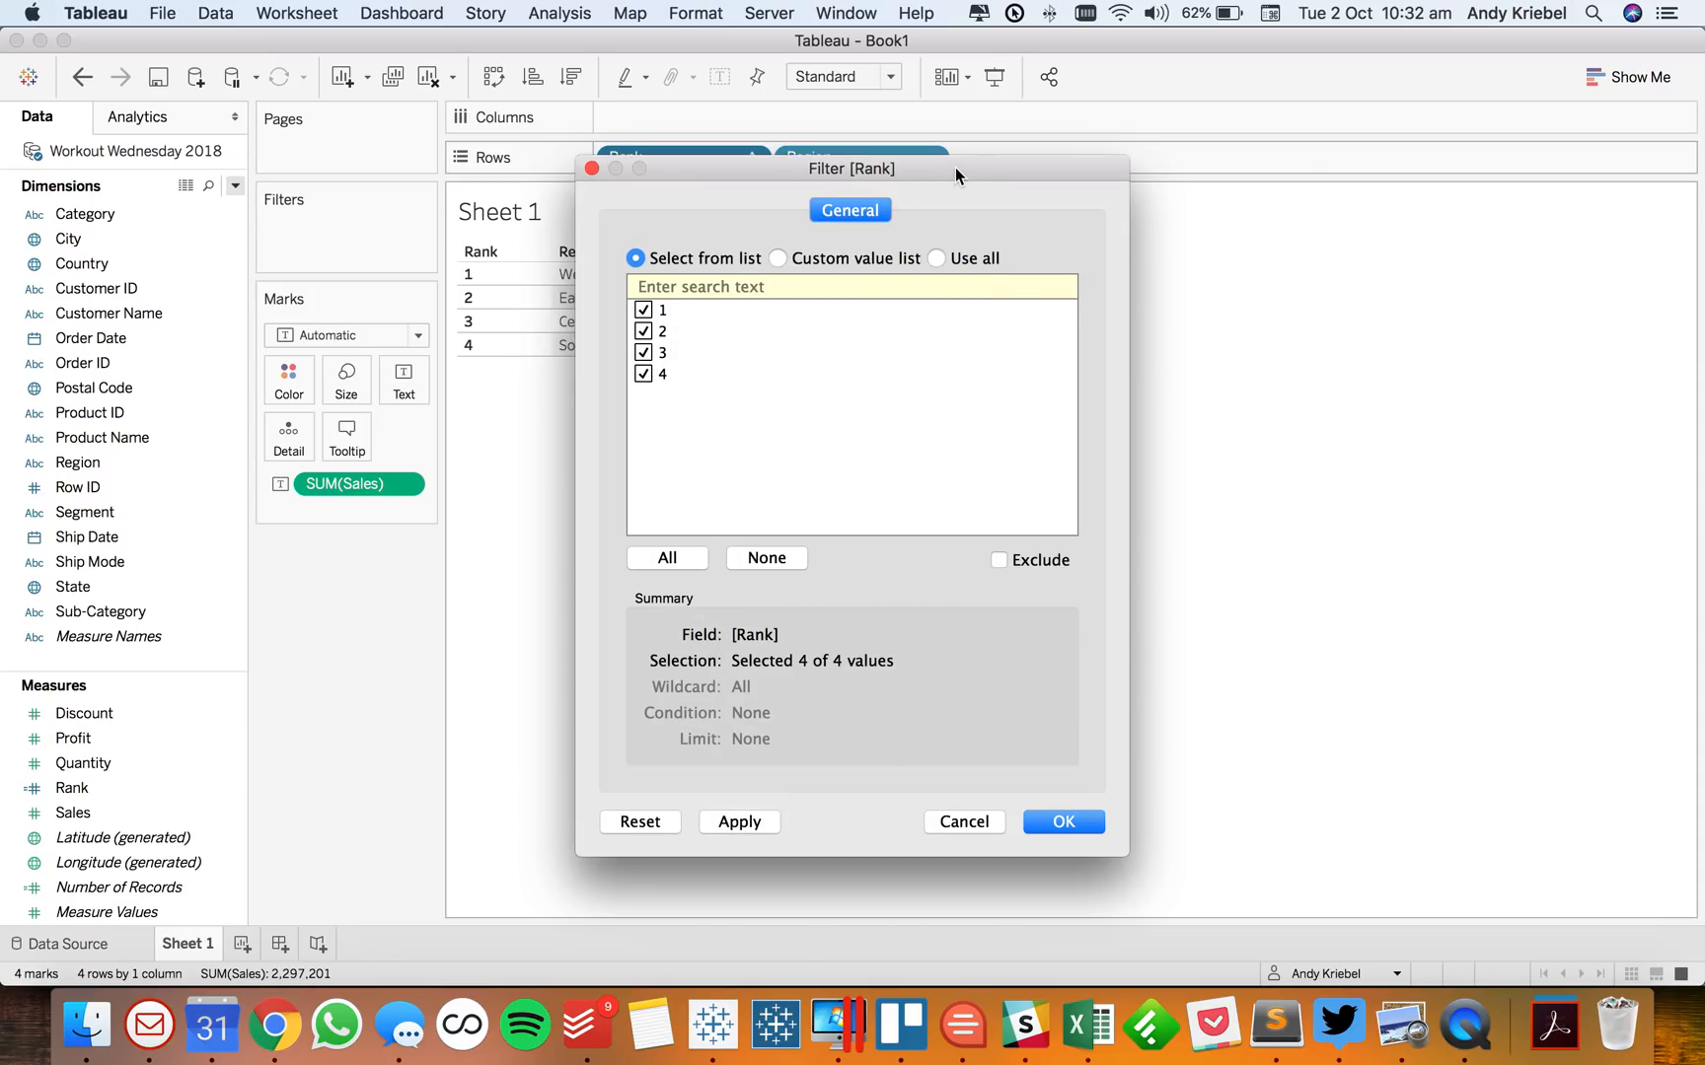
pyautogui.click(1096, 273)
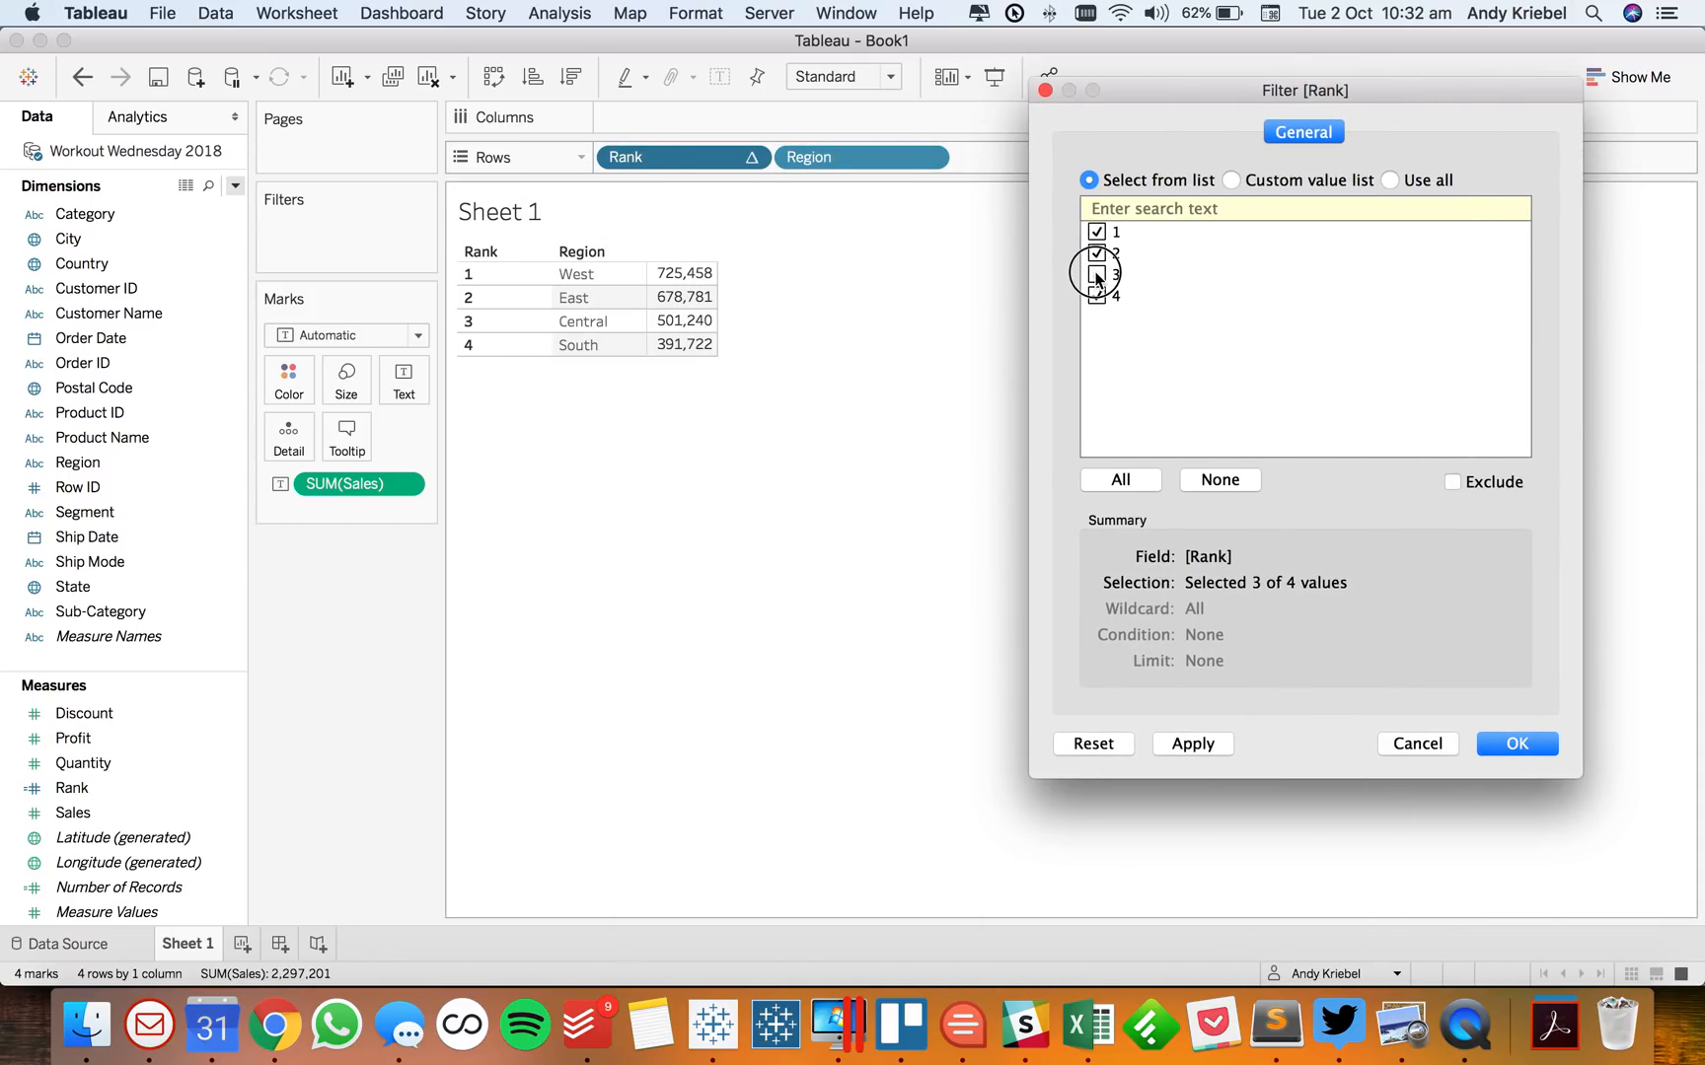
pyautogui.click(1095, 274)
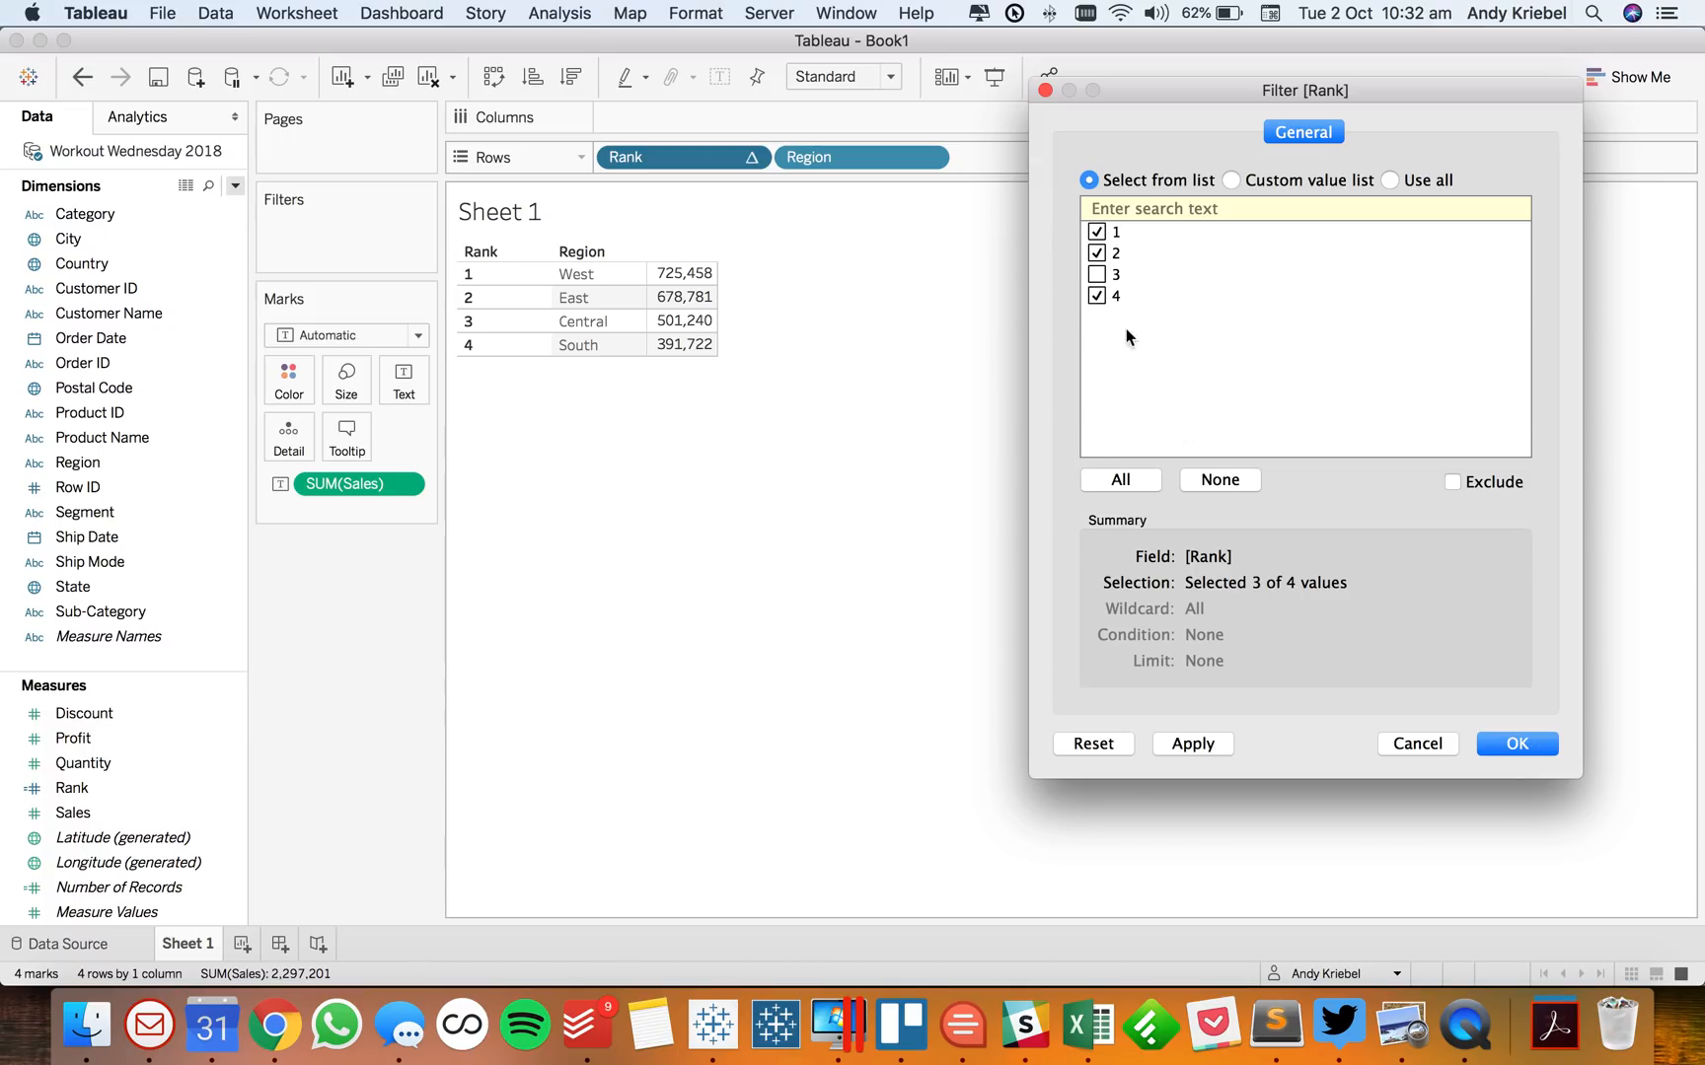
pyautogui.click(1516, 744)
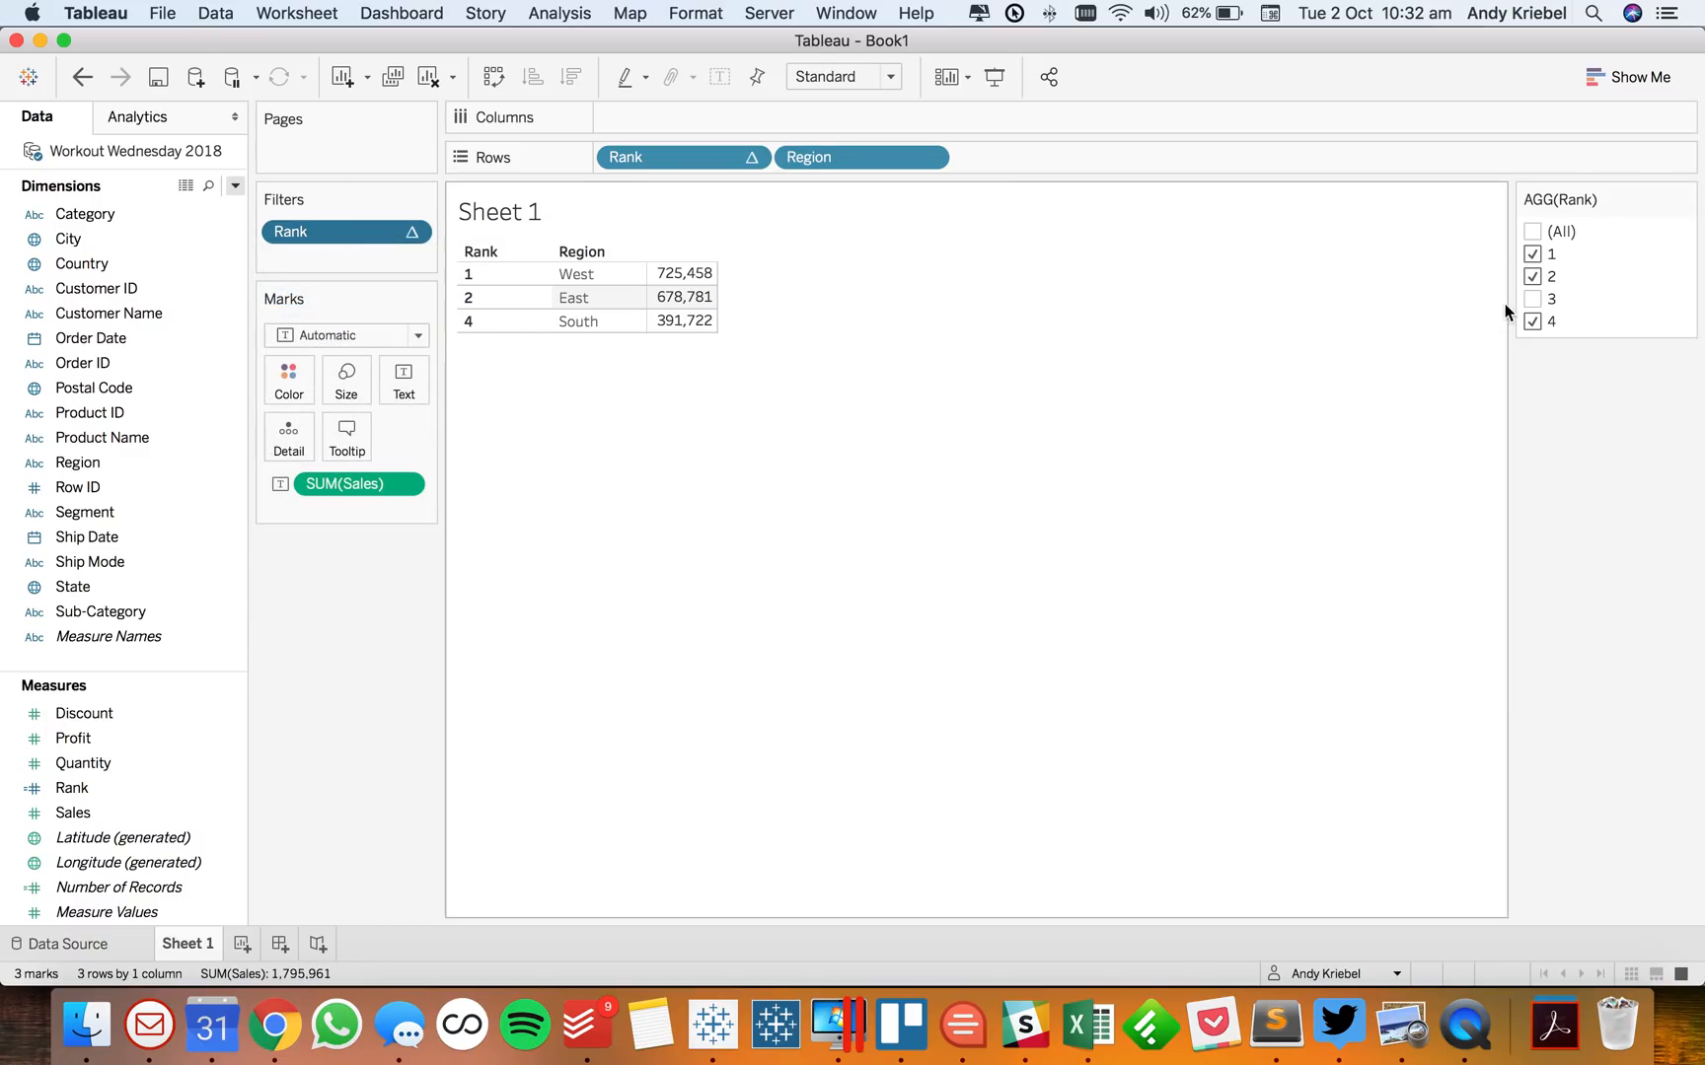
pyautogui.click(1531, 276)
pyautogui.write('Rank Filter')
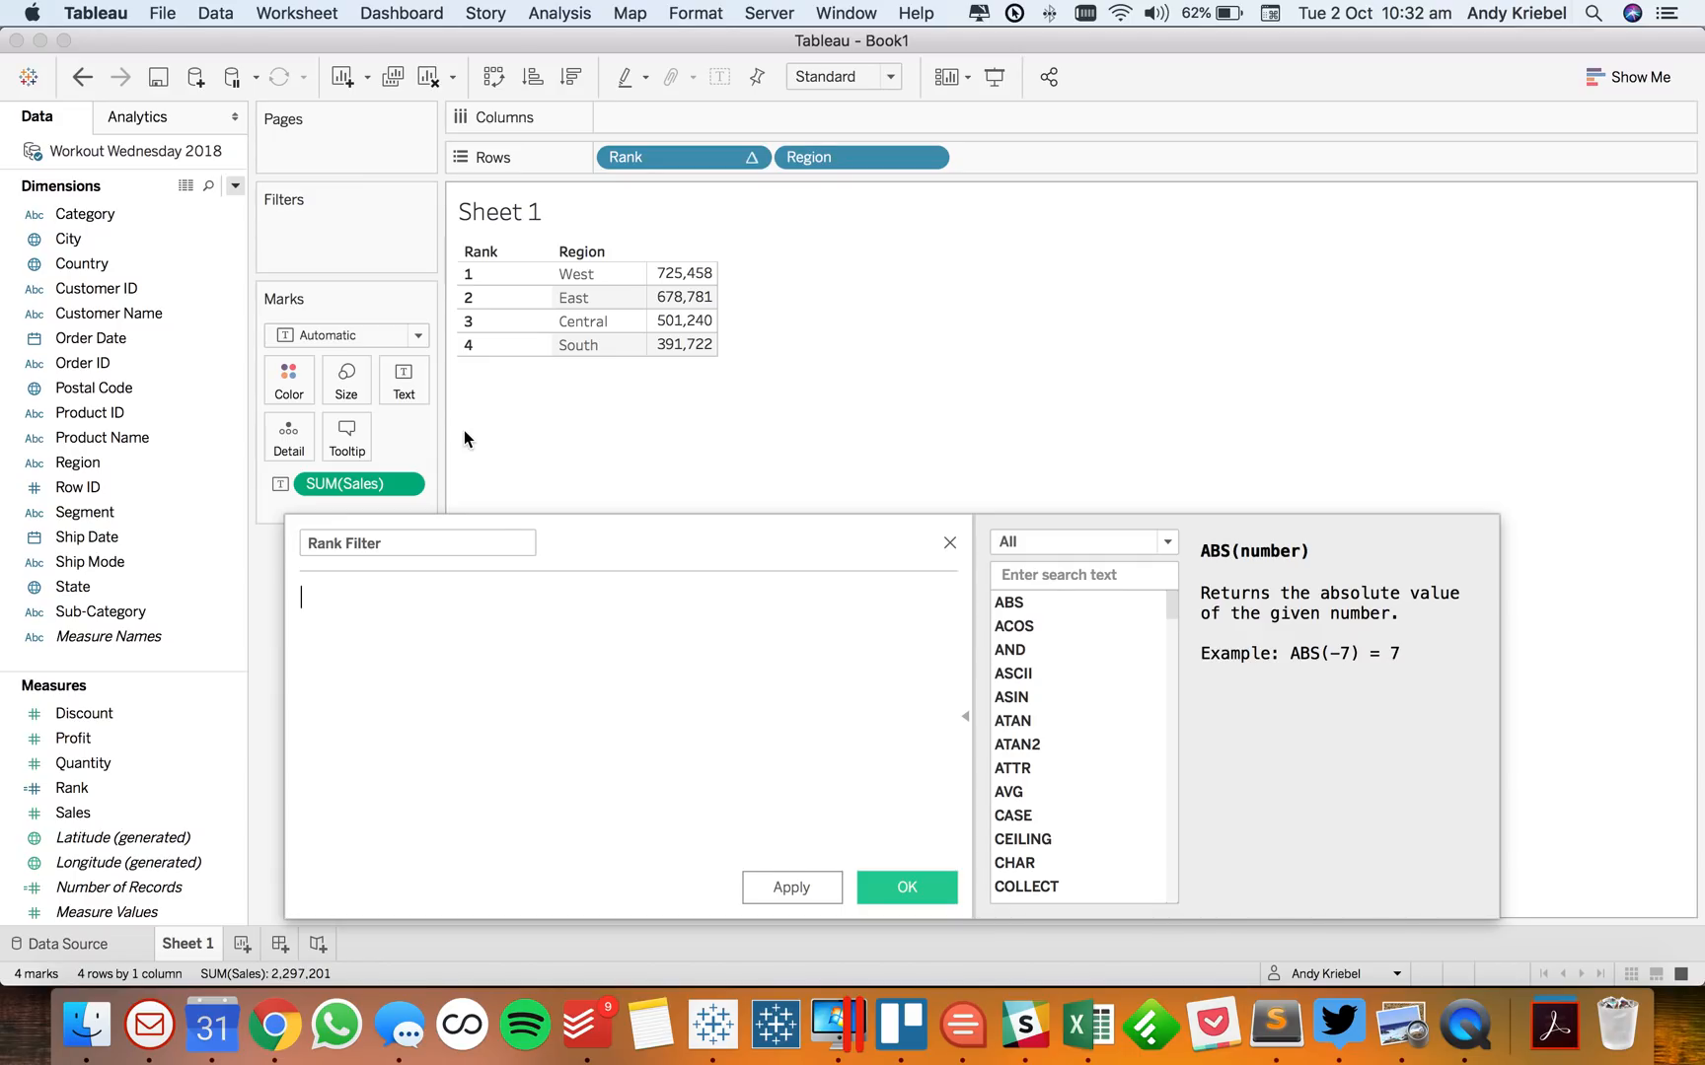
# Enter WINDOW_MIN(ATTR([Region])) as the Rank Filter formula and save it
pyautogui.write('win')
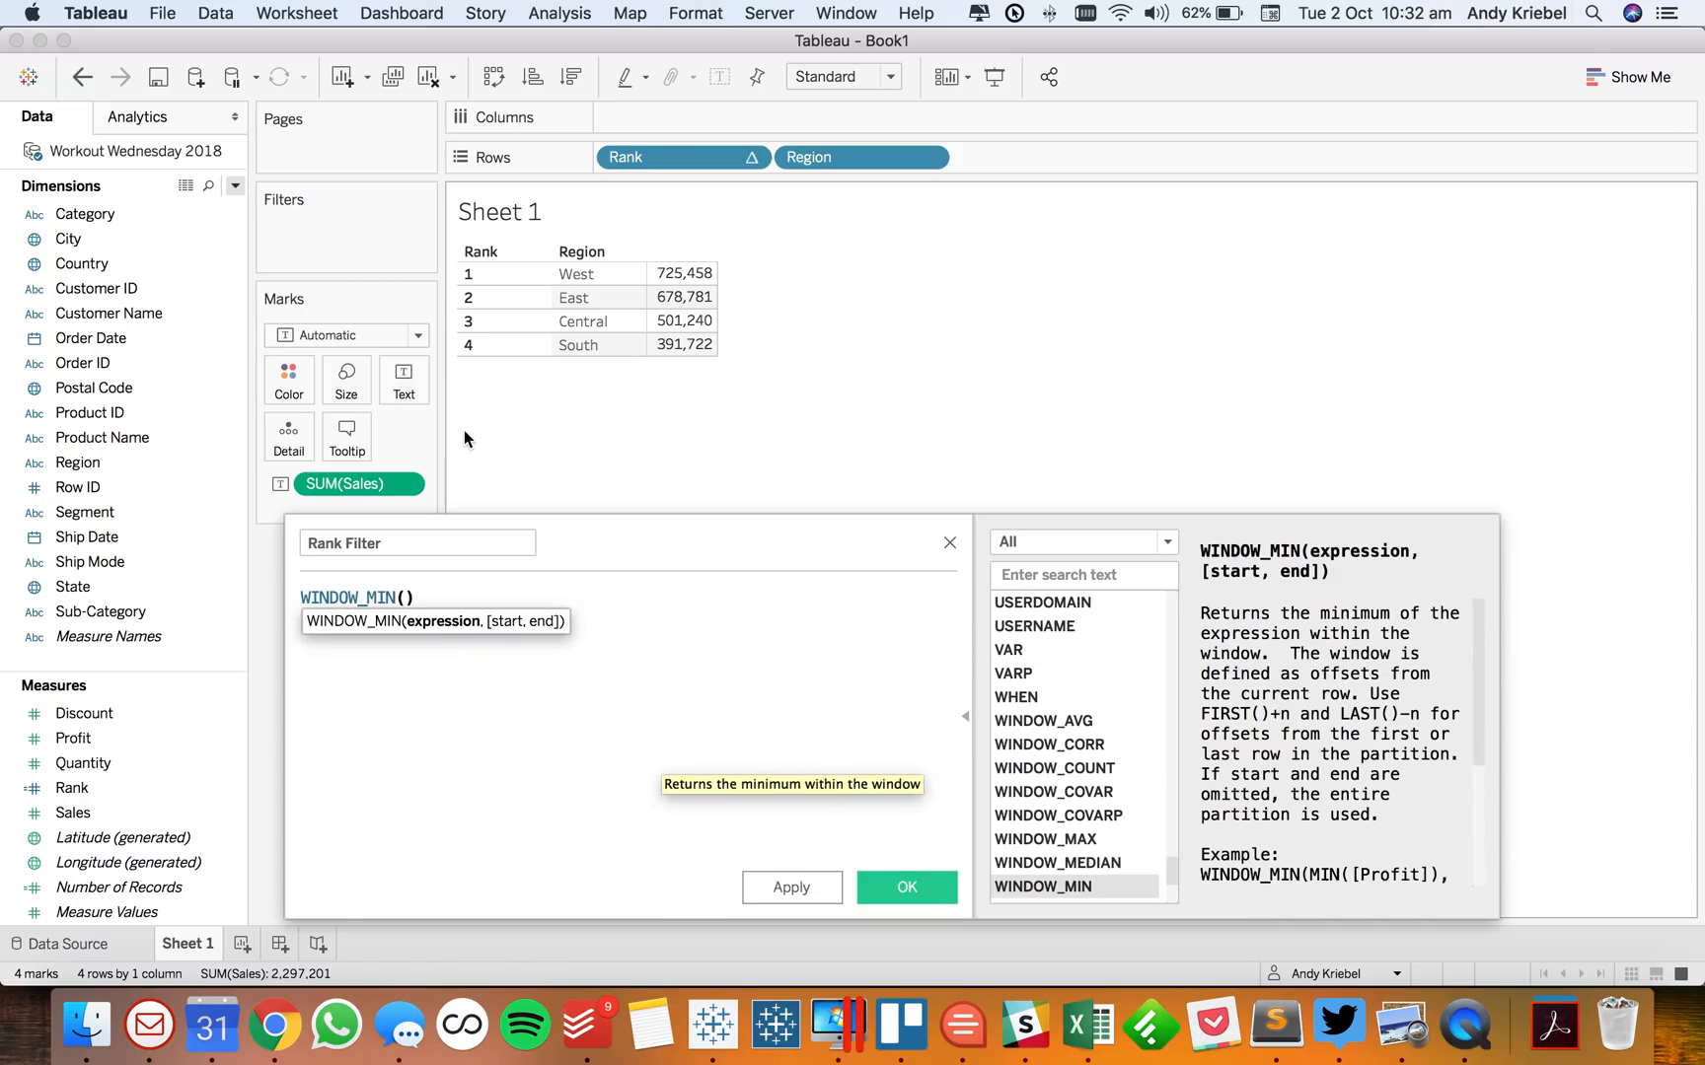
pyautogui.write('attr')
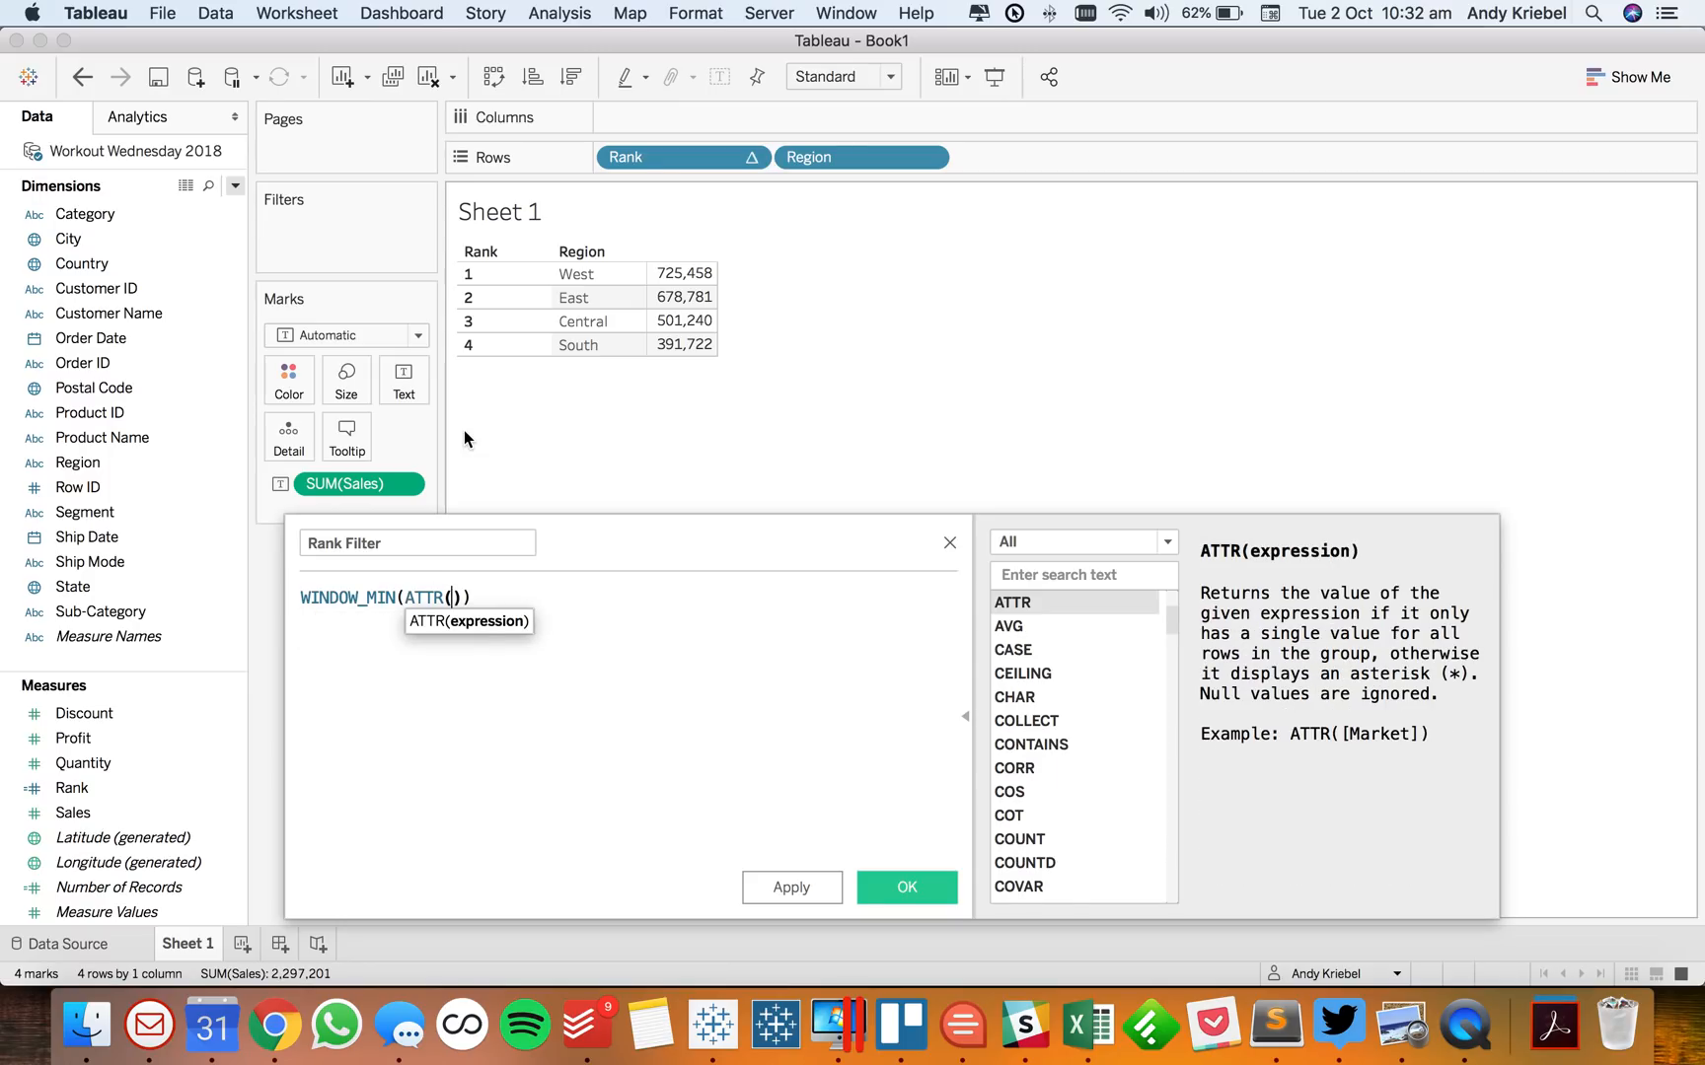
pyautogui.write('[Region]')
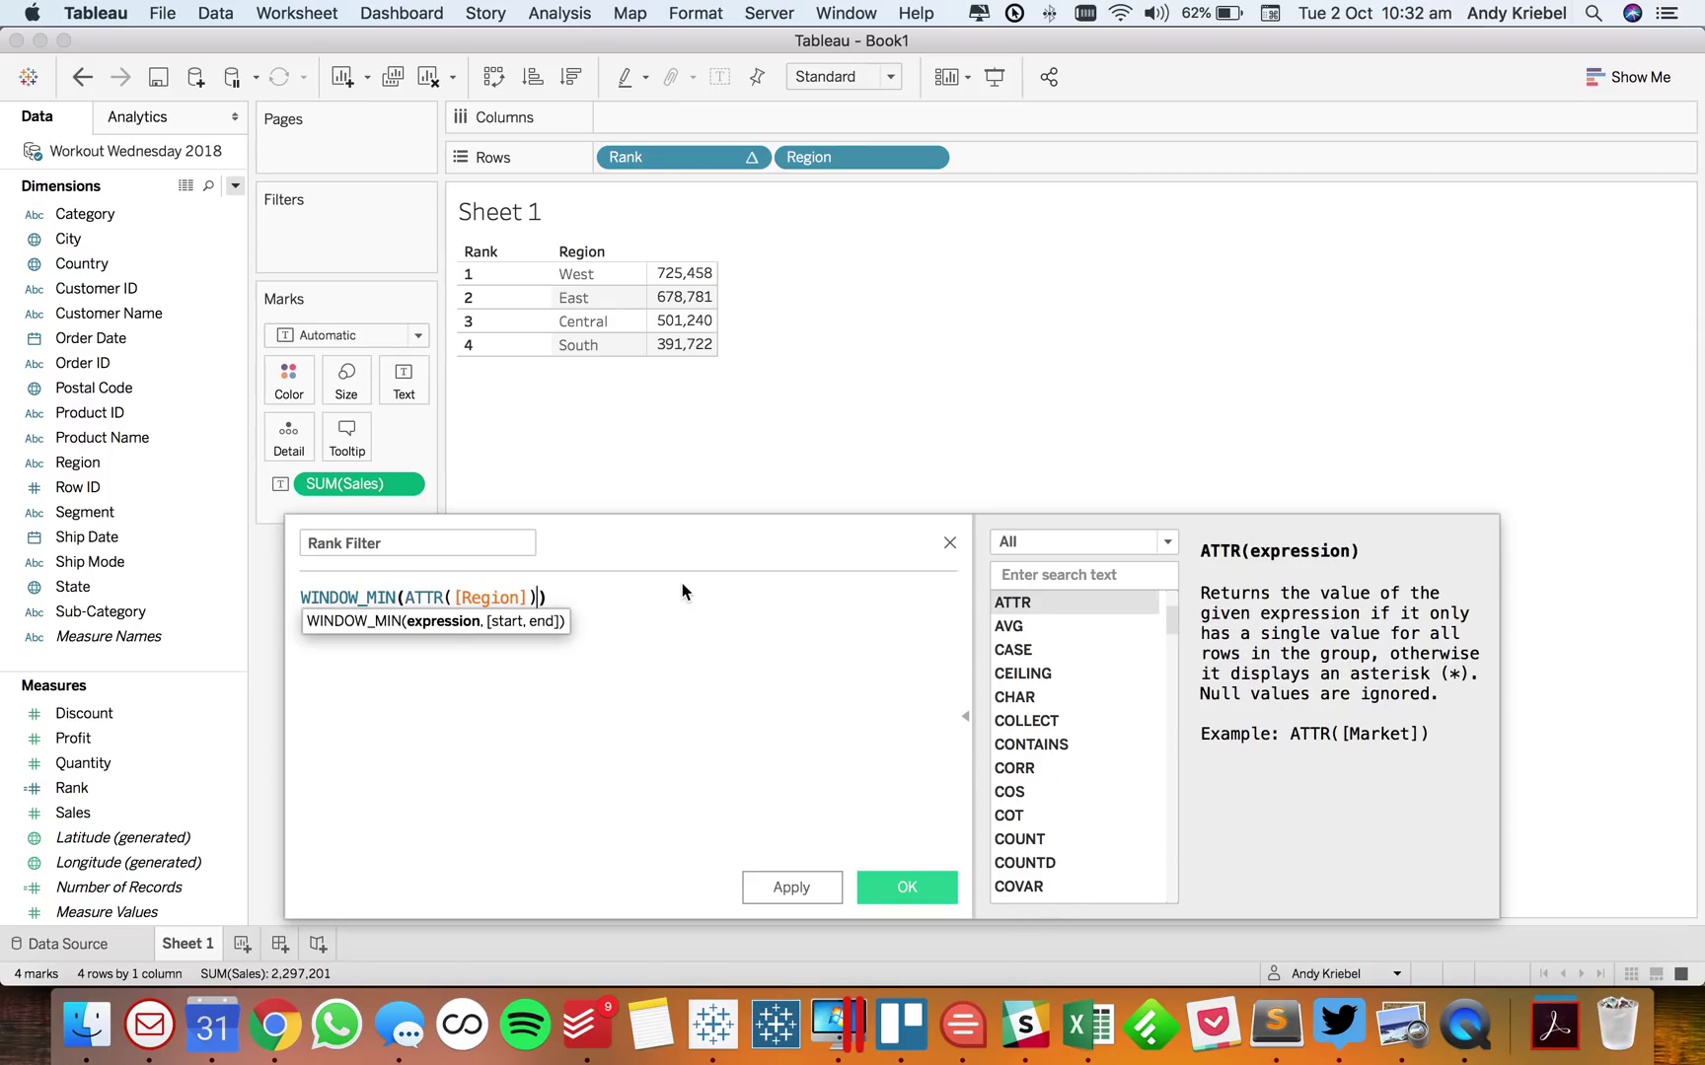
pyautogui.click(906, 888)
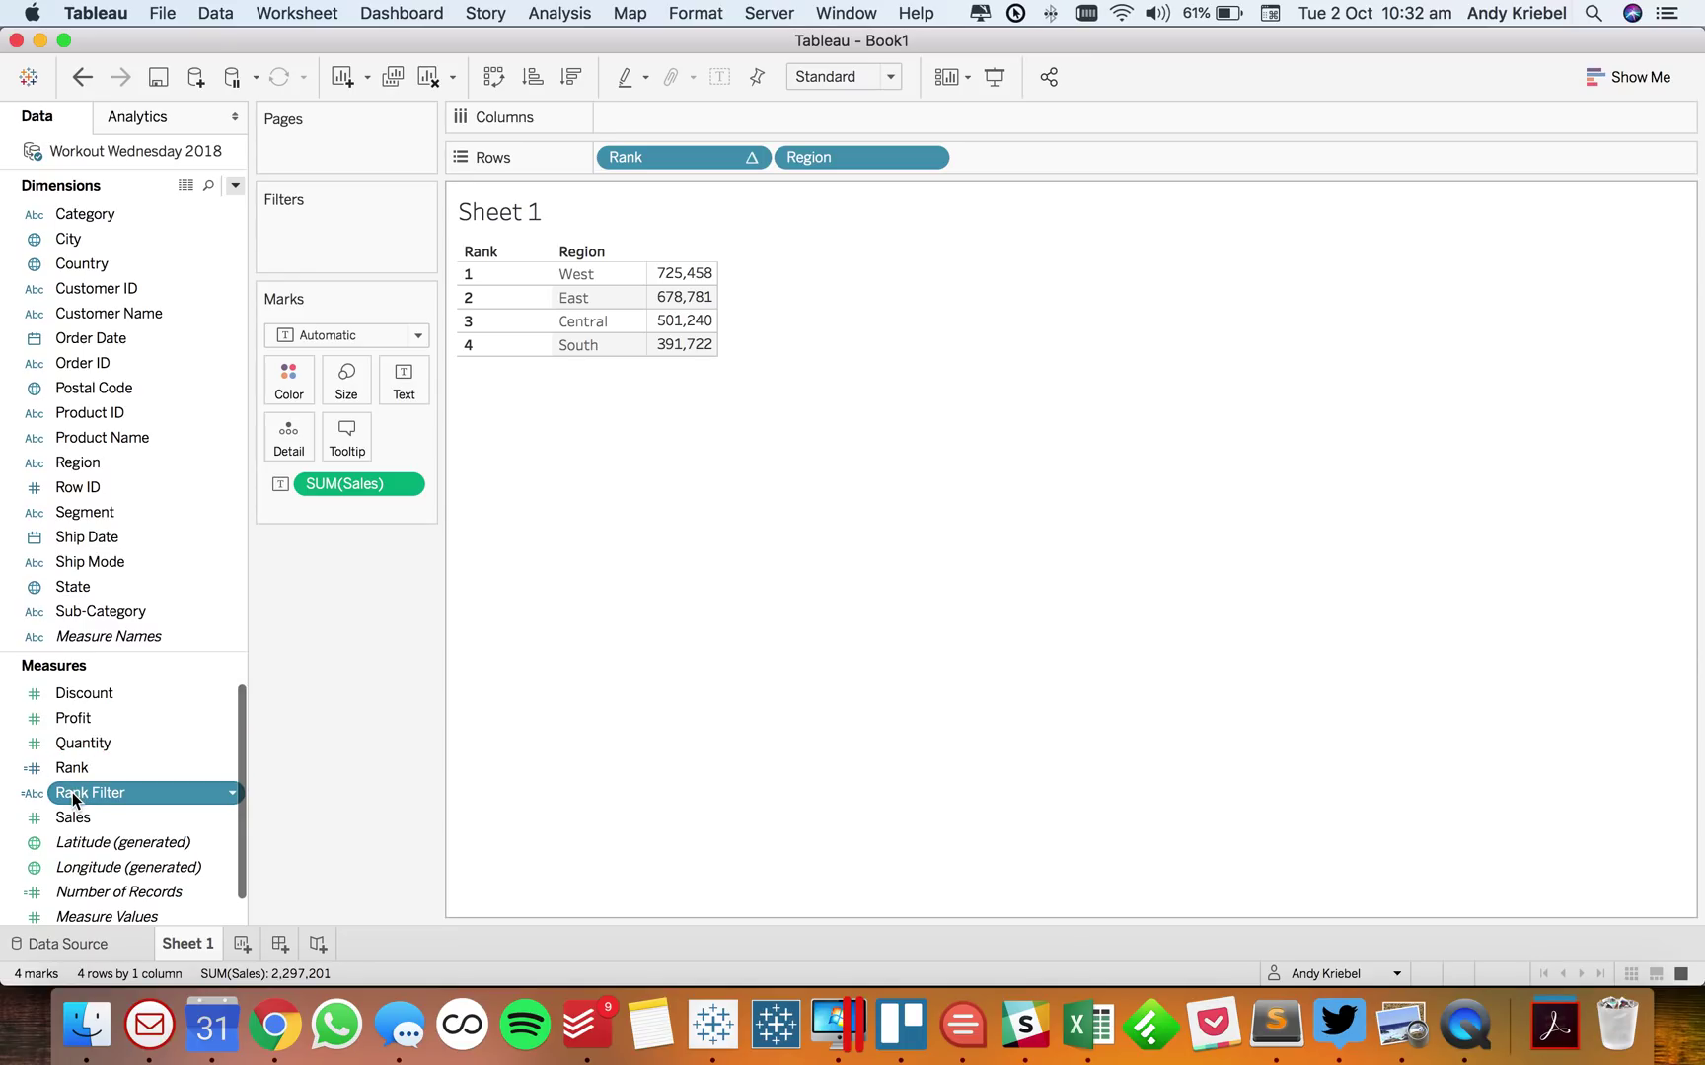
# Add Rank Filter to Filters, computed along Region, with all four regions selected
pyautogui.moveTo(92, 792); pyautogui.dragTo(320, 247)
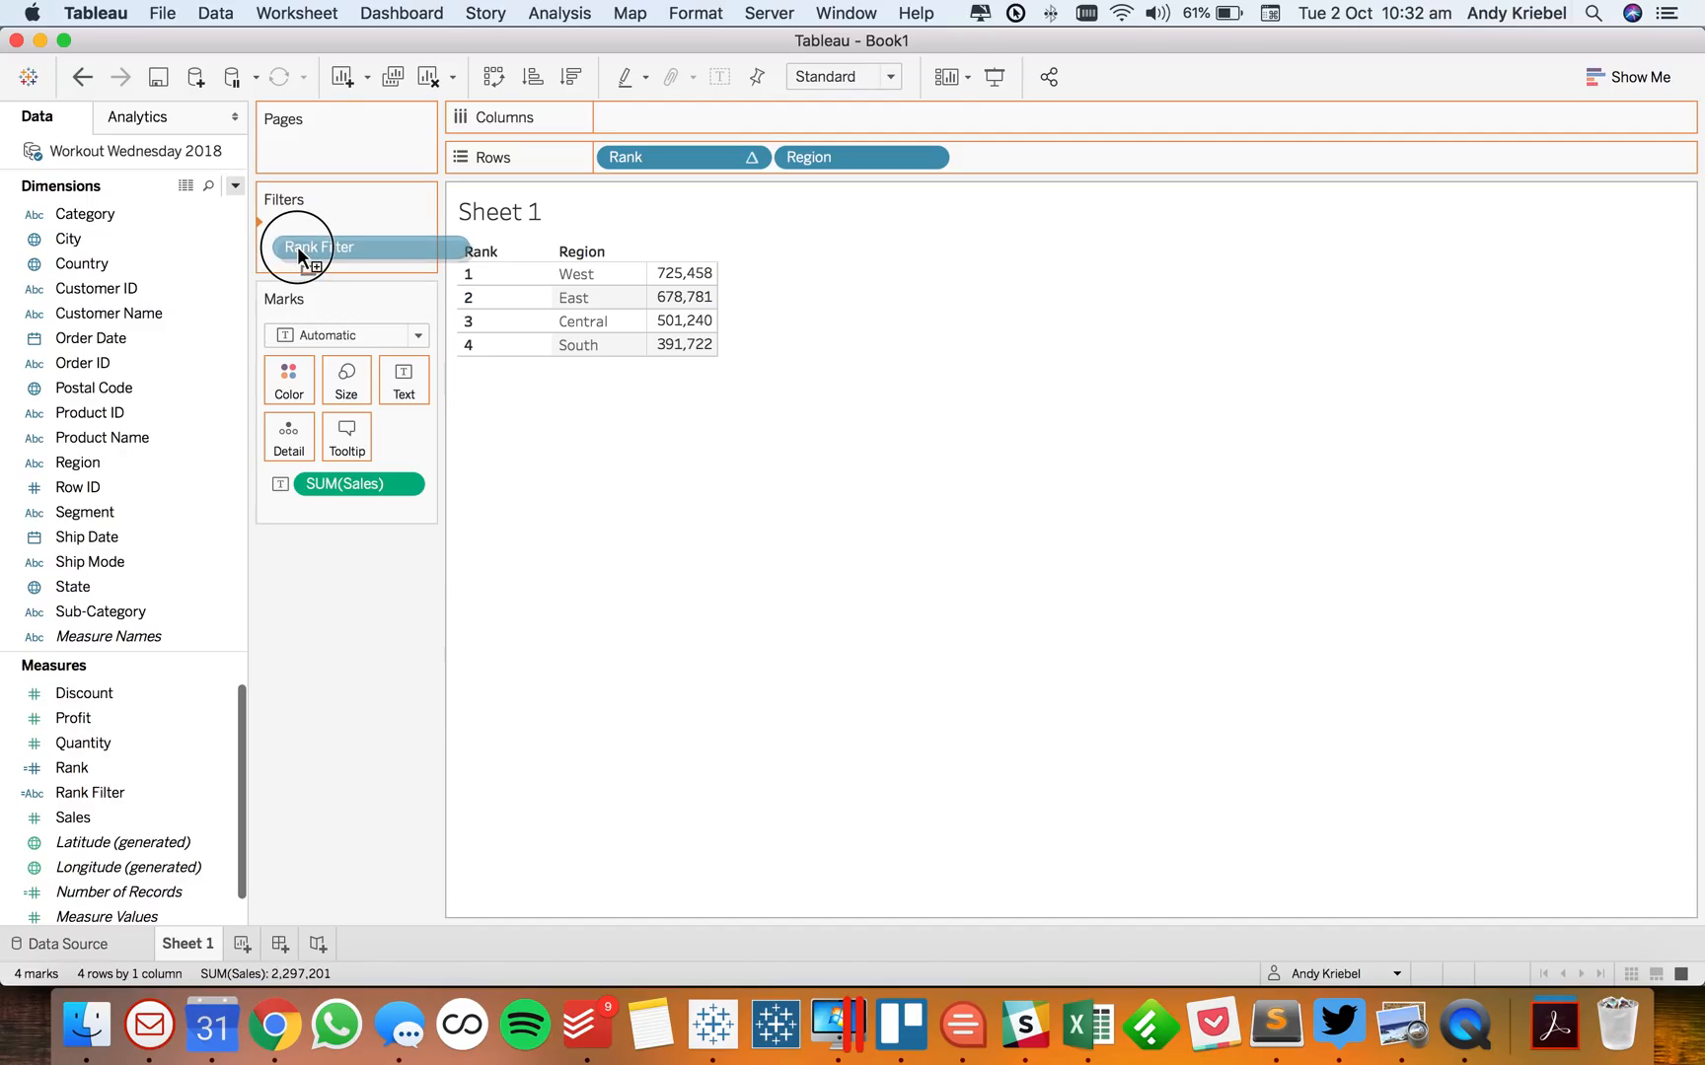
pyautogui.doubleClick(316, 247)
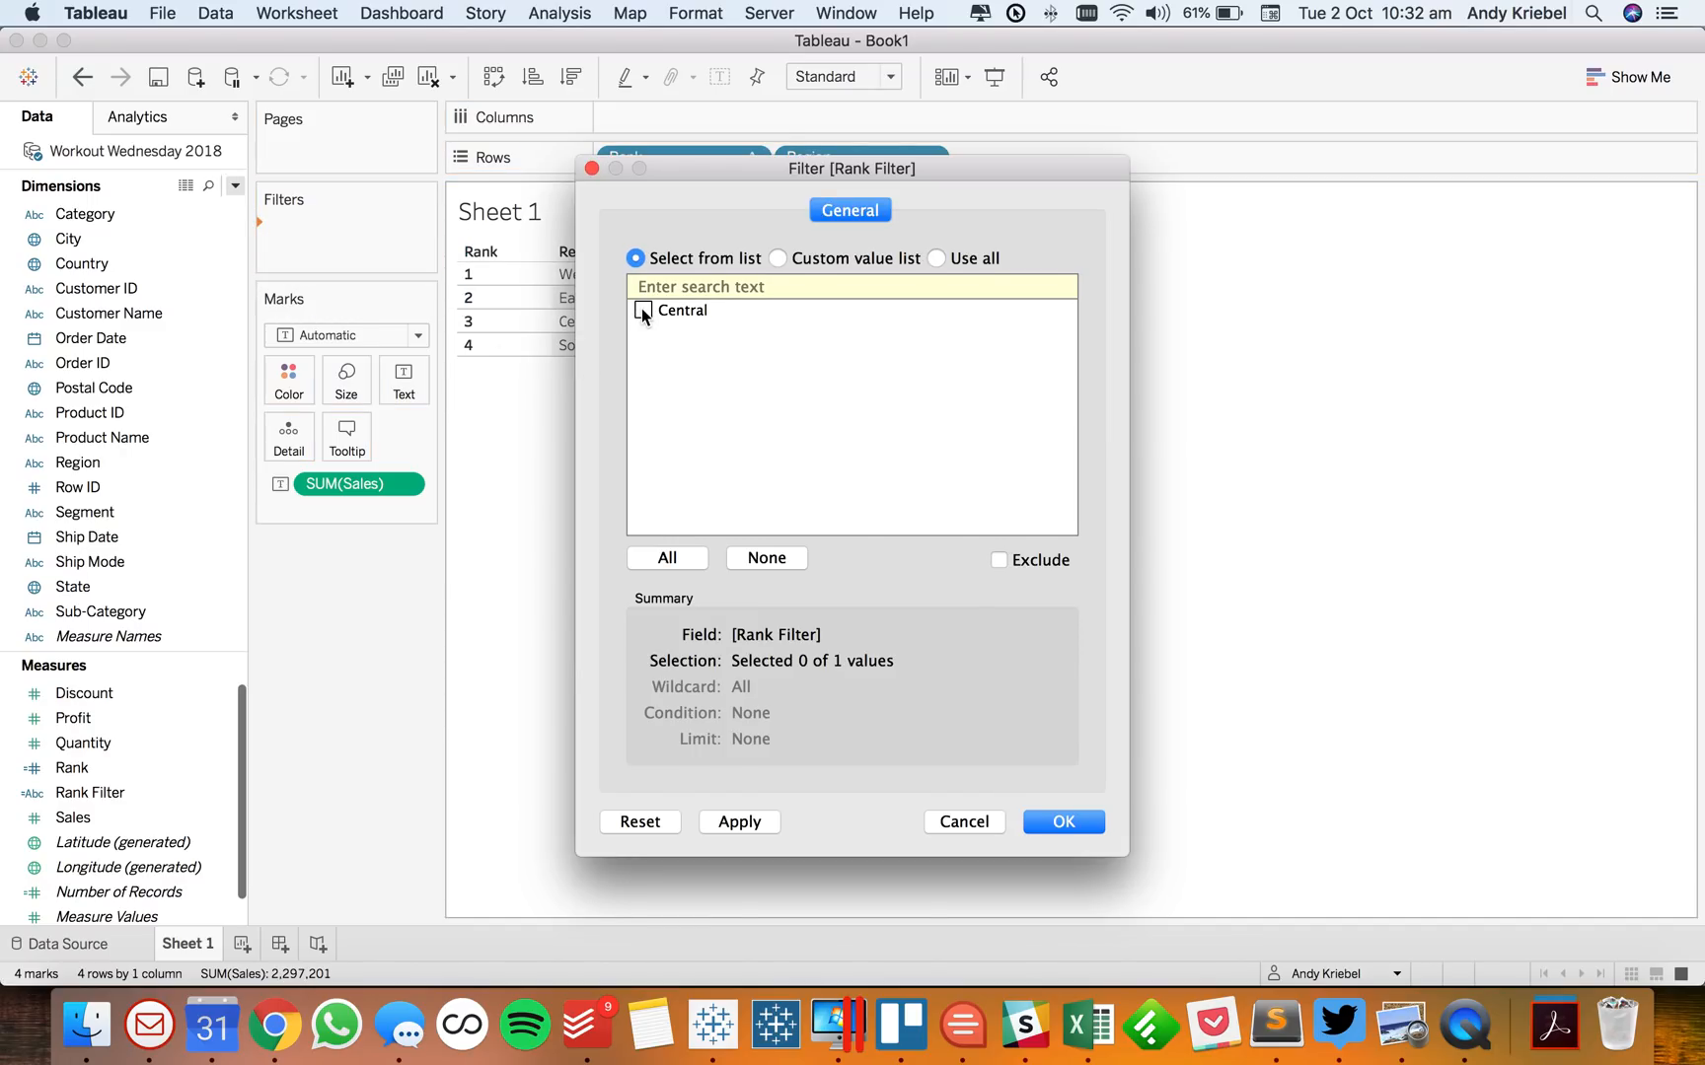
pyautogui.click(643, 310)
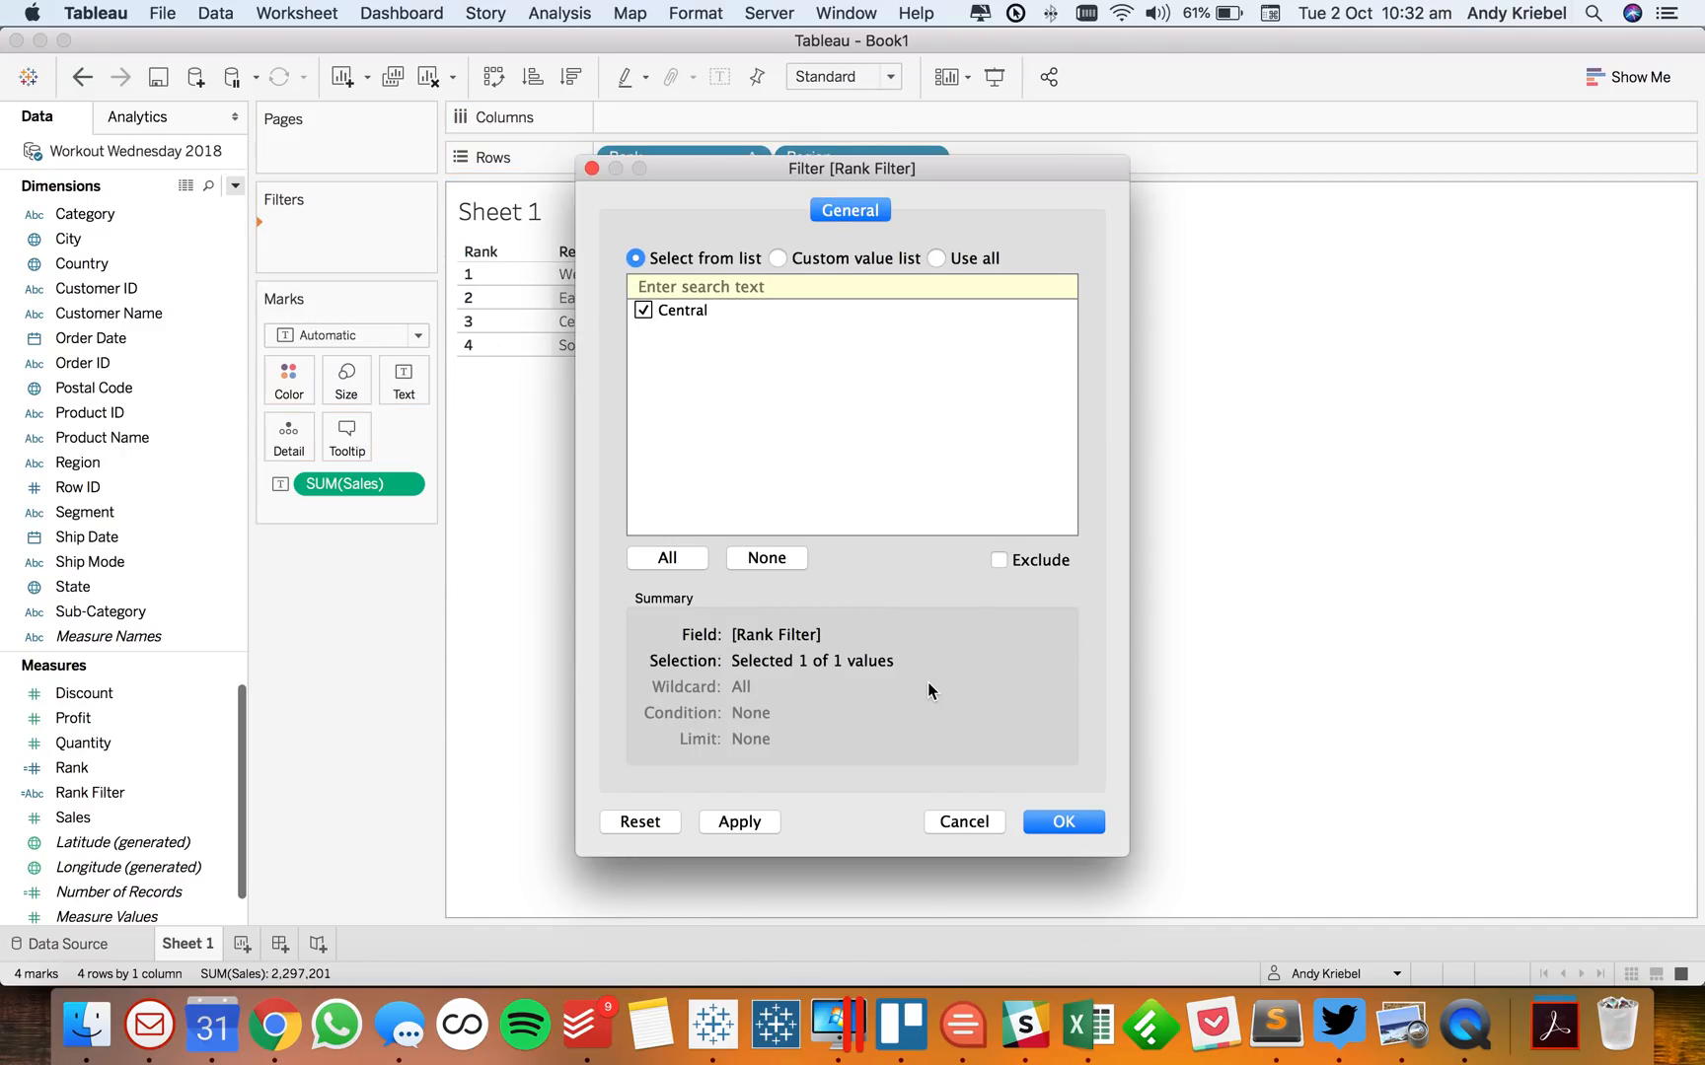
pyautogui.click(1063, 822)
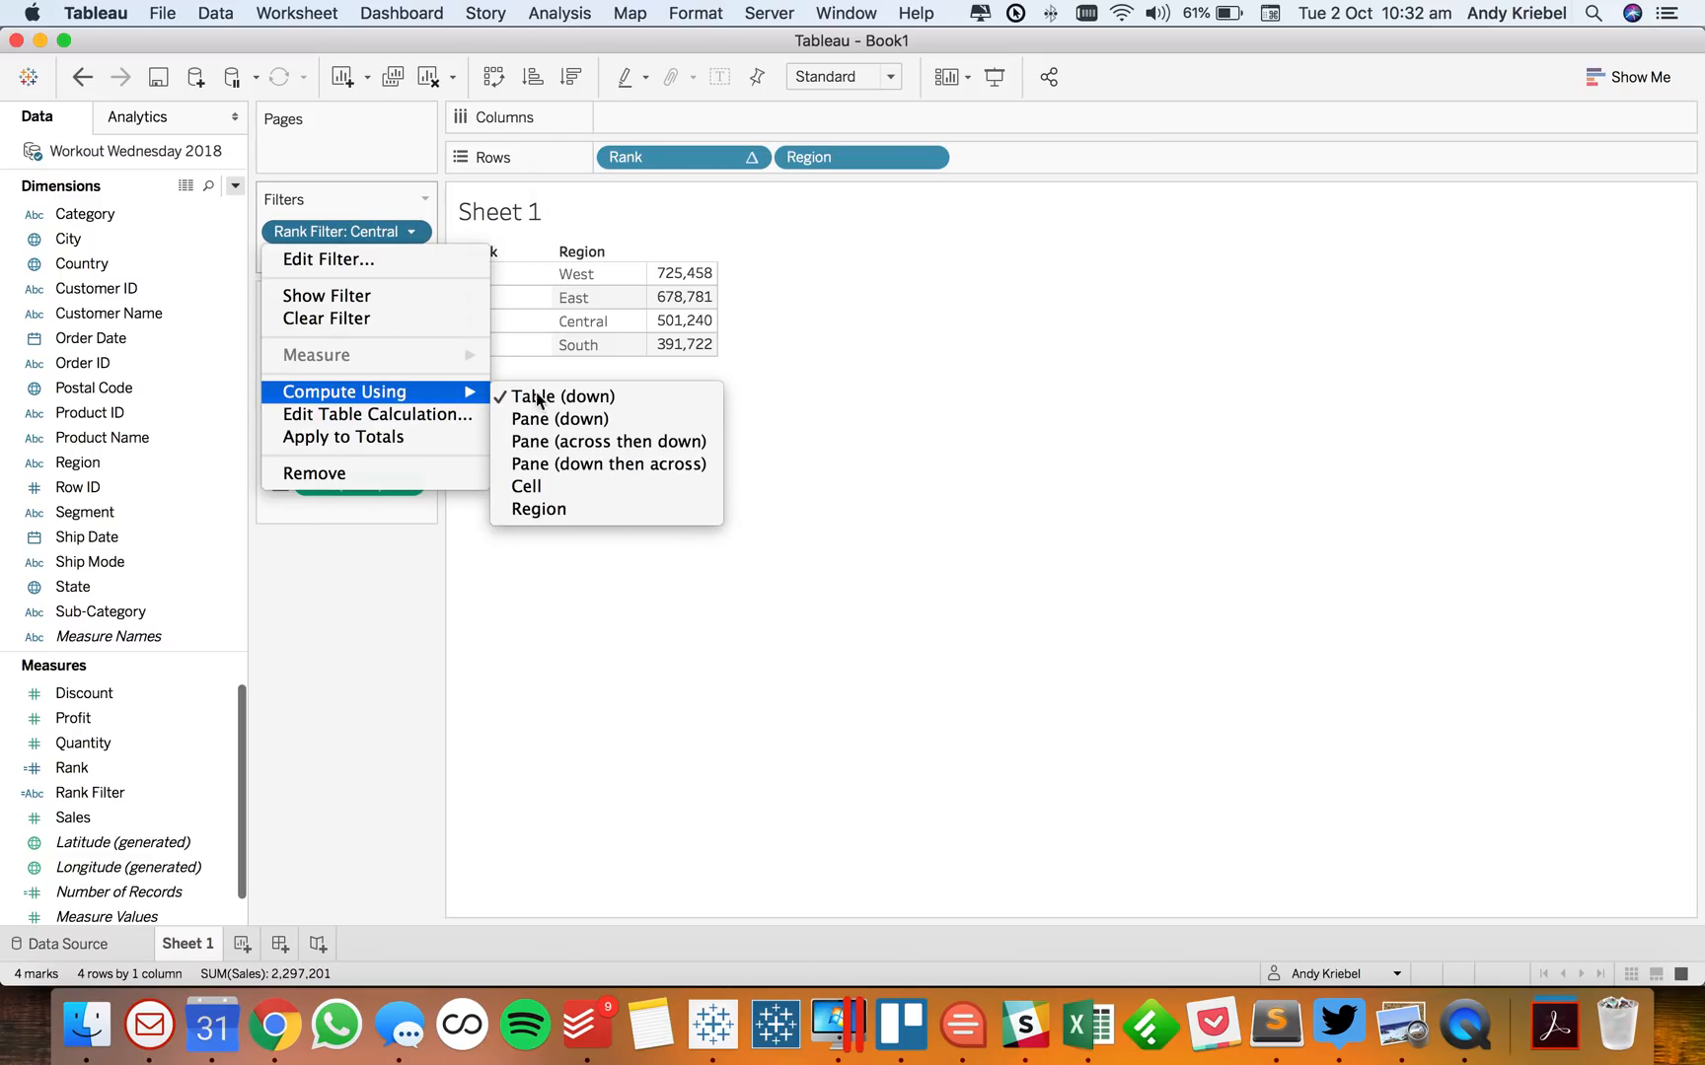
pyautogui.click(328, 259)
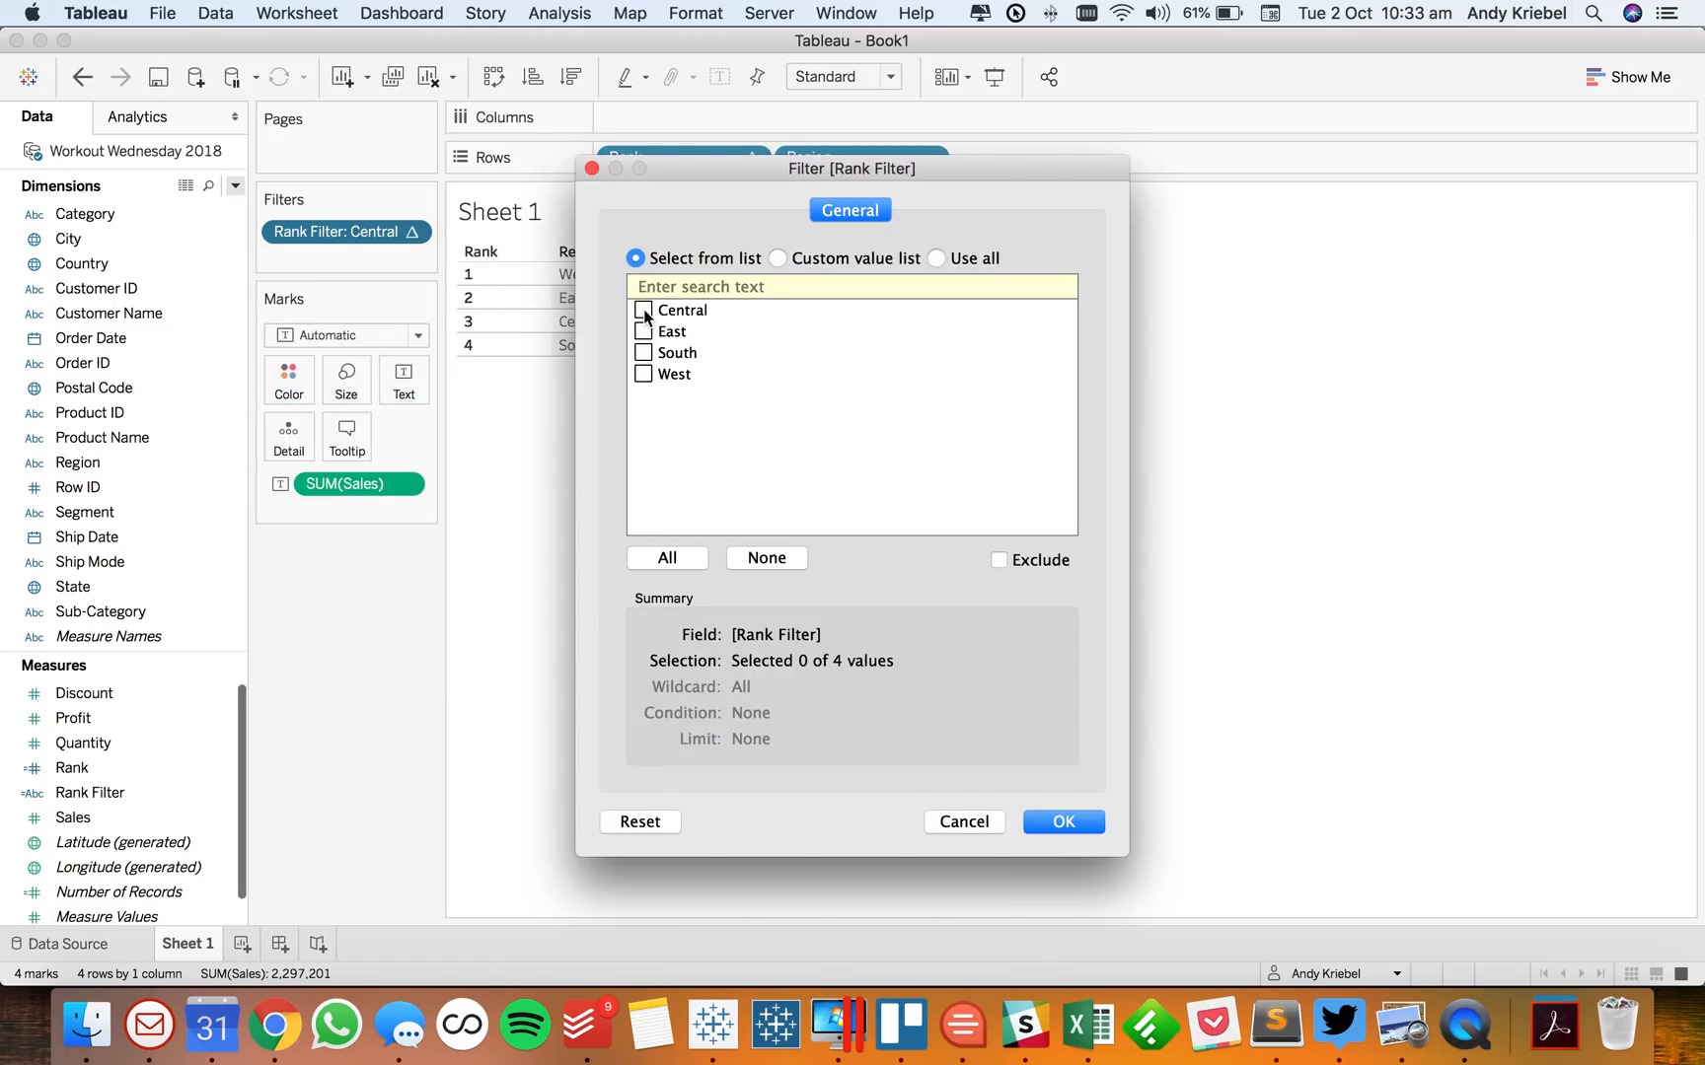
pyautogui.click(644, 309)
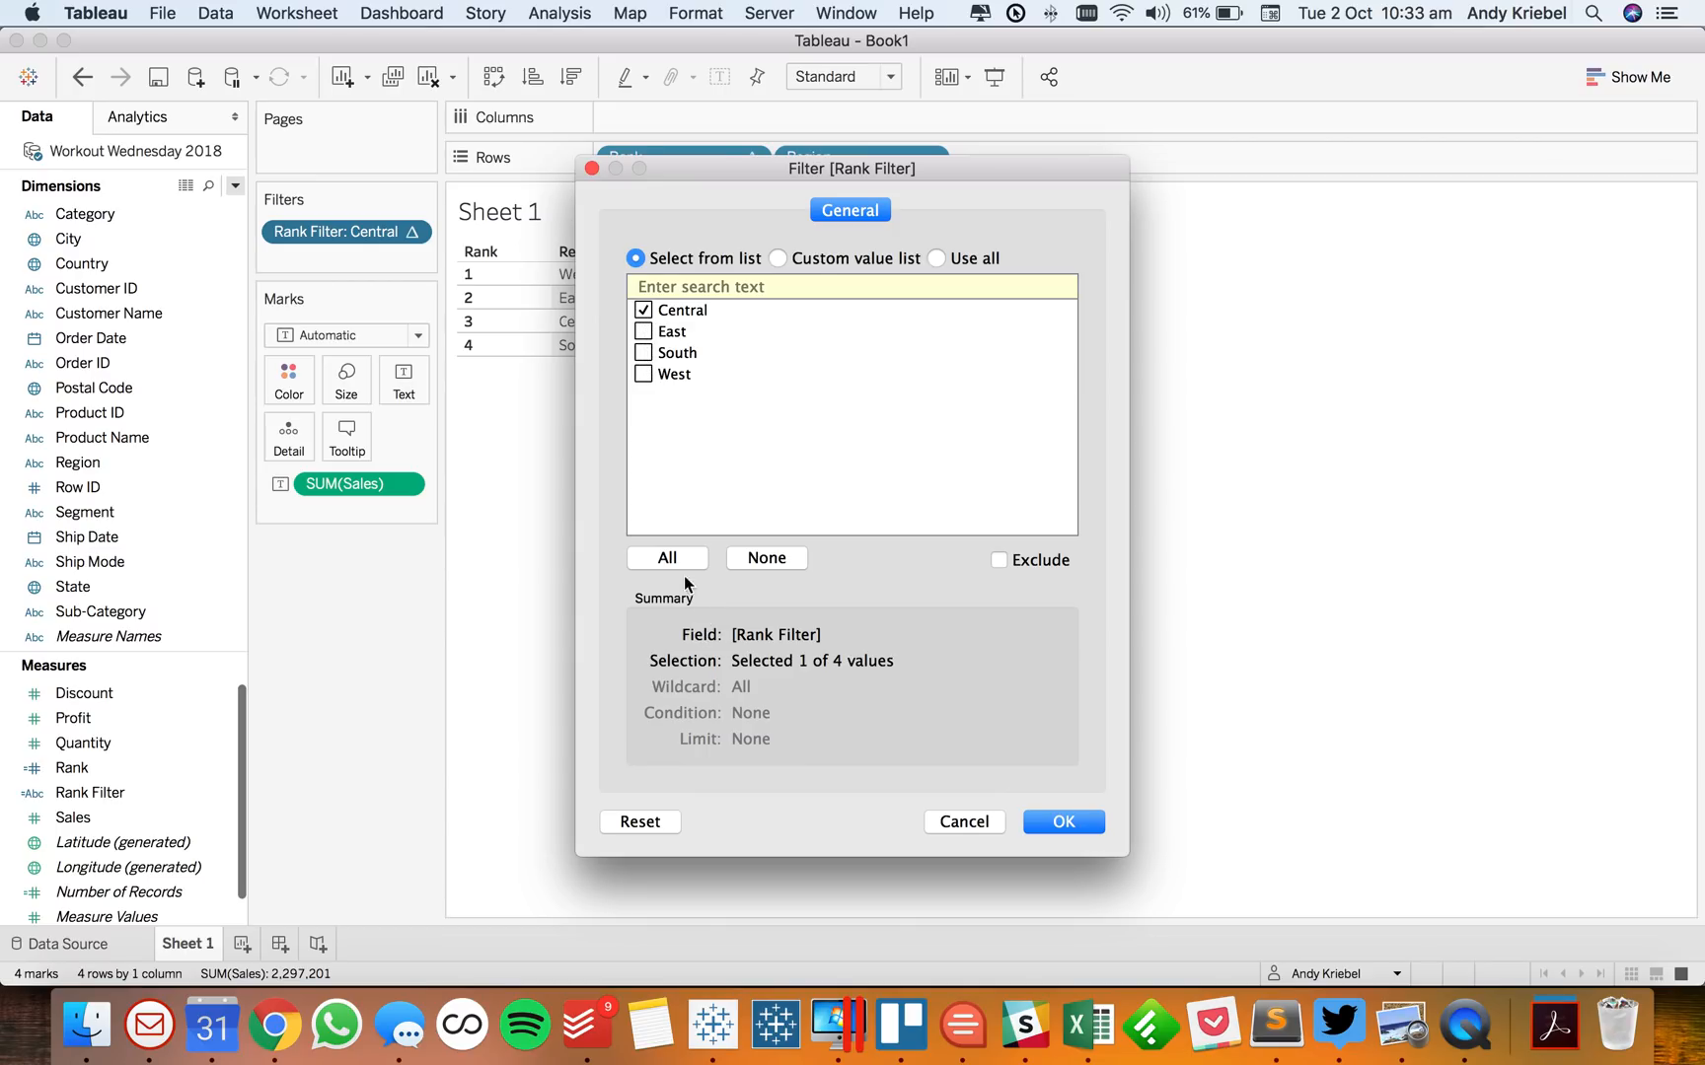
pyautogui.click(1064, 821)
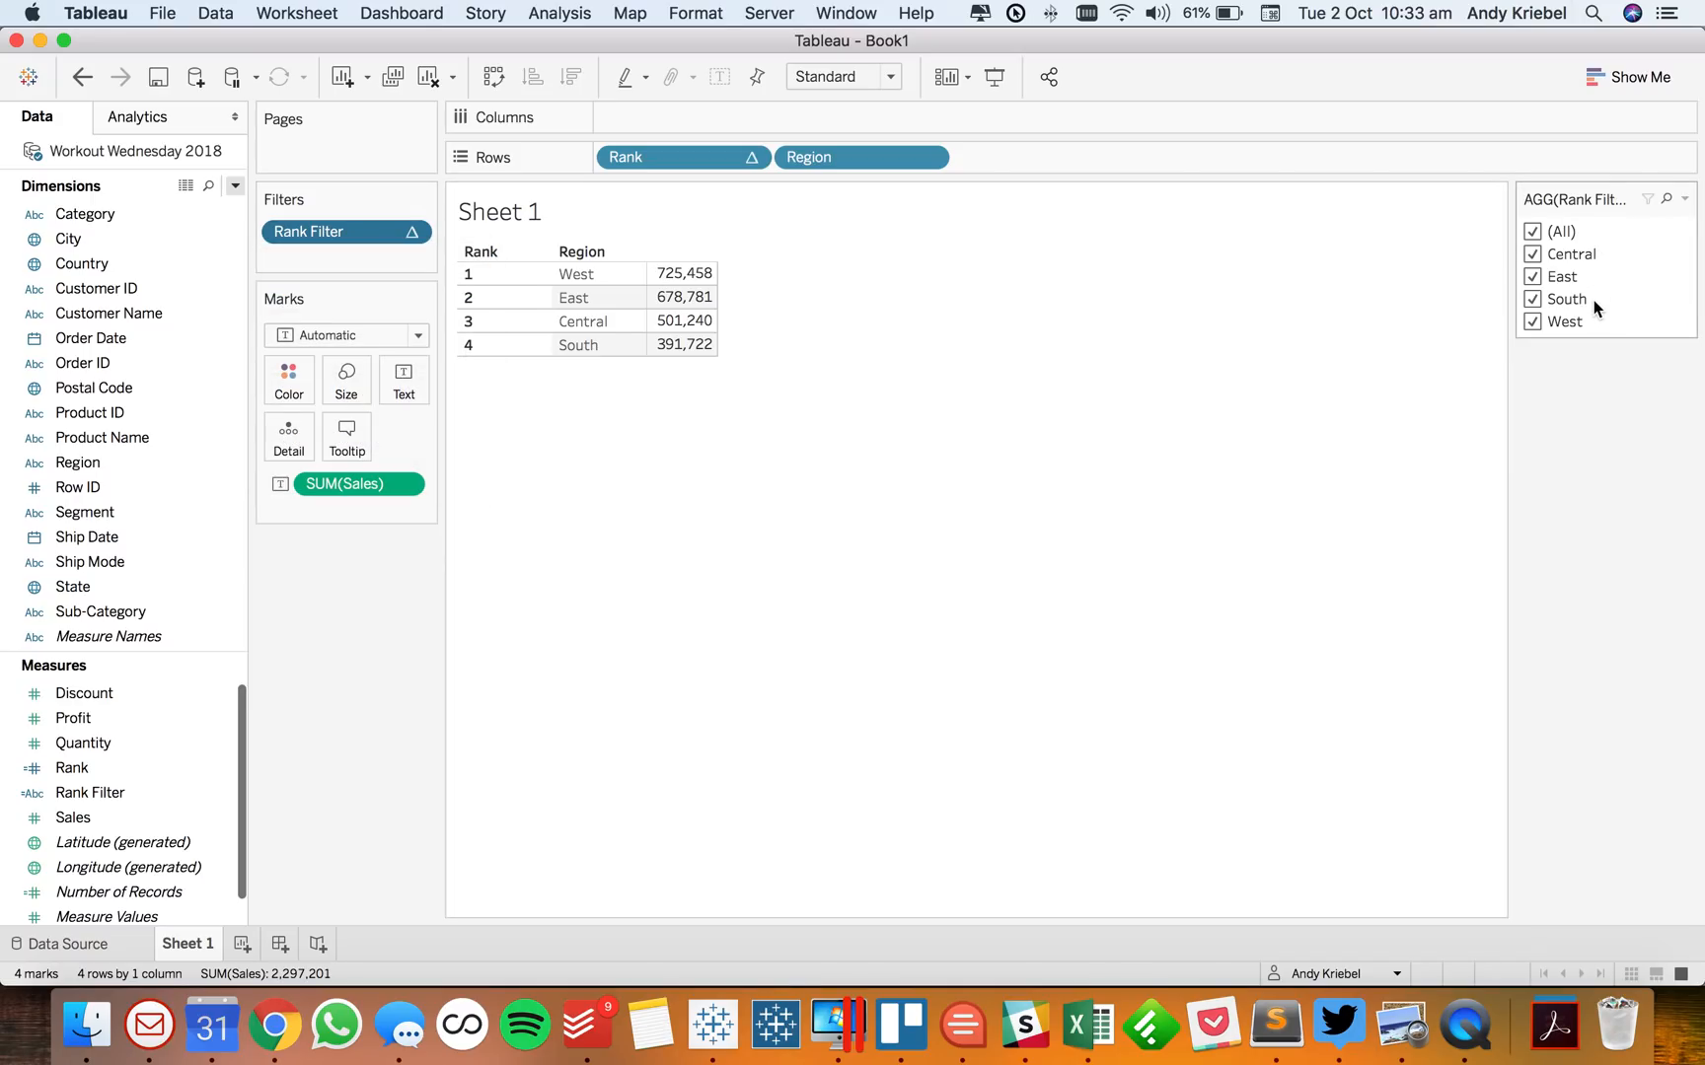
pyautogui.moveTo(1549, 285)
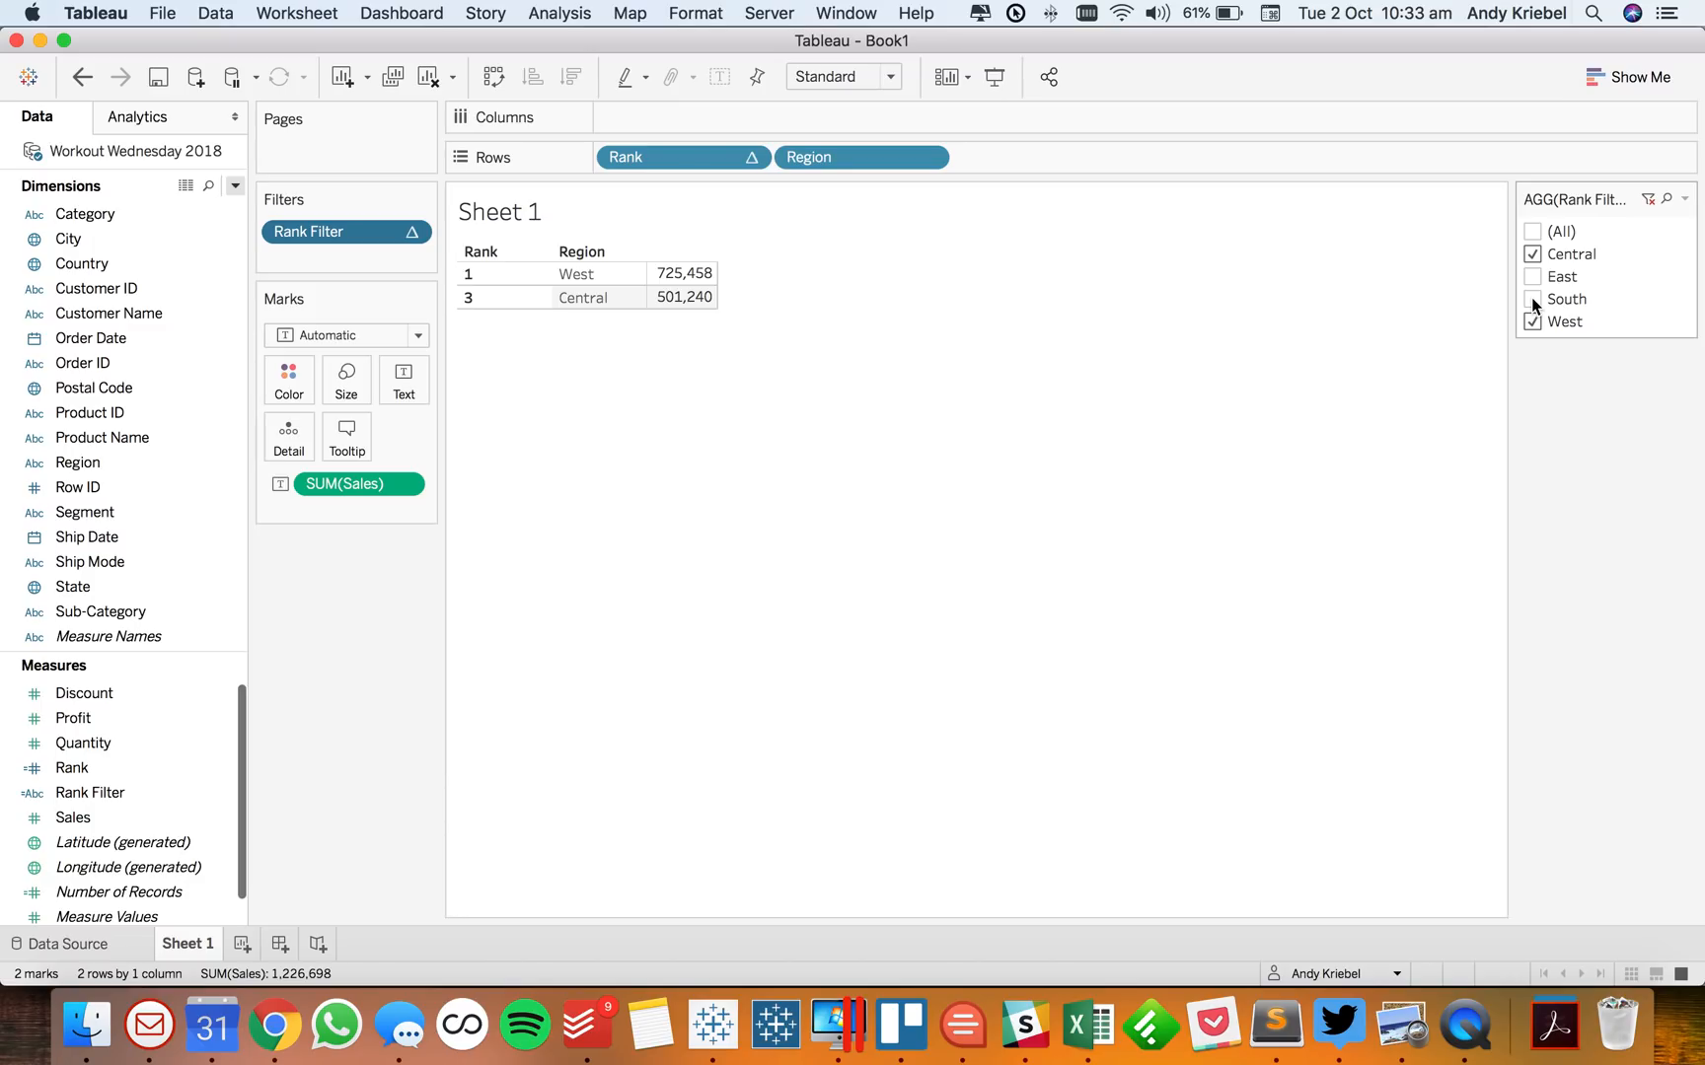
pyautogui.click(1531, 231)
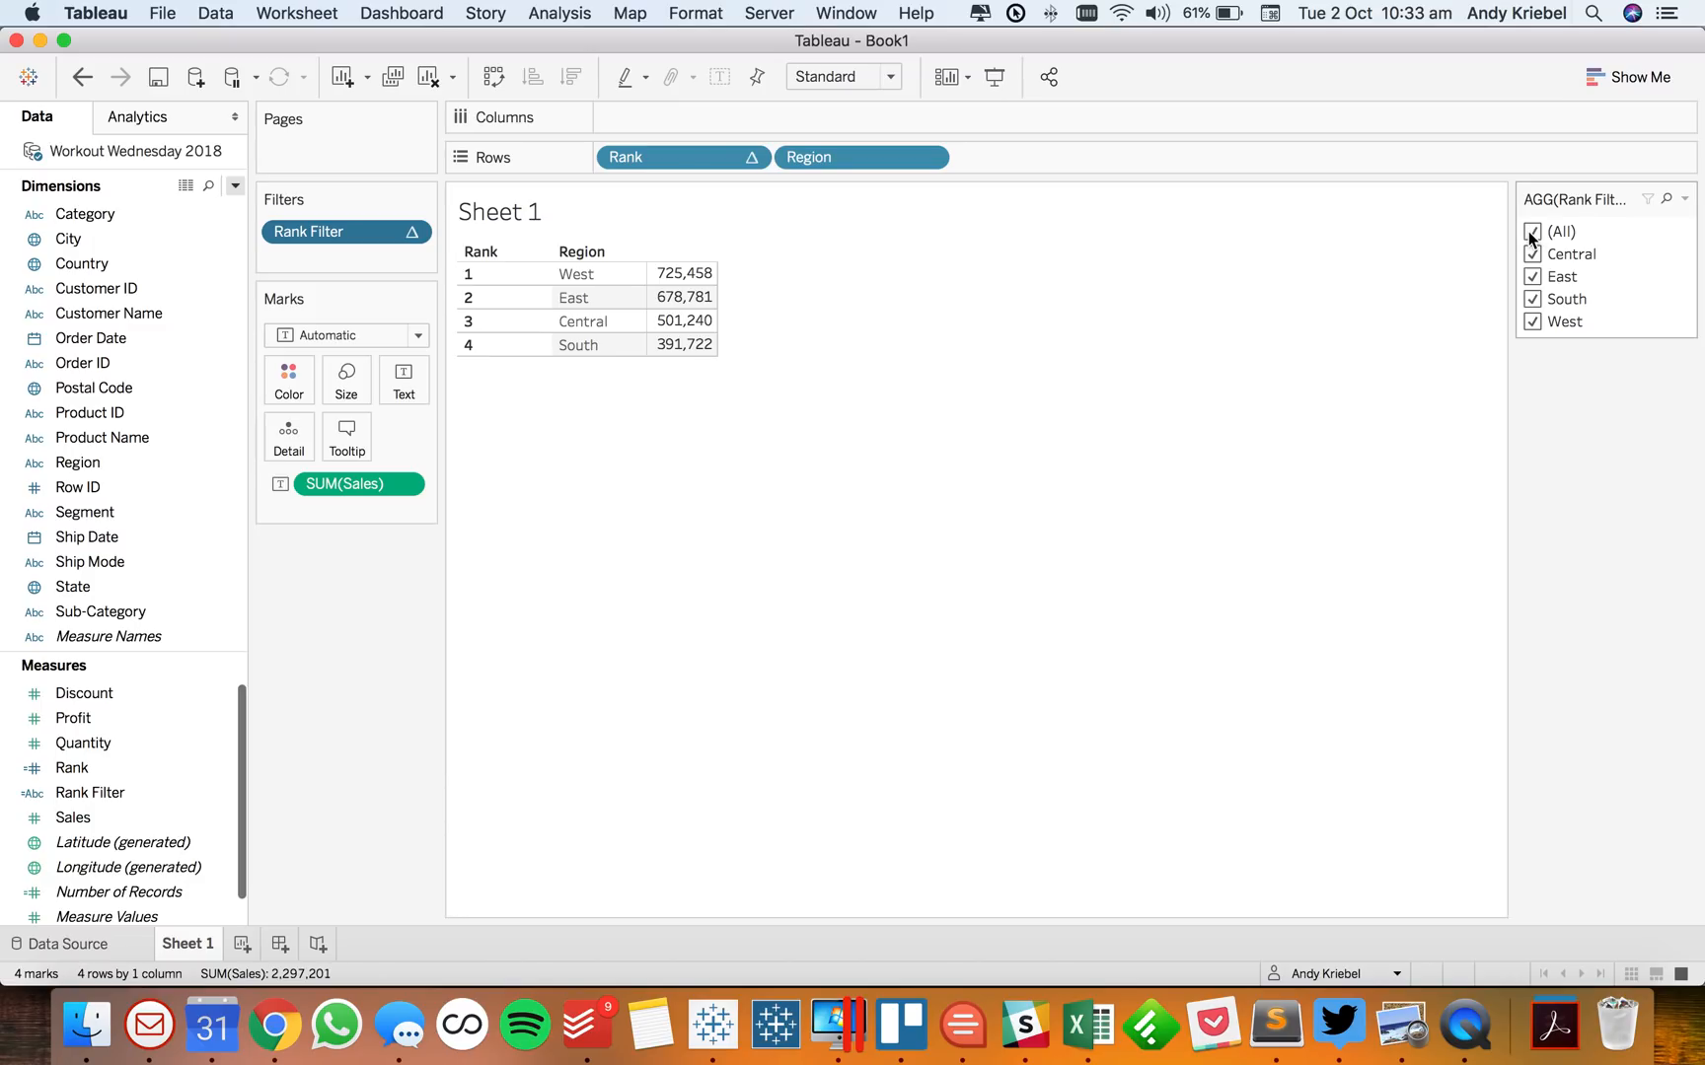
pyautogui.click(1532, 232)
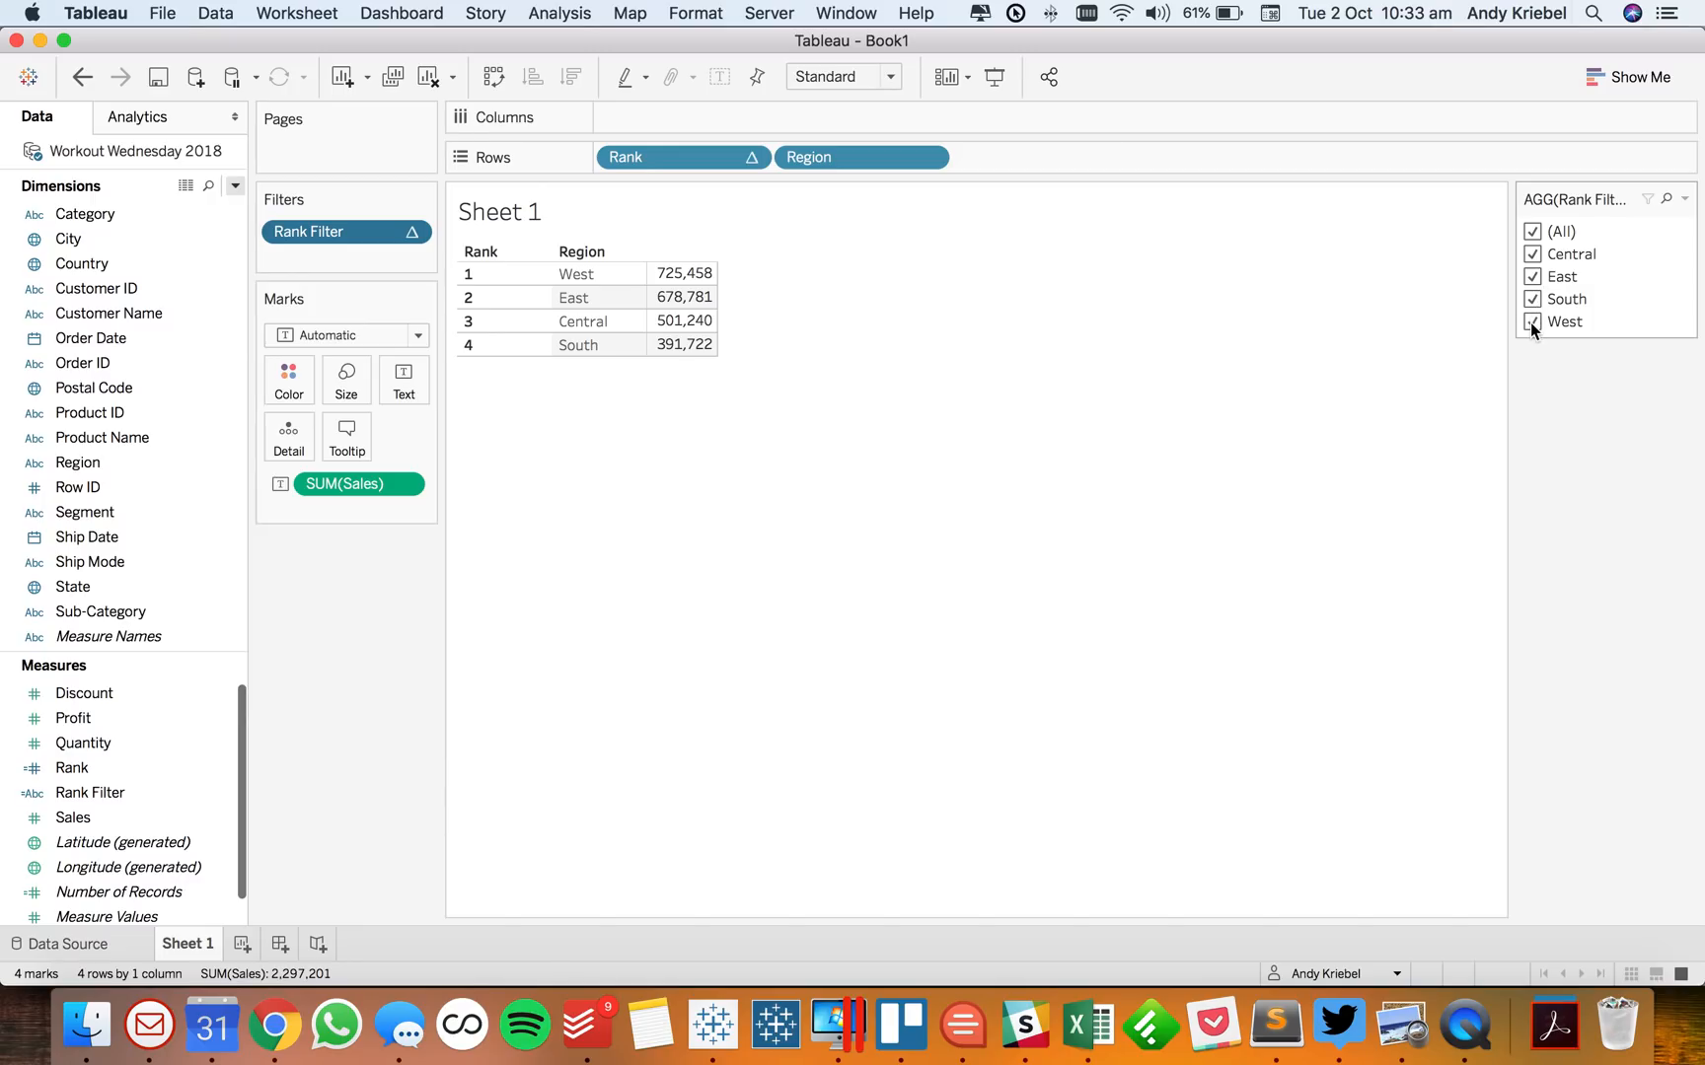
pyautogui.click(1532, 299)
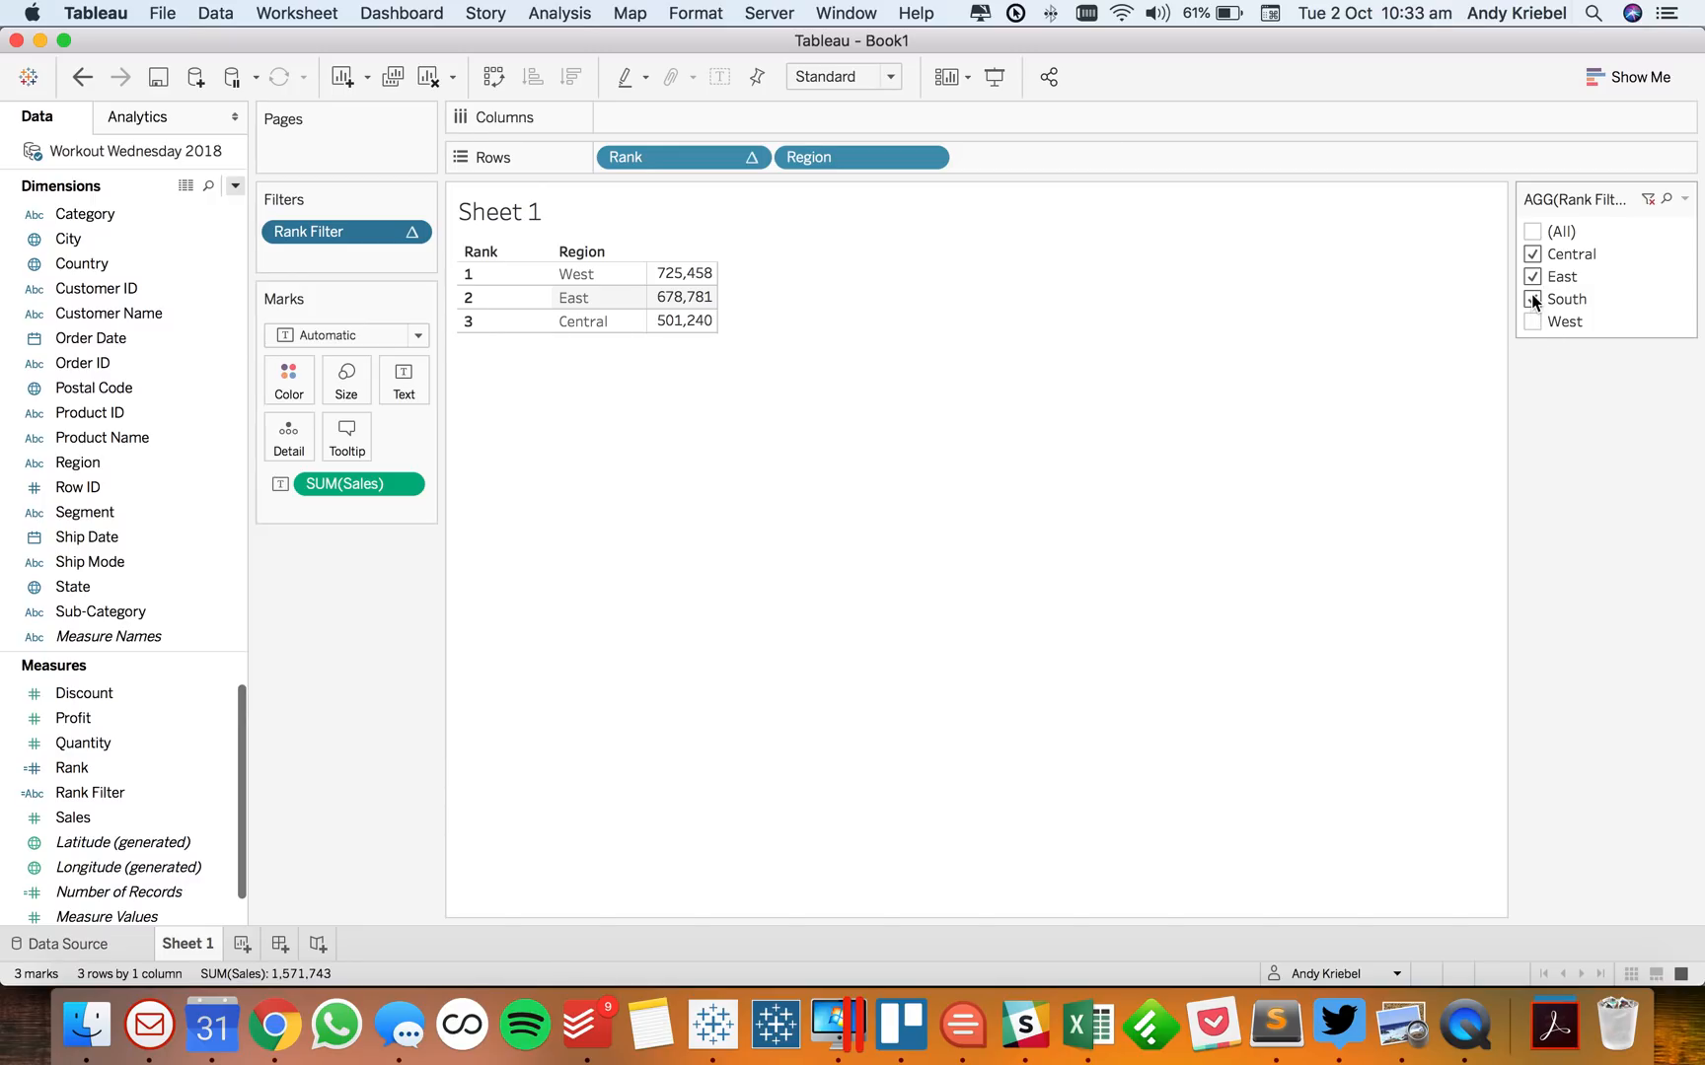
pyautogui.click(1532, 299)
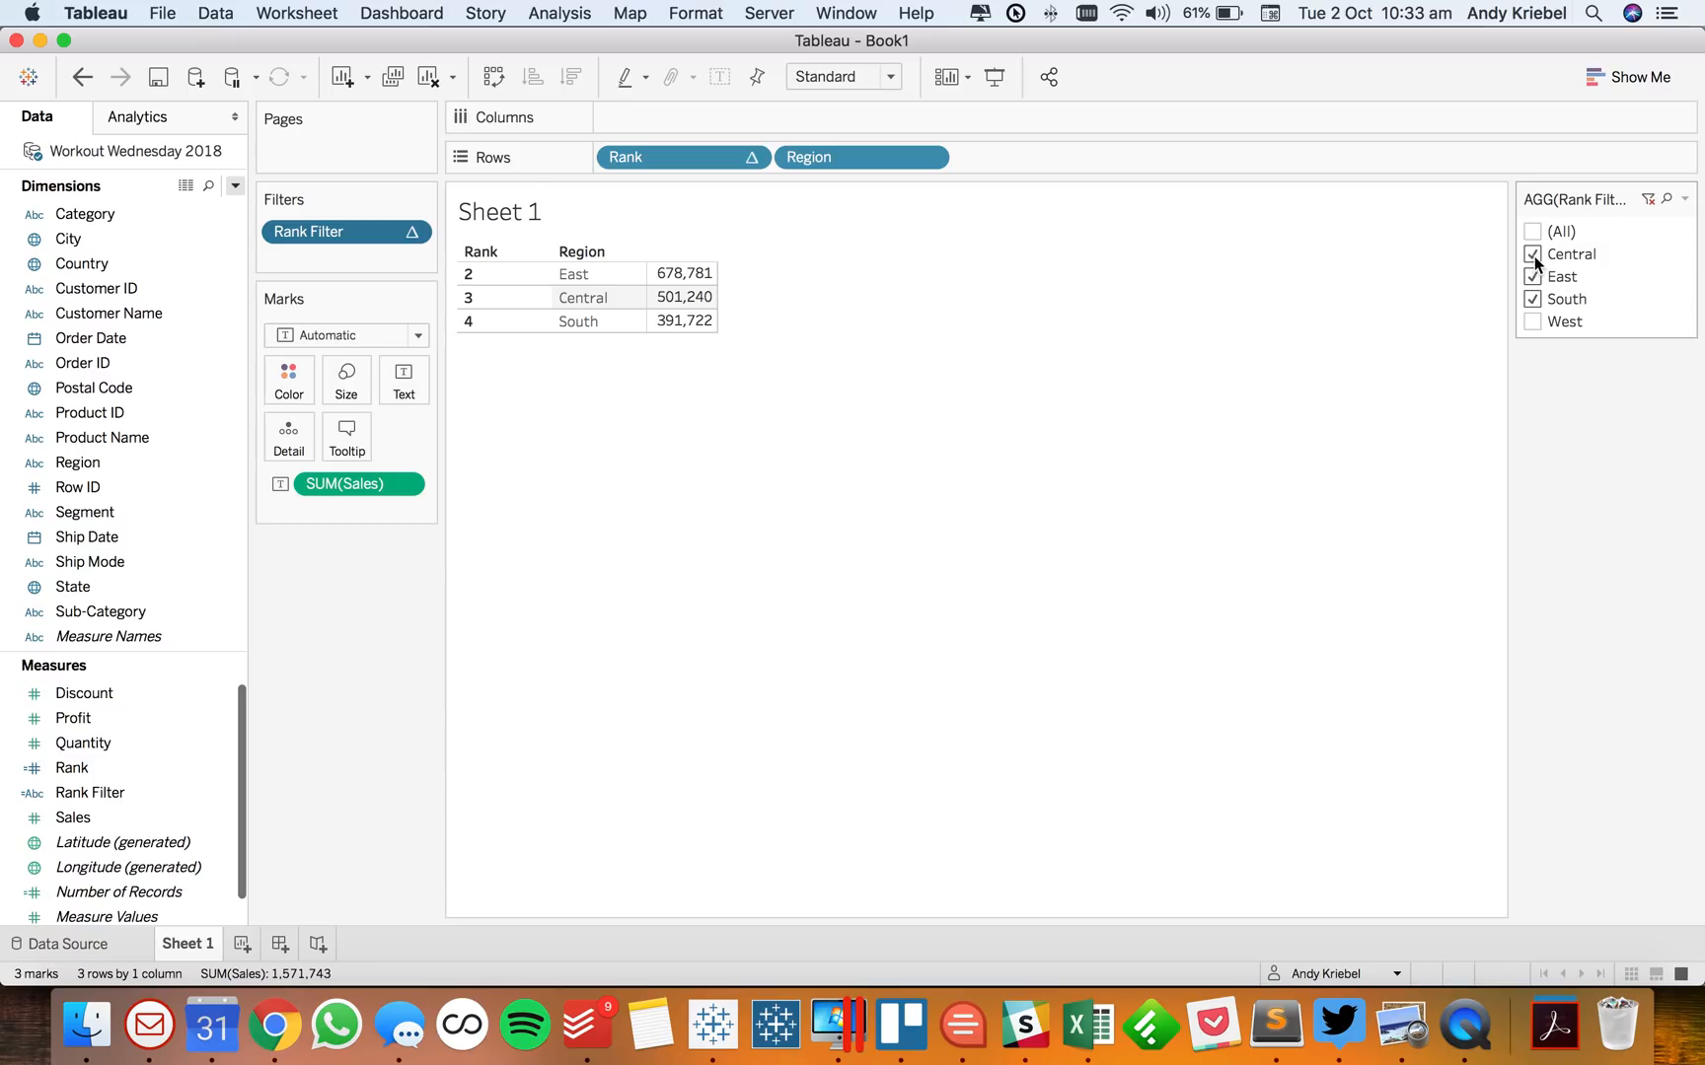
pyautogui.click(1531, 277)
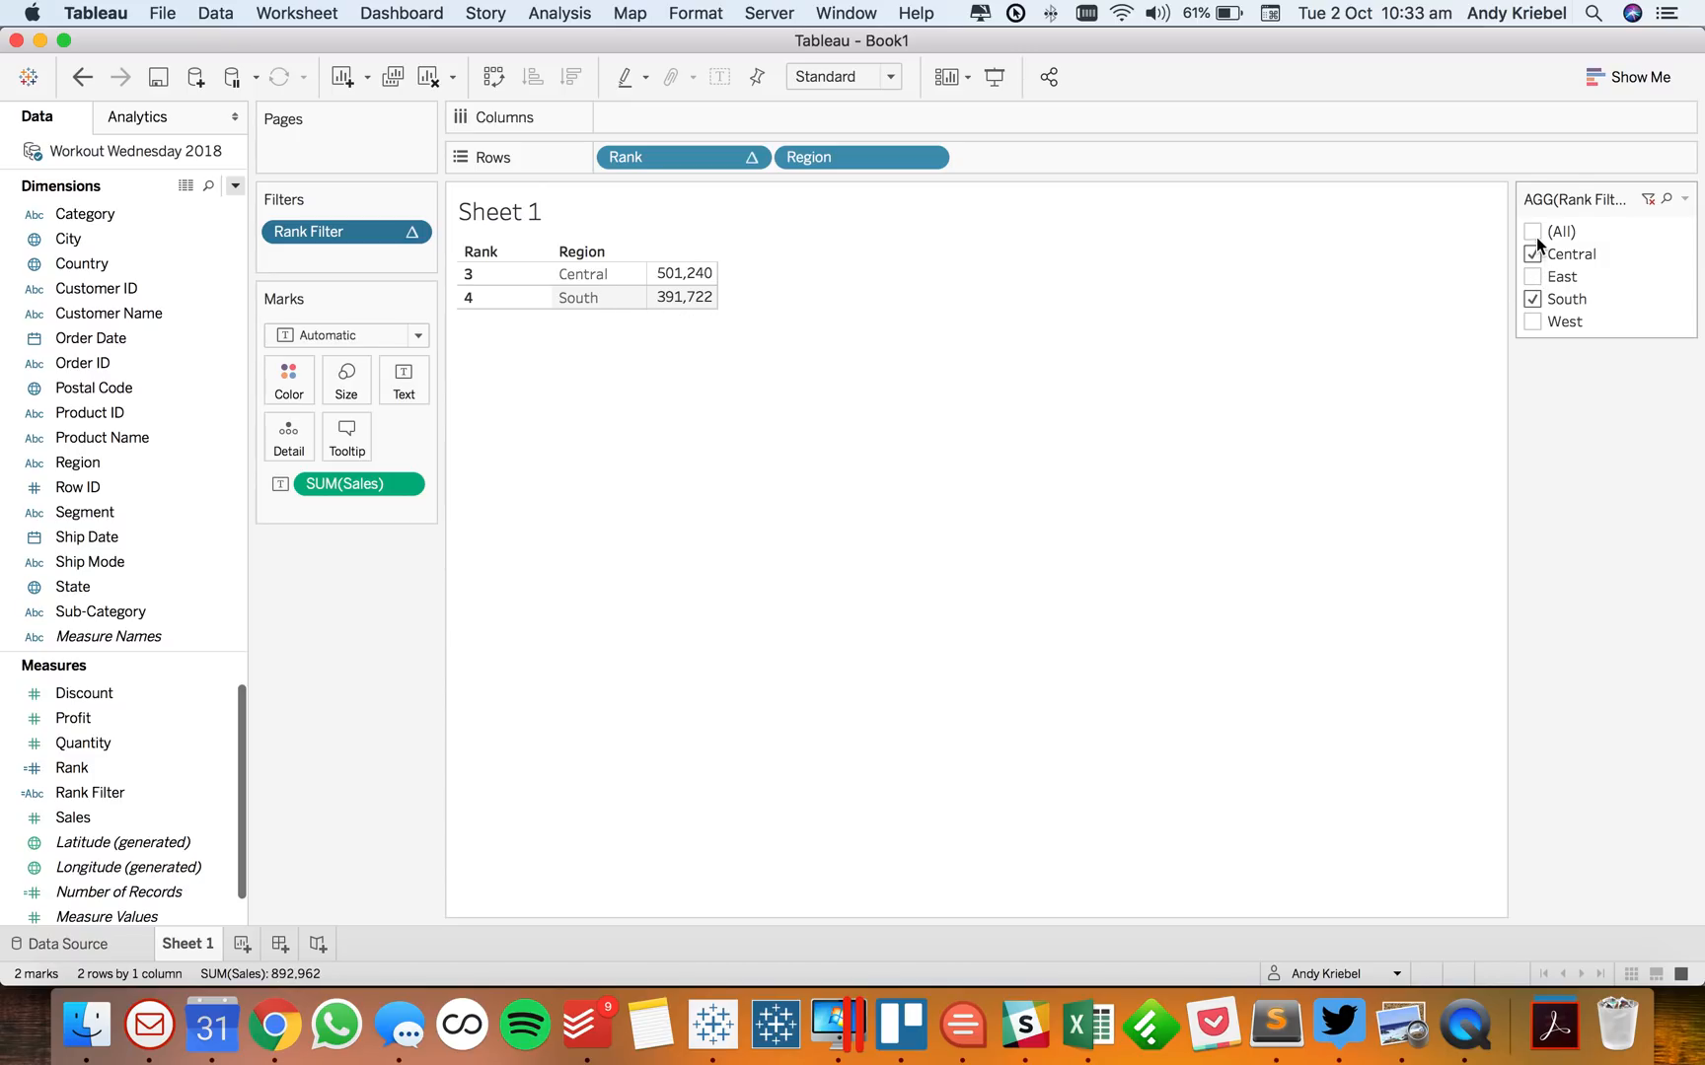
pyautogui.click(1531, 232)
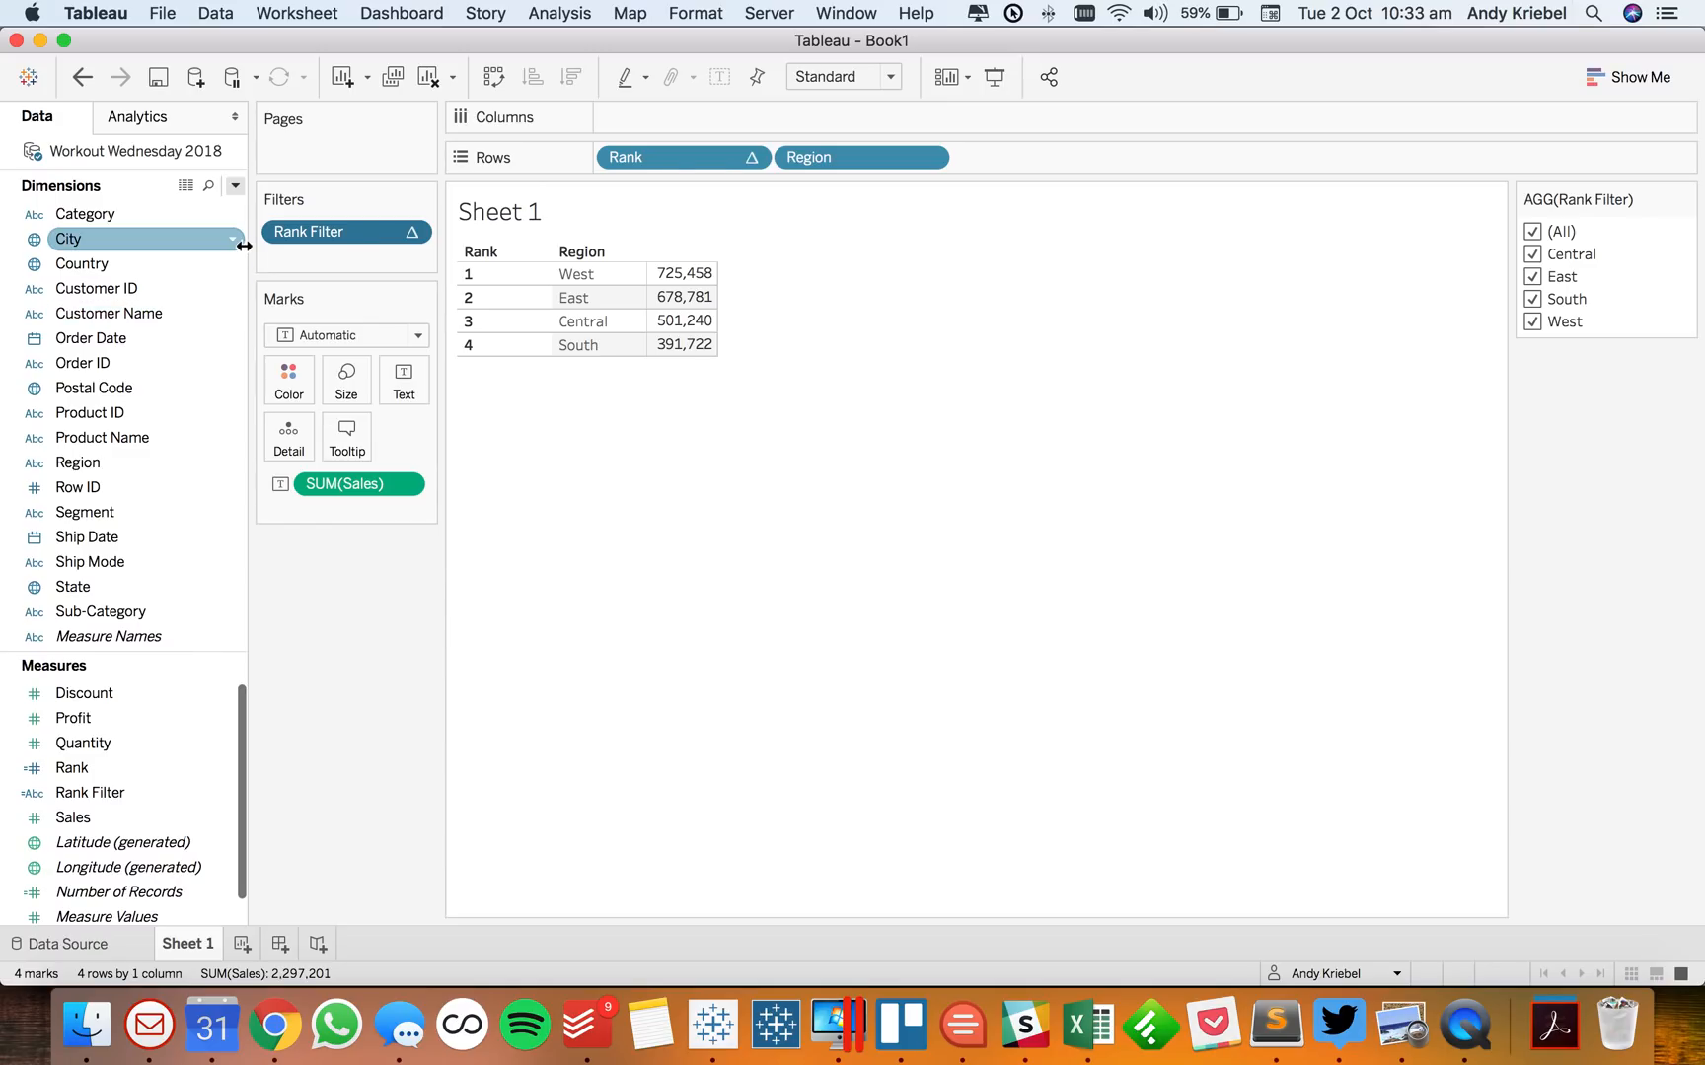
pyautogui.moveTo(820, 166)
pyautogui.write('Select a Field')
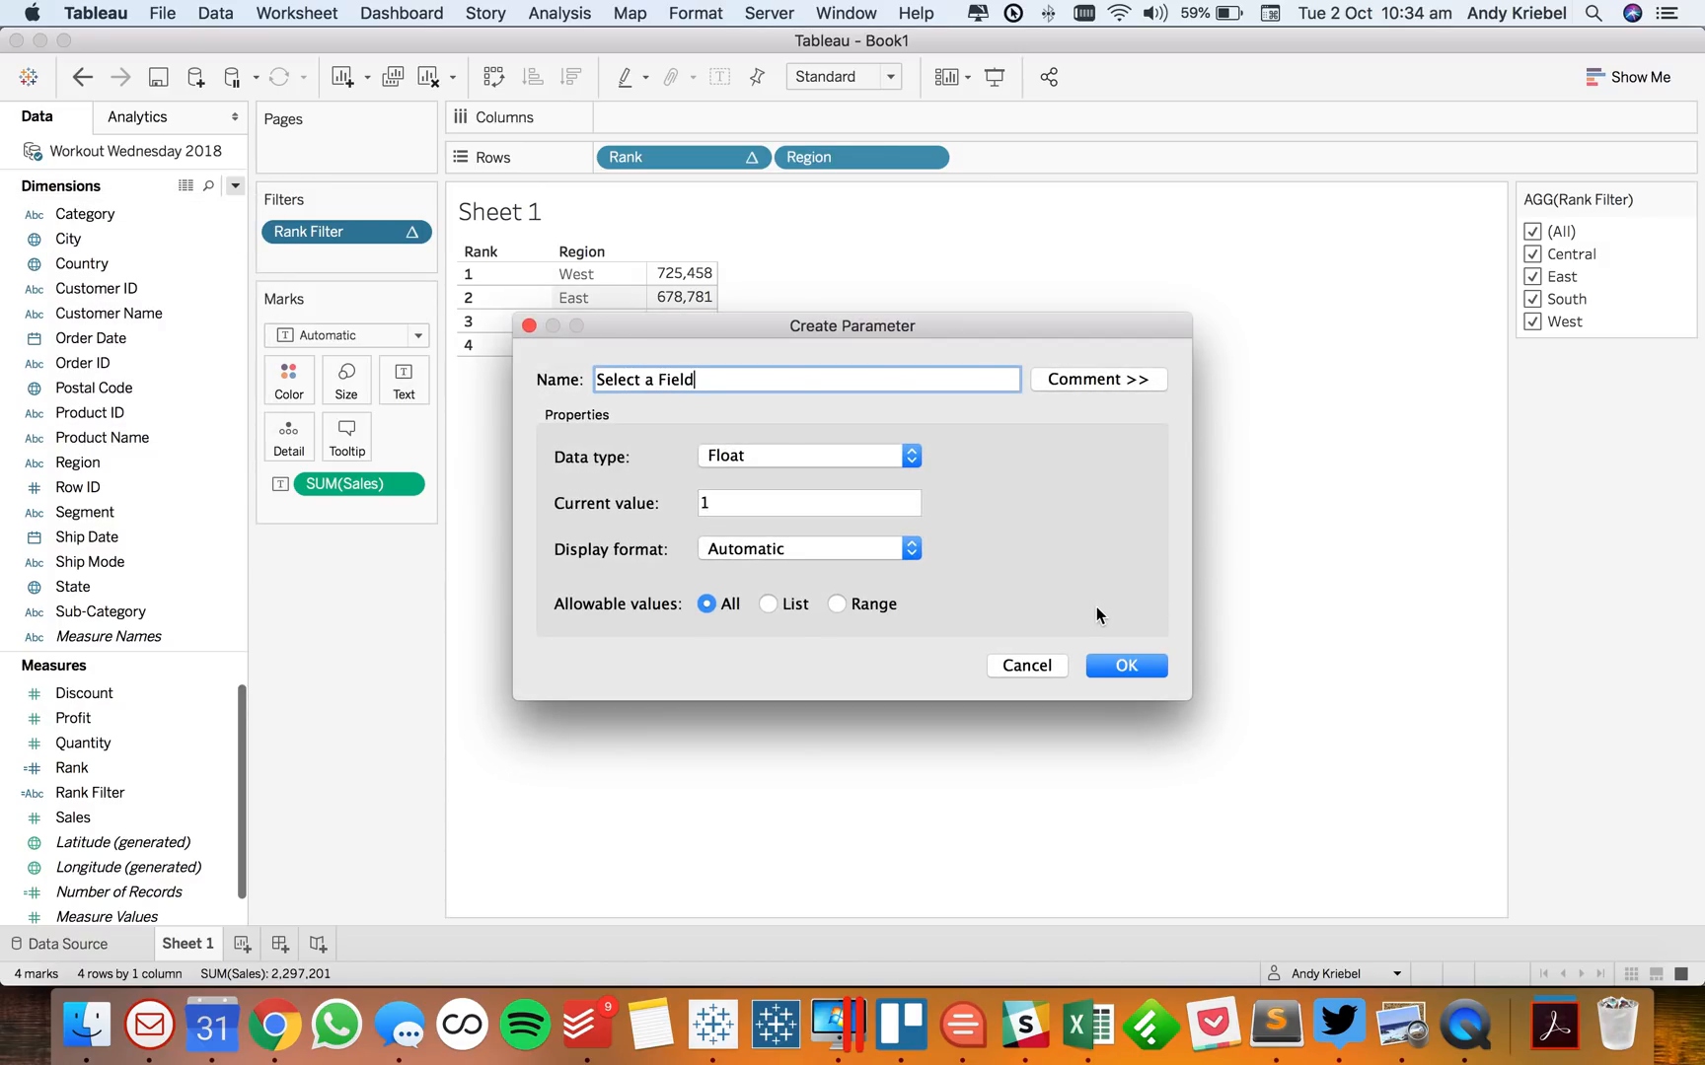
# Make Select a Field a string list parameter with Region, Segment and Sub-Category
pyautogui.click(807, 456)
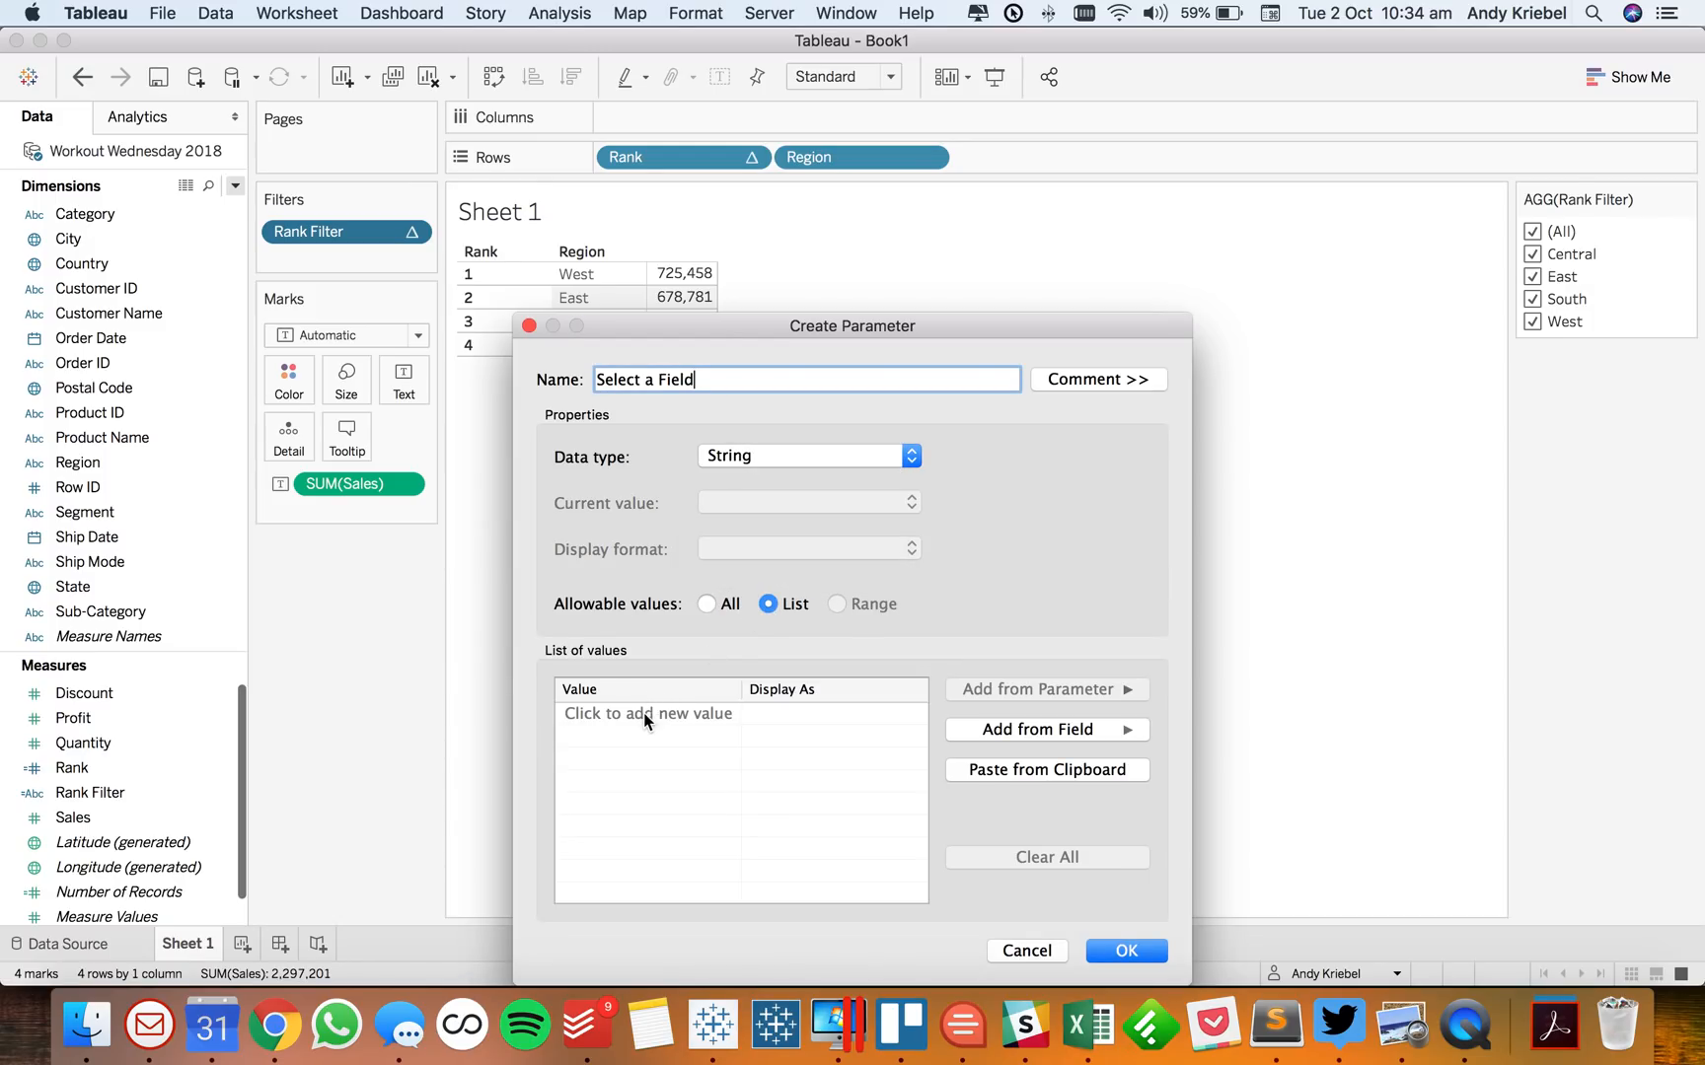
pyautogui.write('Region')
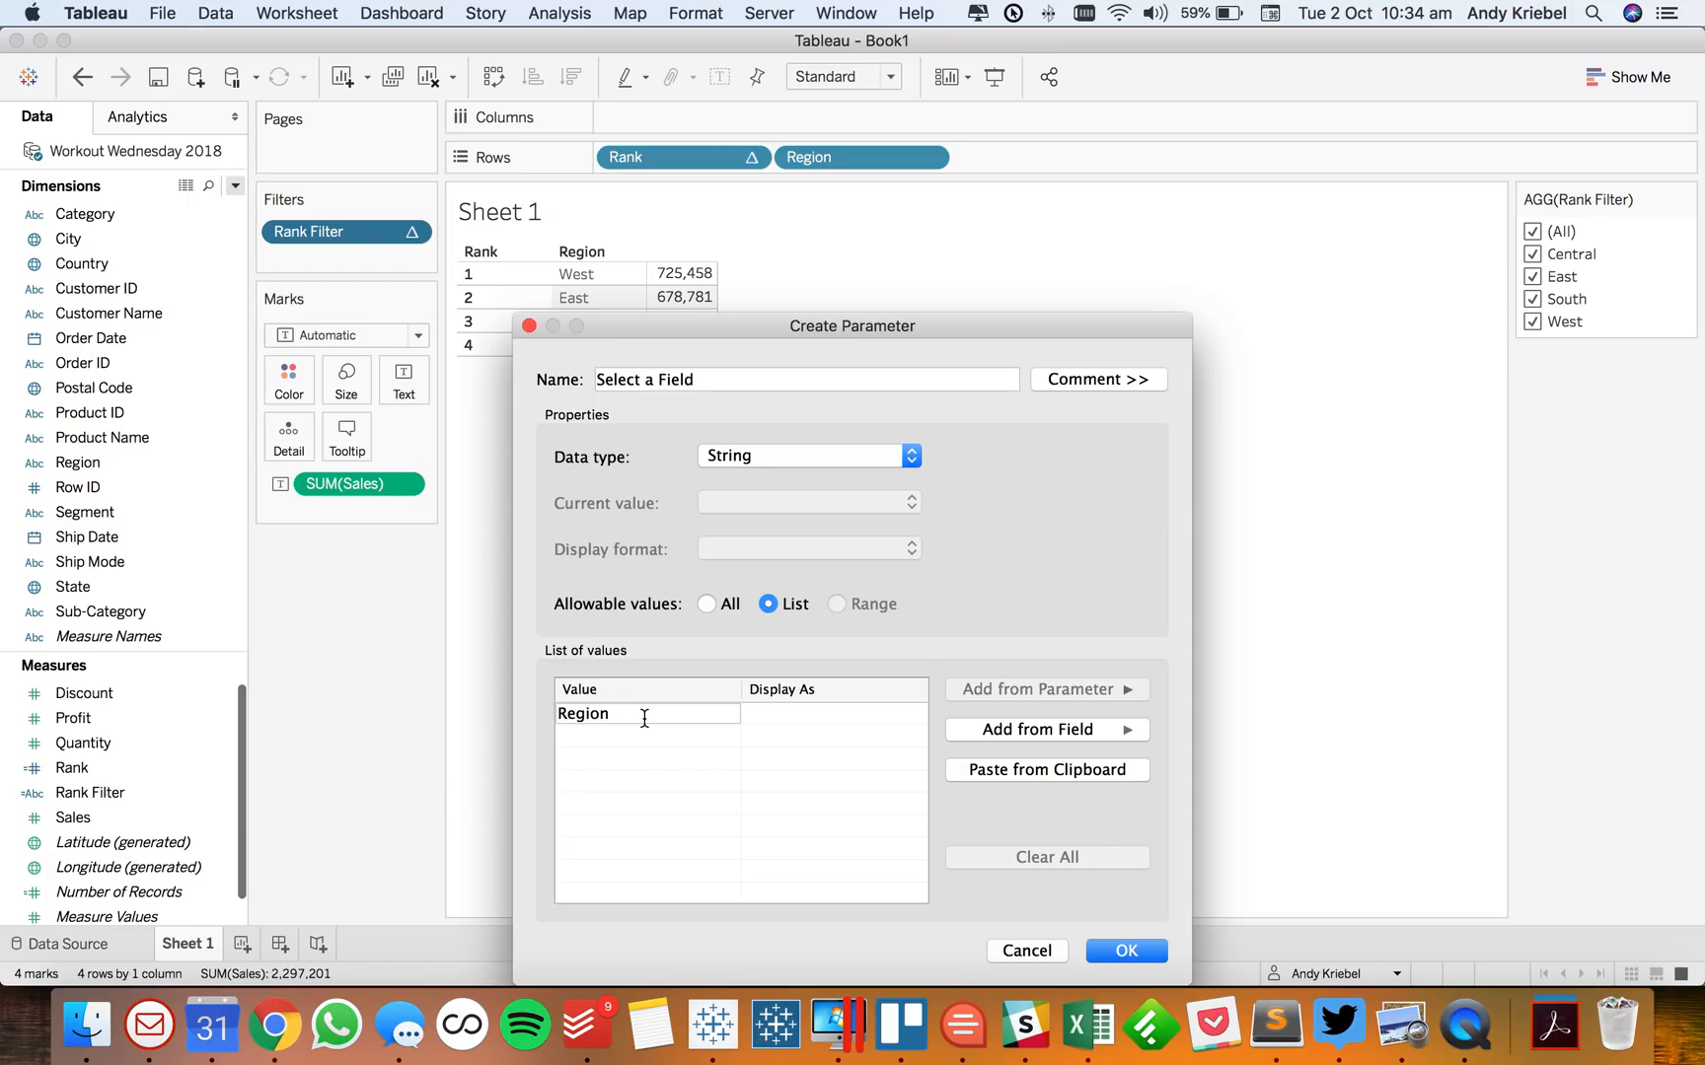
pyautogui.press('Enter')
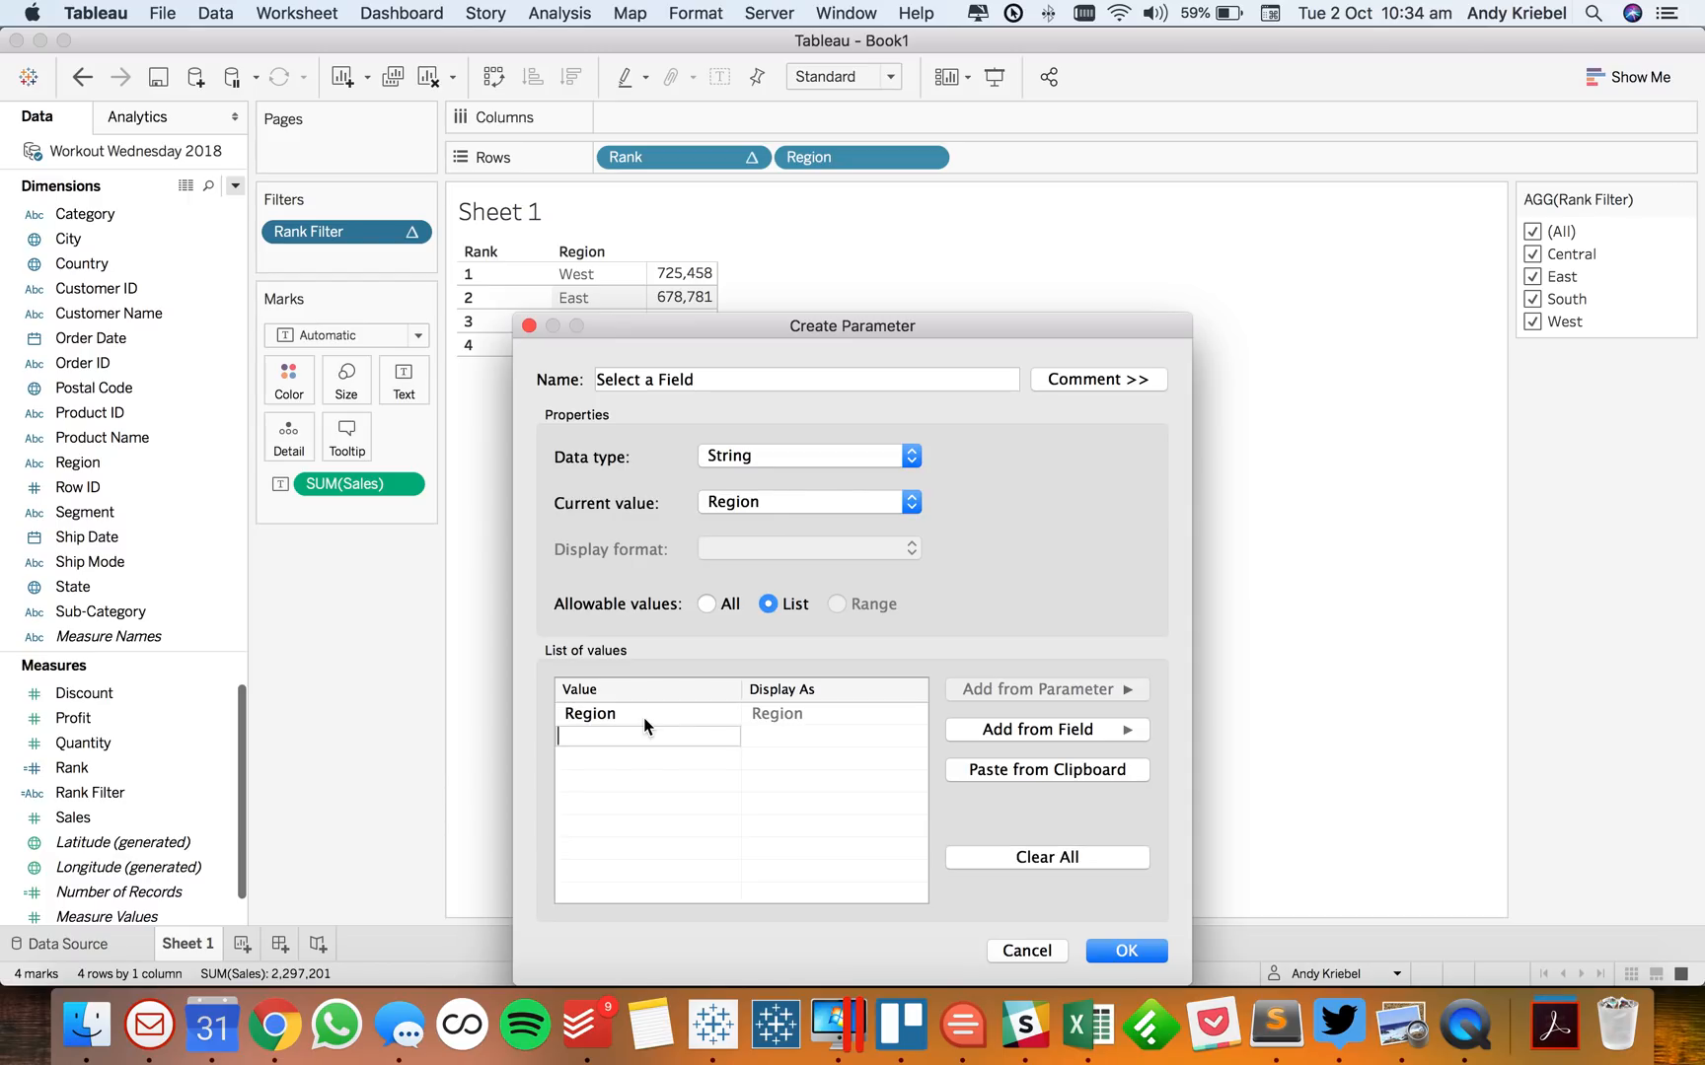
pyautogui.write('Segment')
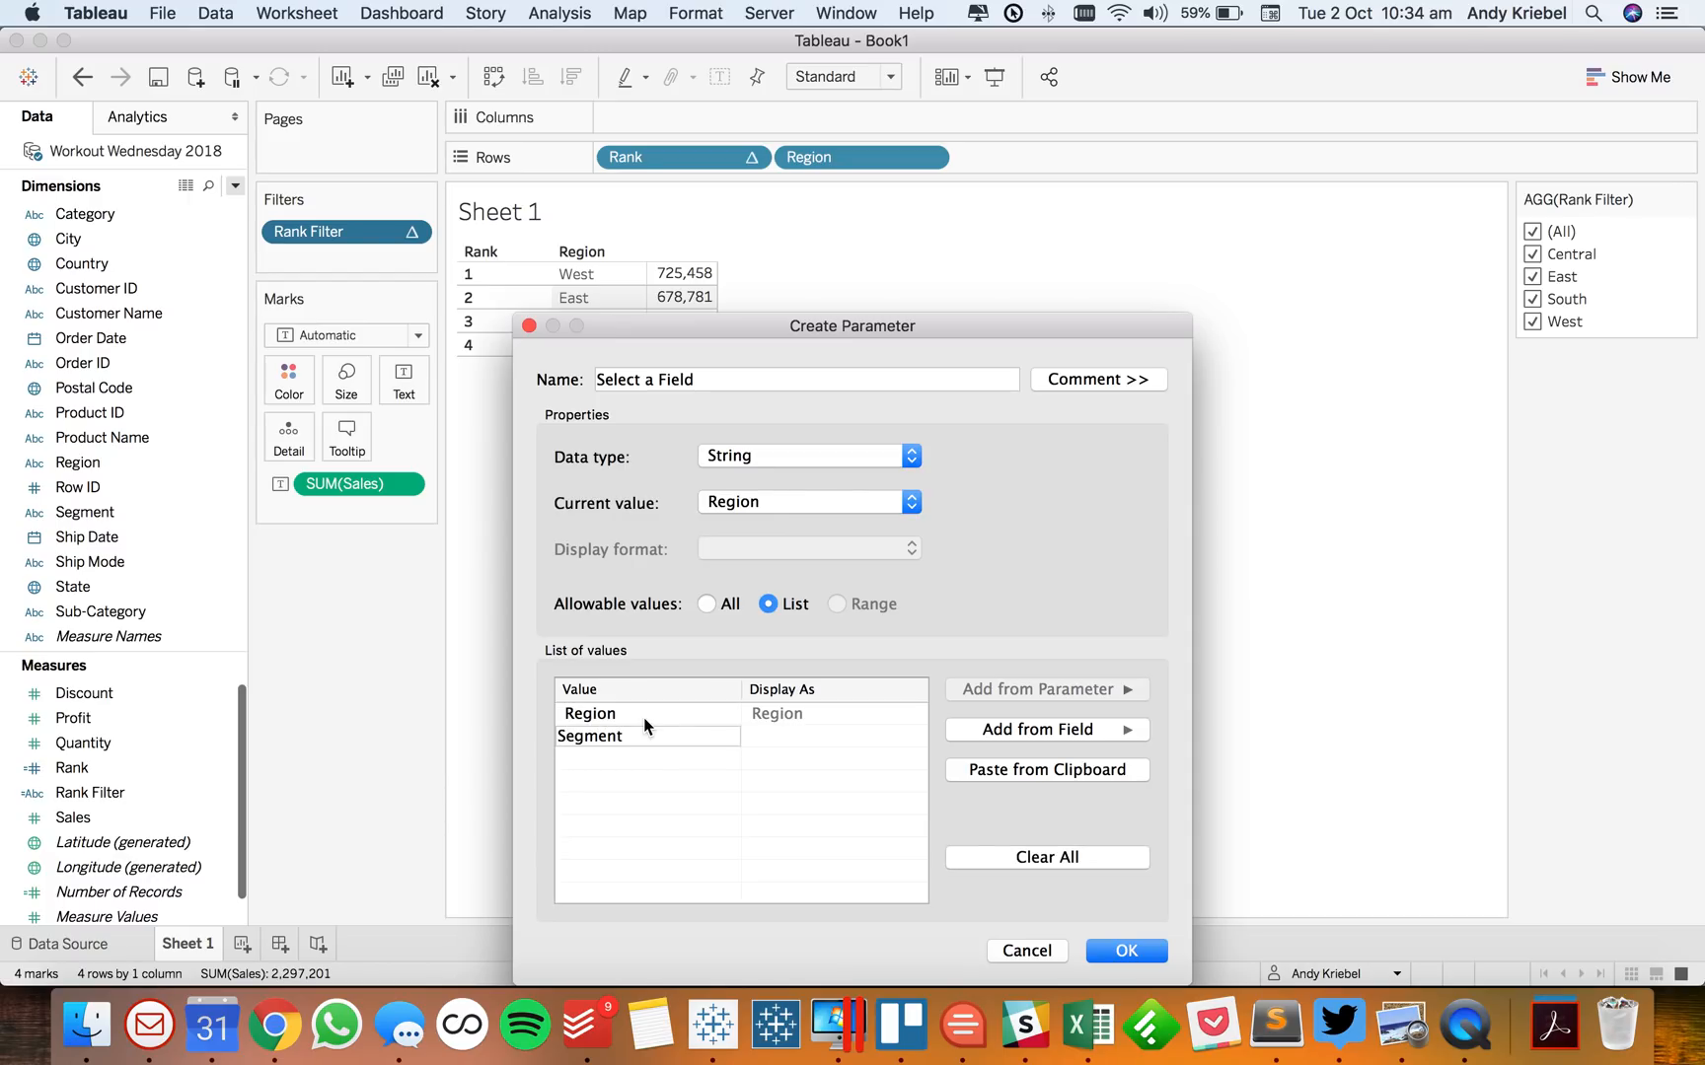
pyautogui.write('Sub-Cate')
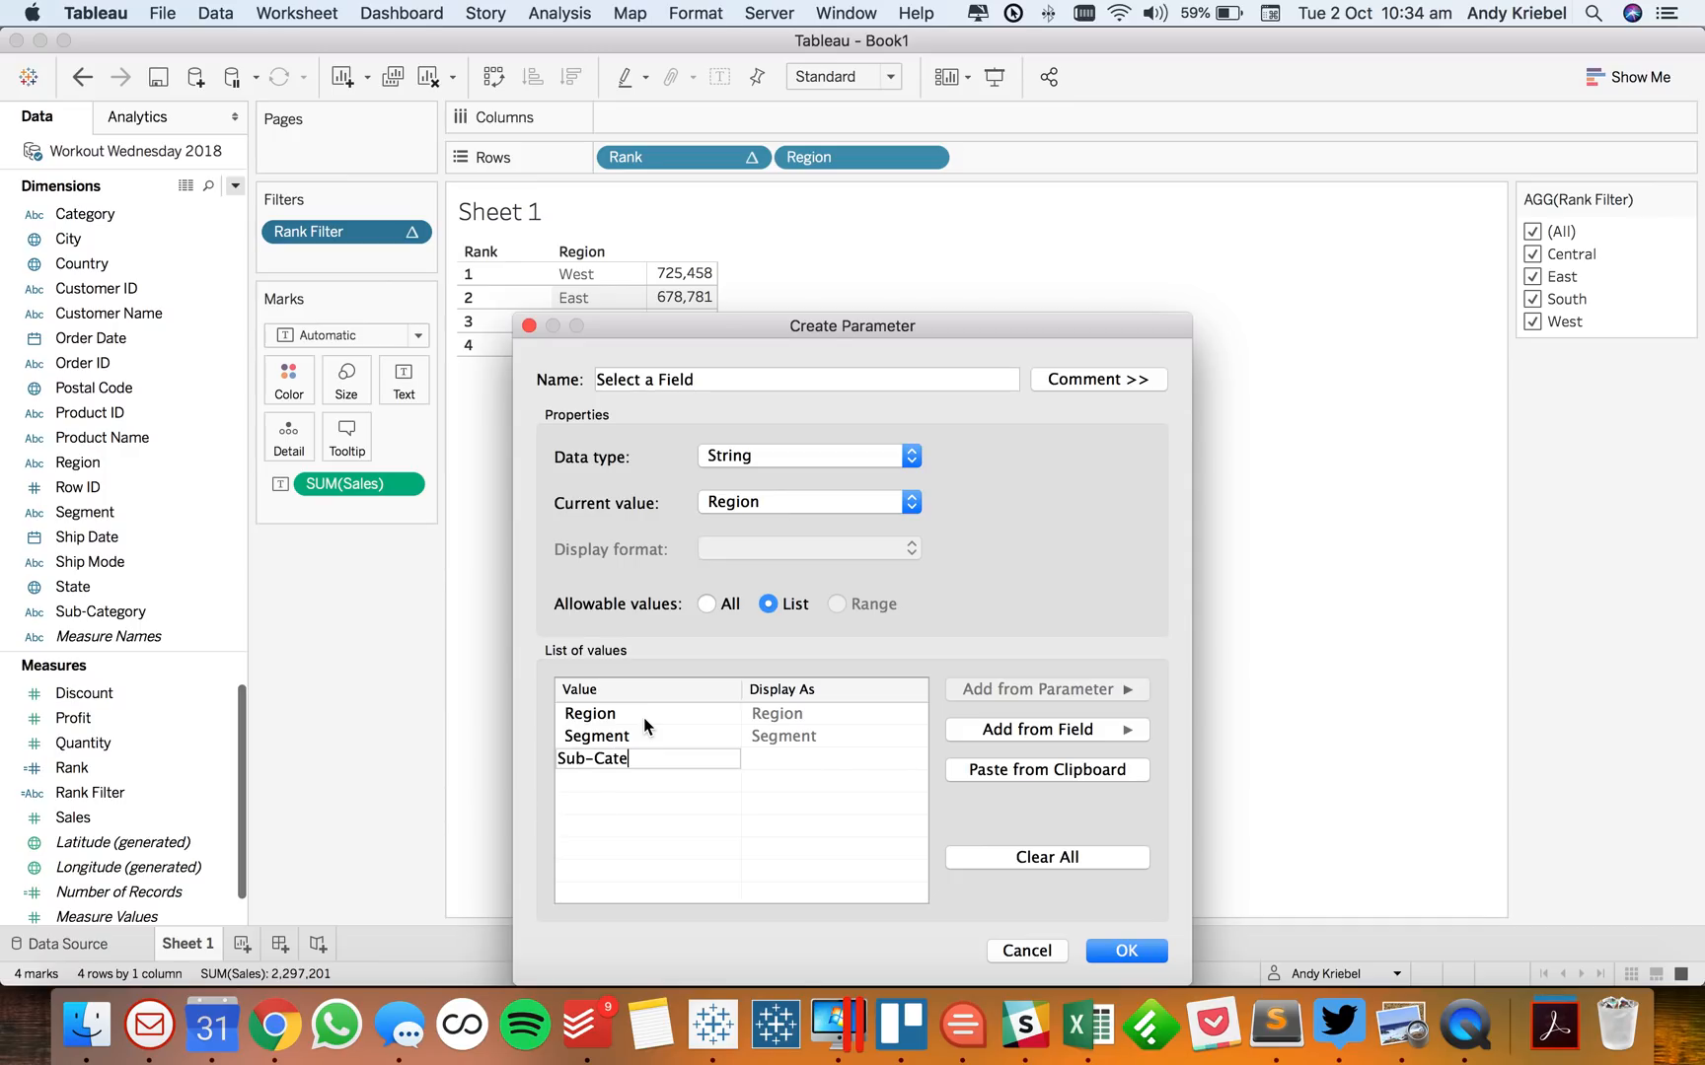
pyautogui.click(1126, 951)
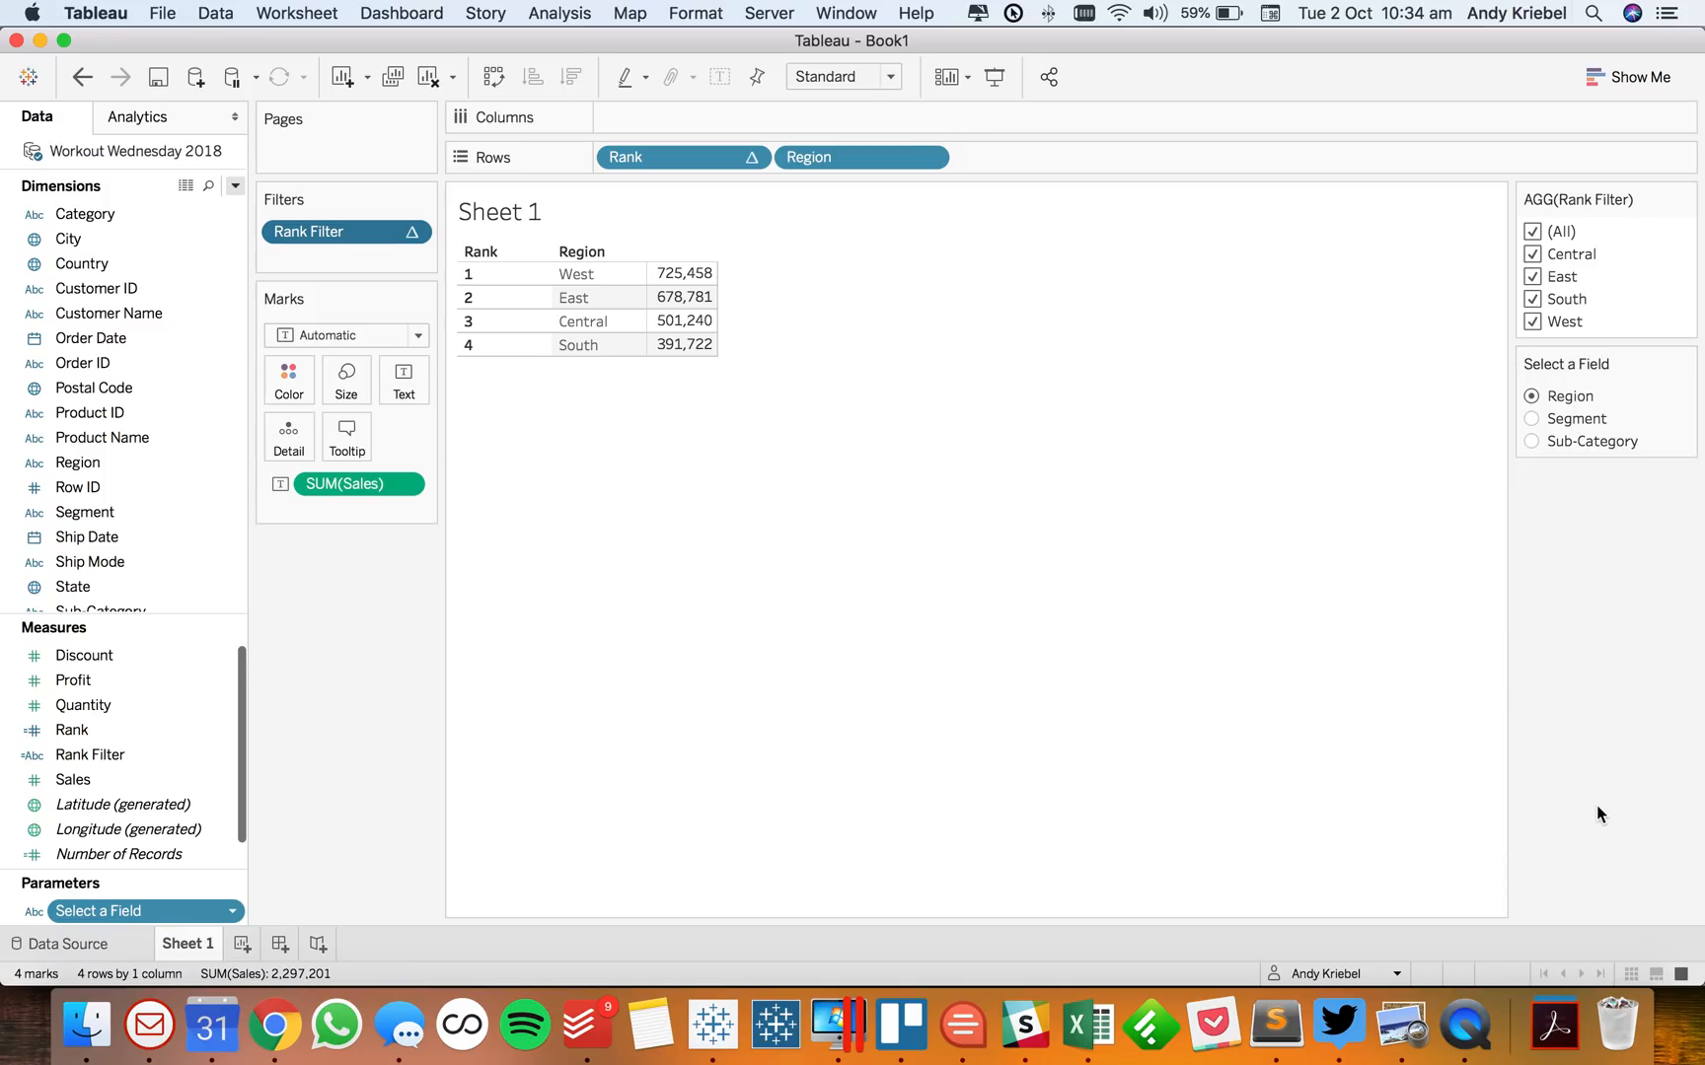
pyautogui.moveTo(236, 186)
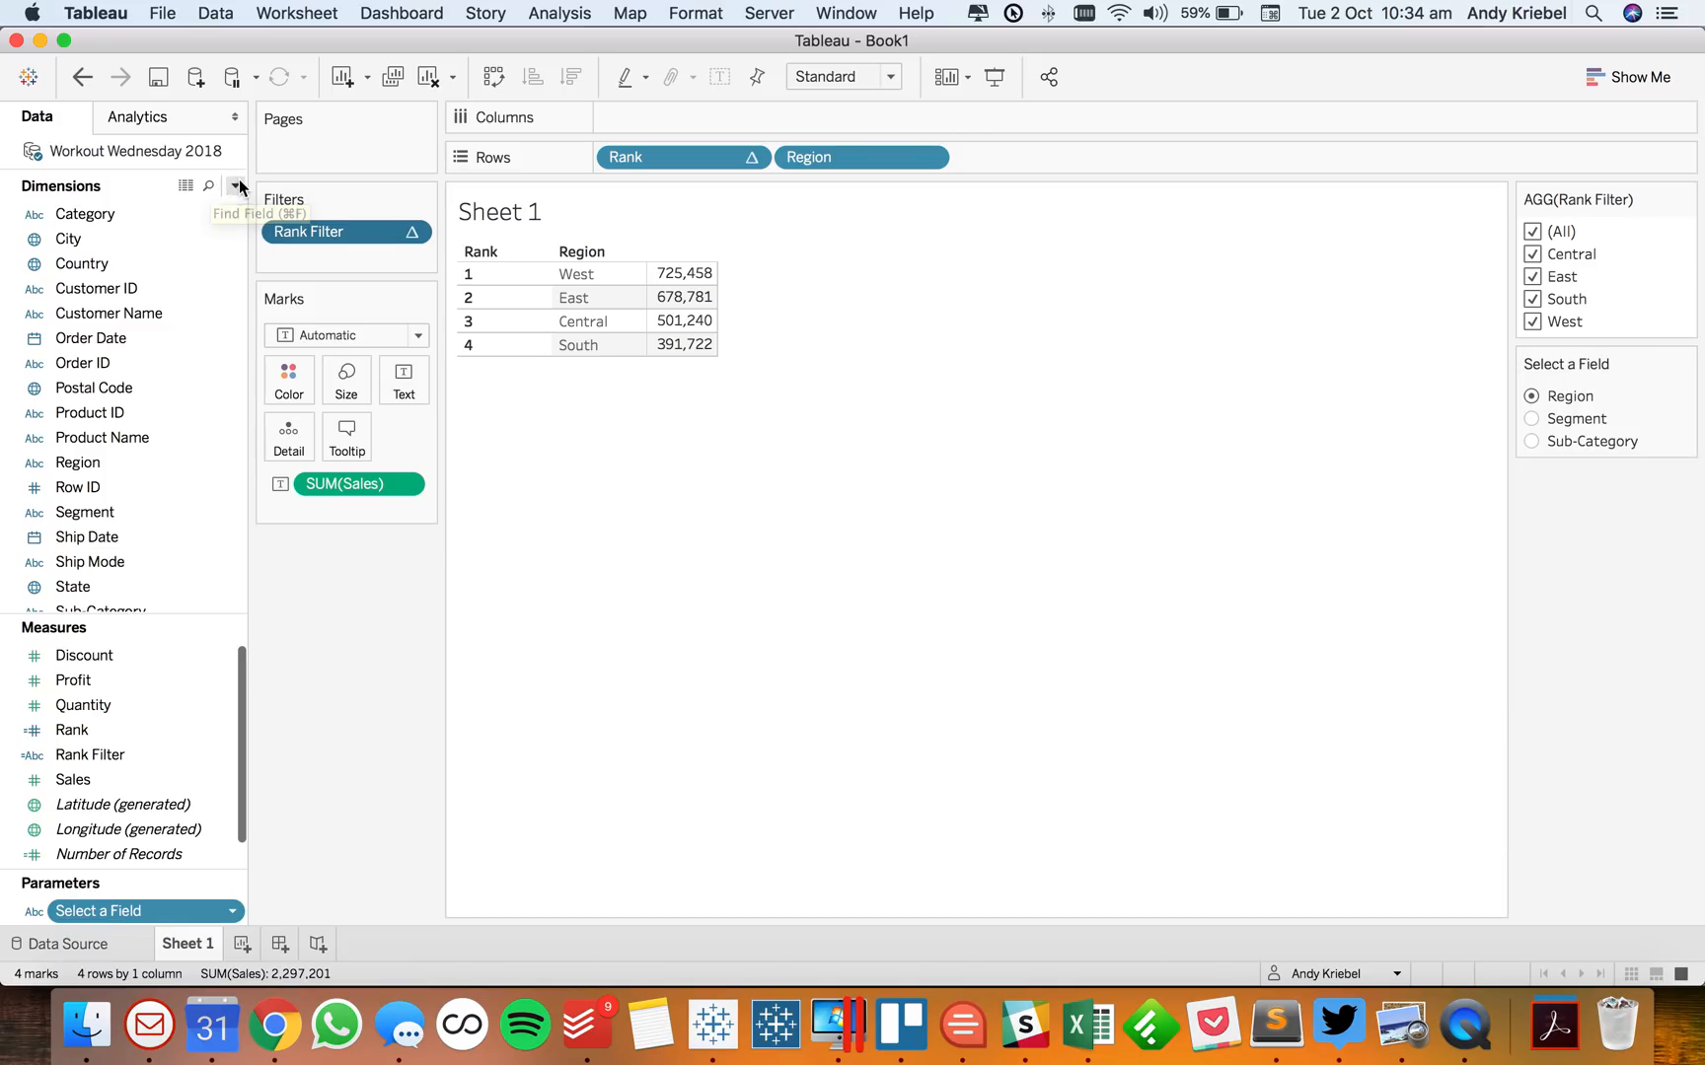
# Start a calculated field with CASE [Select a Field] WHEN 'Region' THEN [Region]
pyautogui.click(237, 186)
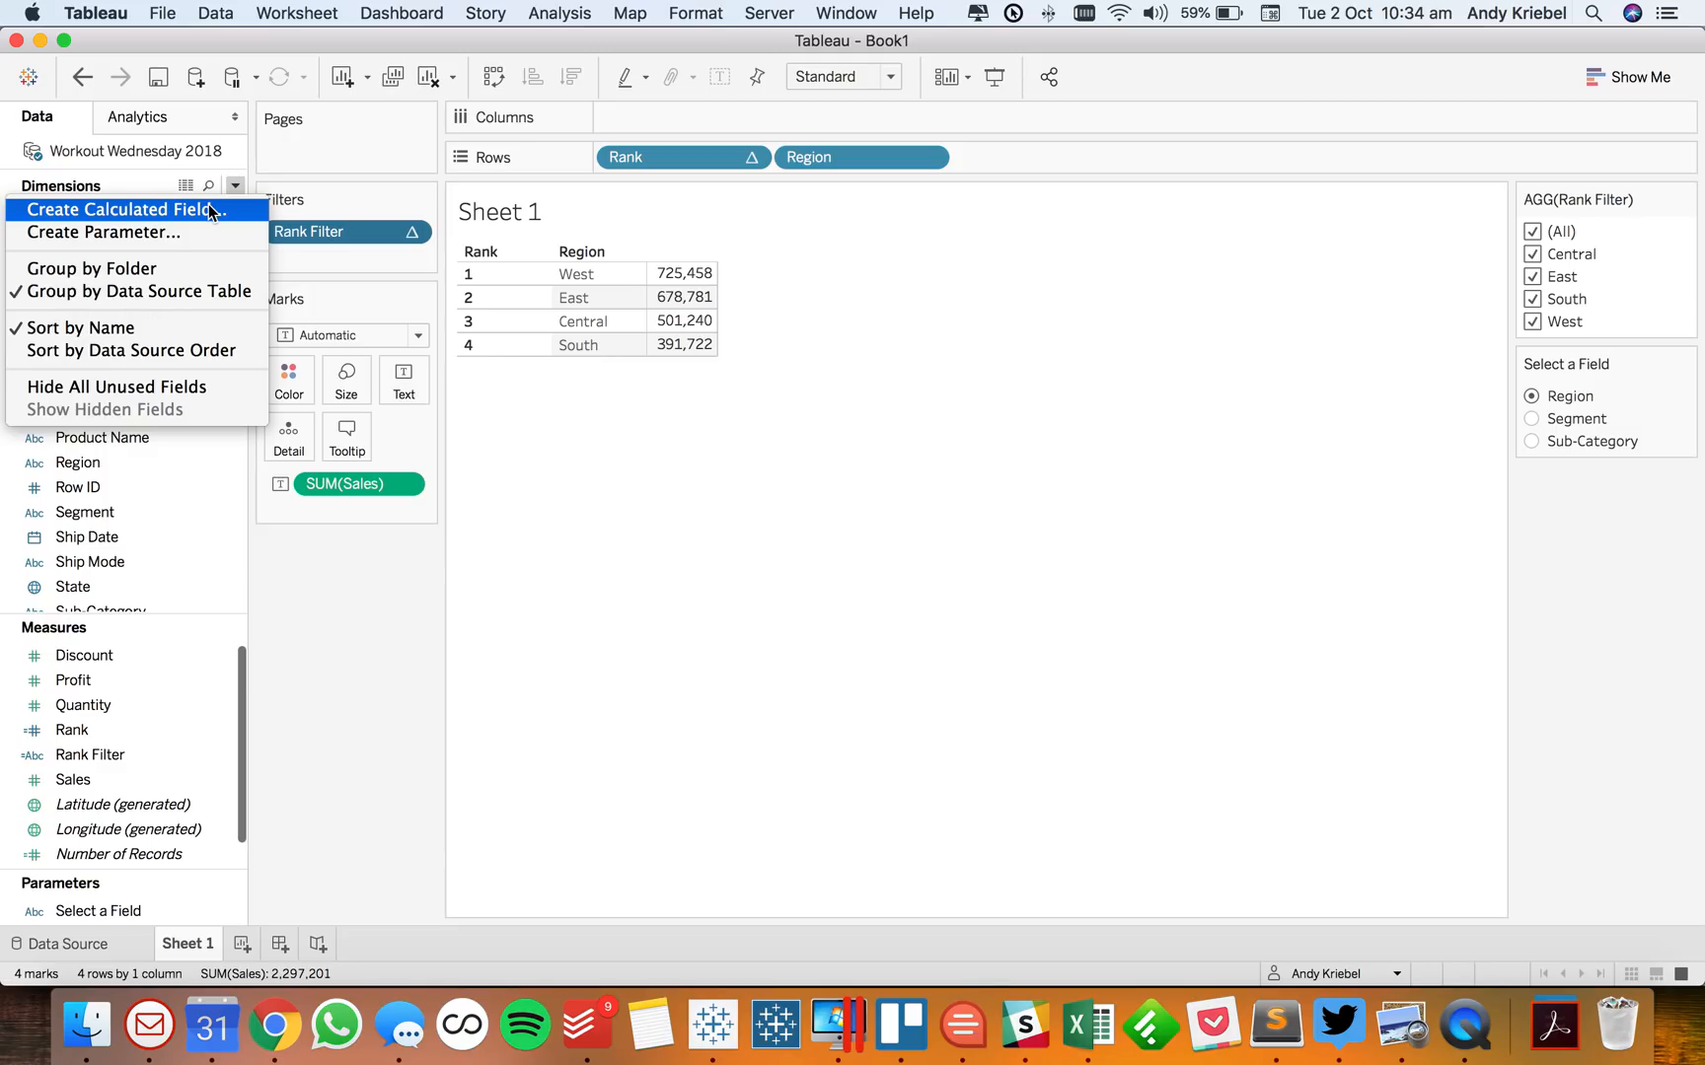
pyautogui.click(624, 593)
pyautogui.write('Selected Di')
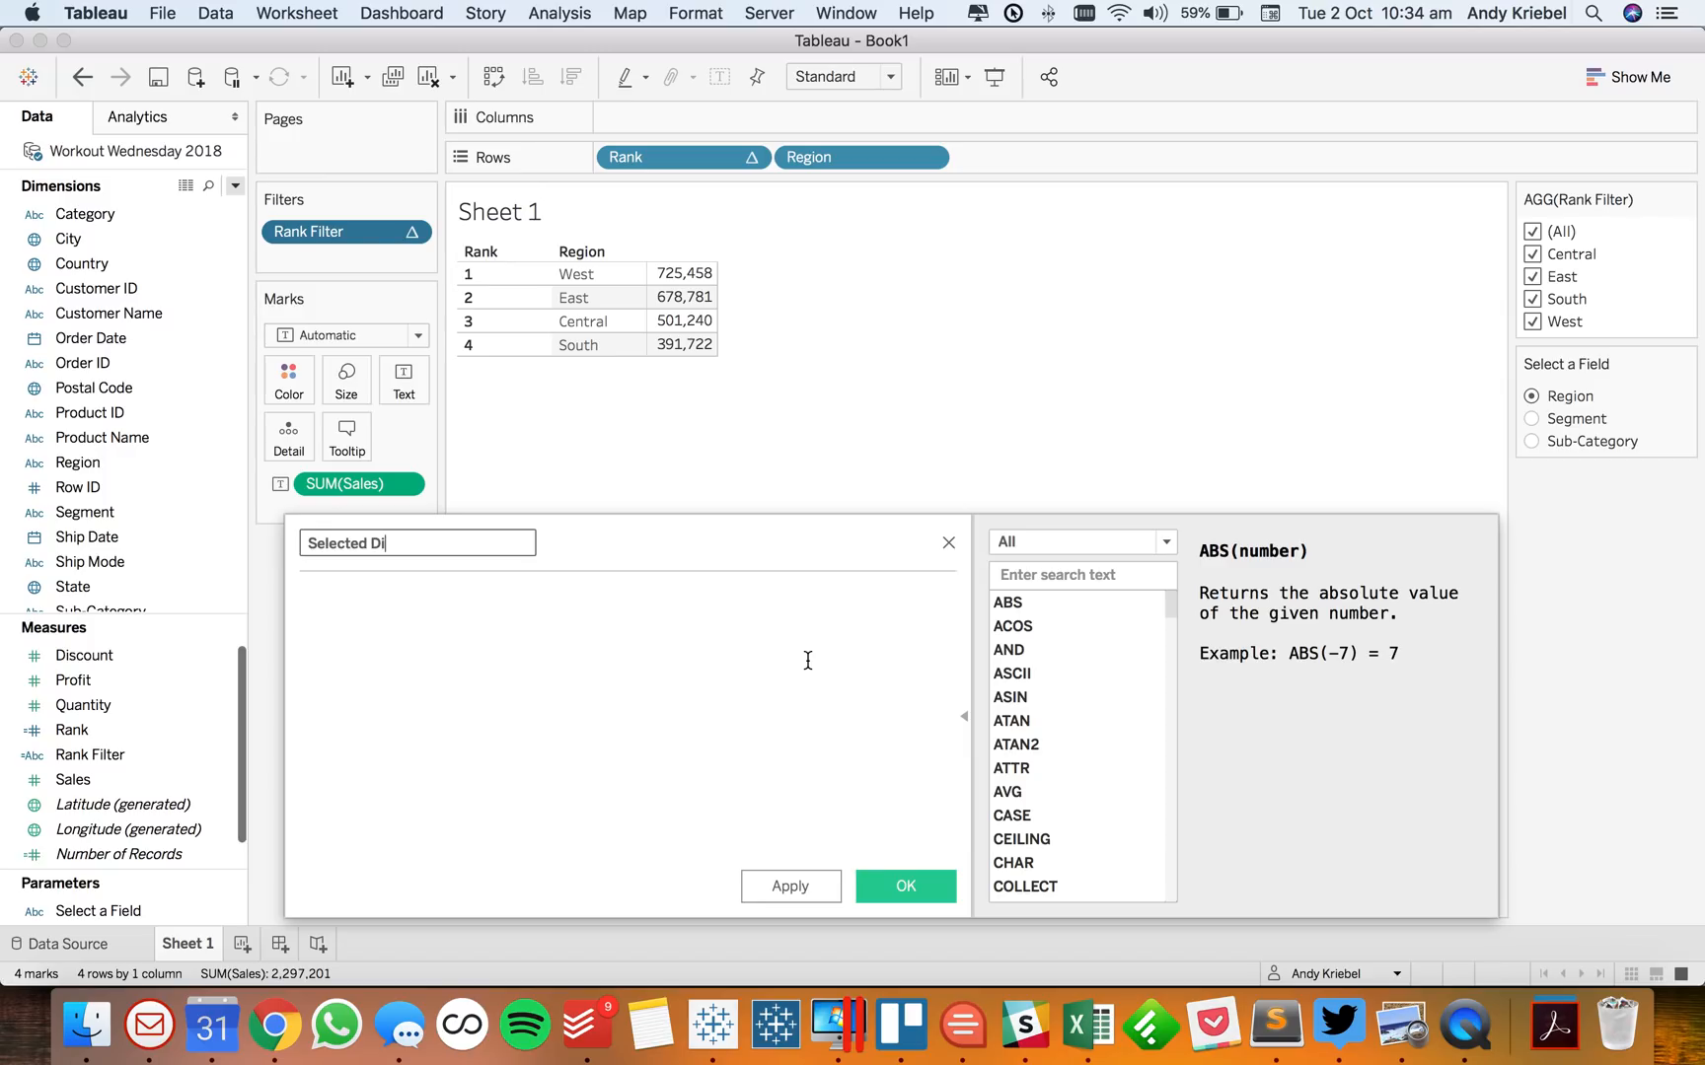
pyautogui.write('case')
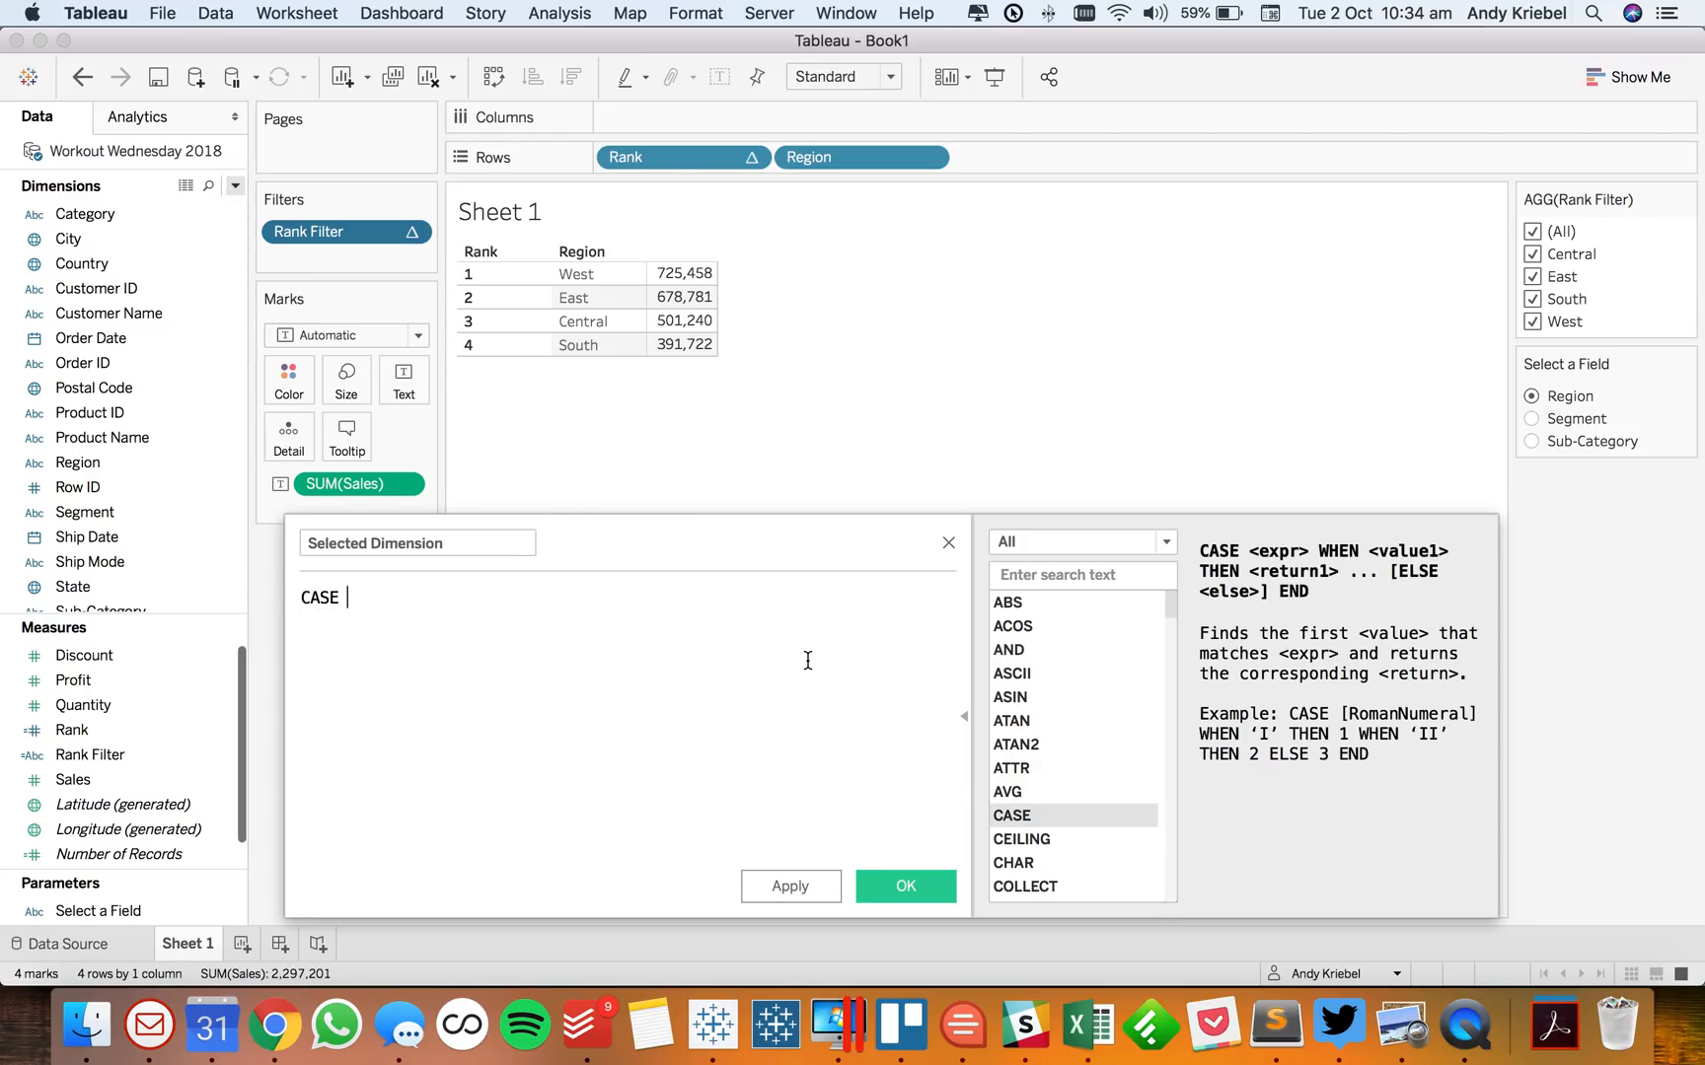
pyautogui.write('se')
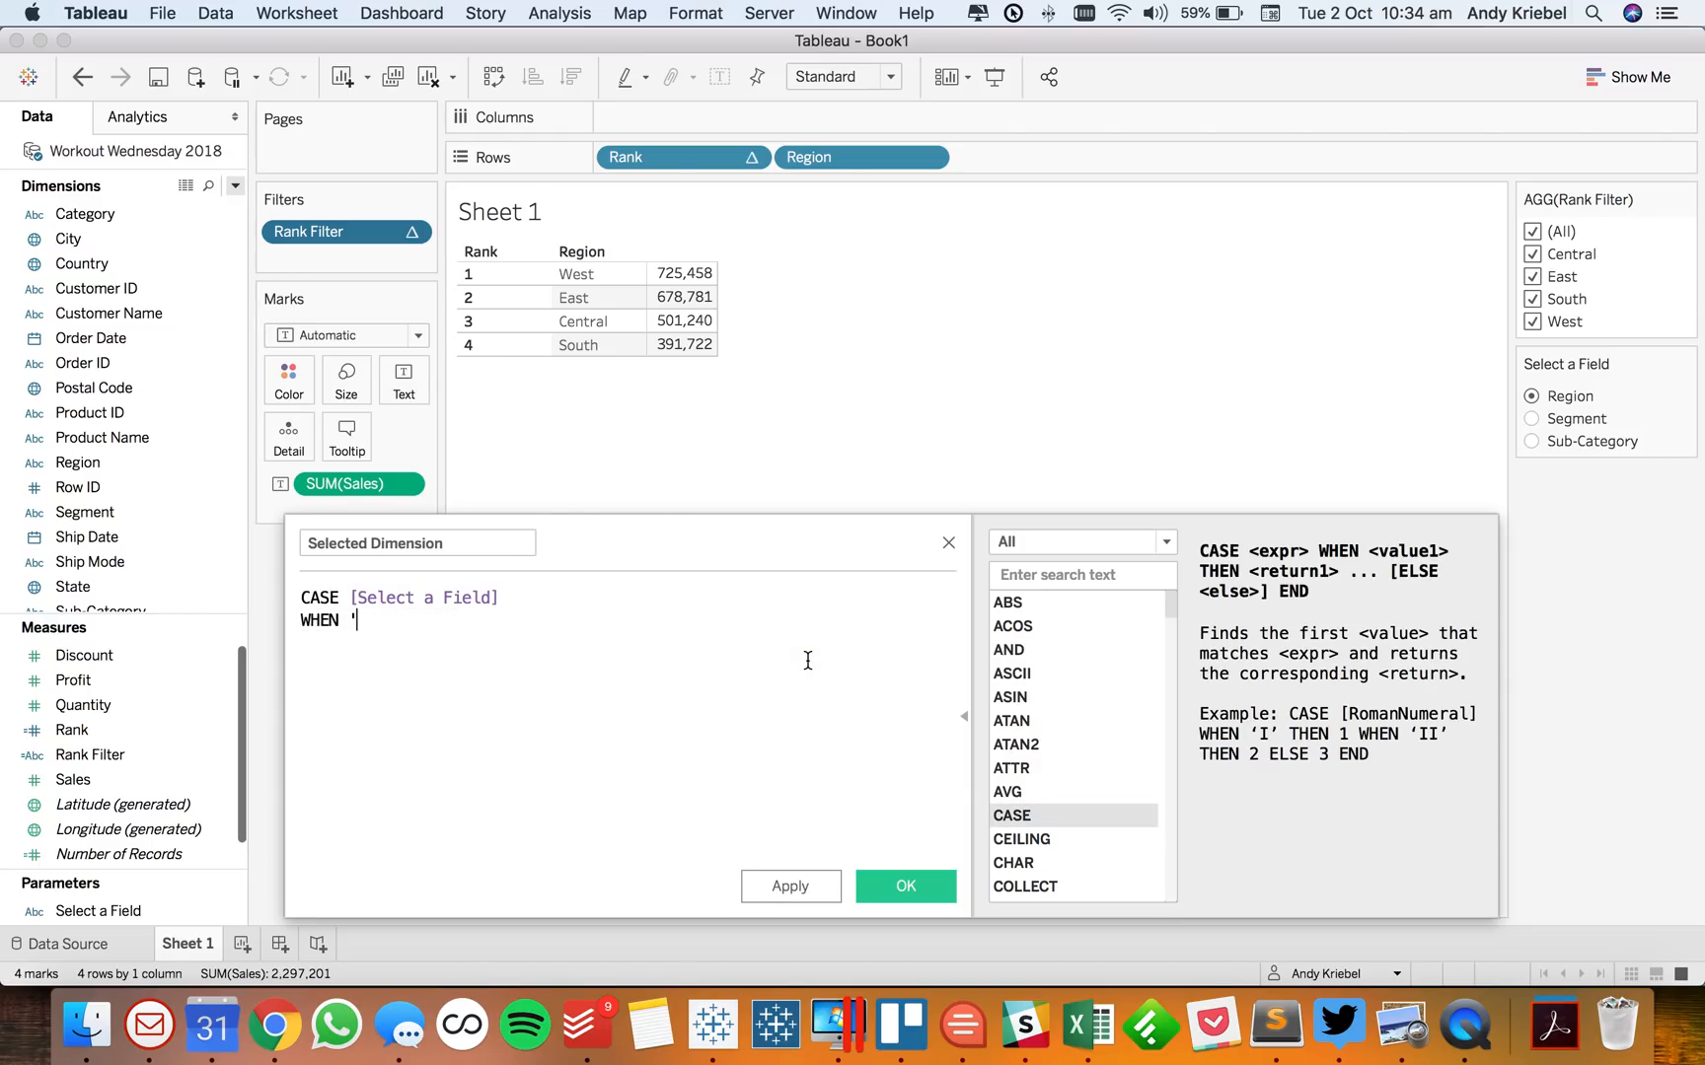
pyautogui.write("Region' THEN")
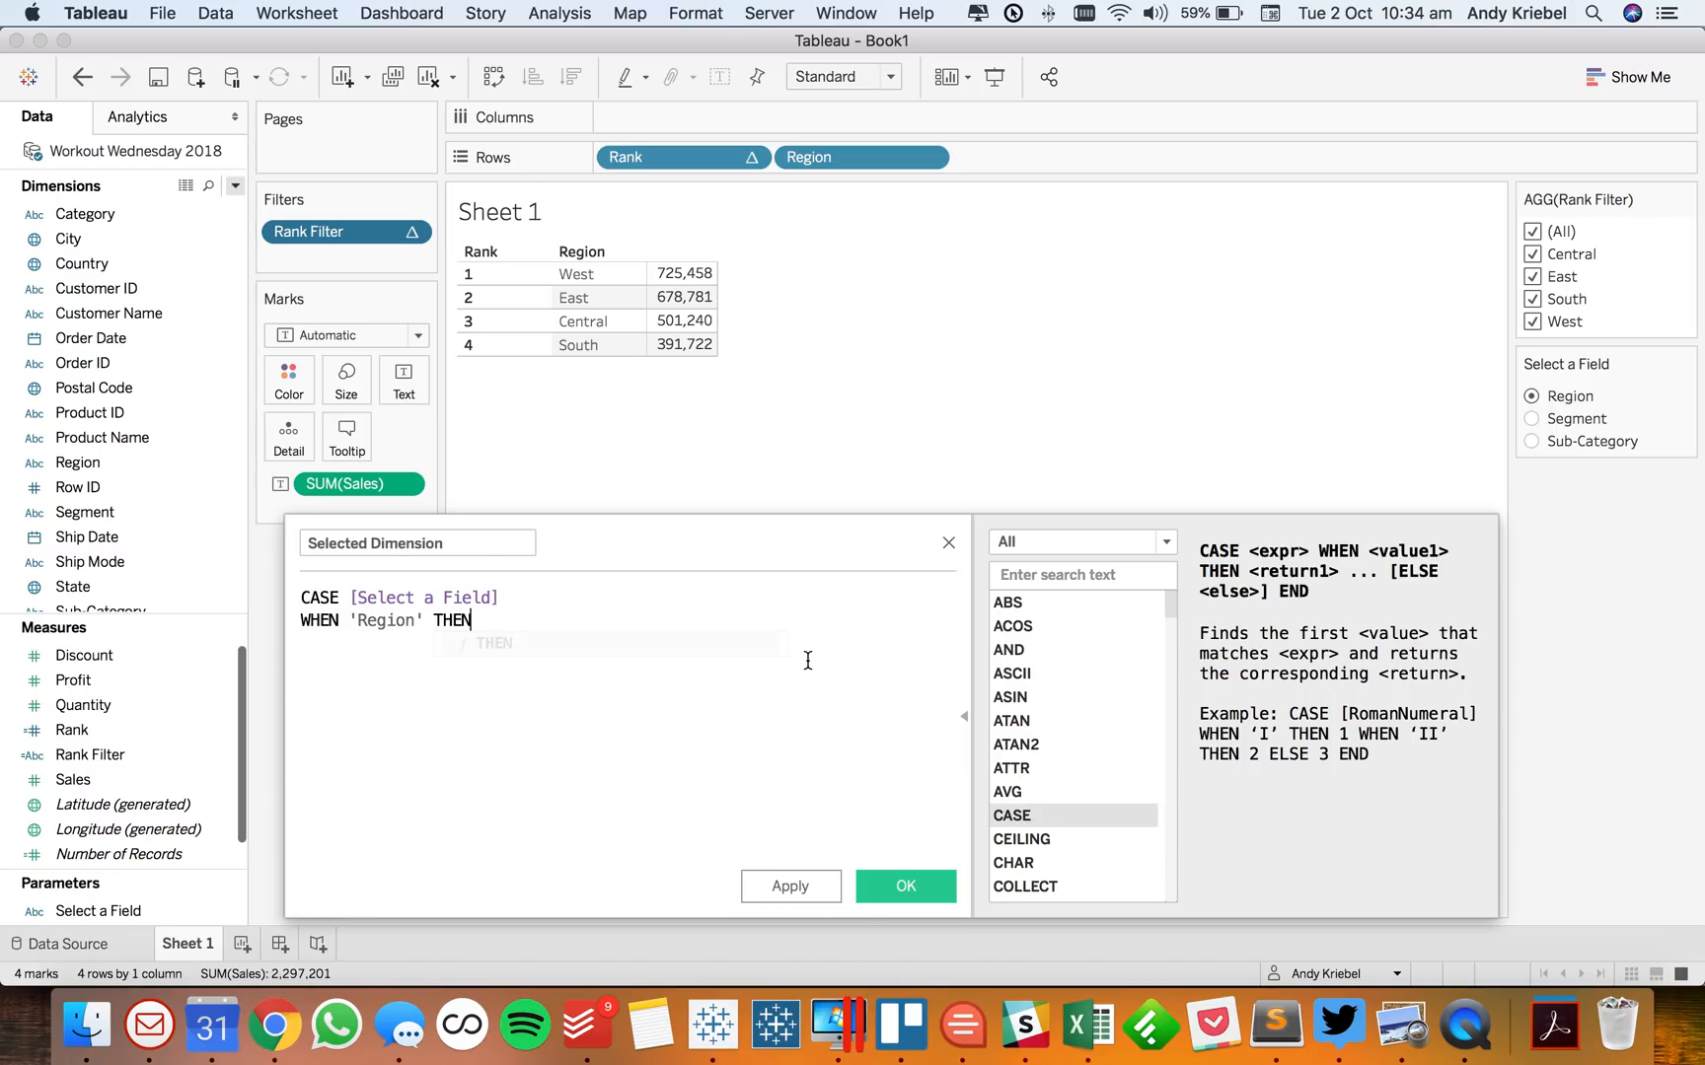
pyautogui.write('reg')
pyautogui.write('WHEN')
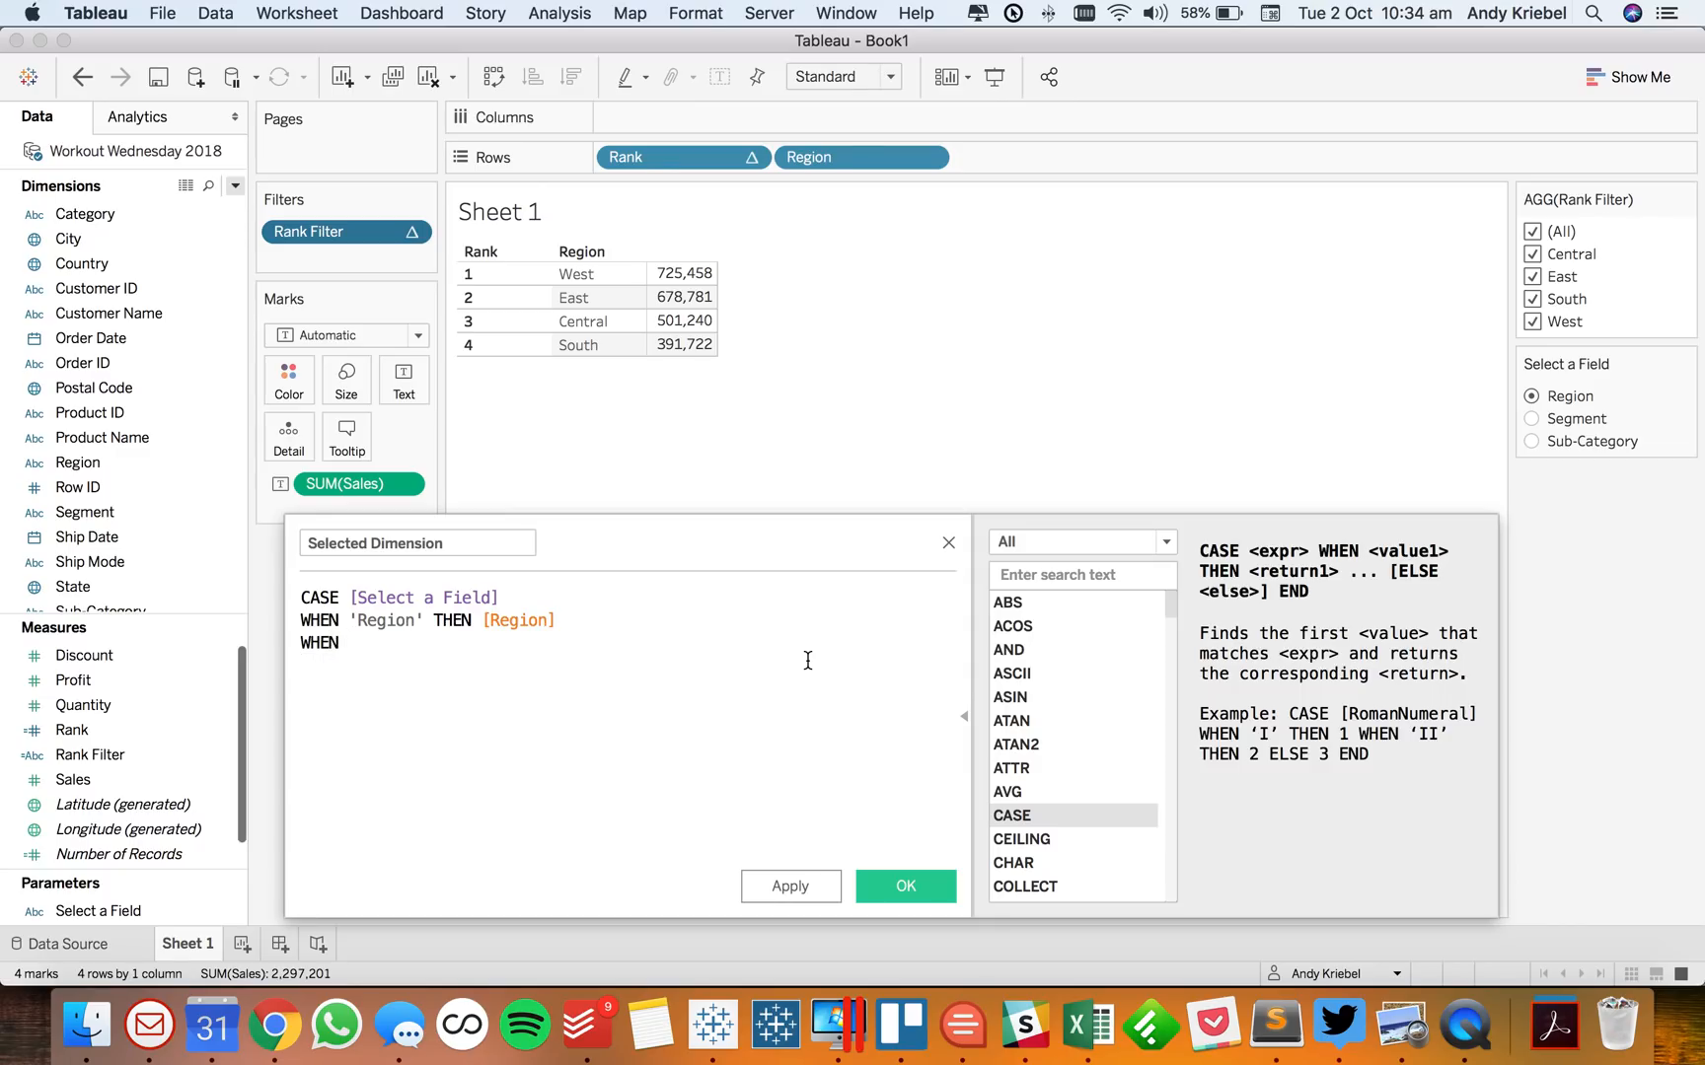
# Add the Segment and Sub-Category branches, close with END, and save Selected Dimension
pyautogui.write("'Segme")
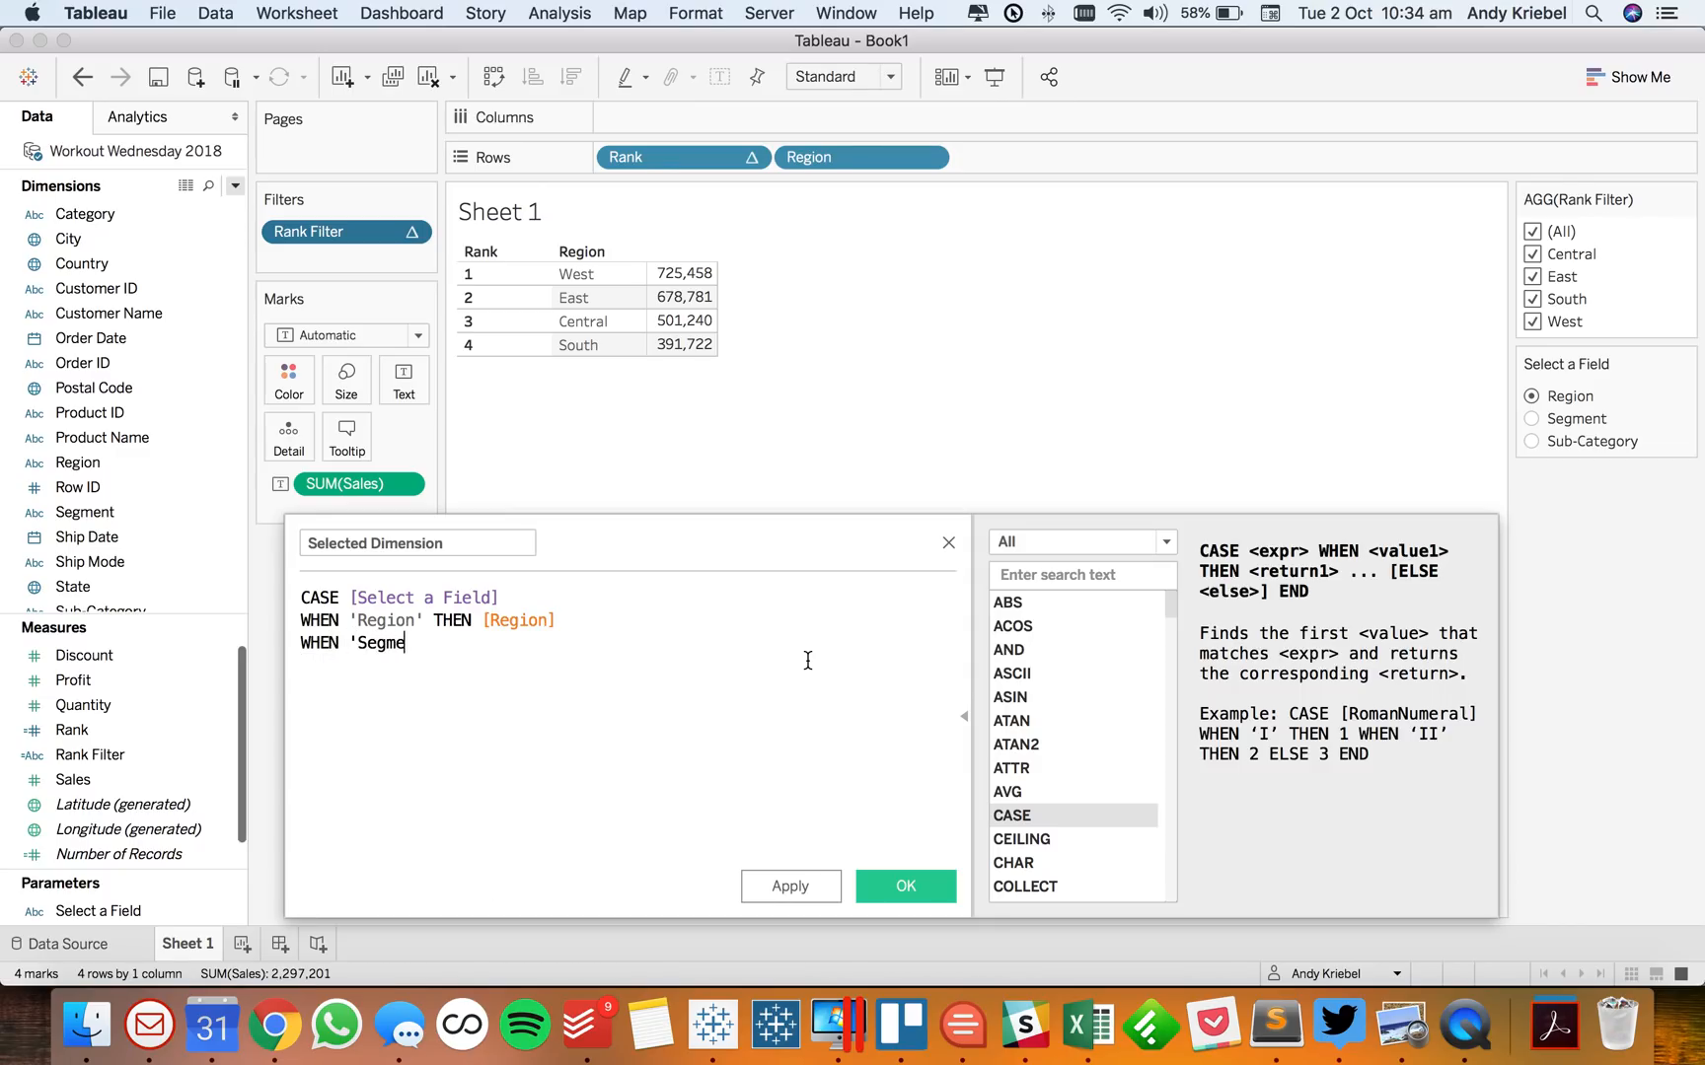
pyautogui.write("nt' THEN re")
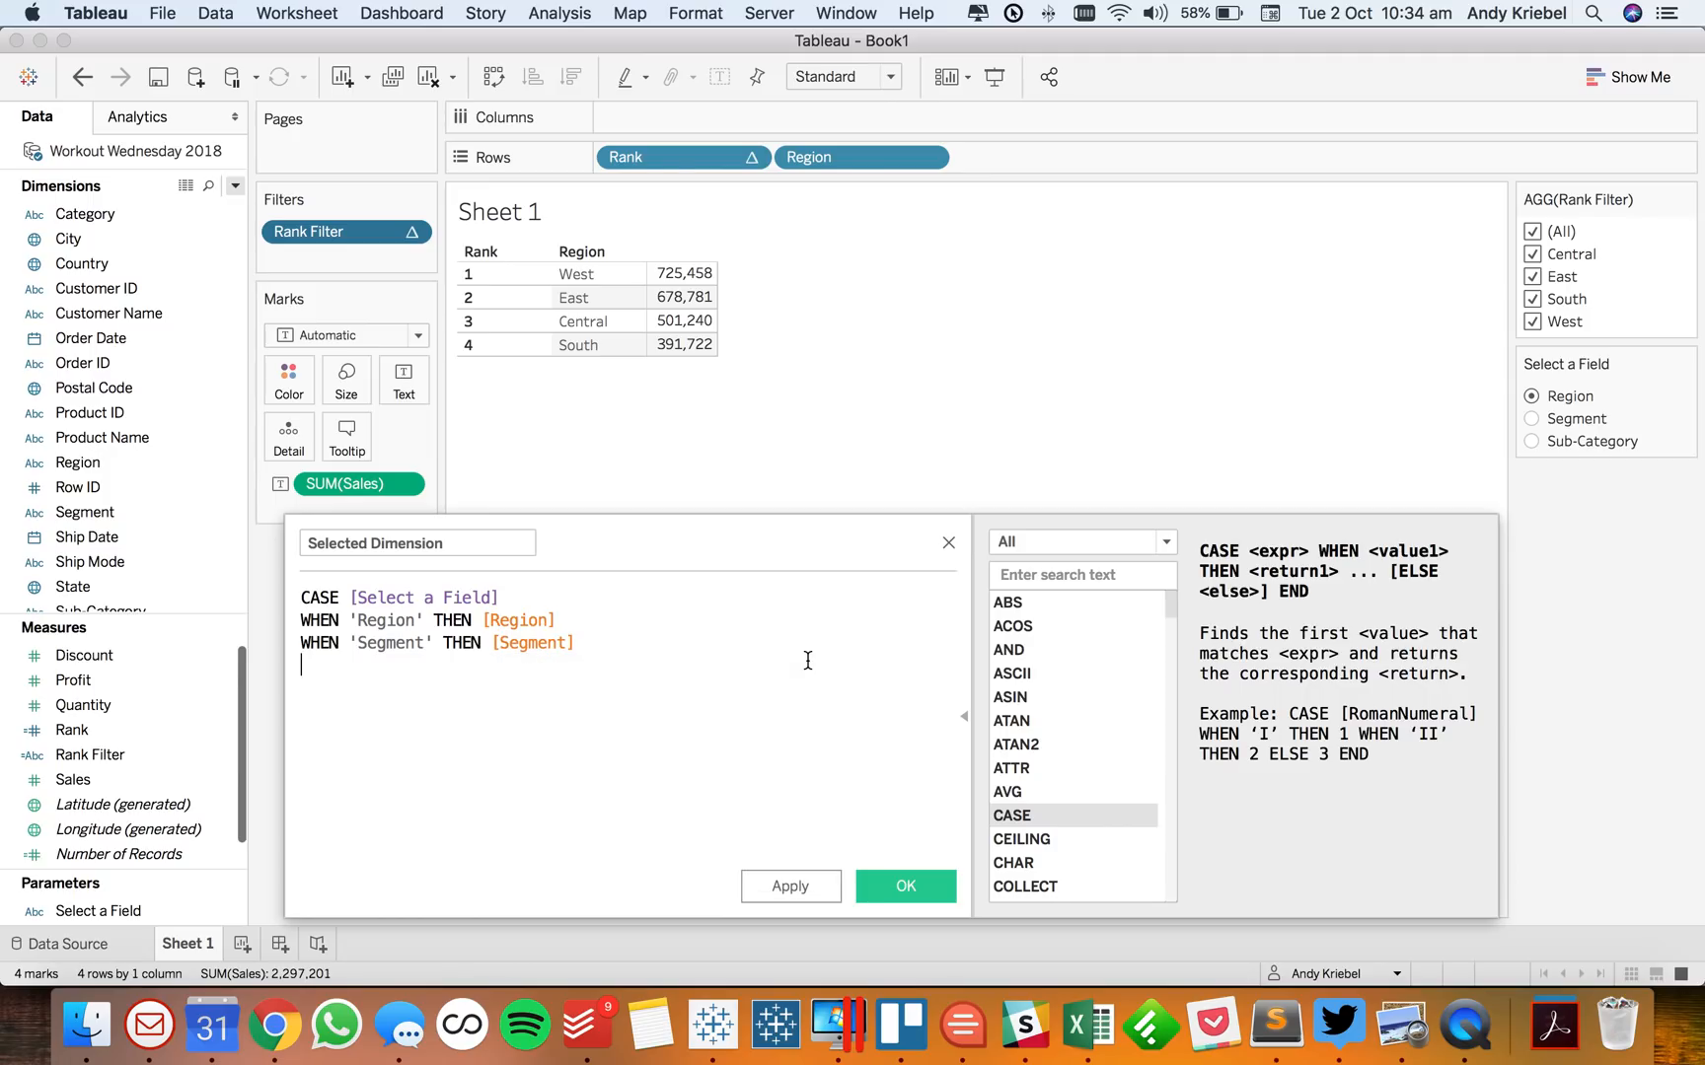
pyautogui.write("WHEN '")
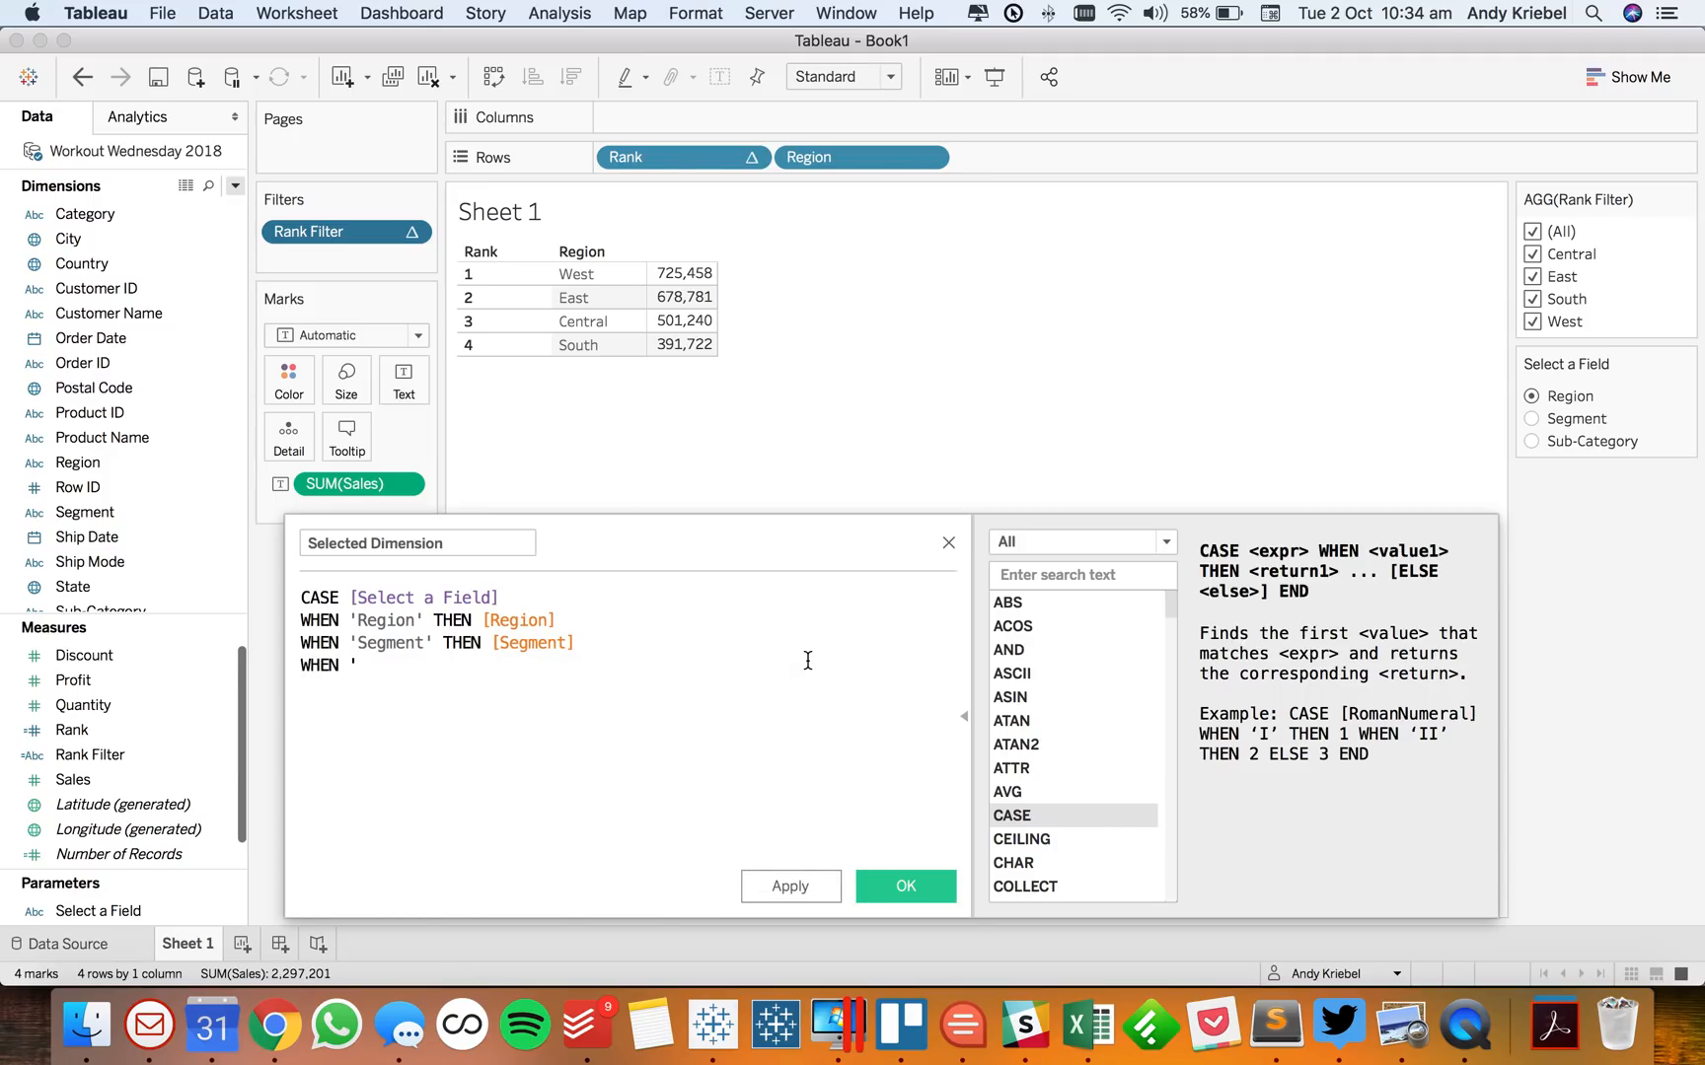
pyautogui.write('Sub-Categ')
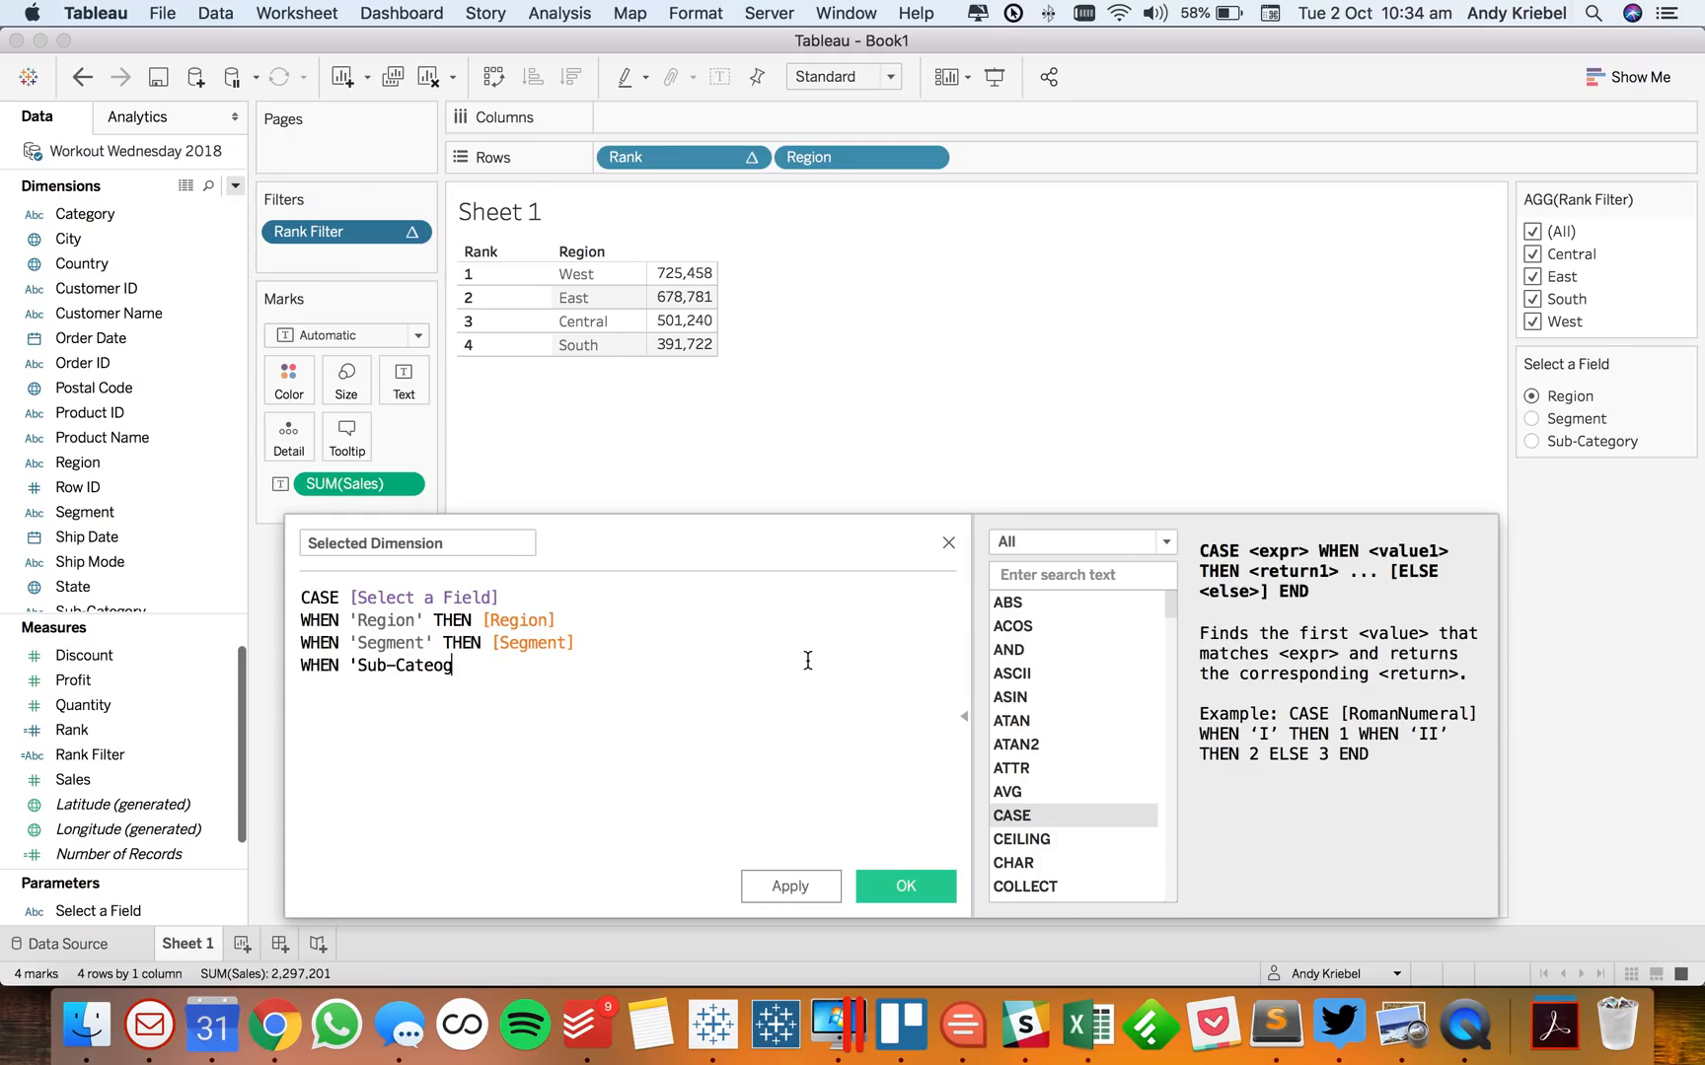
pyautogui.write('ry')
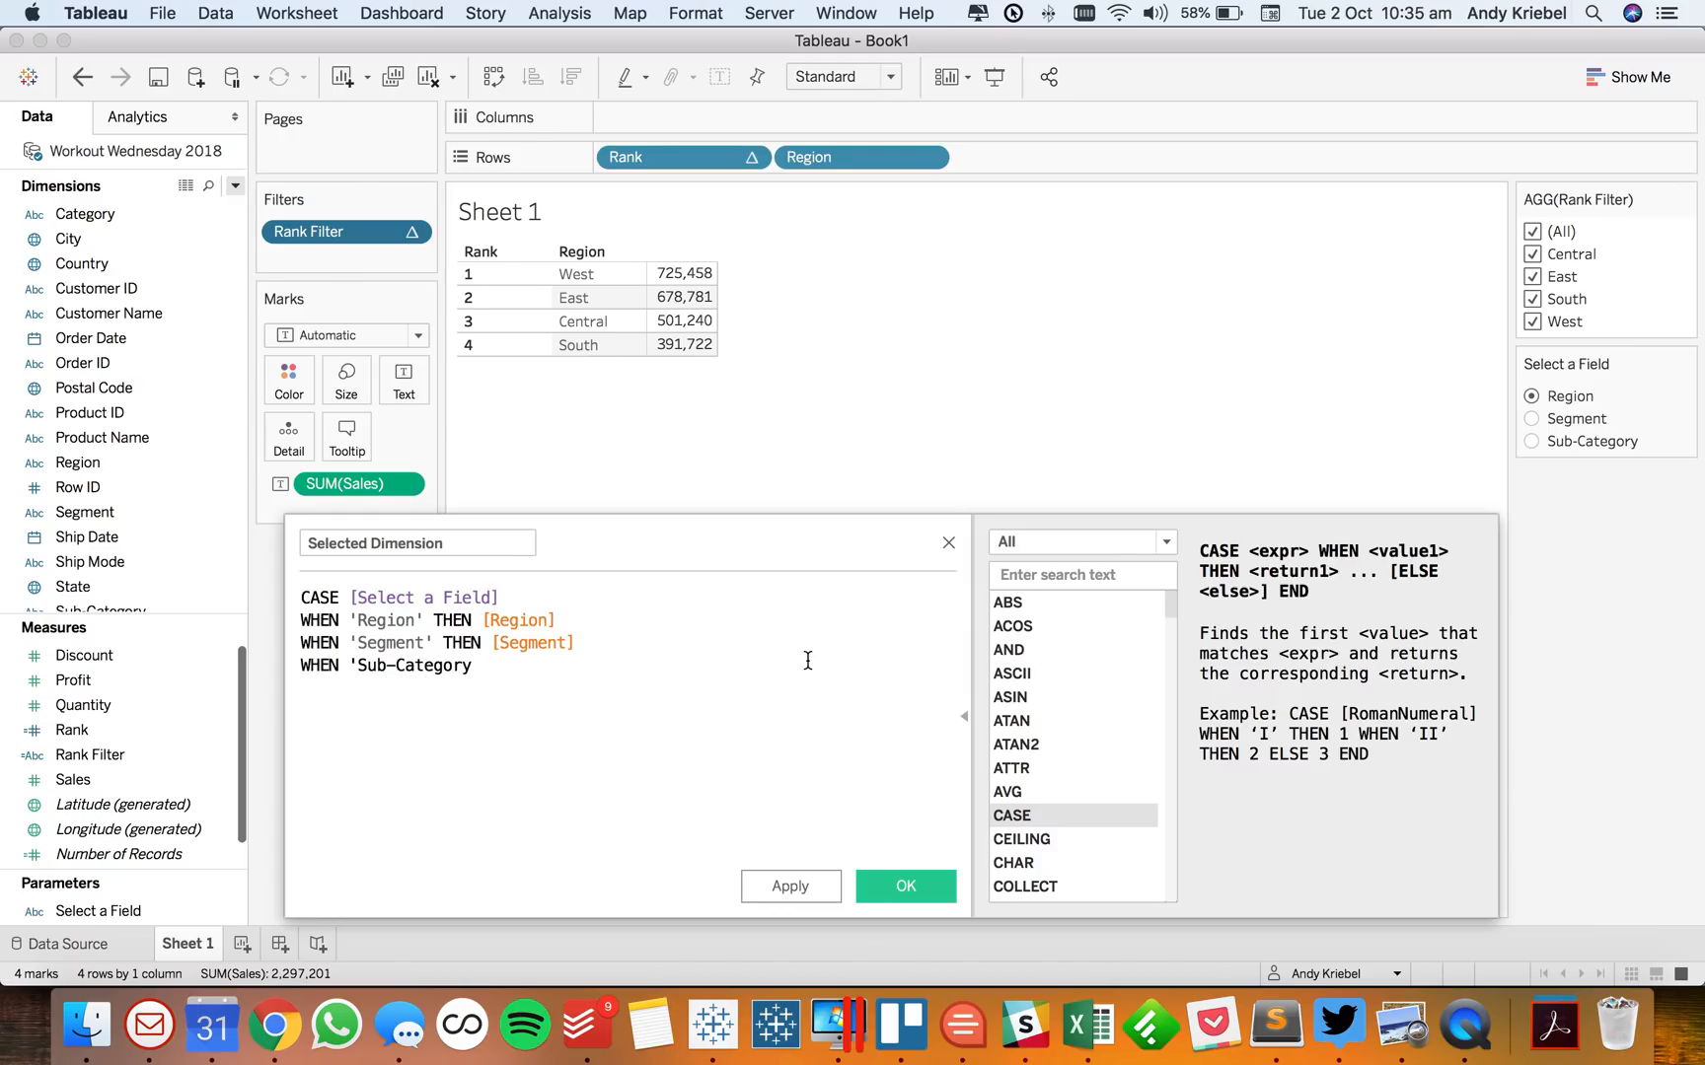
pyautogui.write('THEN')
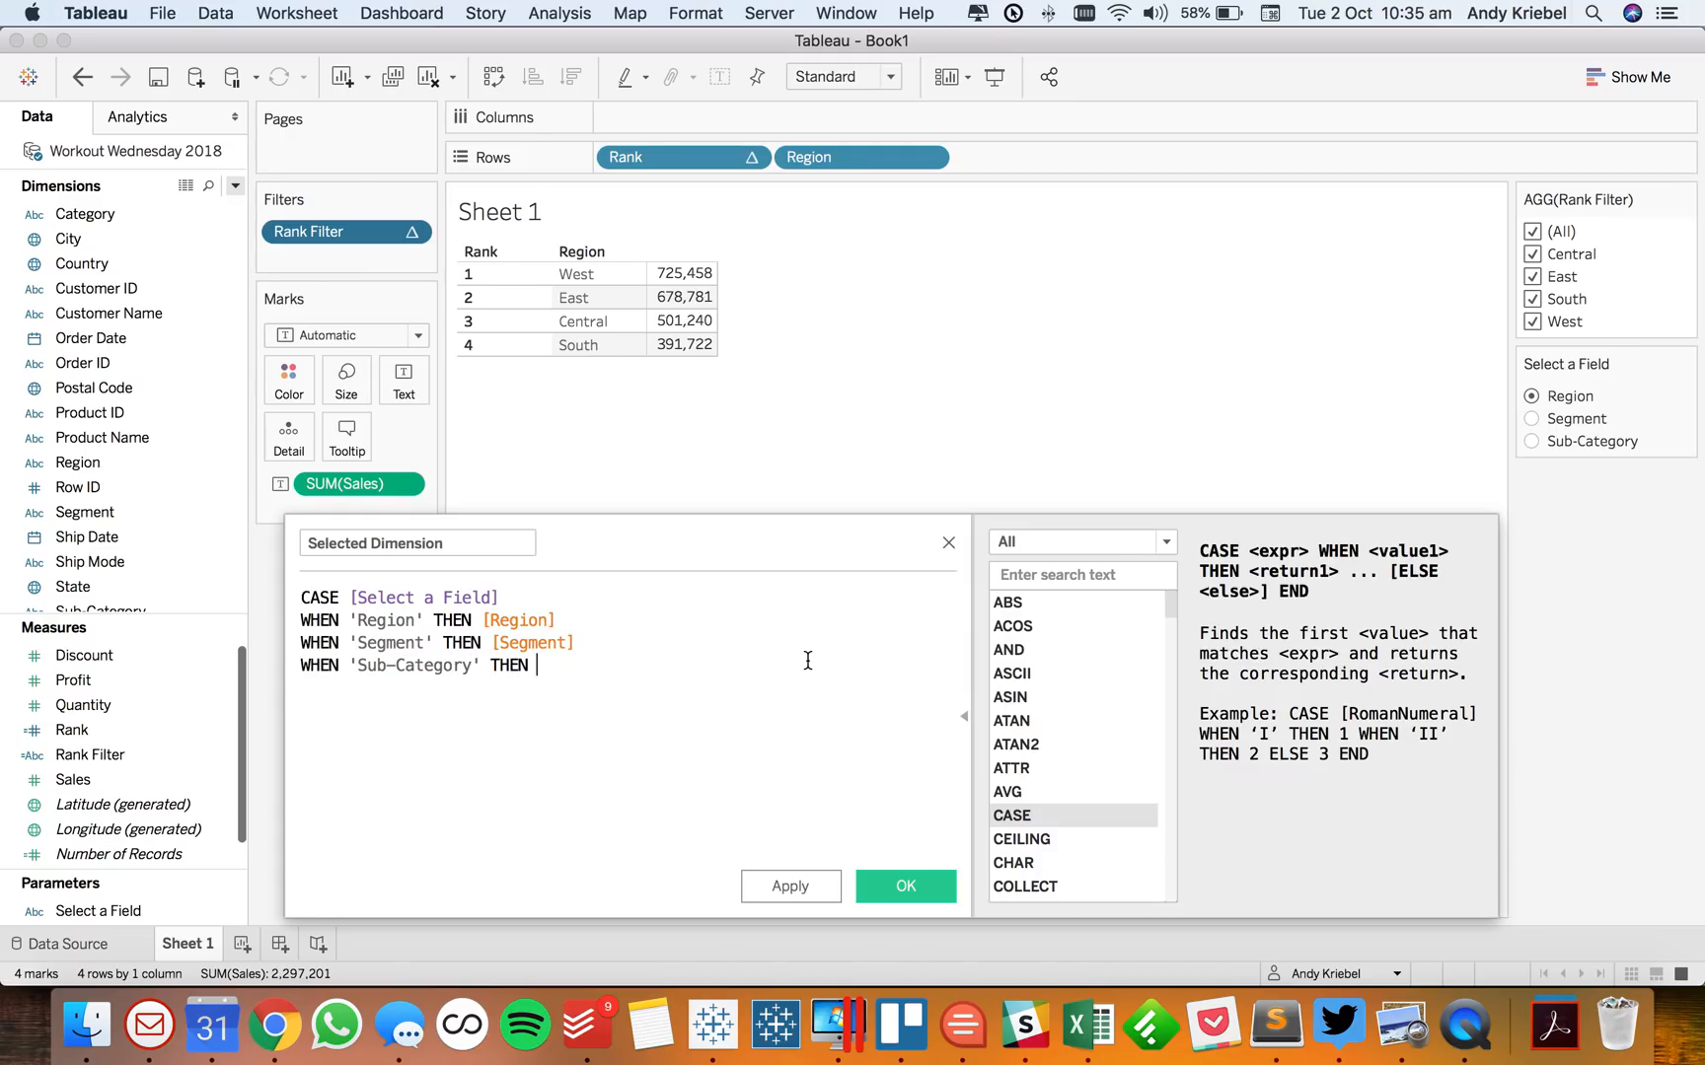
pyautogui.write('[Sub-Category]')
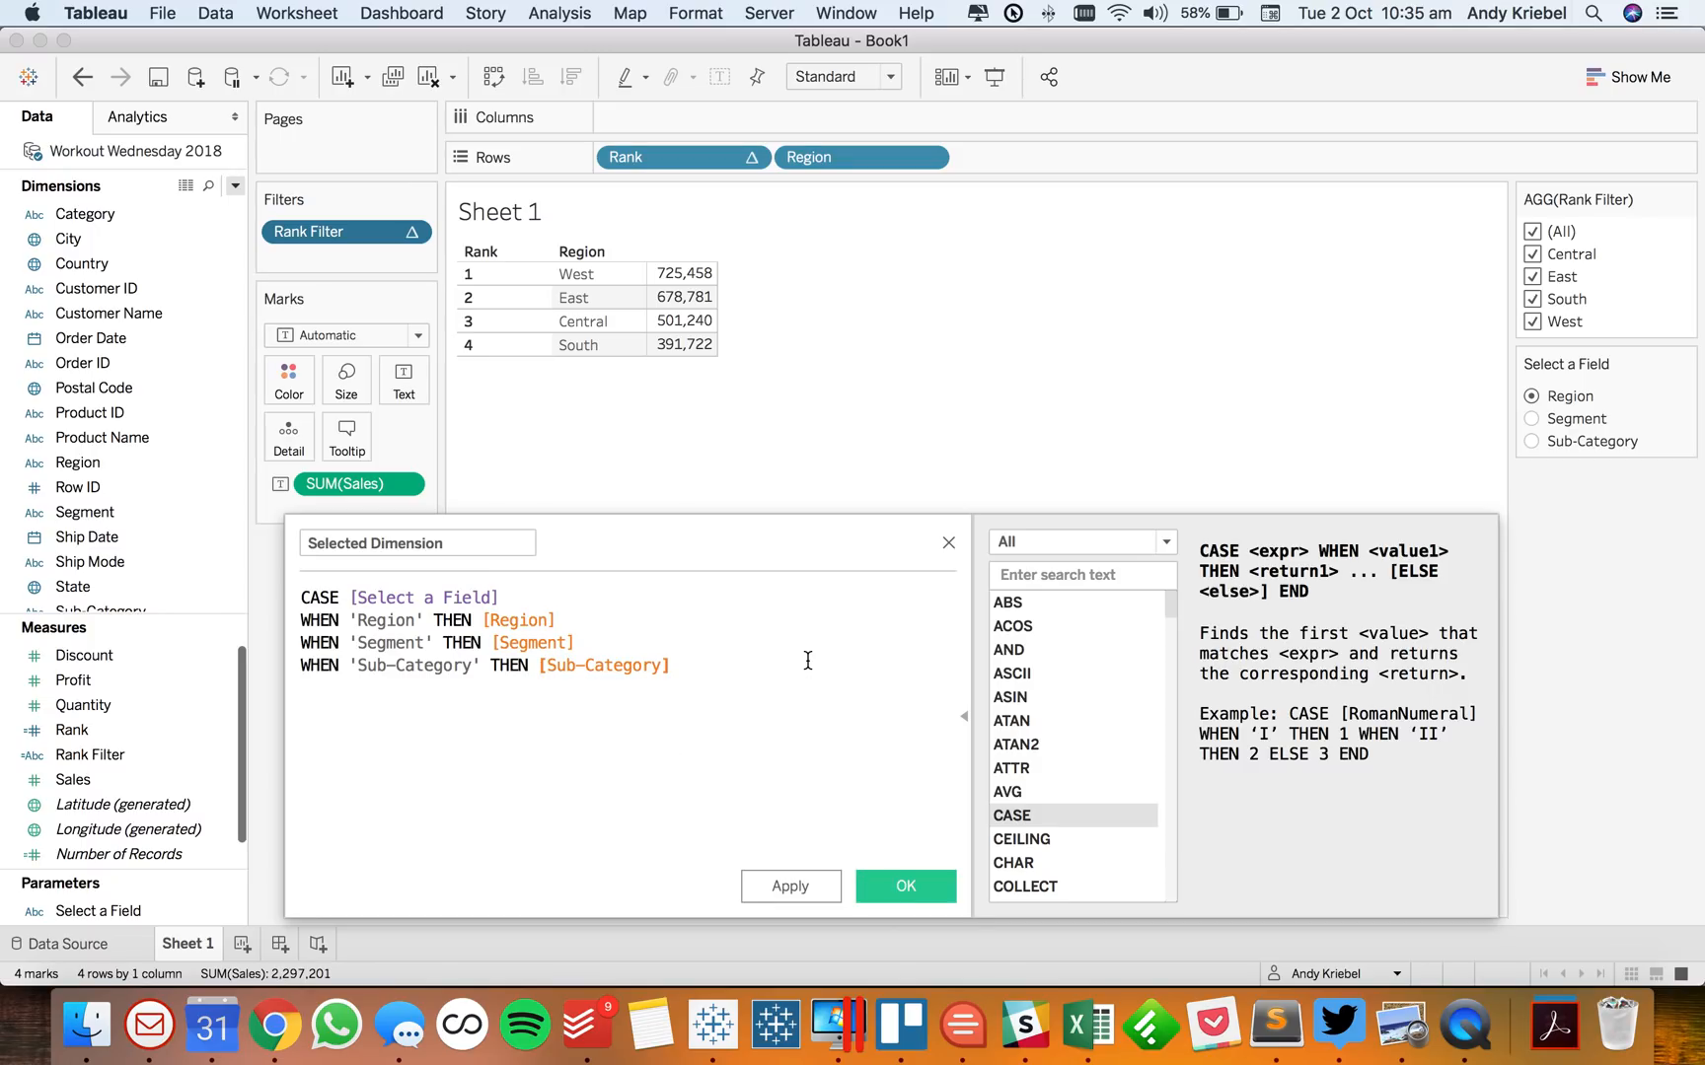
pyautogui.write('END')
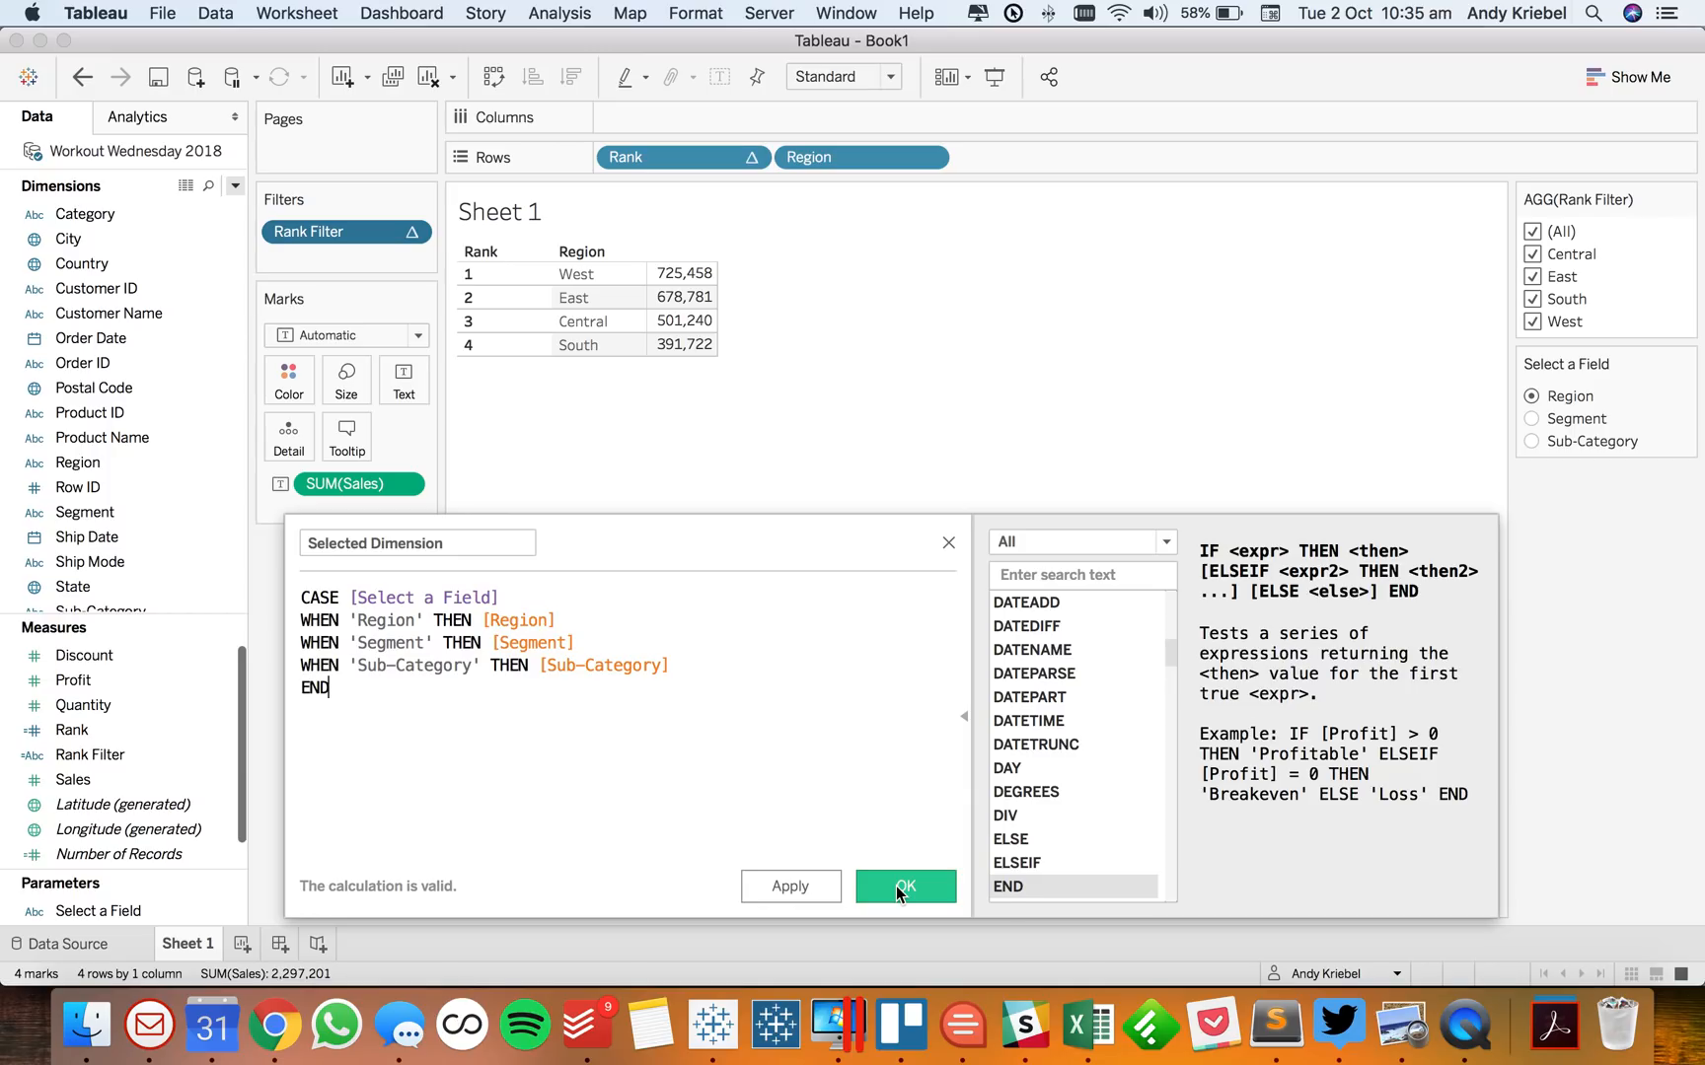
pyautogui.click(905, 886)
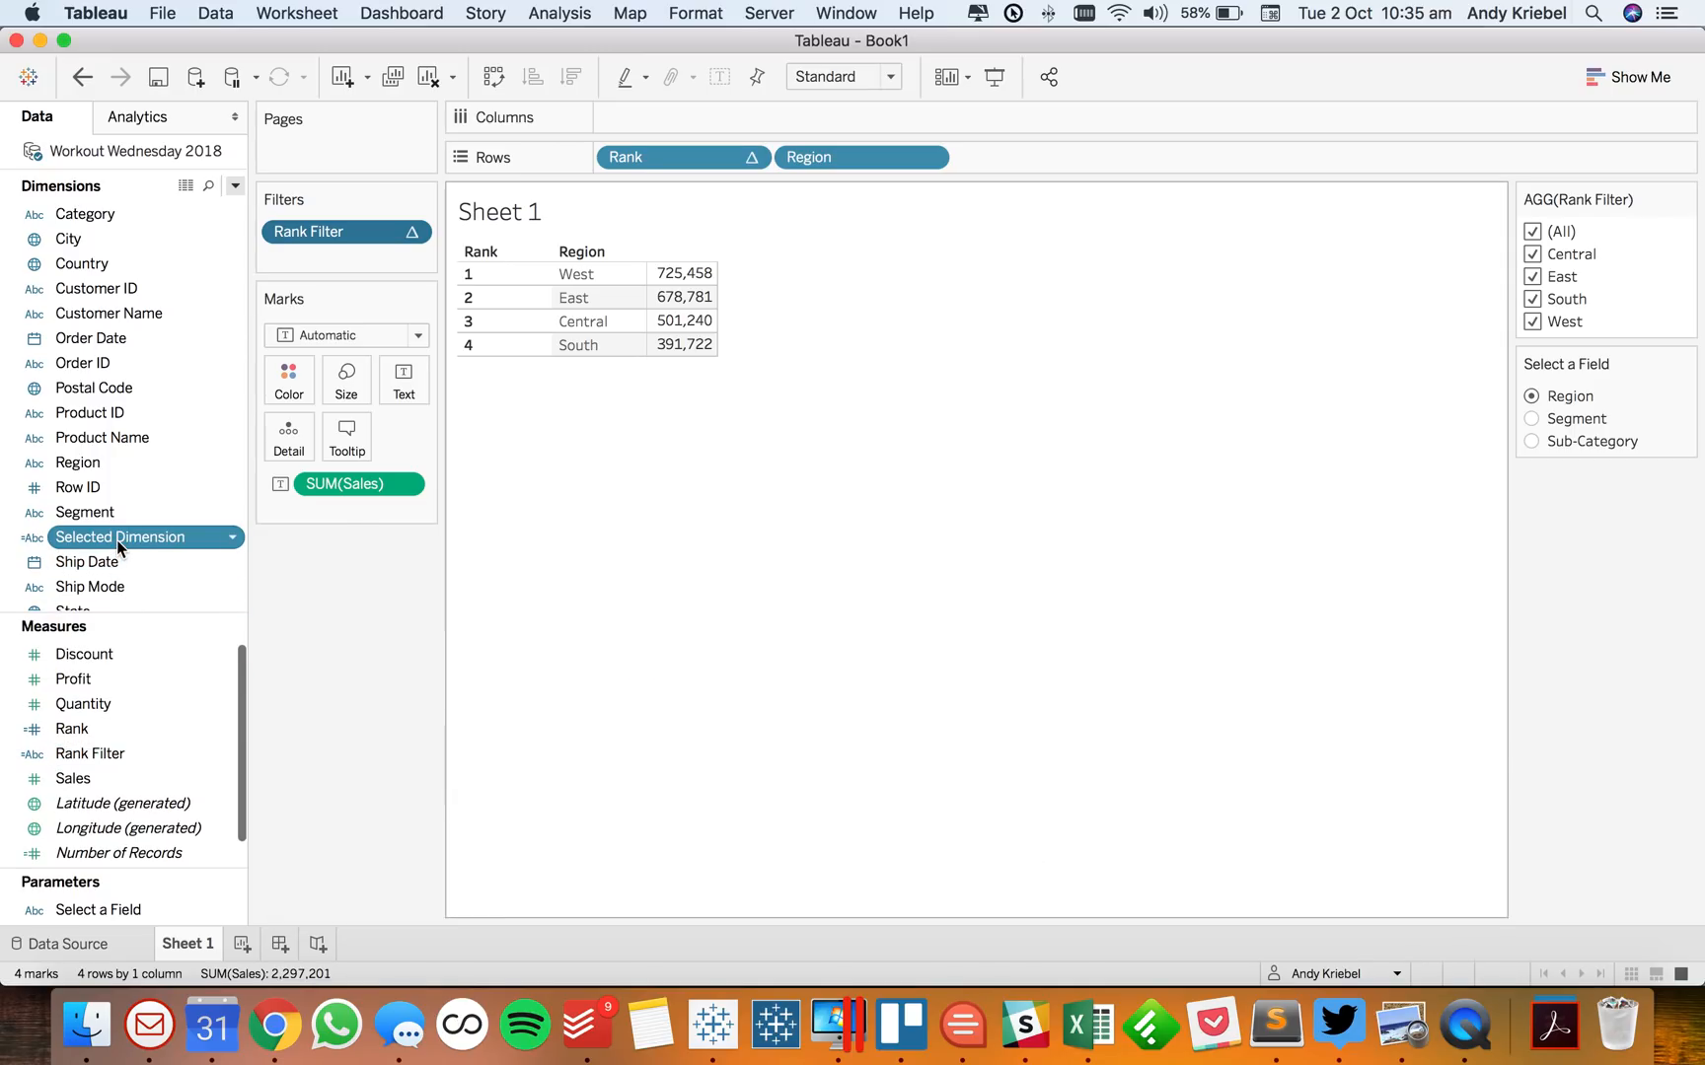
# Replace Region on Rows with Selected Dimension and compute Rank along Selected Dimension
pyautogui.moveTo(120, 537); pyautogui.dragTo(775, 268)
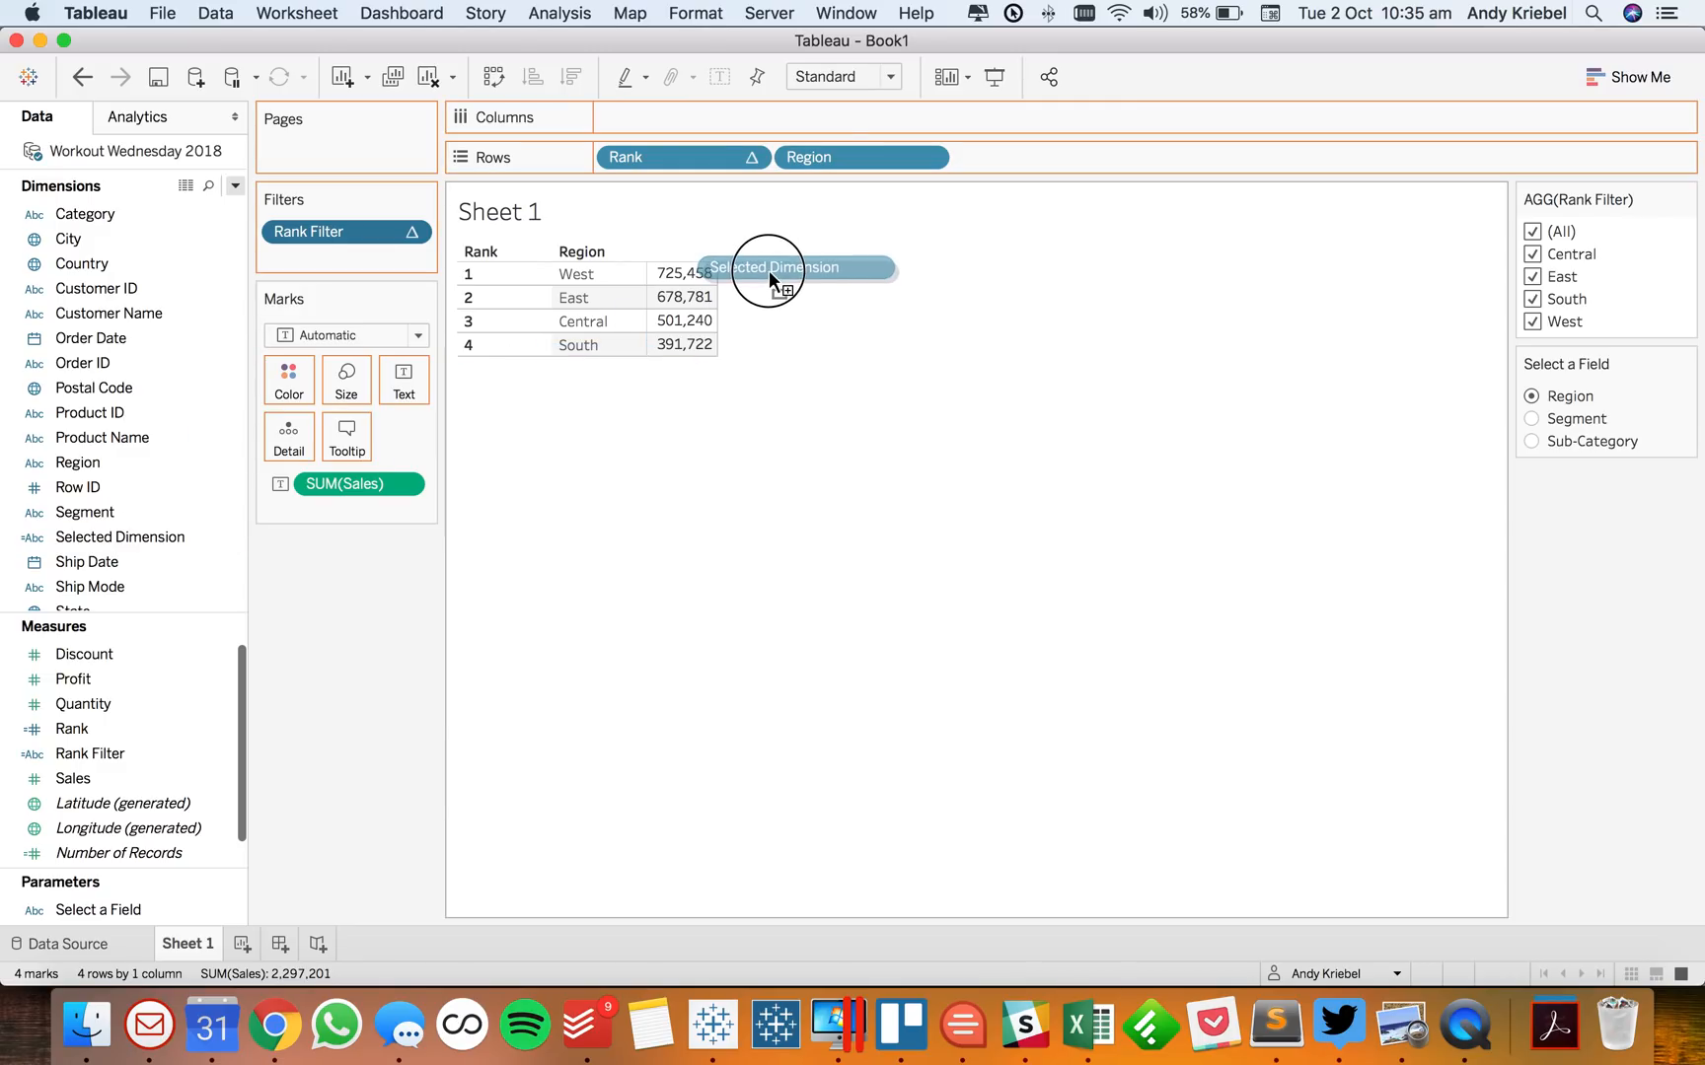
pyautogui.moveTo(776, 268); pyautogui.dragTo(860, 157)
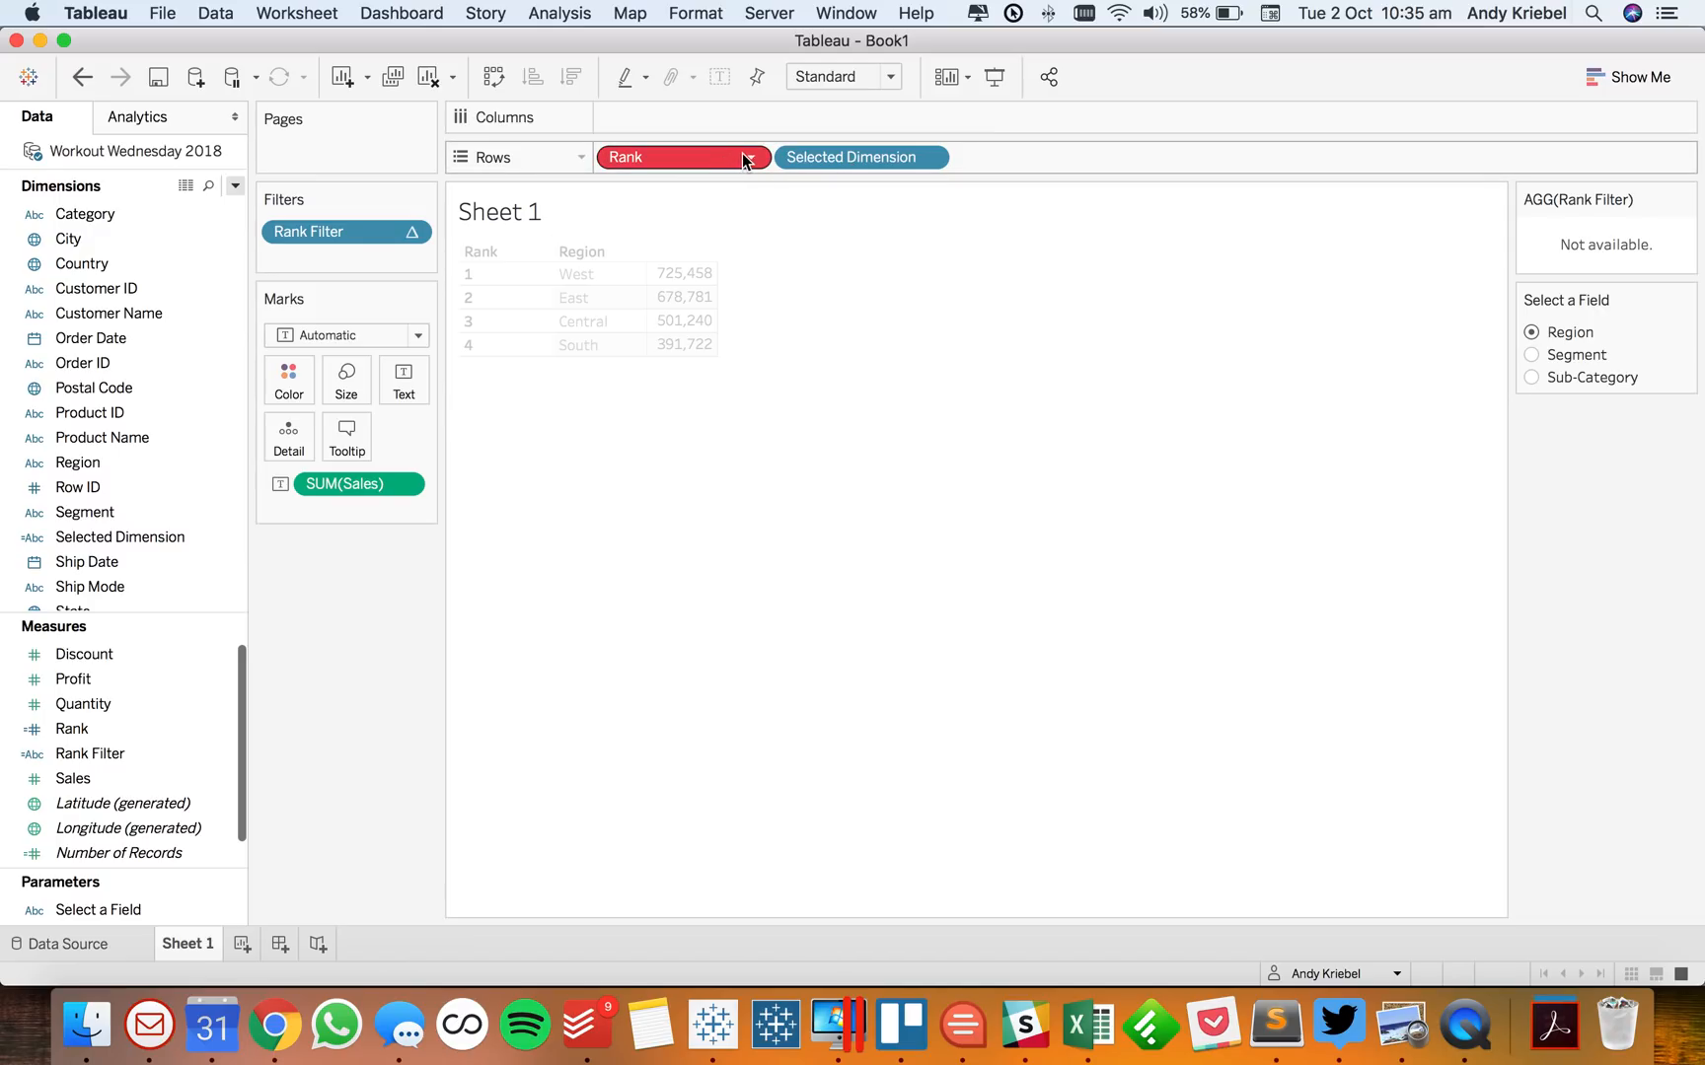
pyautogui.click(747, 158)
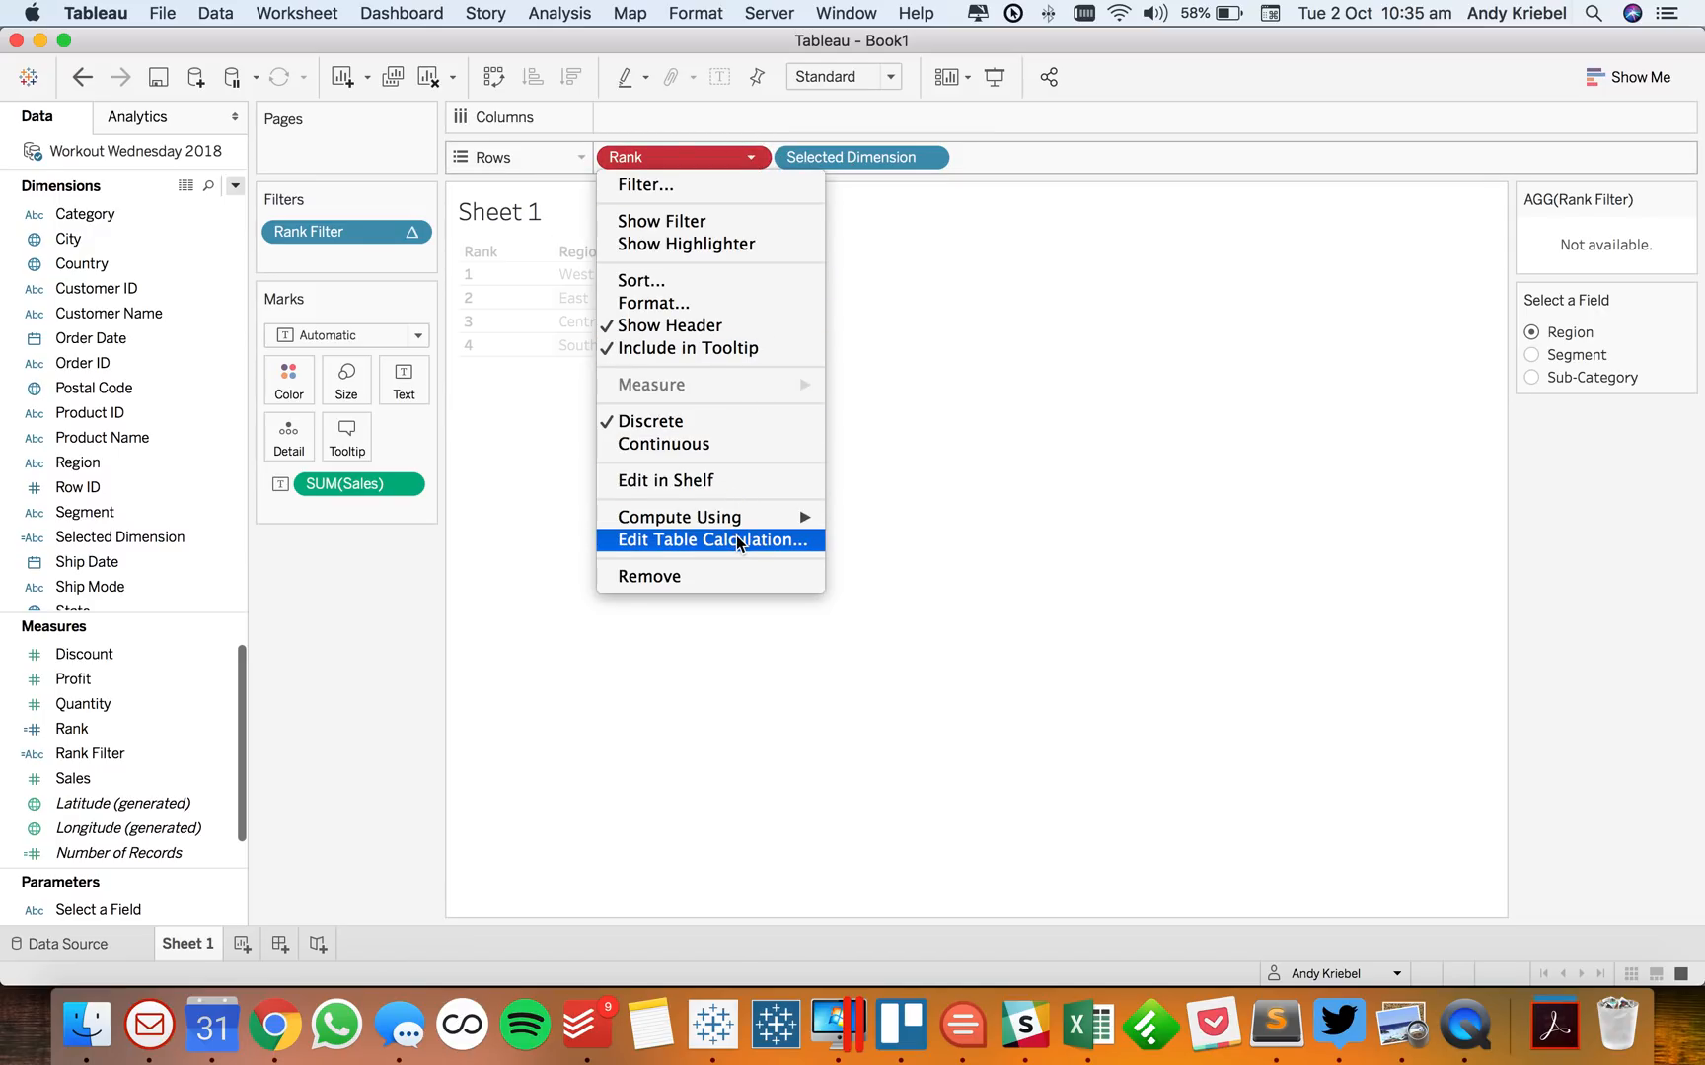
pyautogui.click(712, 540)
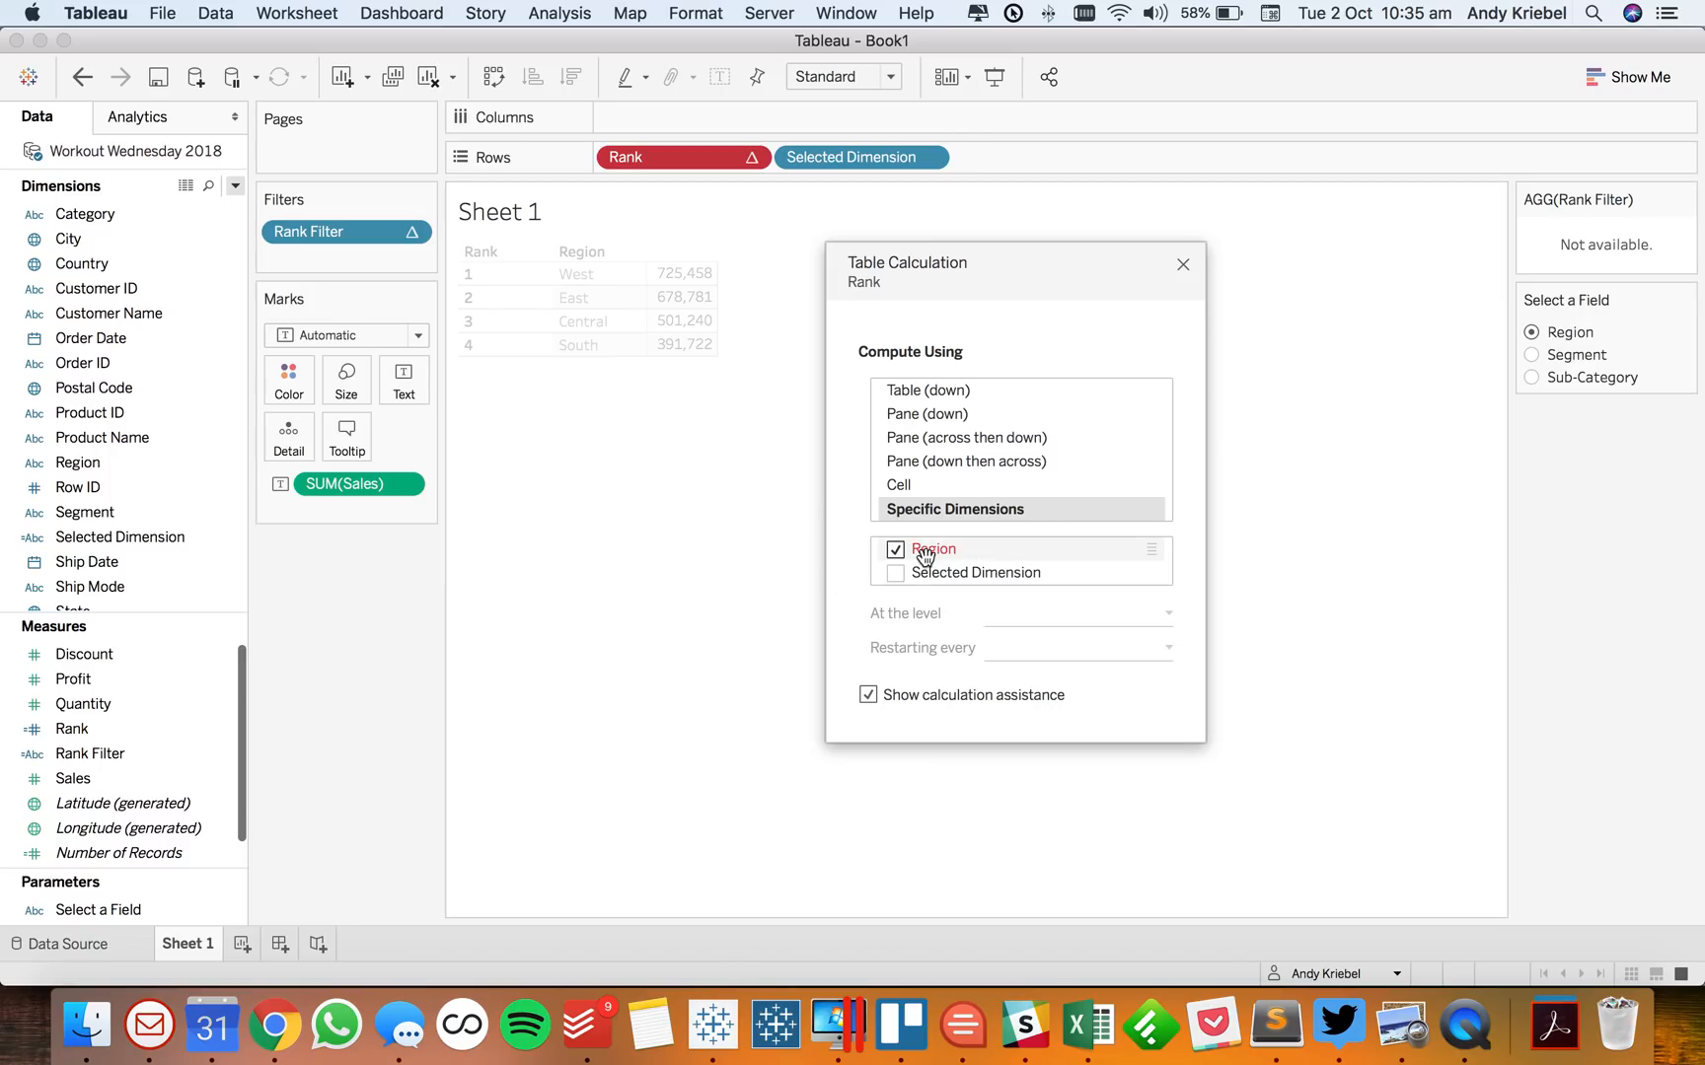
pyautogui.click(894, 550)
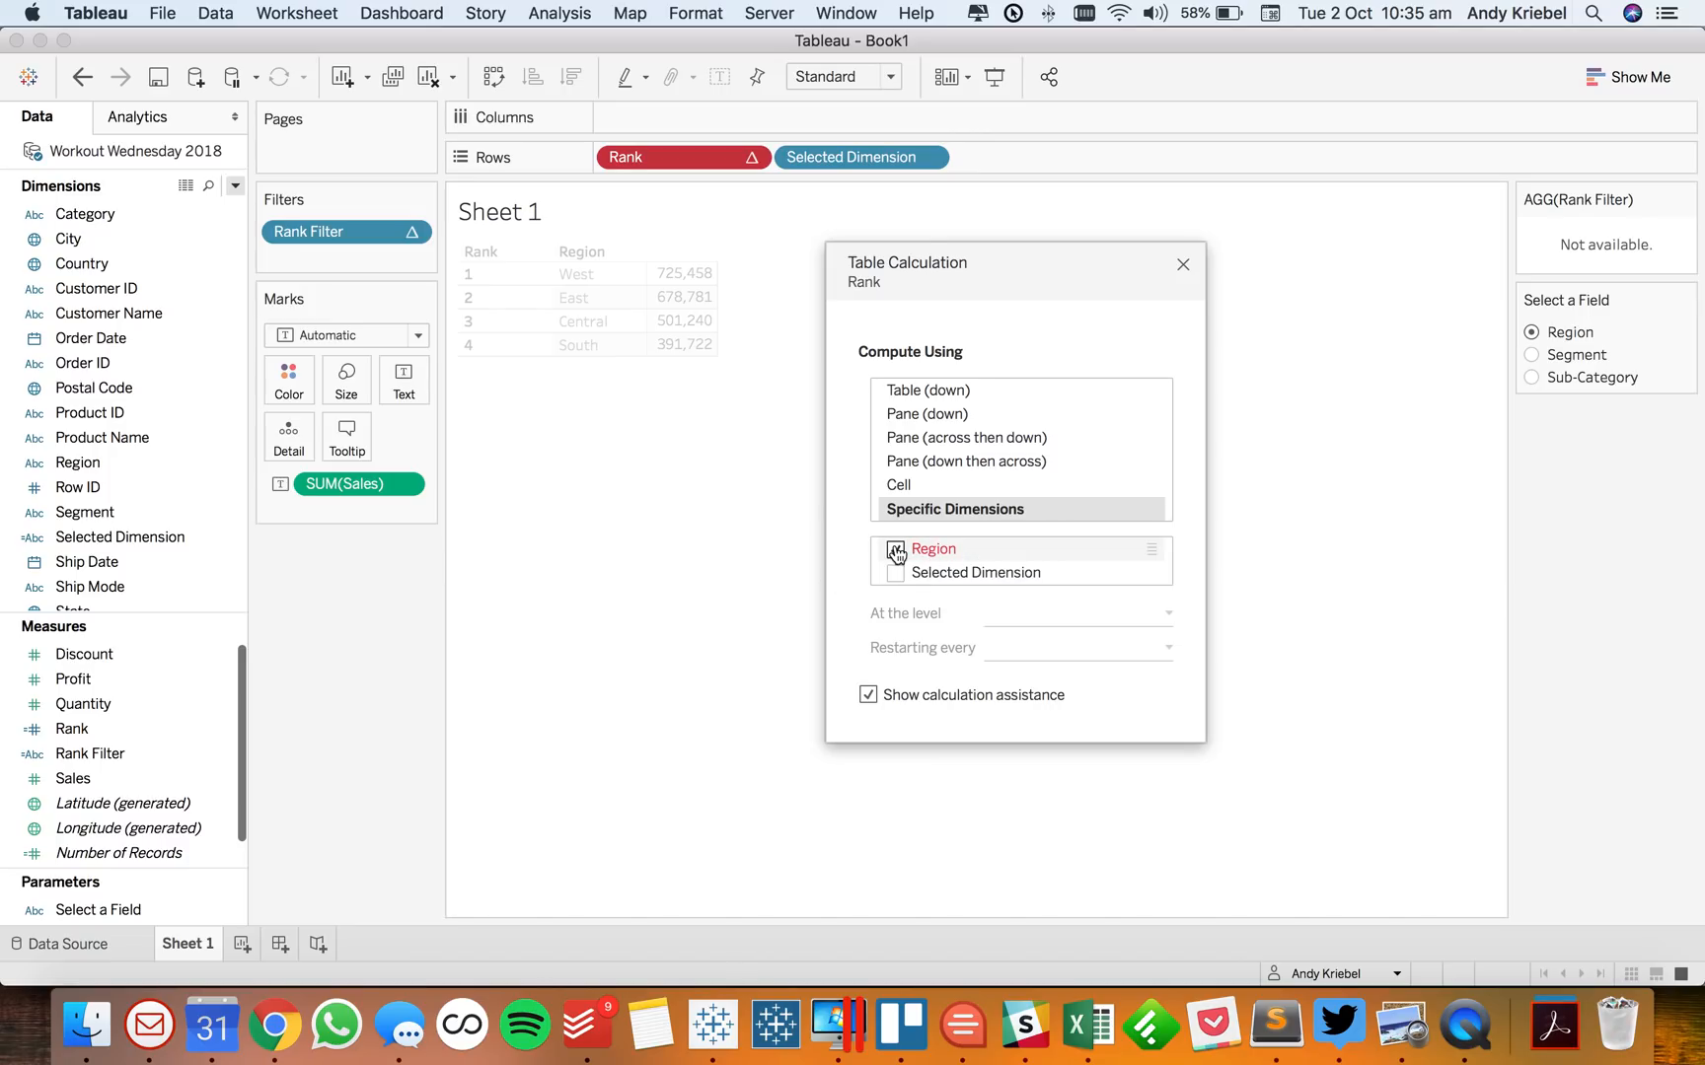
pyautogui.click(888, 550)
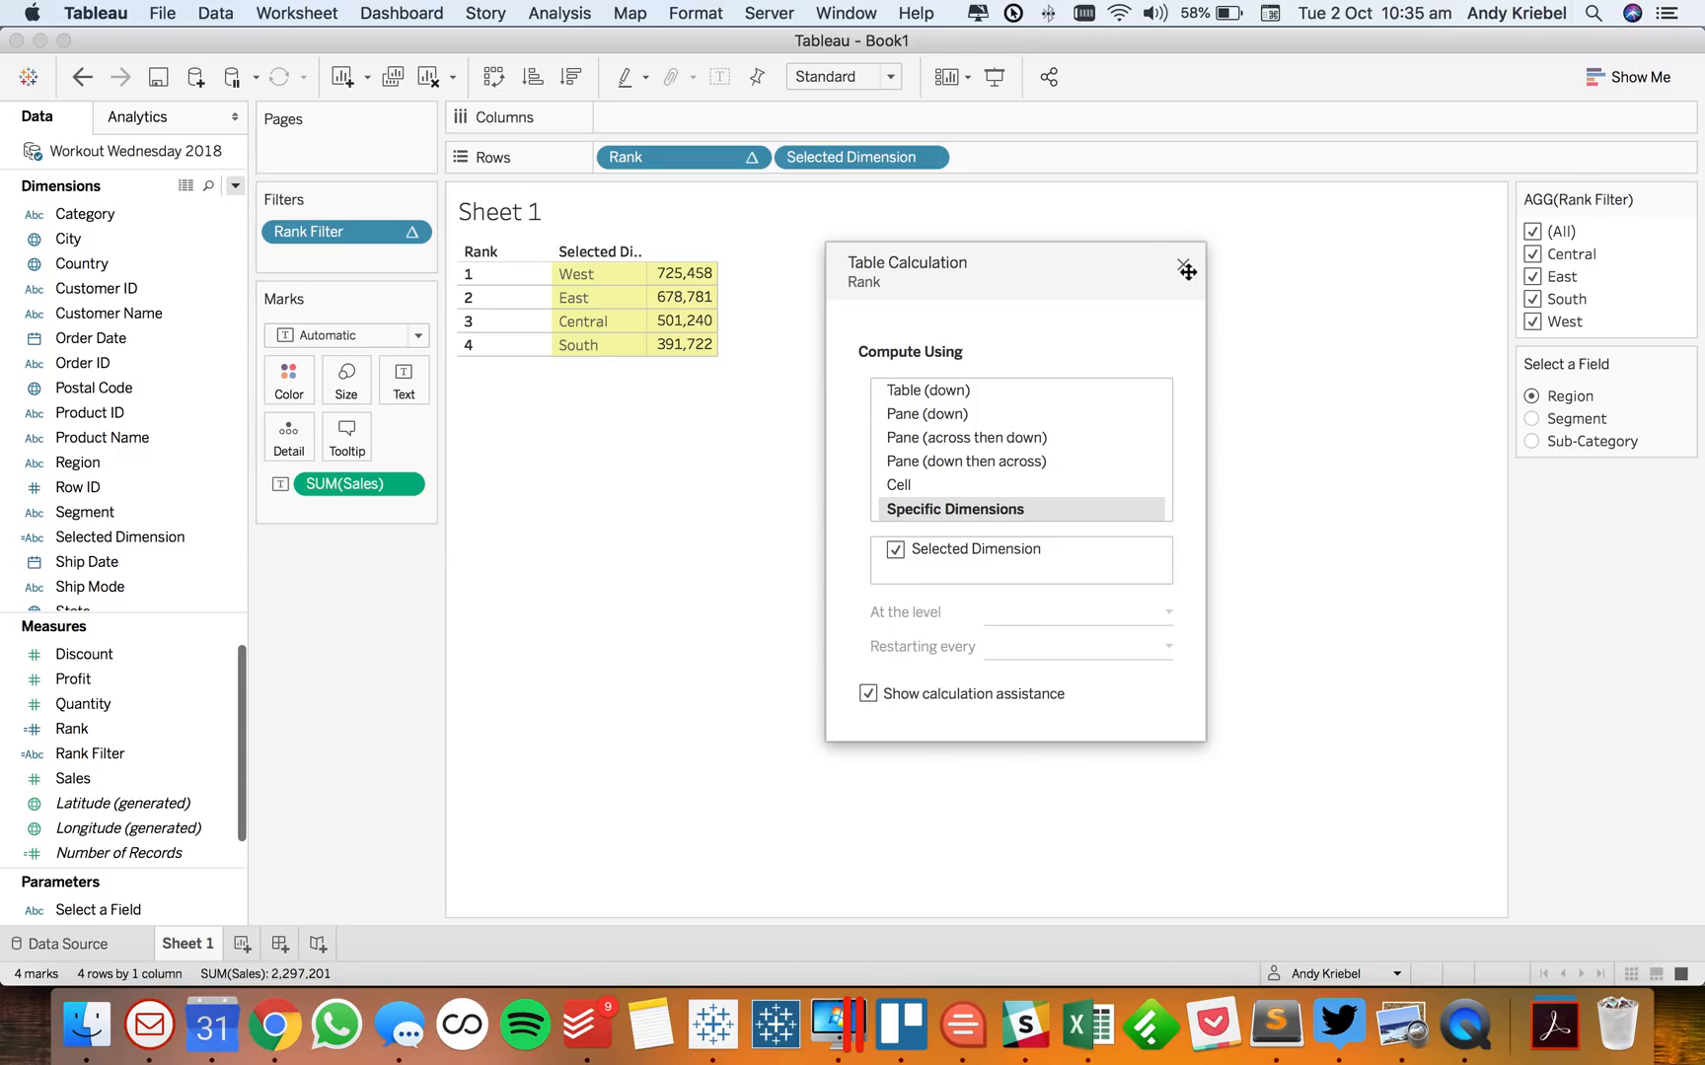
pyautogui.click(1186, 271)
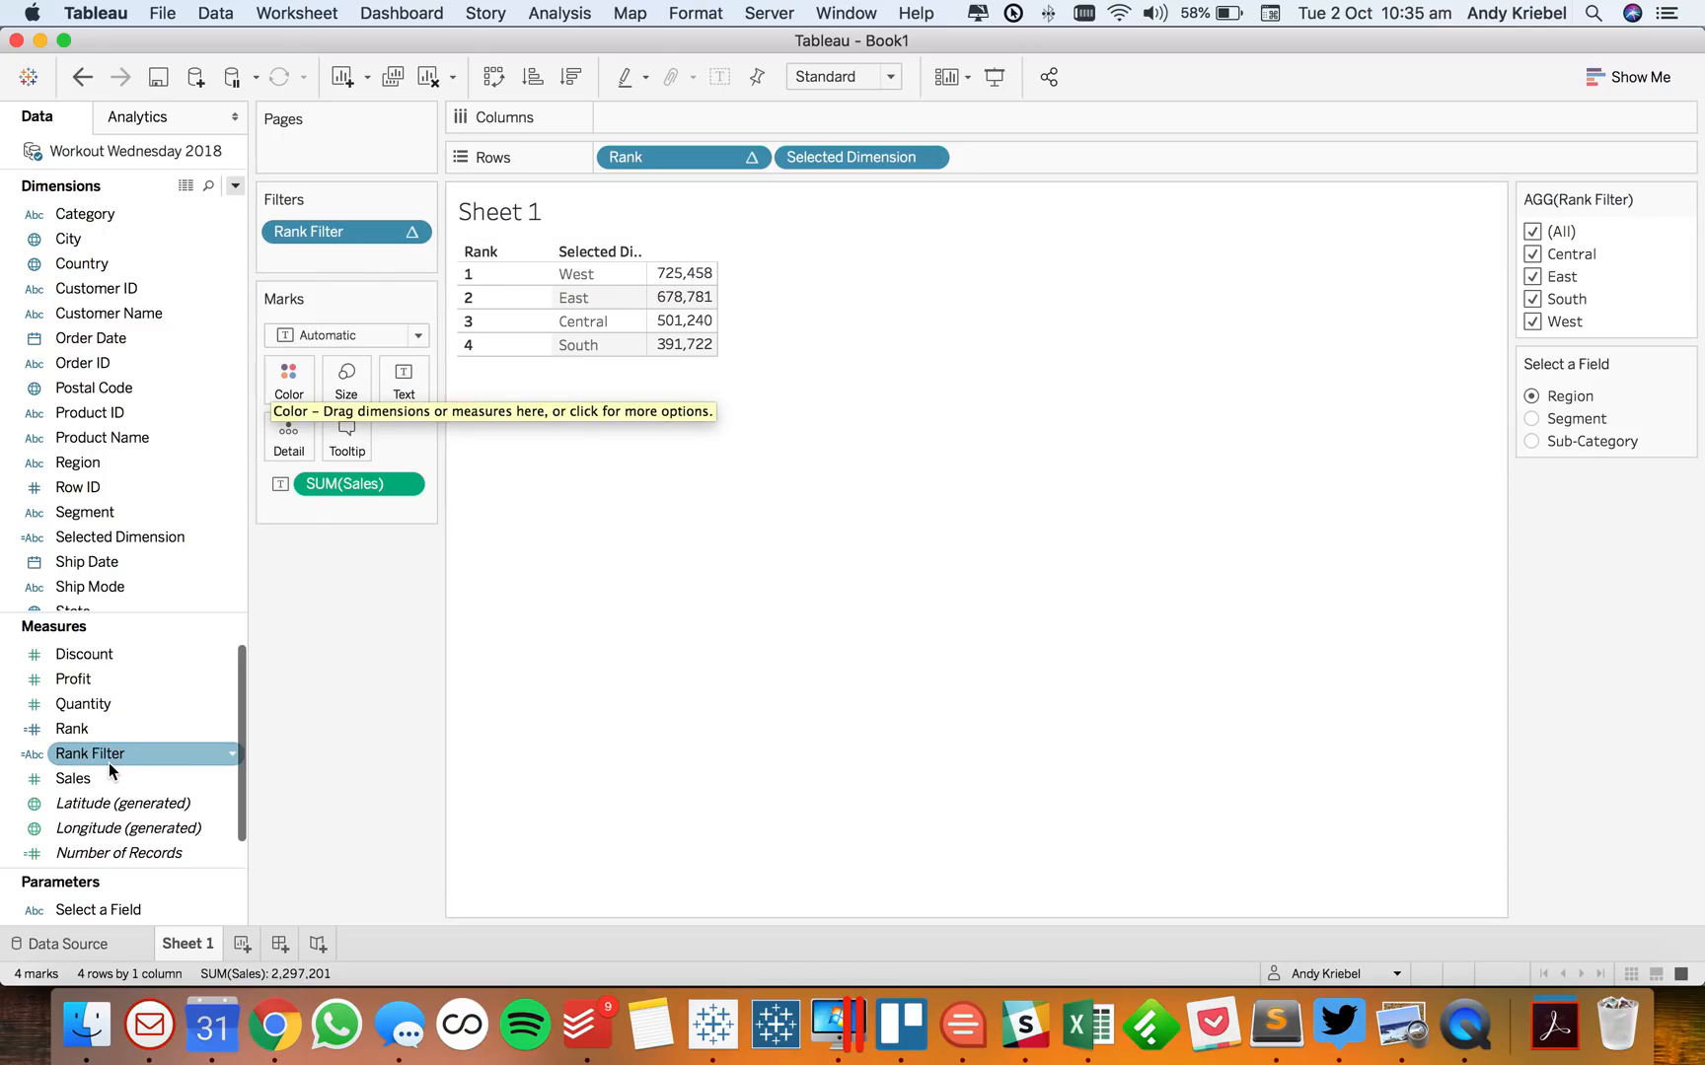
# Change the Rank Filter formula to WINDOW_MIN(ATTR([Selected Dimension]))
pyautogui.doubleClick(90, 754)
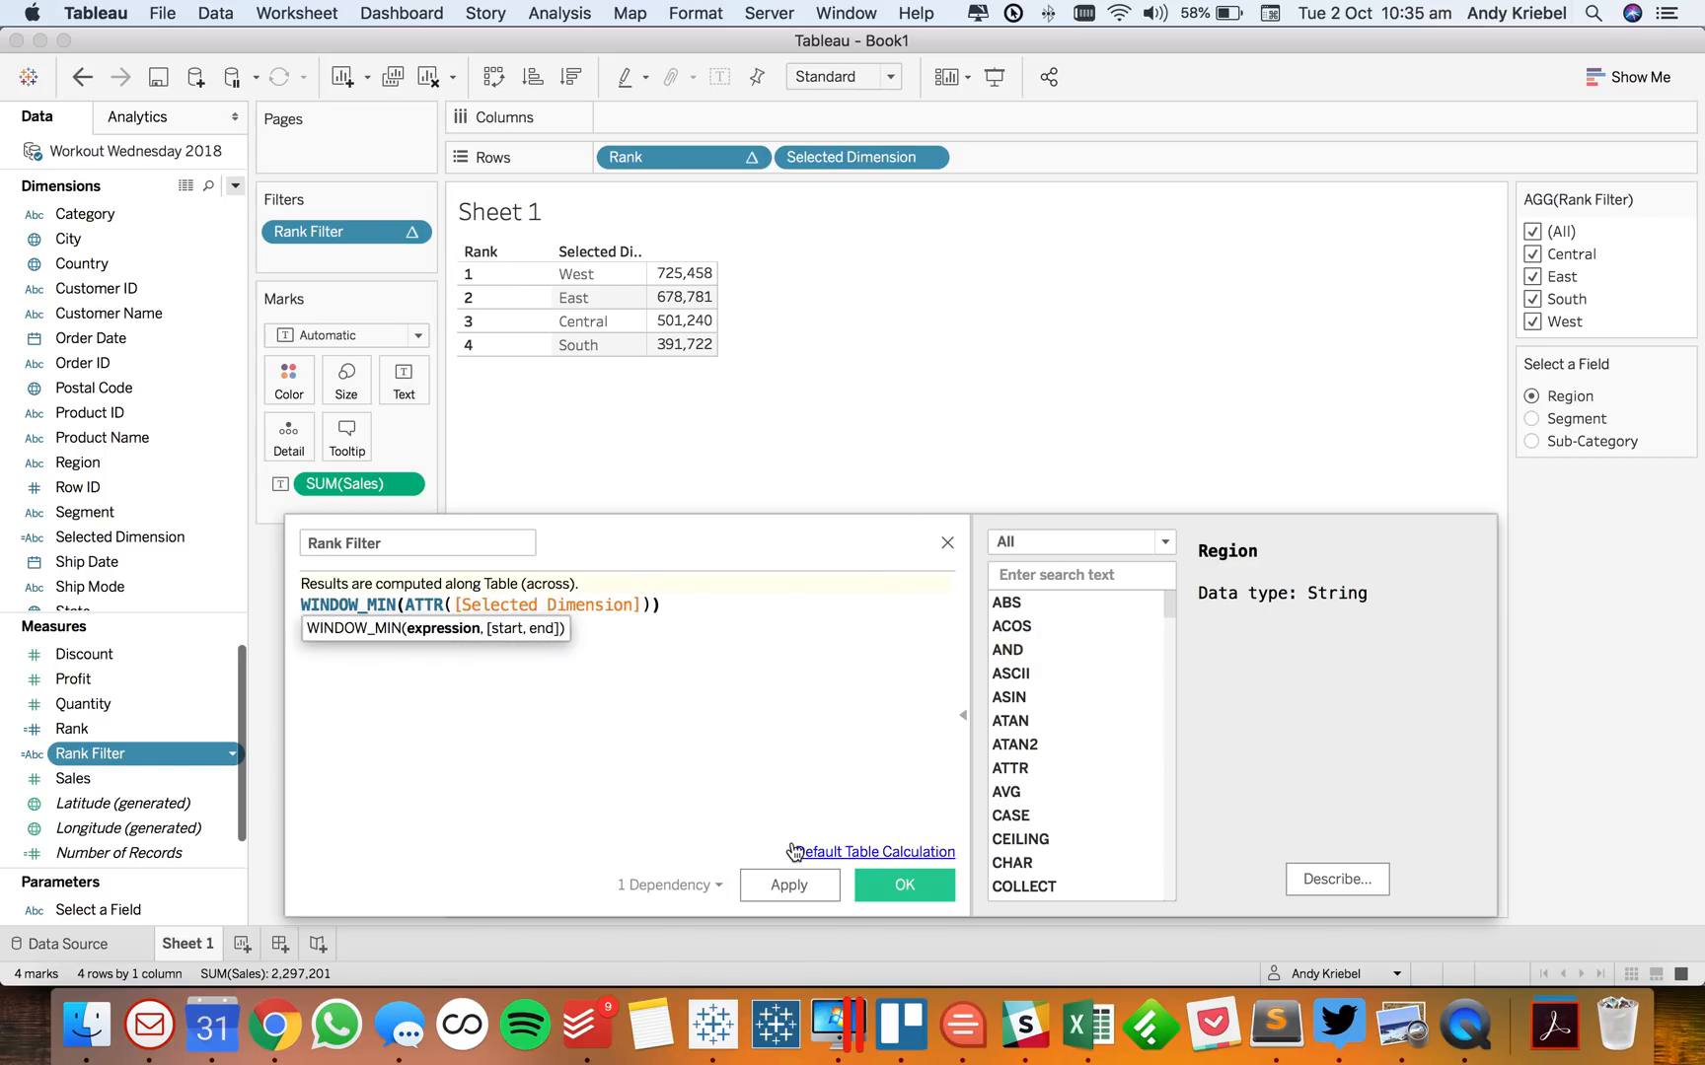
pyautogui.click(904, 884)
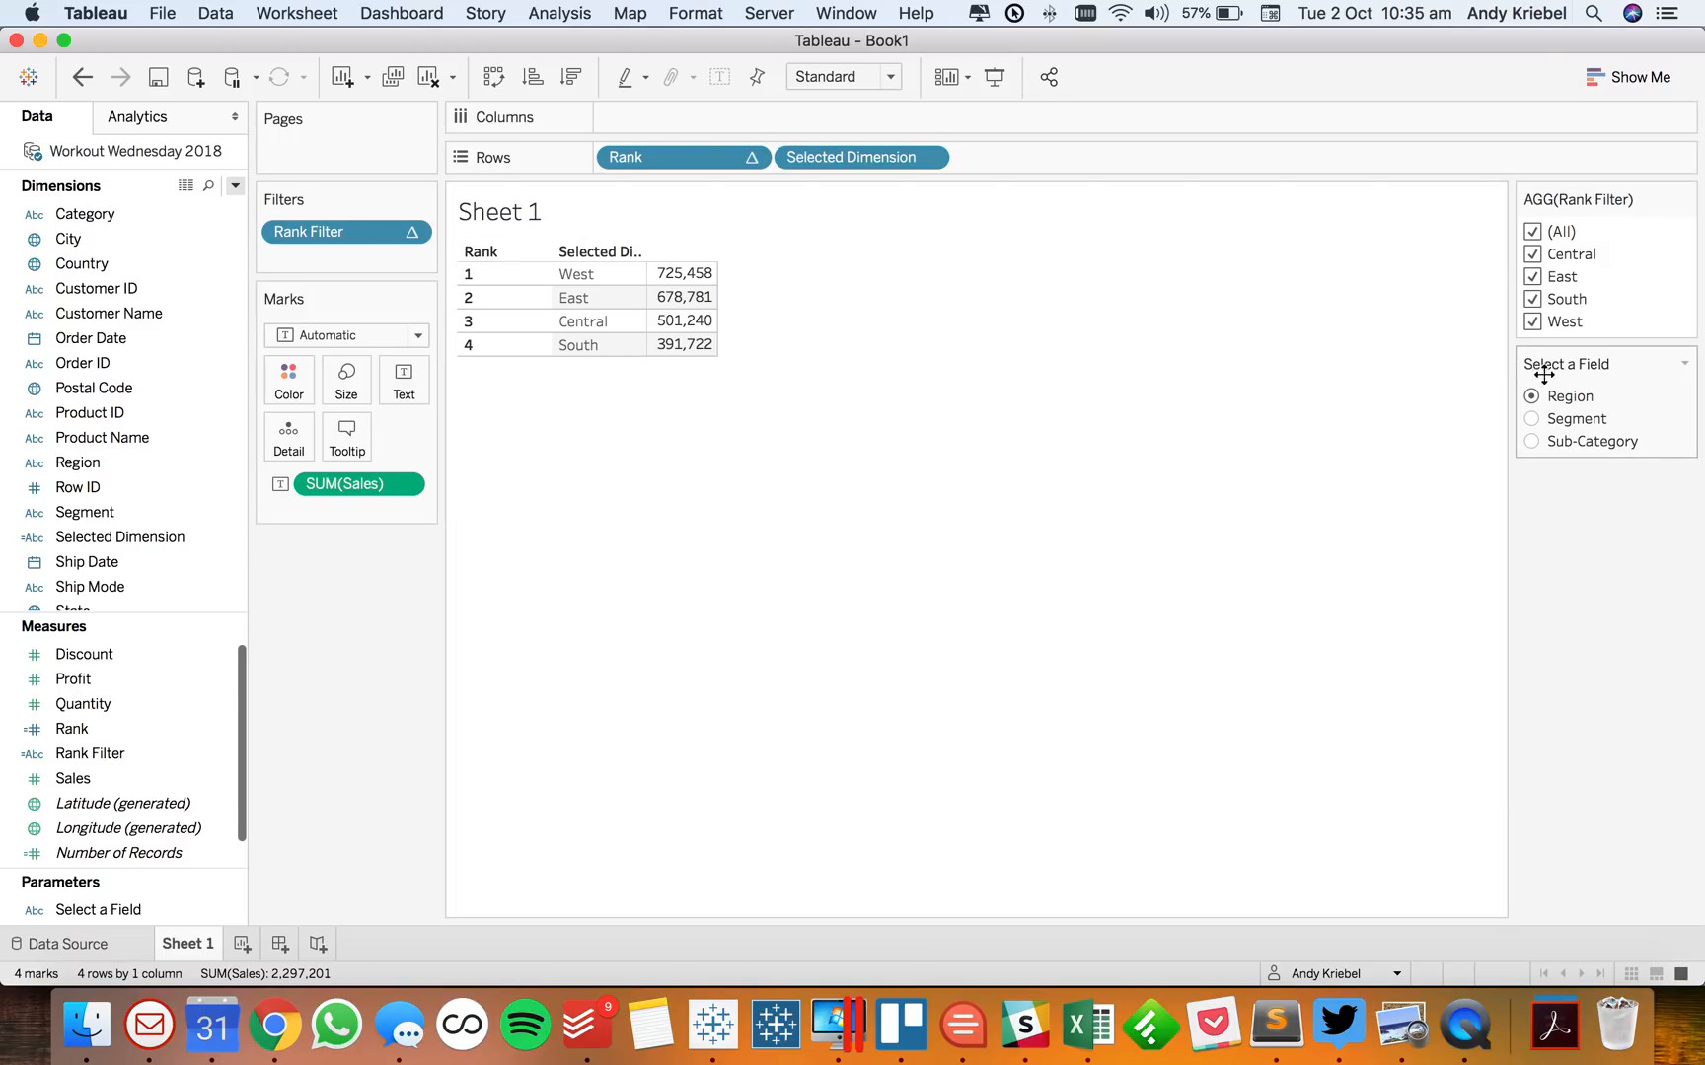
# Set Select a Field to Sub-Category, test hiding Chairs and Machines, then restore (All)
pyautogui.click(1531, 419)
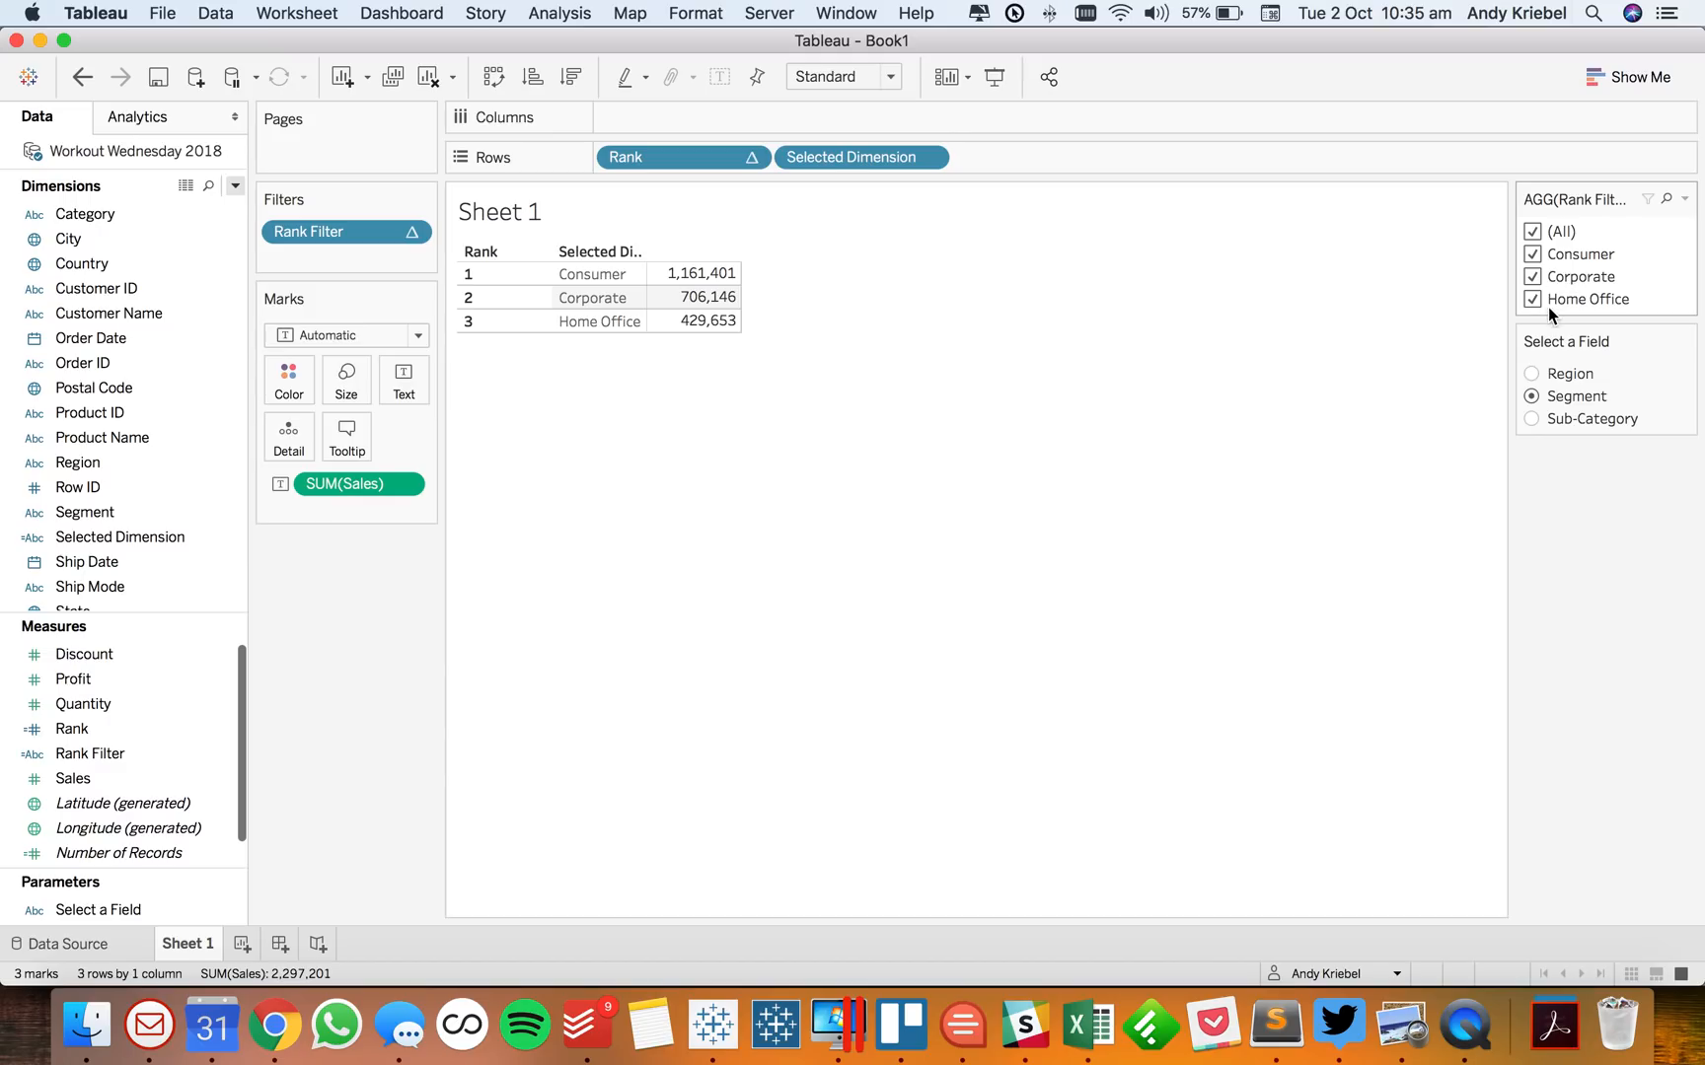
pyautogui.click(1530, 733)
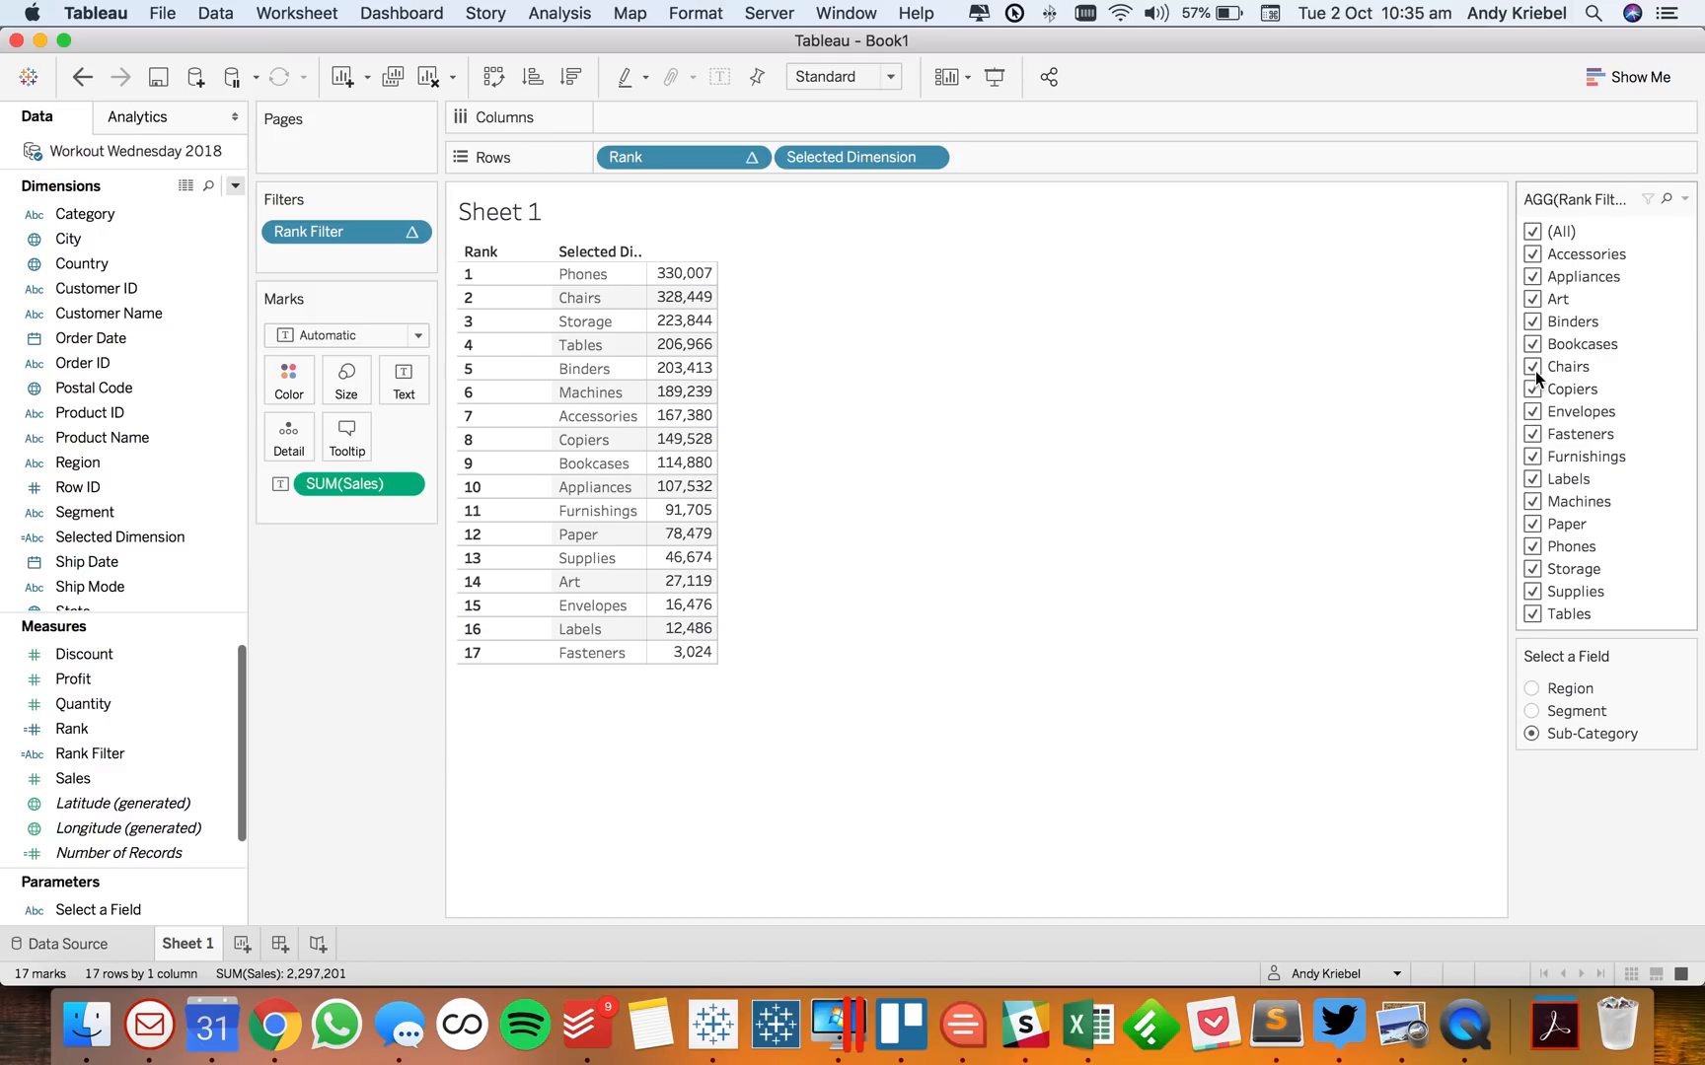
pyautogui.click(1532, 366)
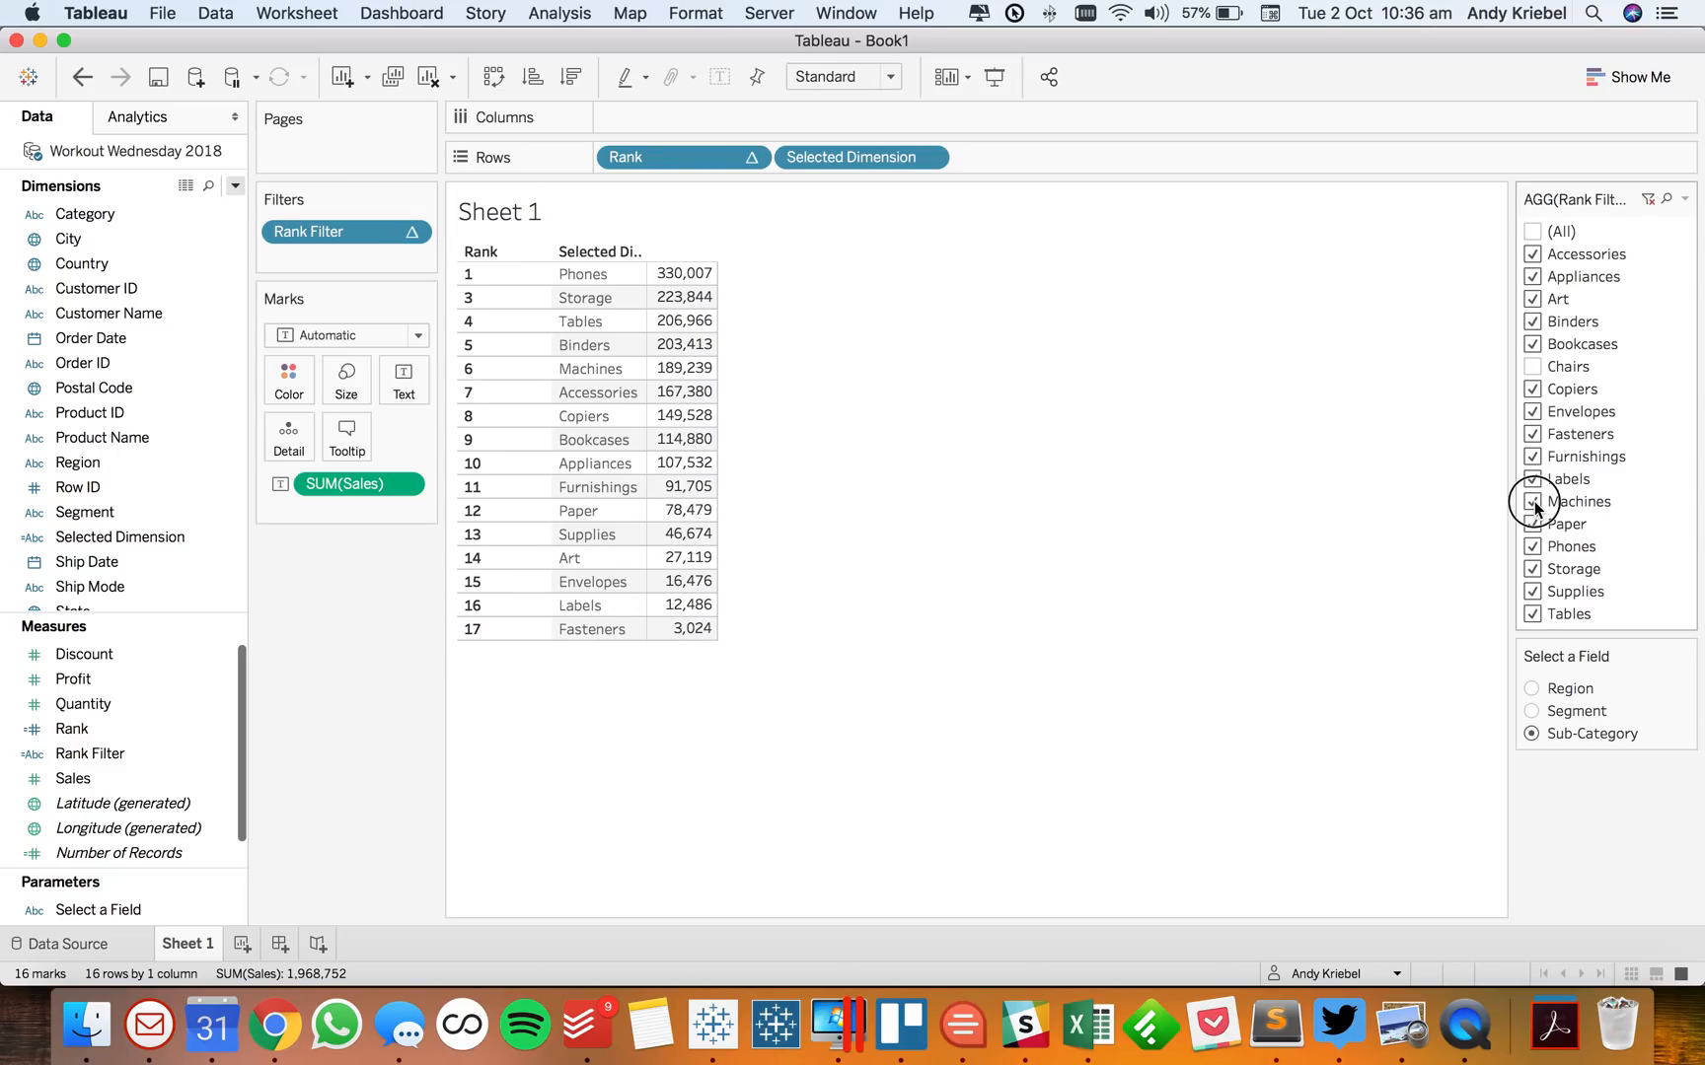
pyautogui.click(1532, 501)
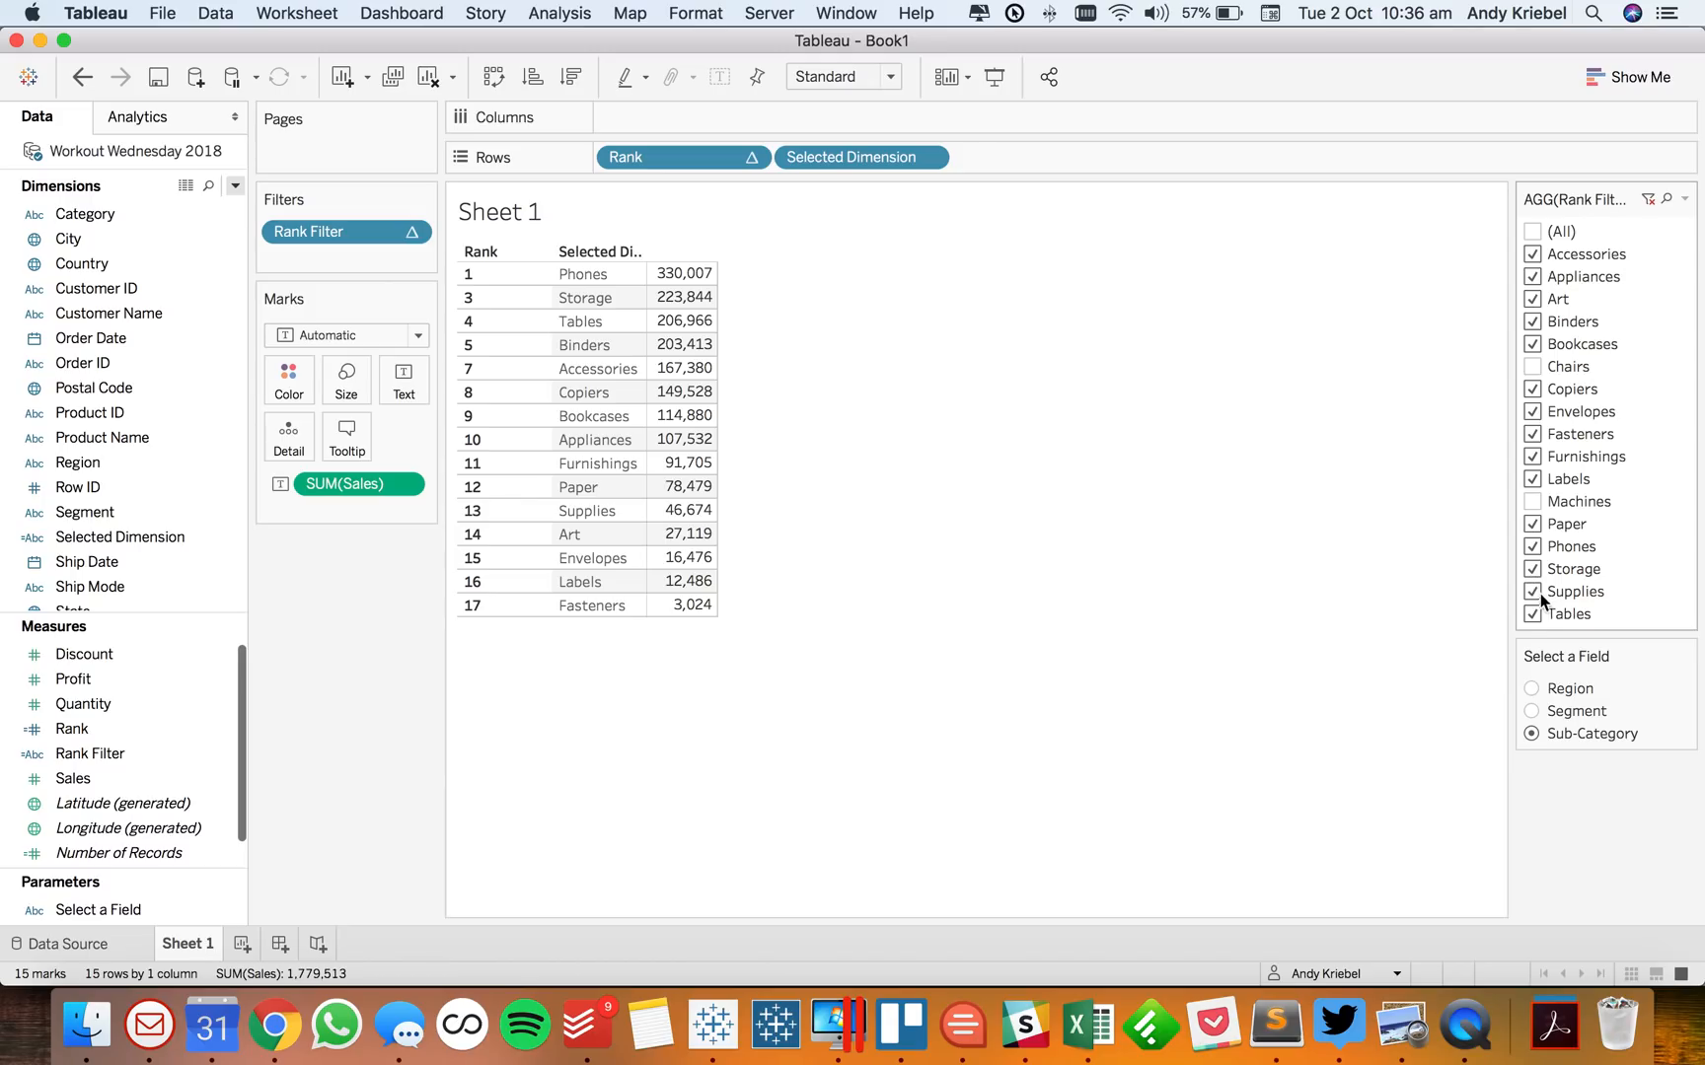
pyautogui.click(1532, 232)
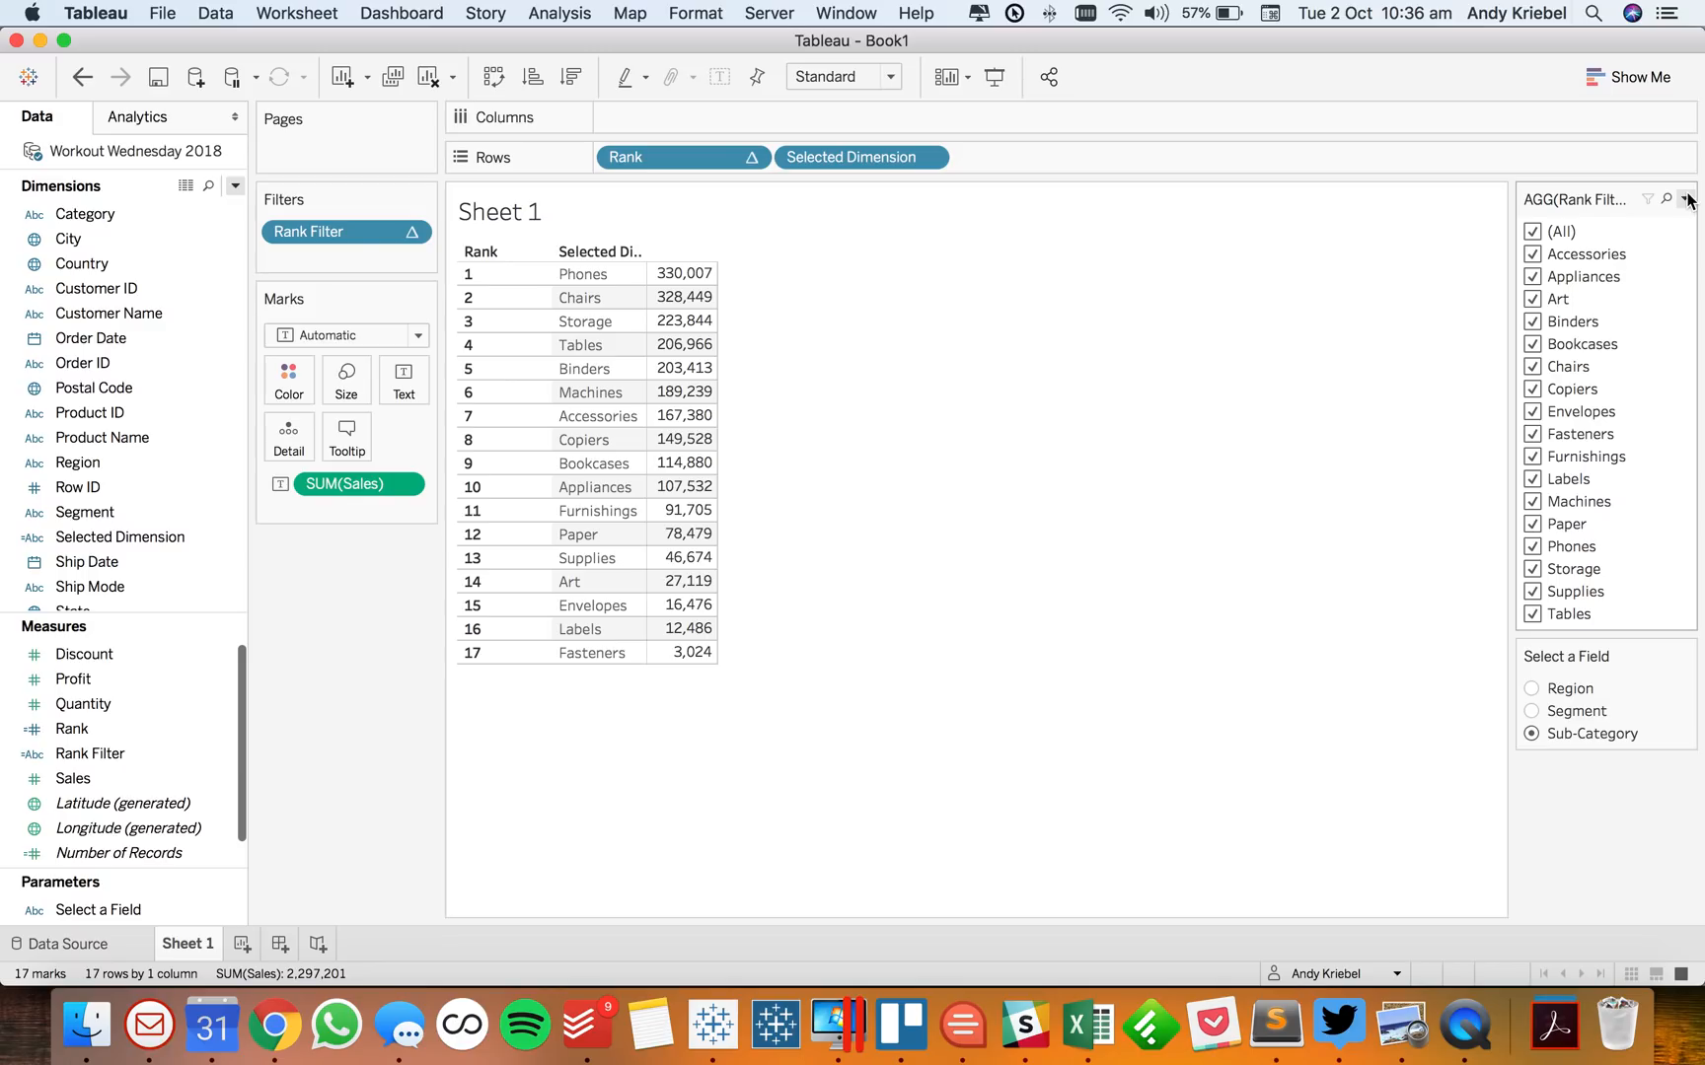
# Change the rank filter card's title to 'Filter Dimension'
pyautogui.click(1689, 200)
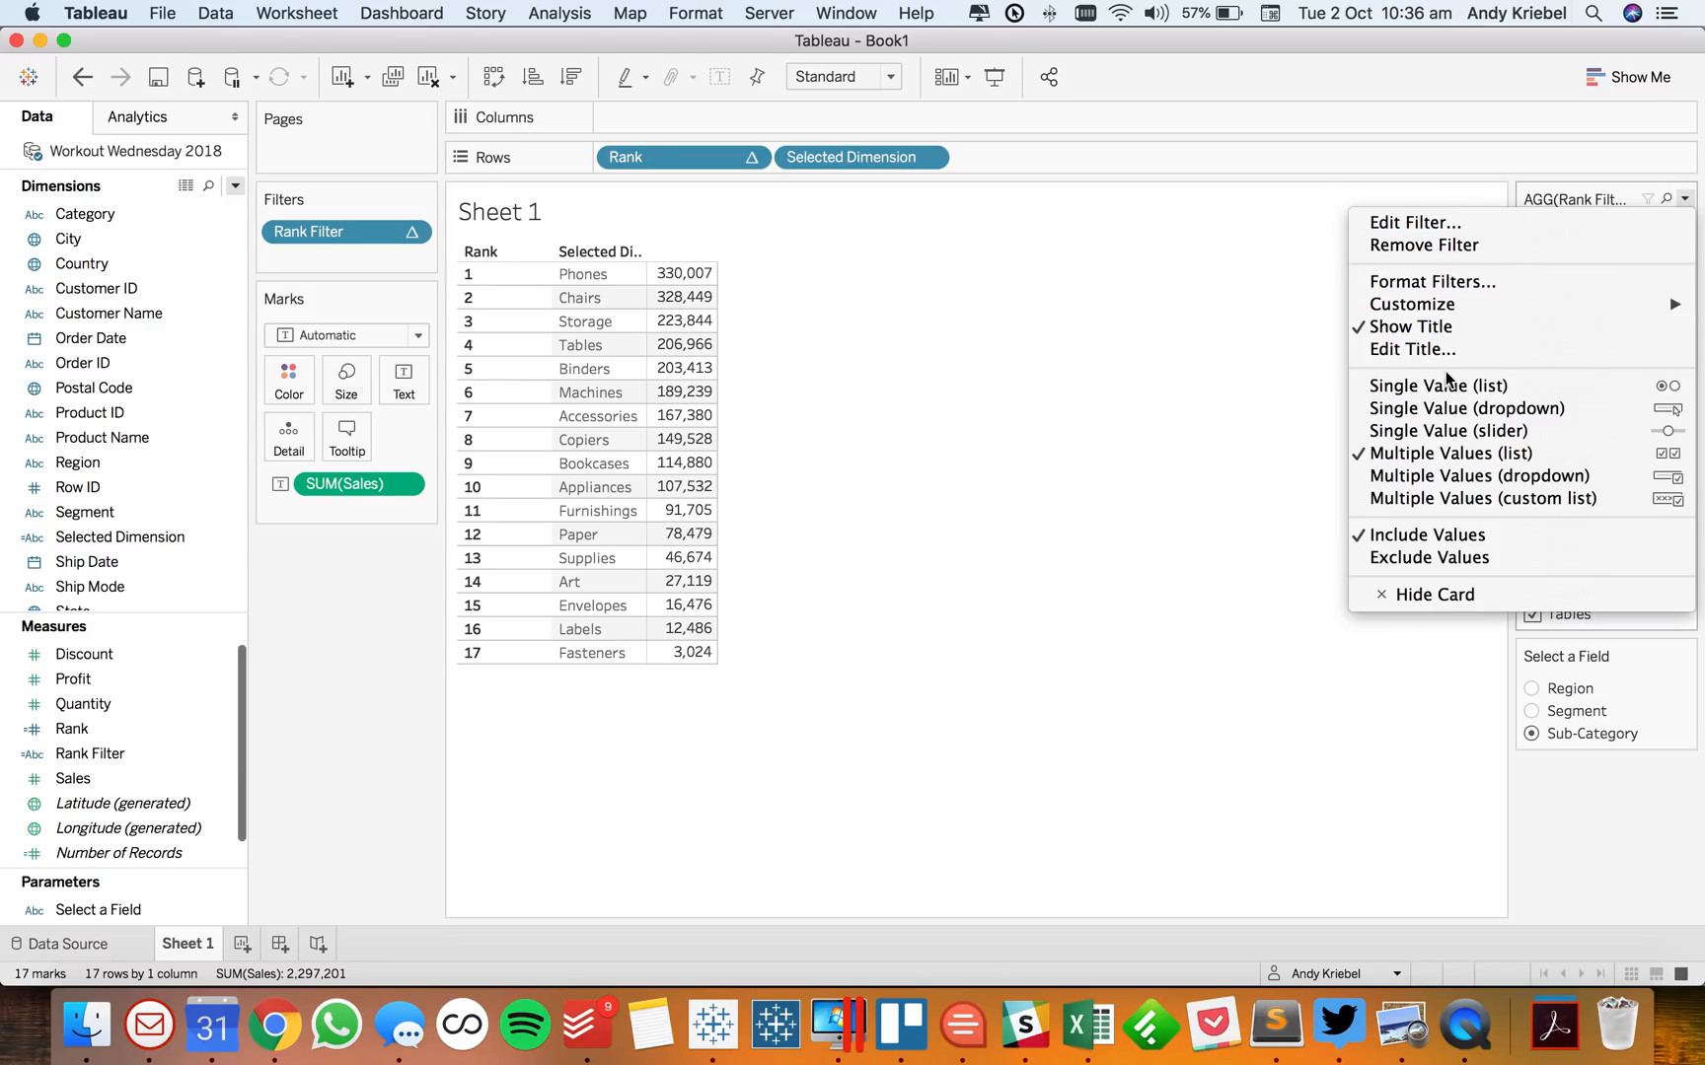
pyautogui.moveTo(1442, 304)
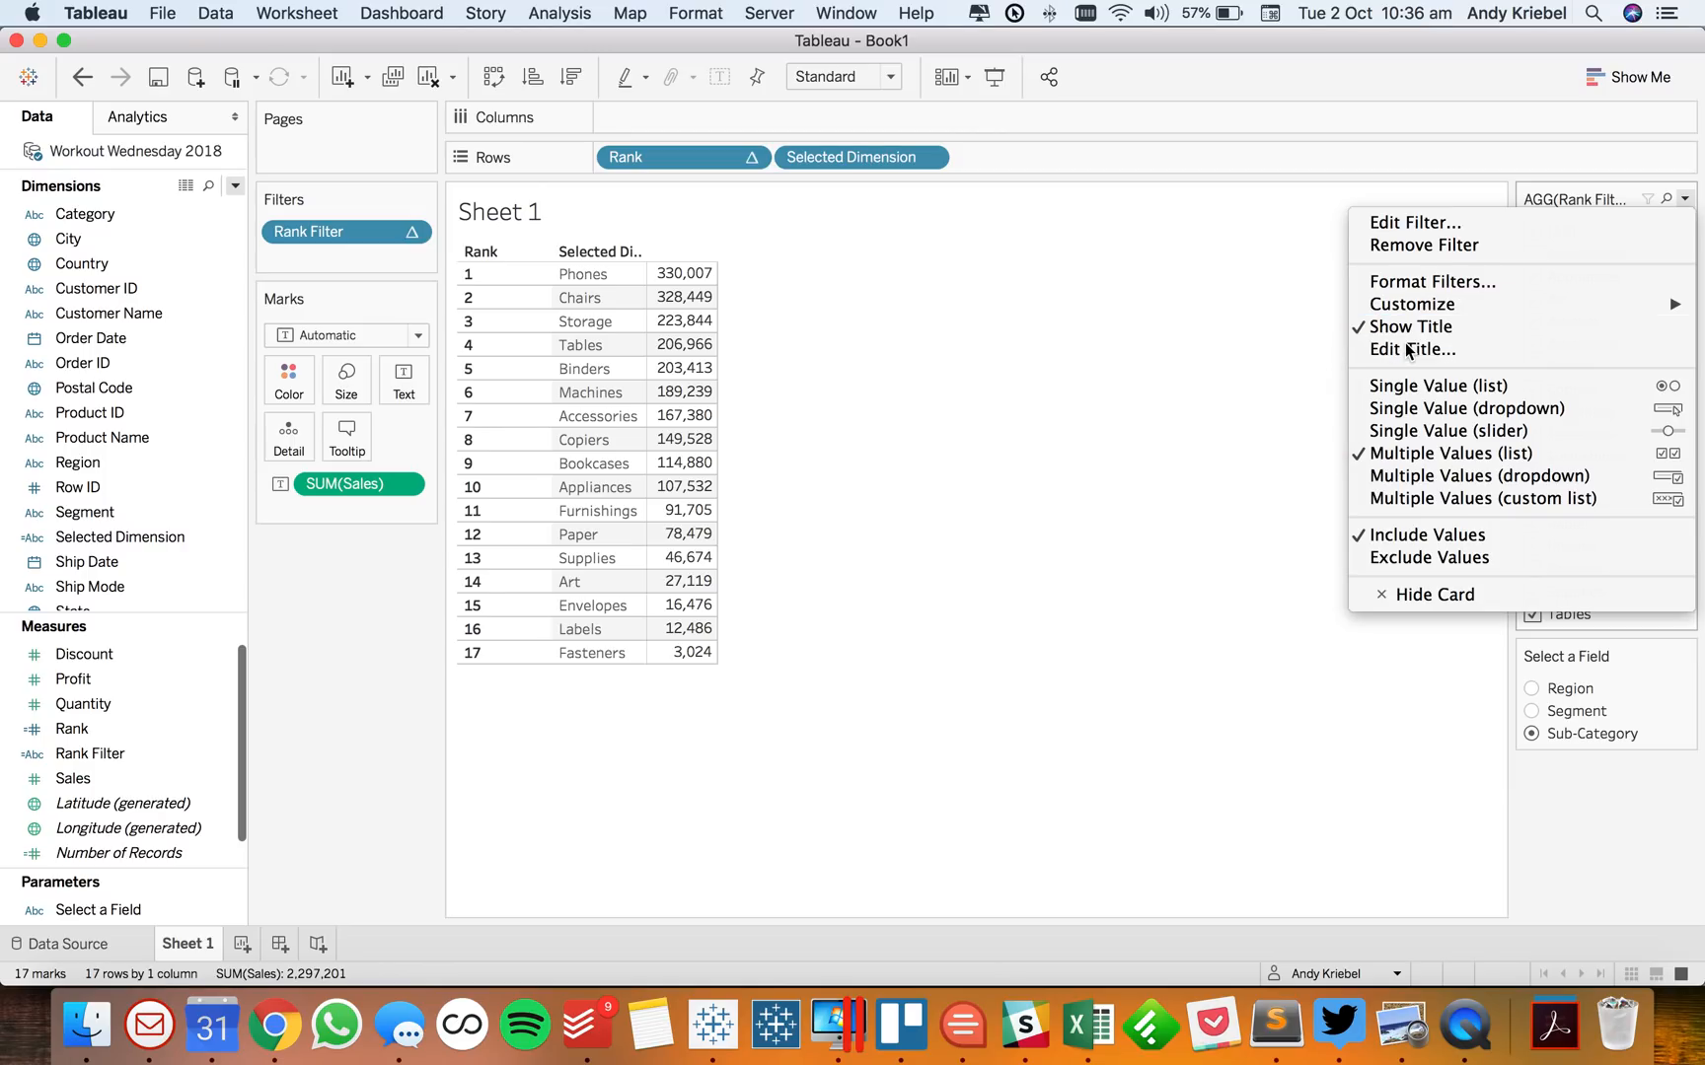
pyautogui.click(1412, 349)
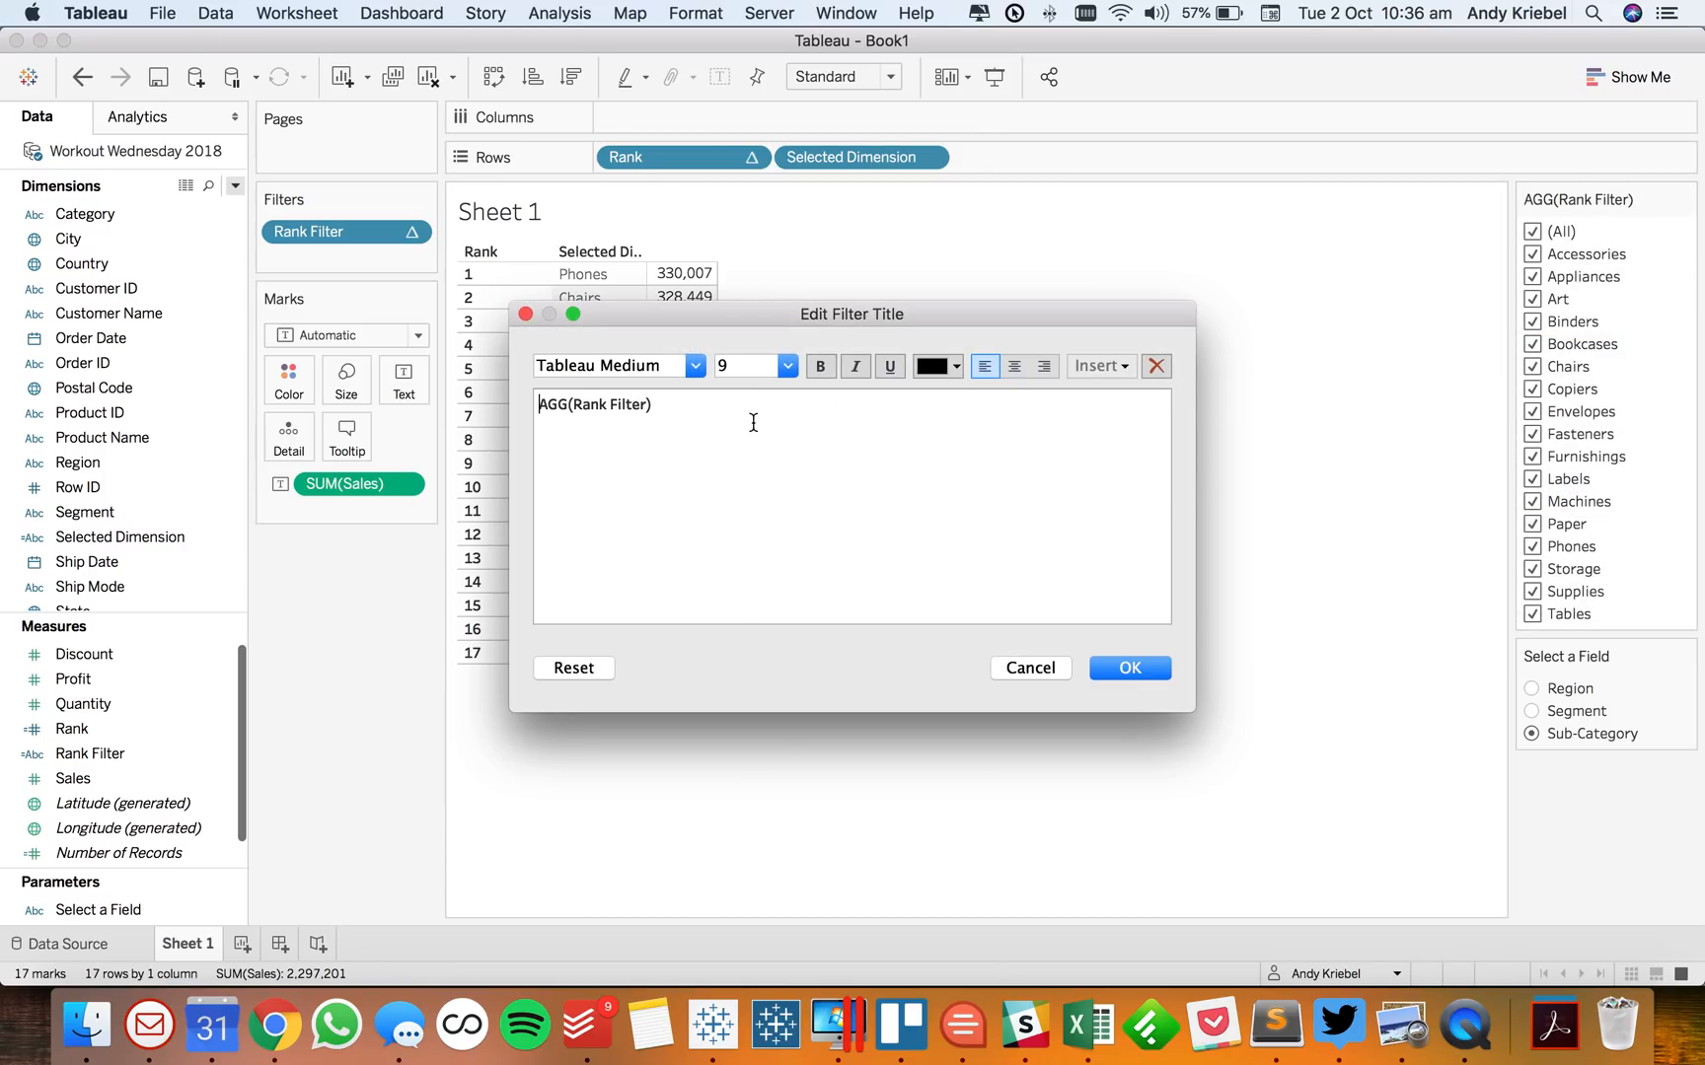
pyautogui.write('F')
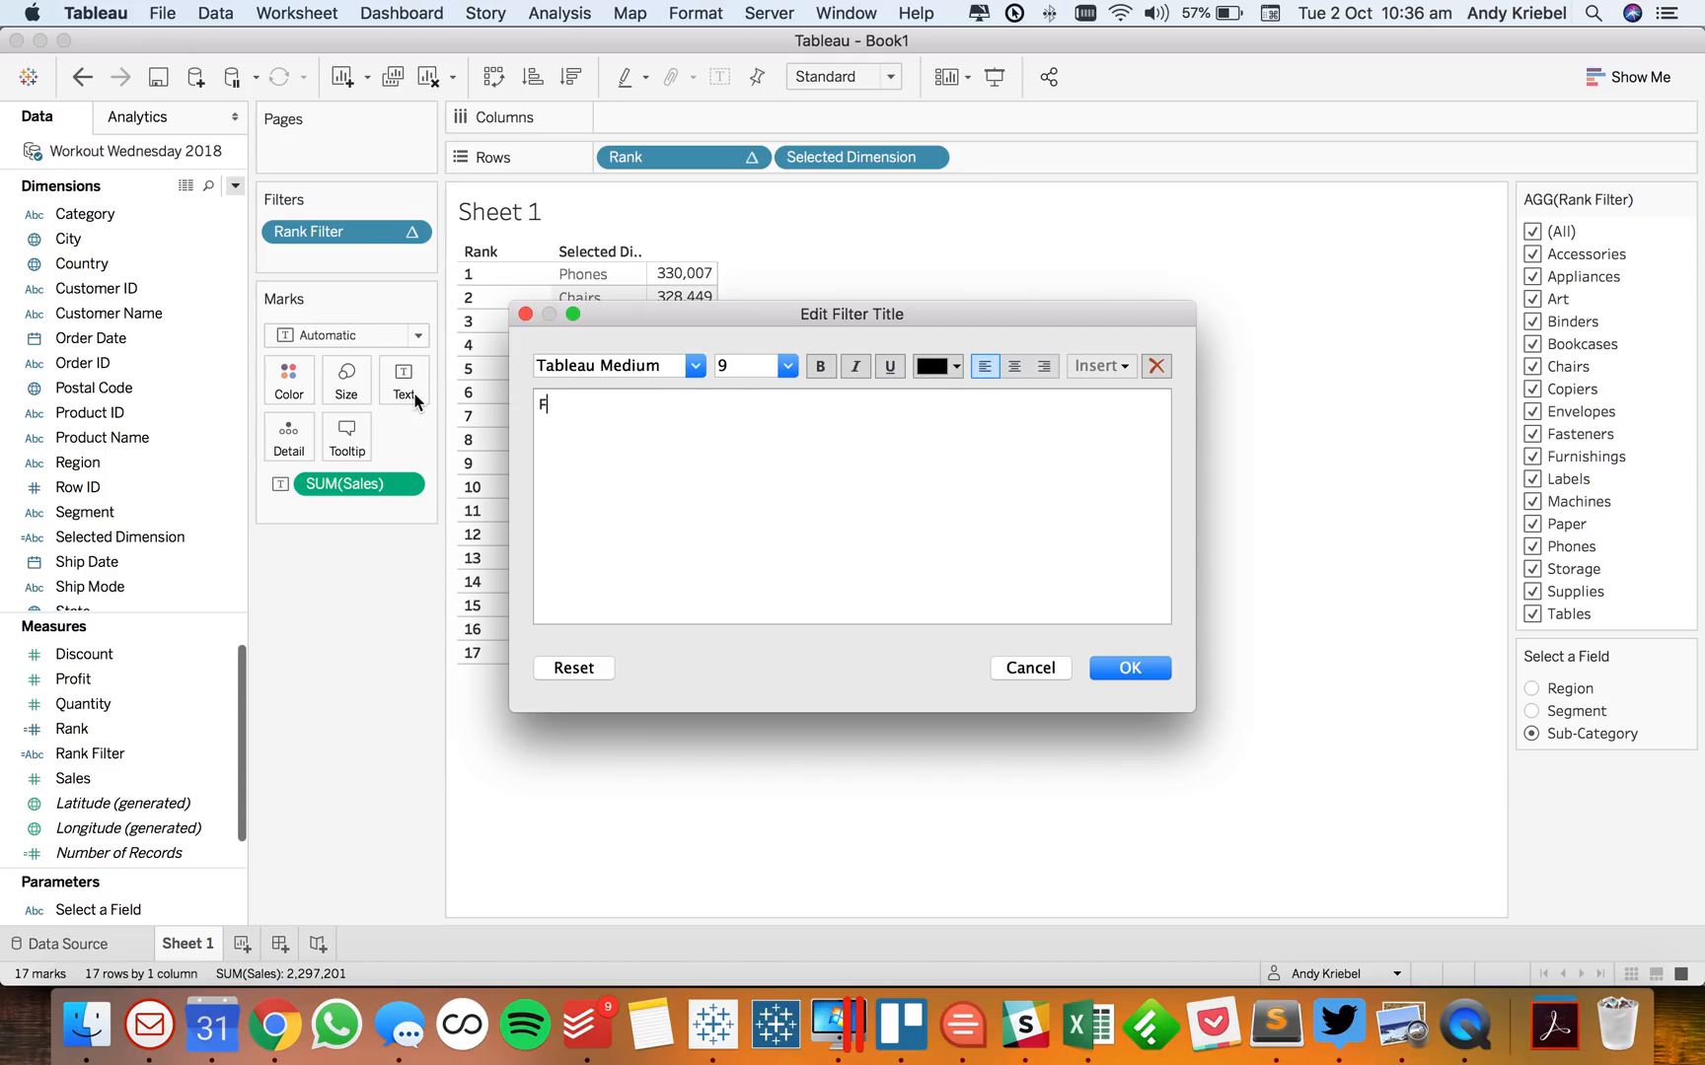
pyautogui.write('ilter')
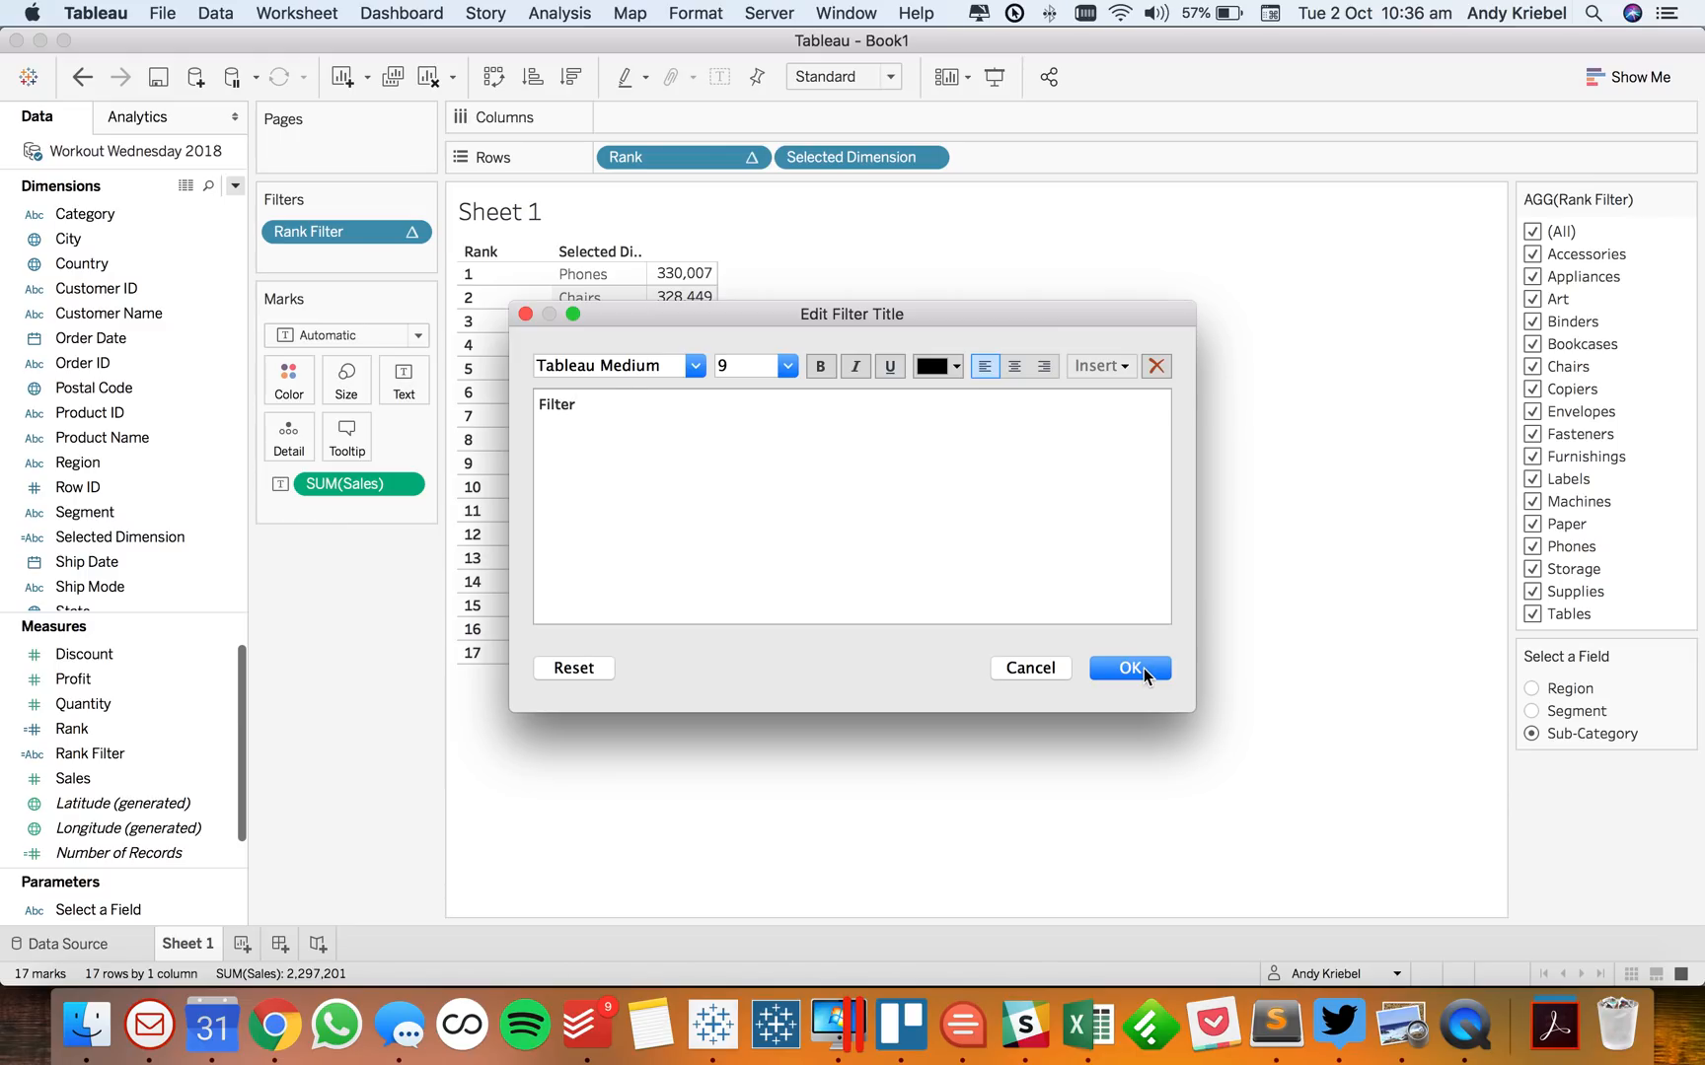
pyautogui.moveTo(1076, 485)
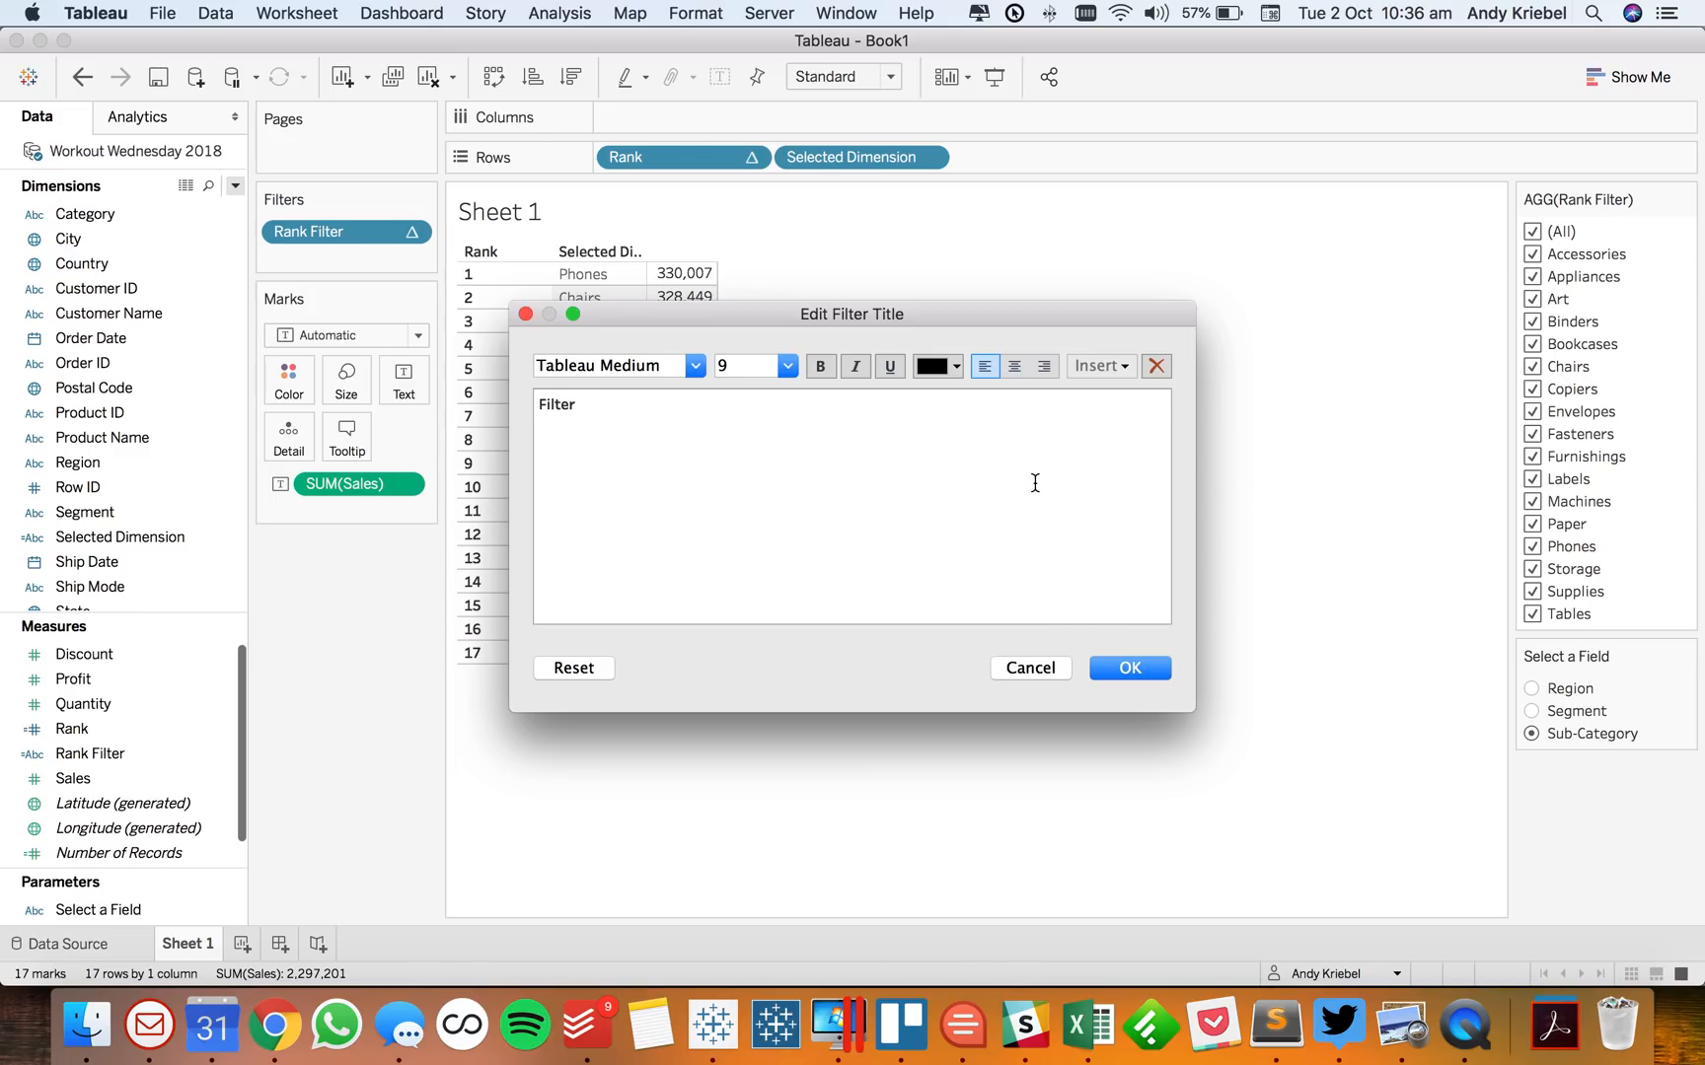
pyautogui.write('Dimension')
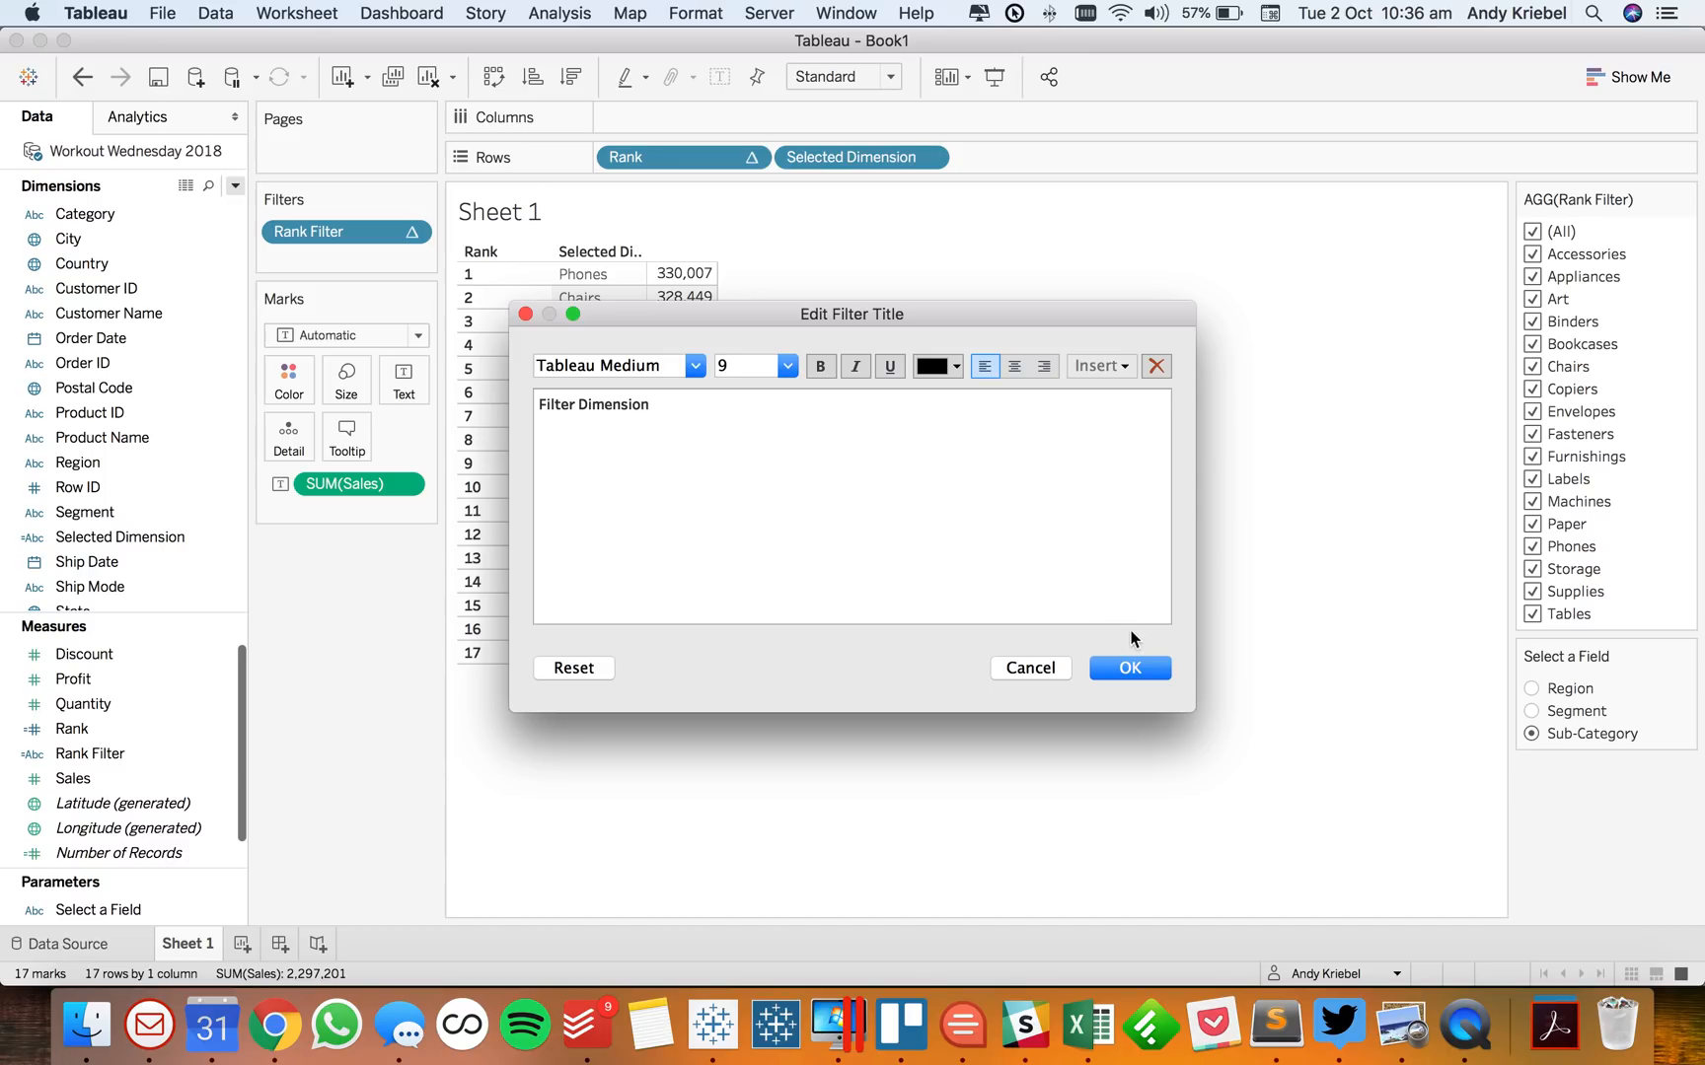
pyautogui.click(1129, 668)
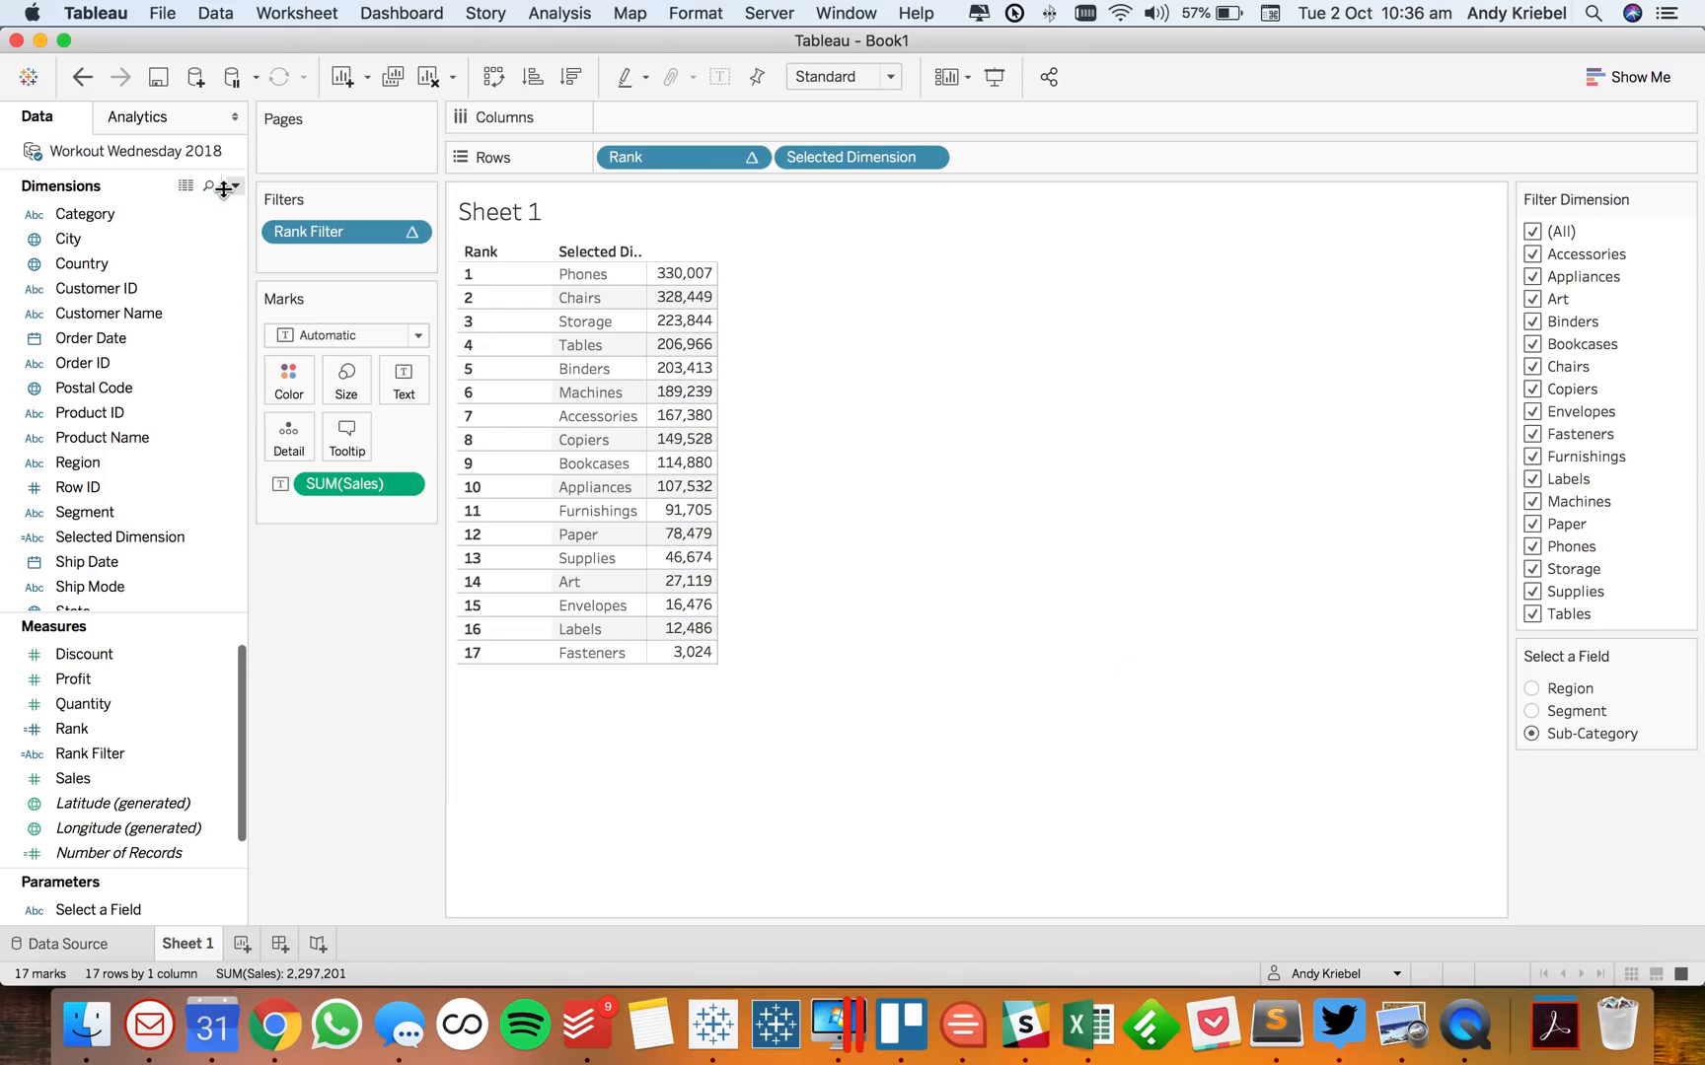
# Create the string parameter Select a Measure listing Sales, Profit, Quantity, and show its control
pyautogui.click(236, 186)
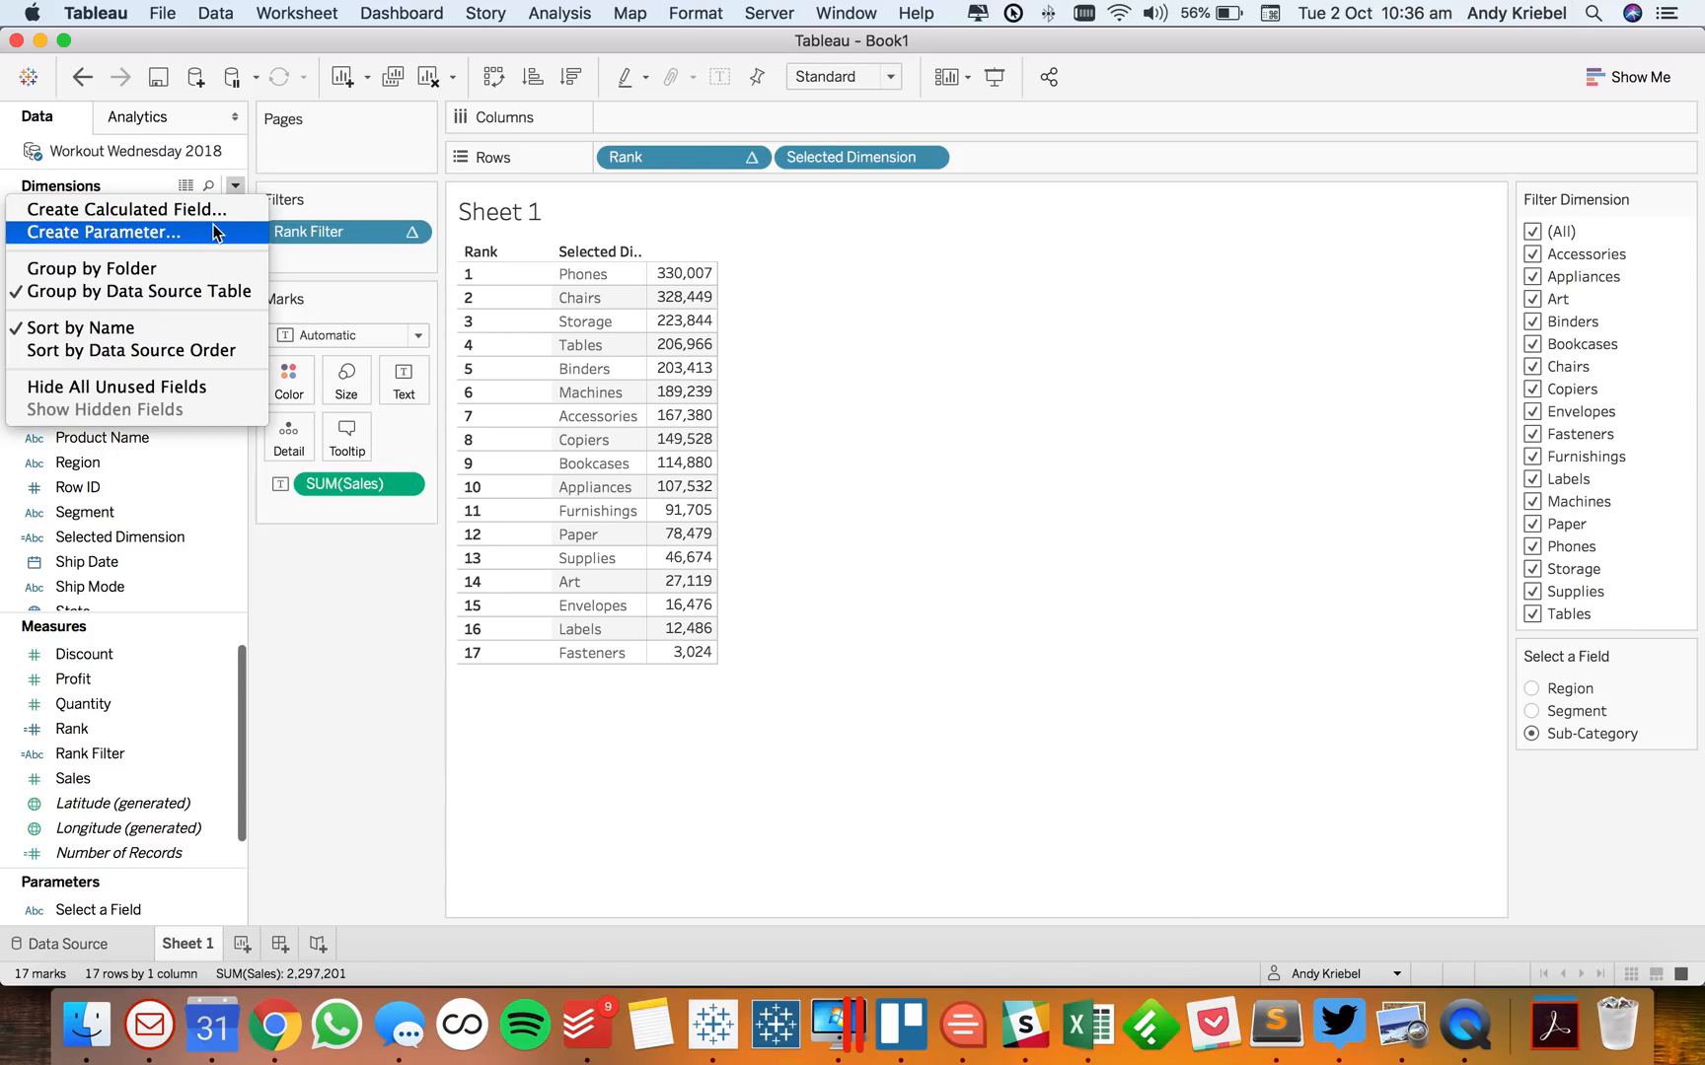
pyautogui.click(112, 233)
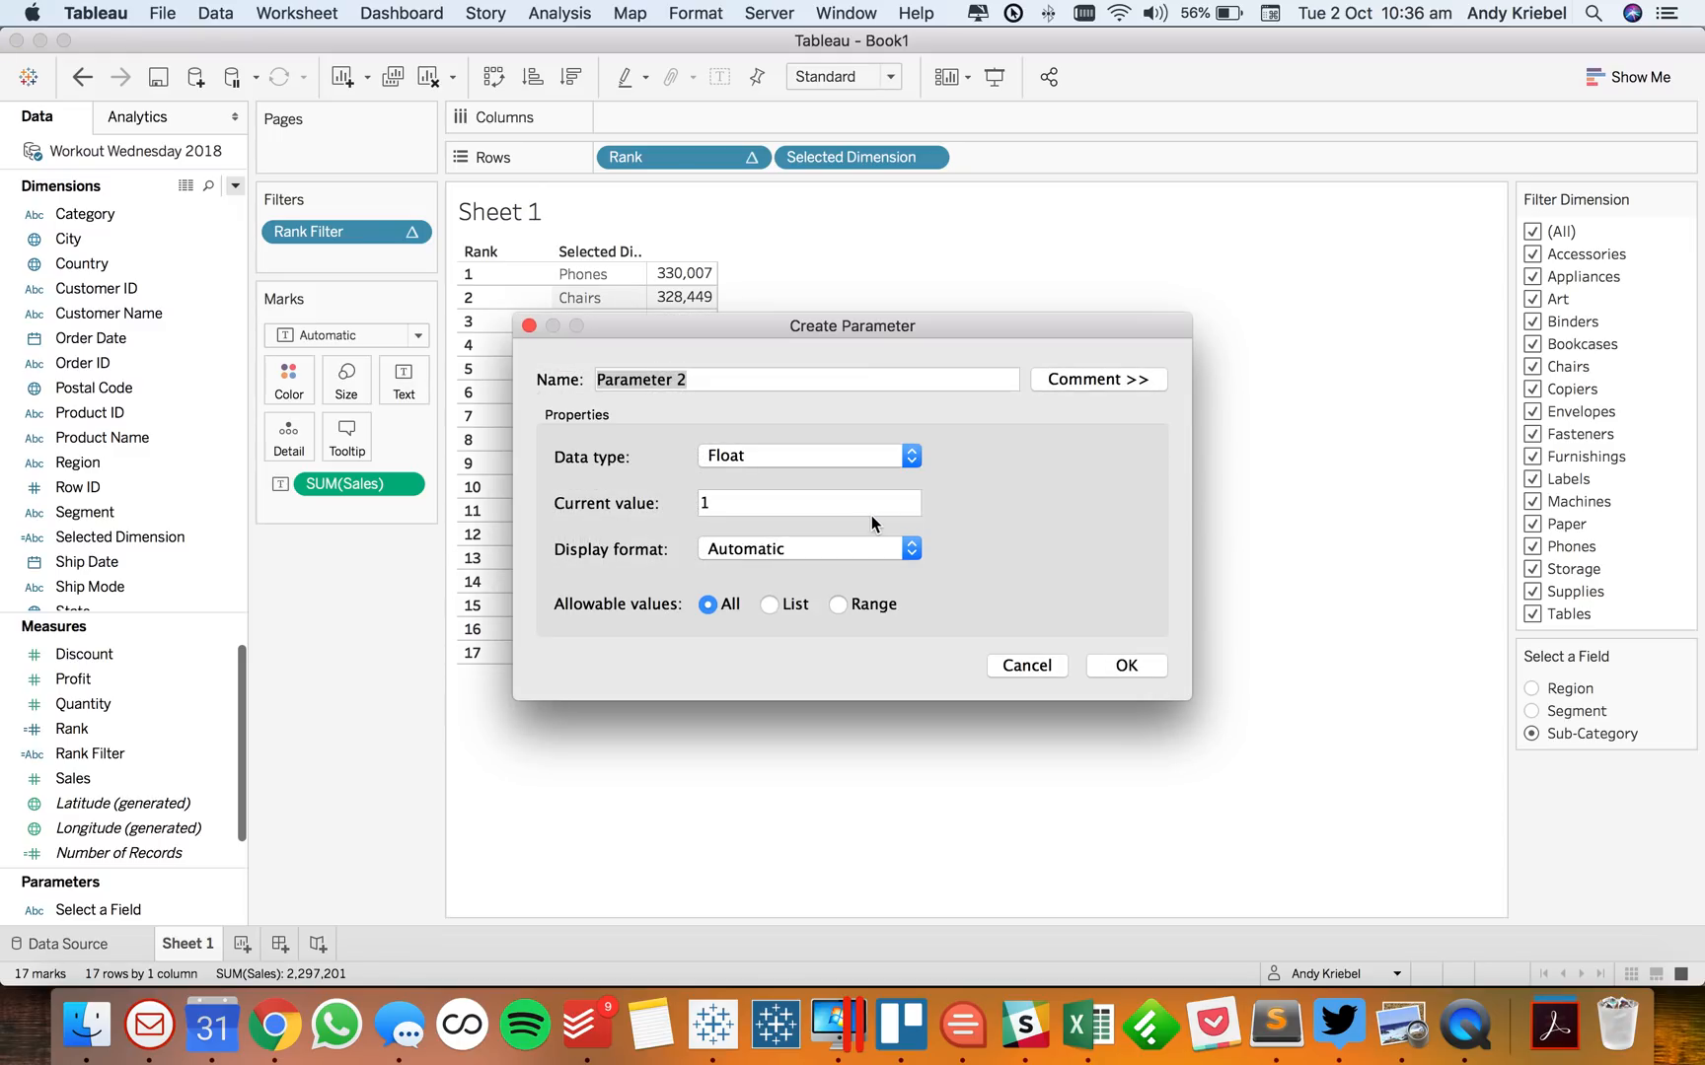
pyautogui.write('Select a Measure')
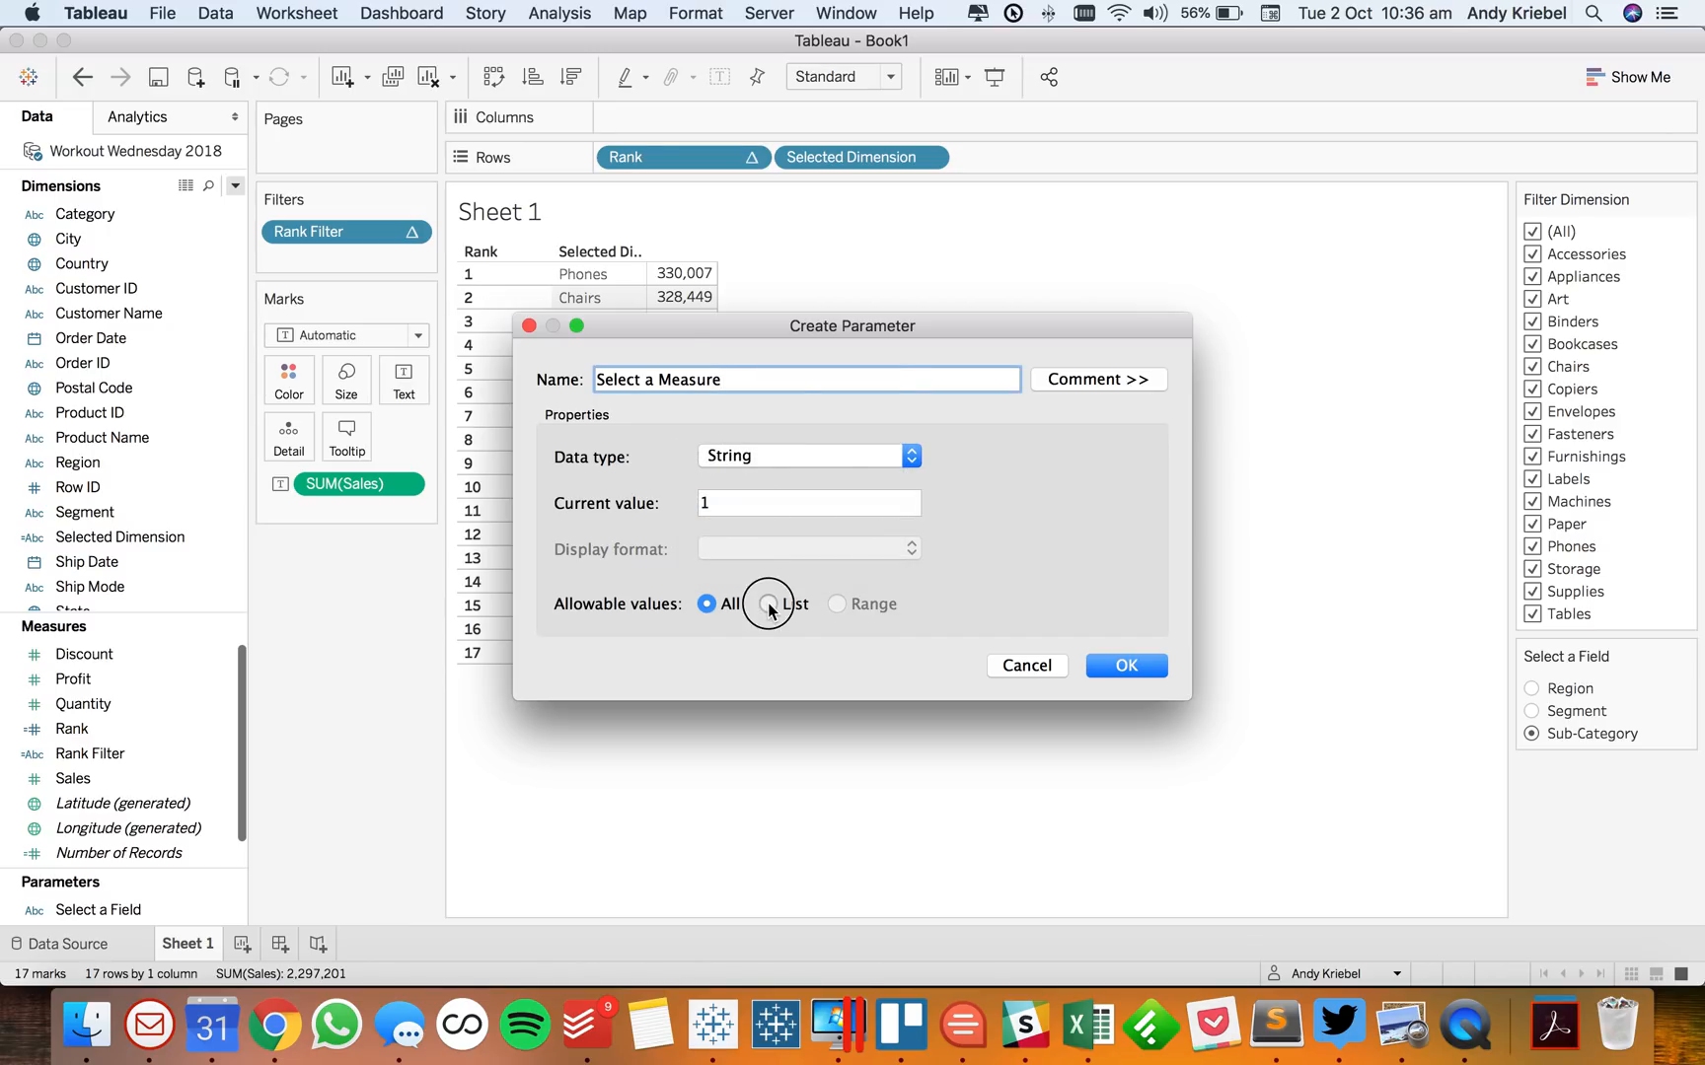
pyautogui.click(768, 604)
pyautogui.write('Profit')
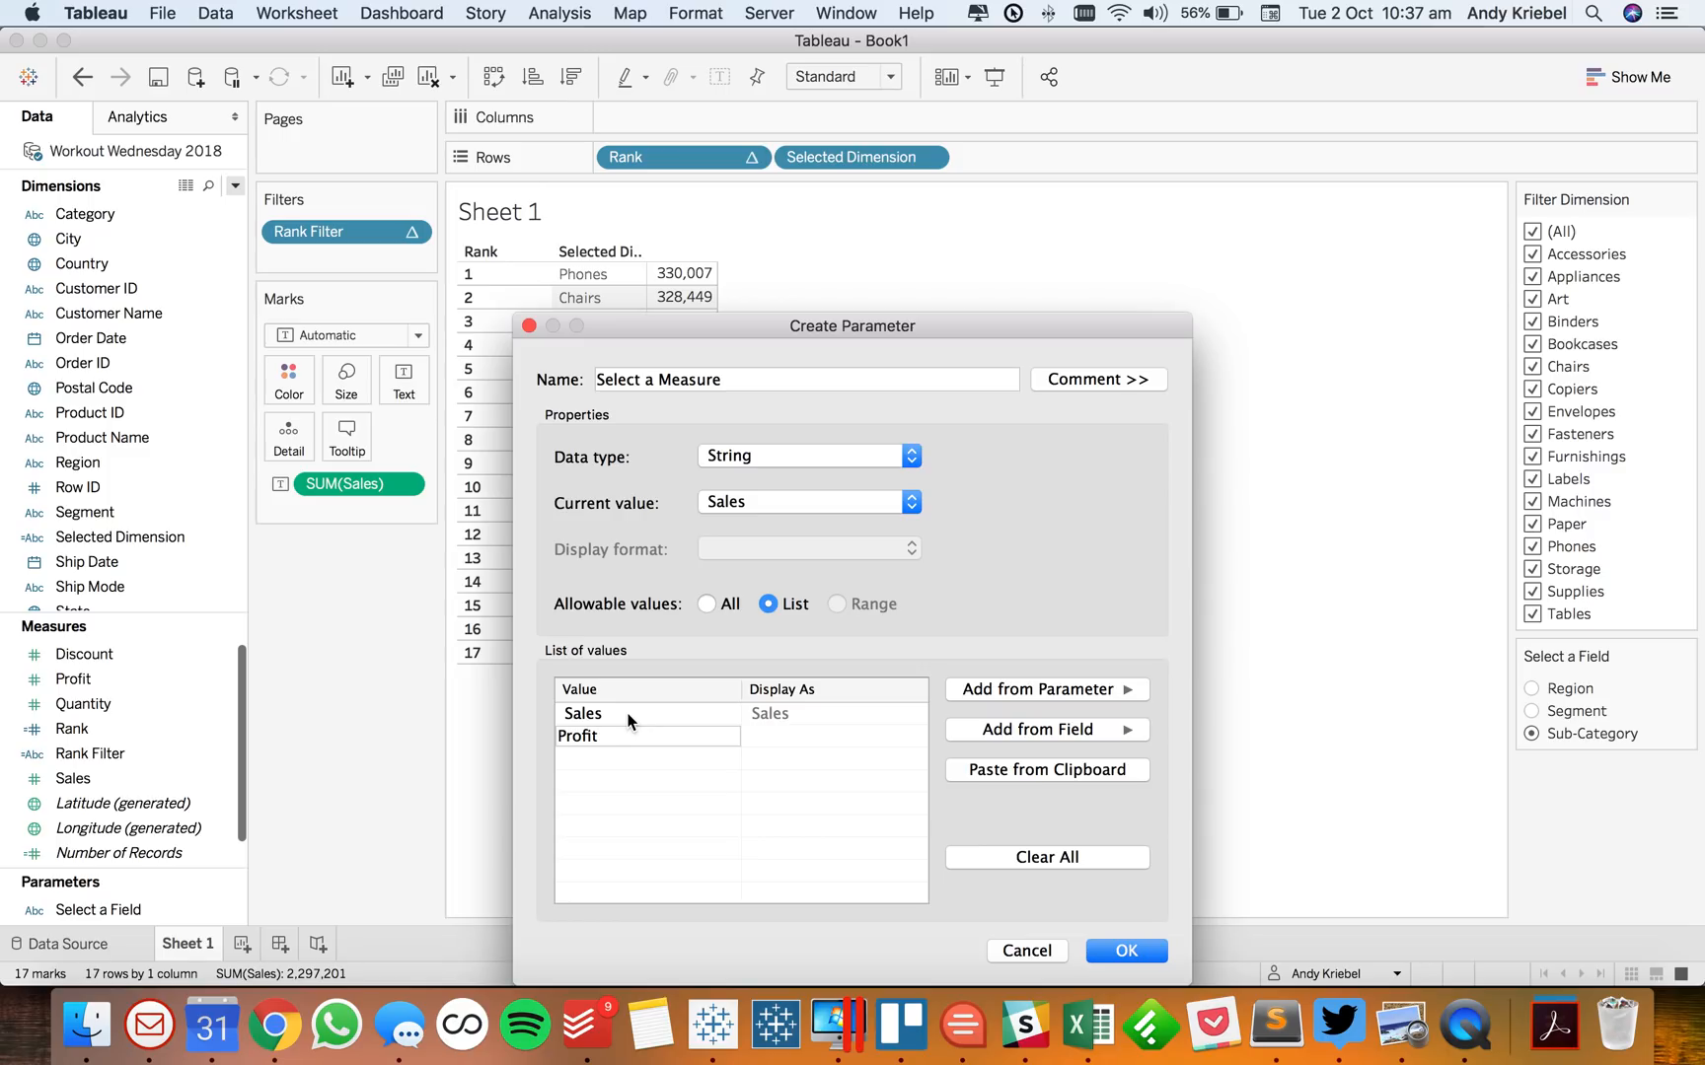
pyautogui.write('Quantity')
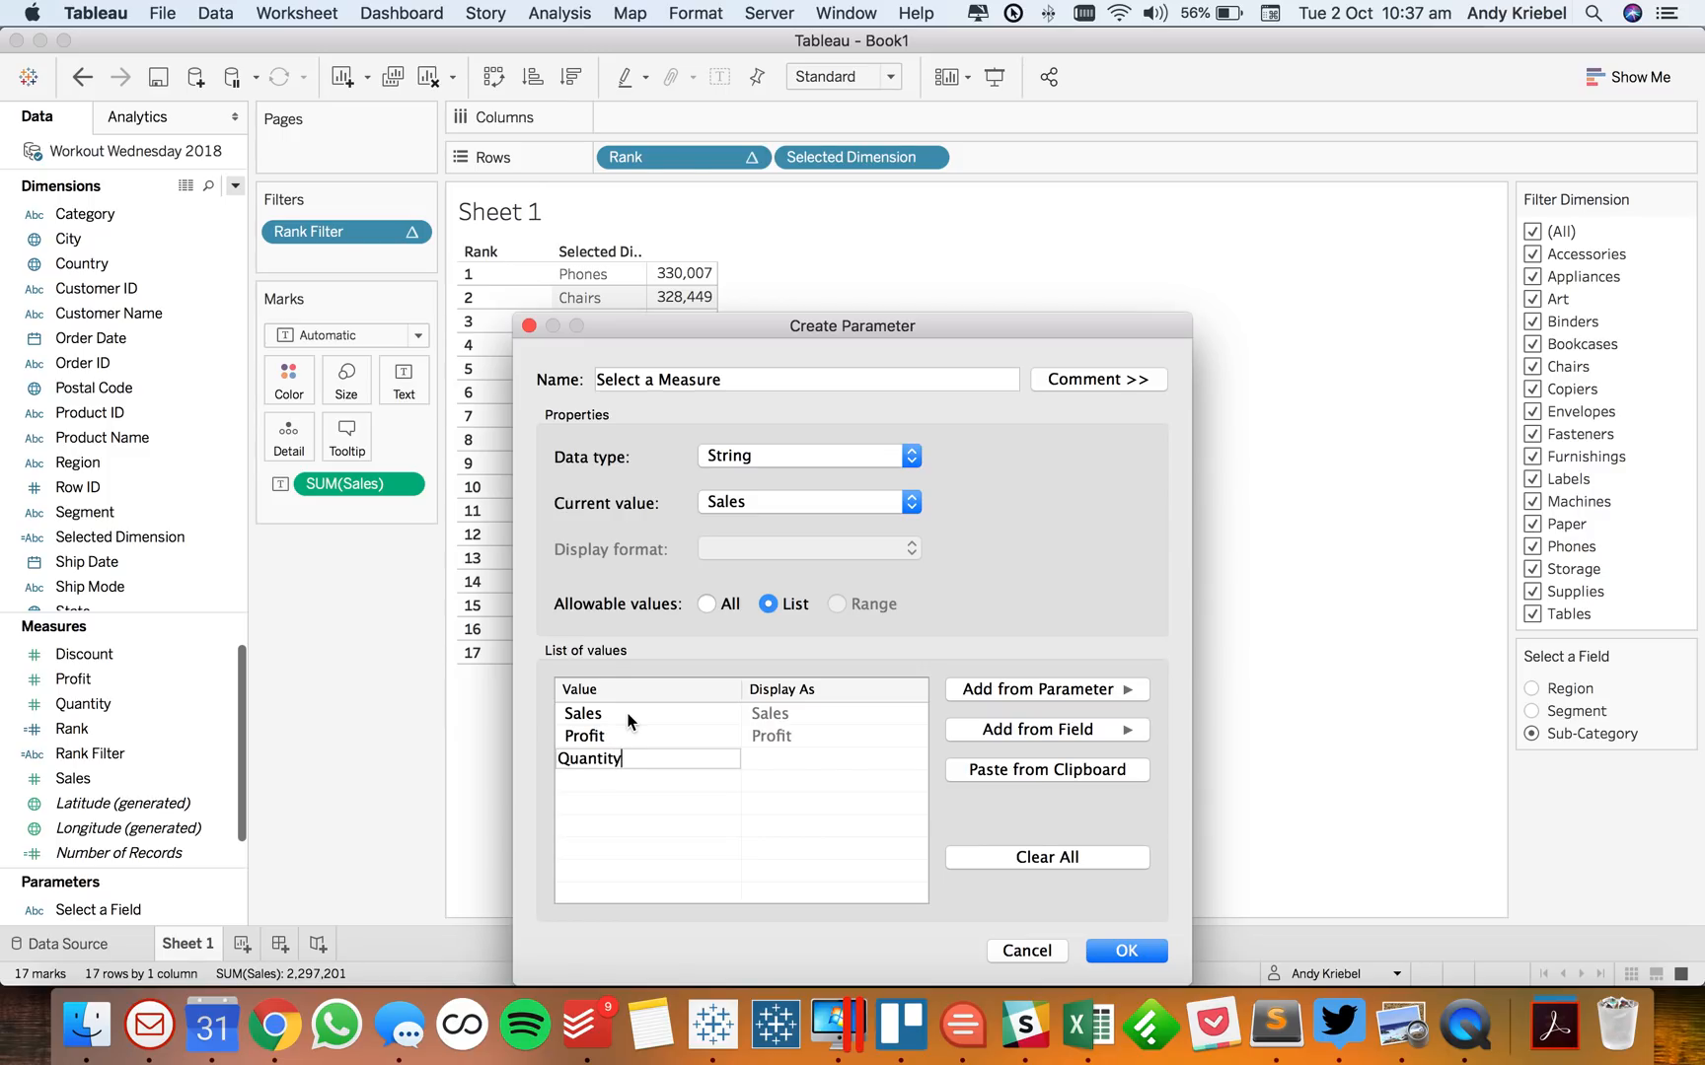
pyautogui.click(1127, 951)
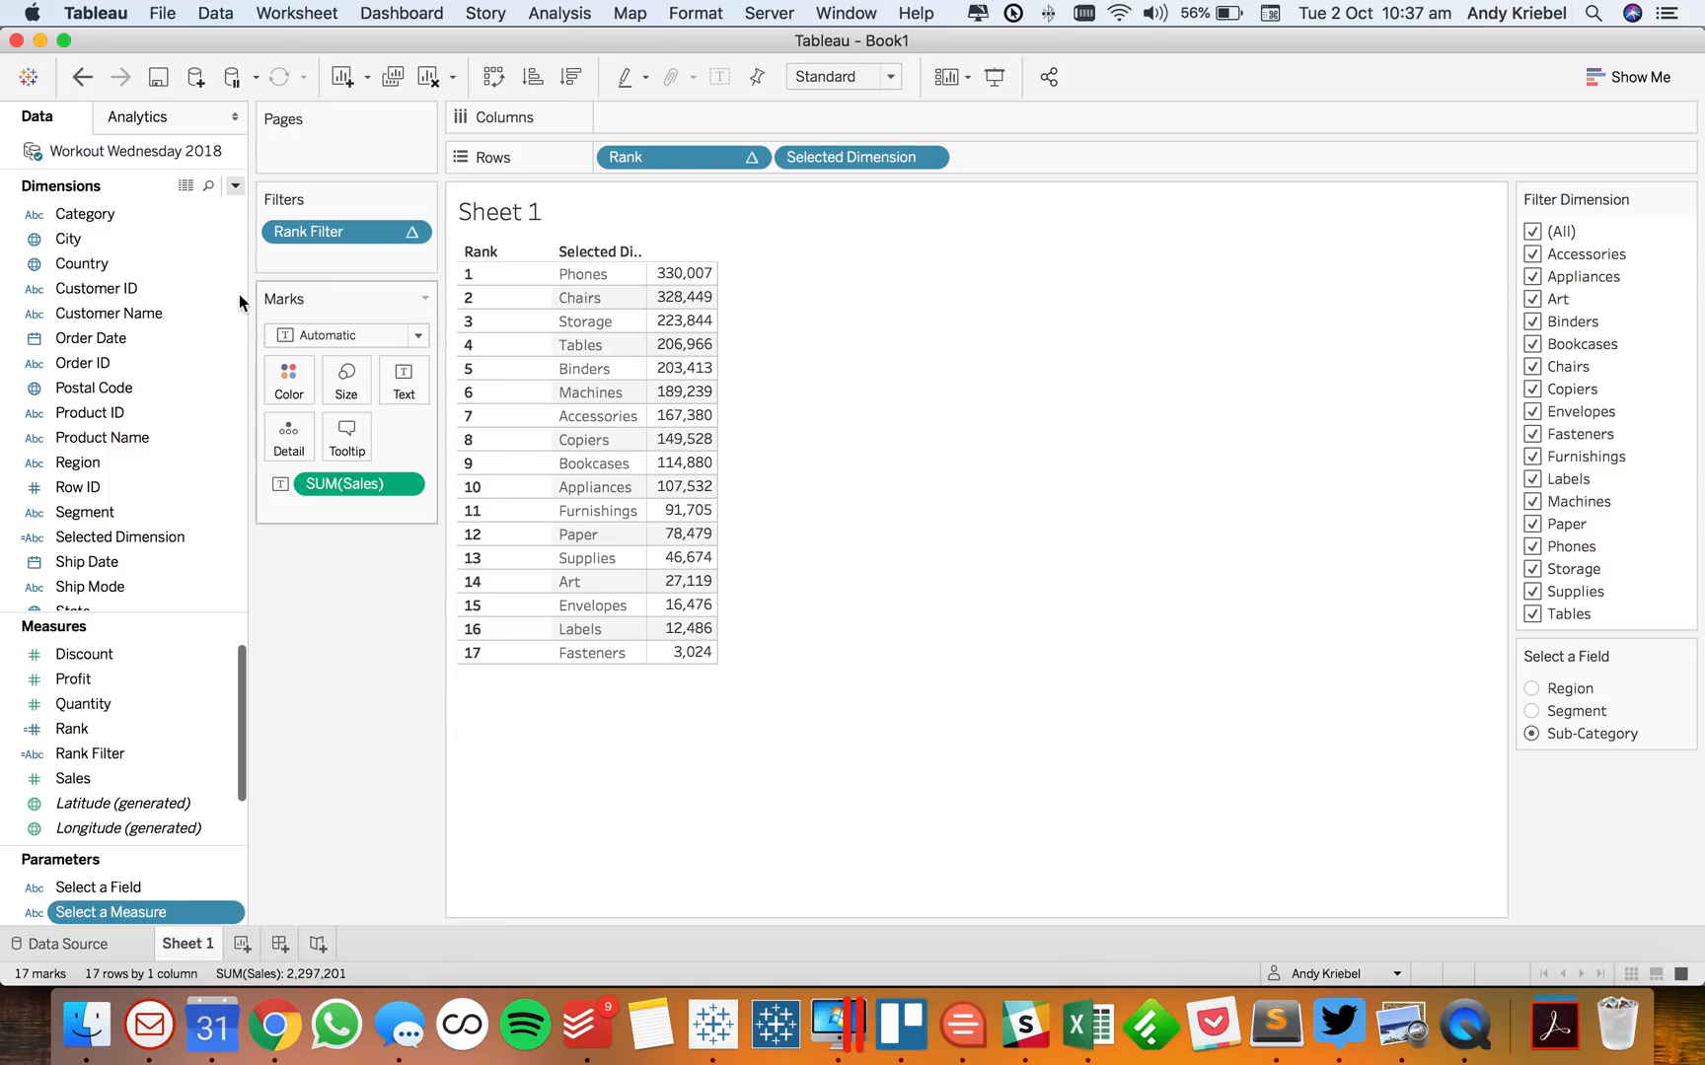
pyautogui.rightClick(111, 913)
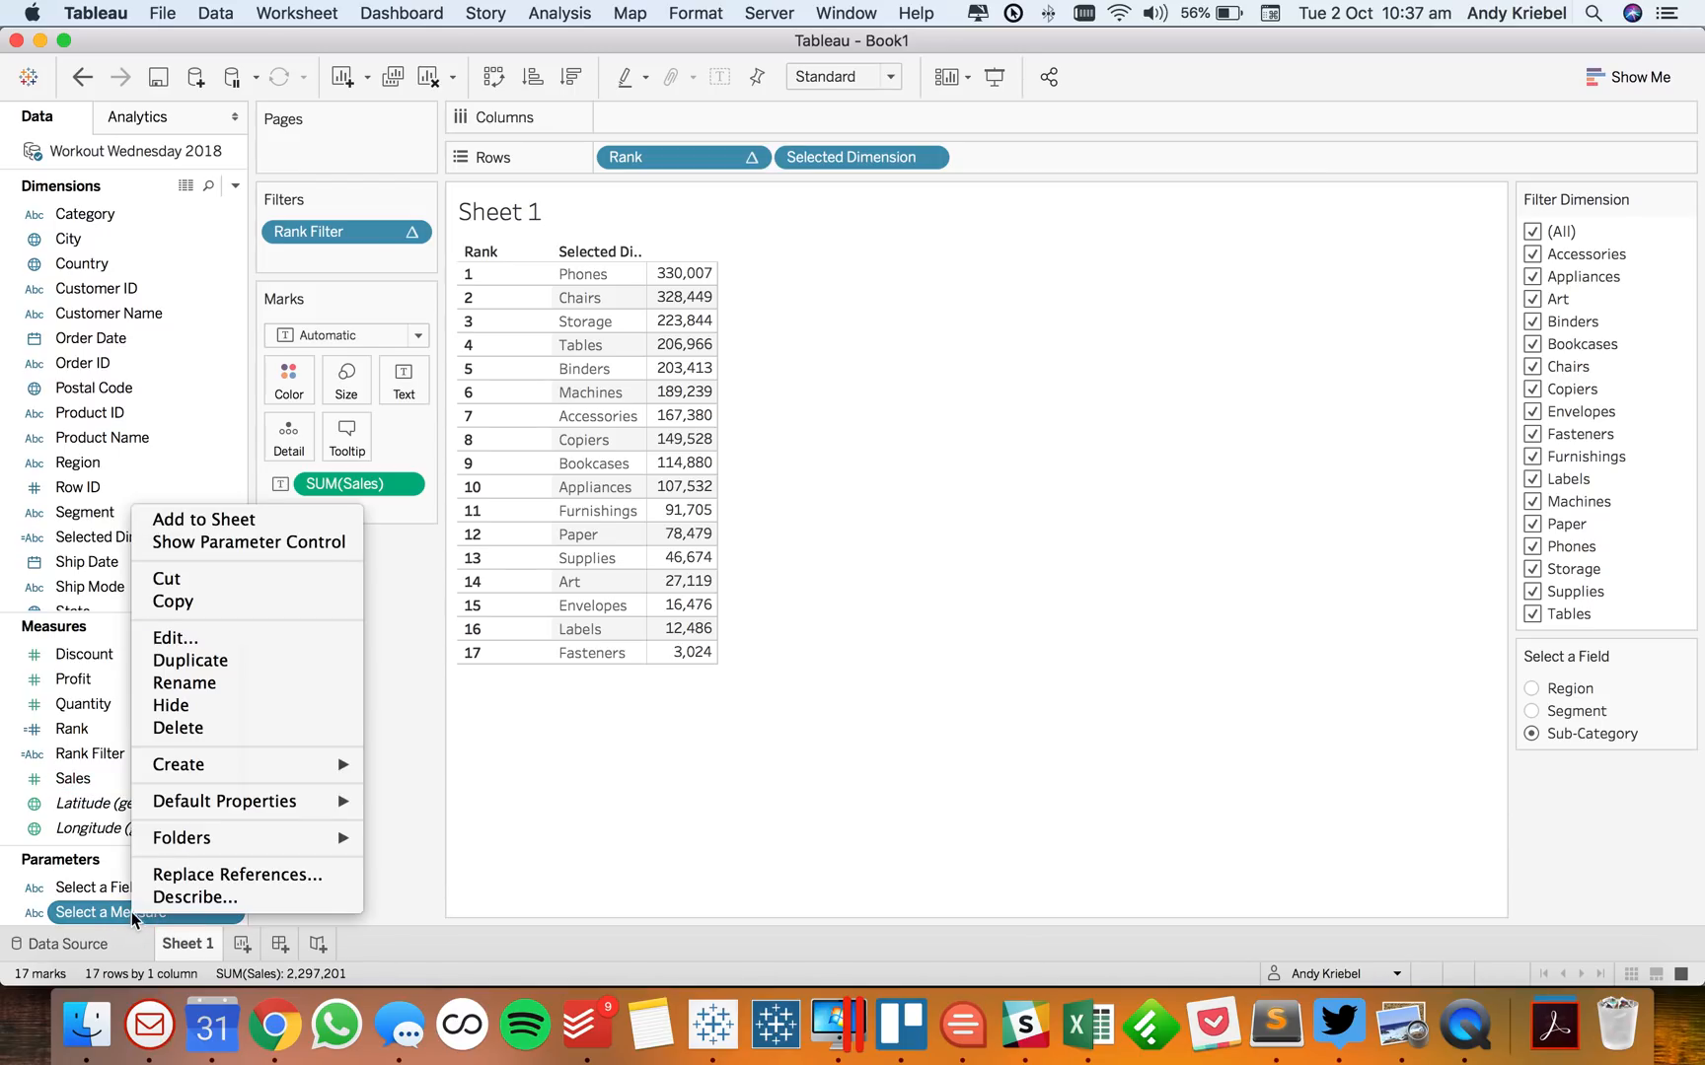
pyautogui.click(247, 542)
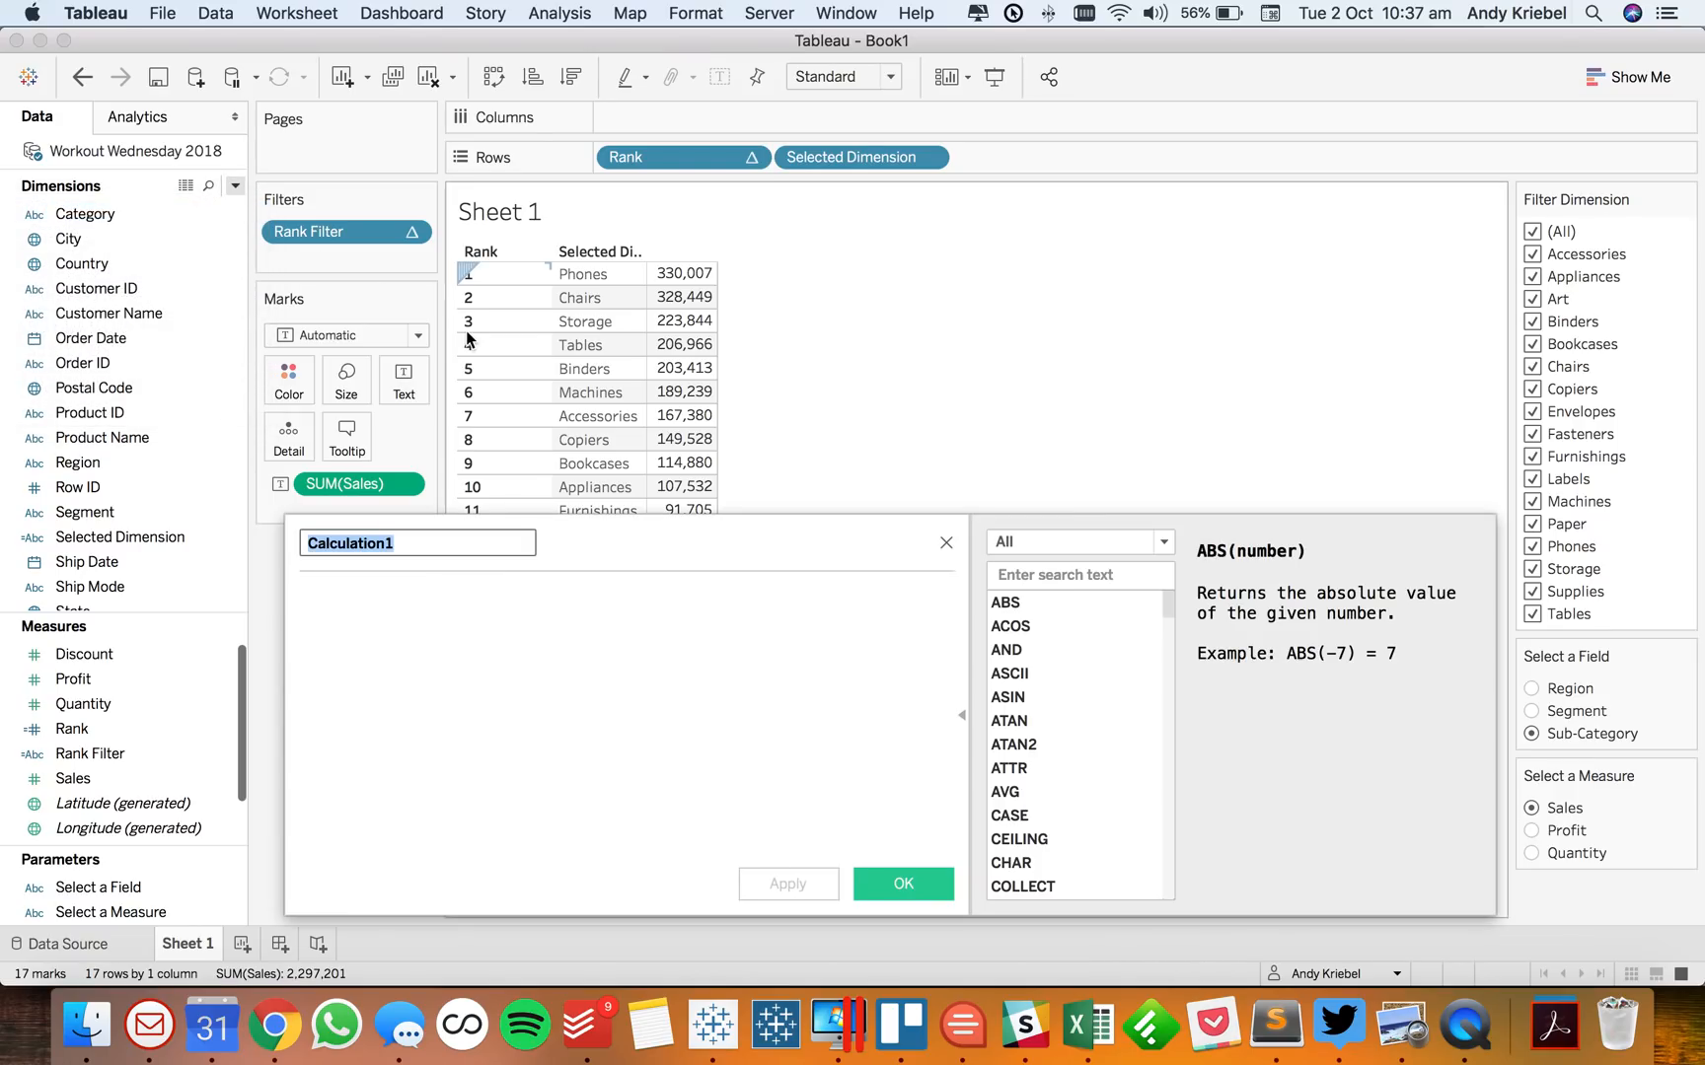
# Define Selected Measure as a CASE on [Select a Measure] returning [Sales], [Profit] or [Quantity]
pyautogui.write('Selecte')
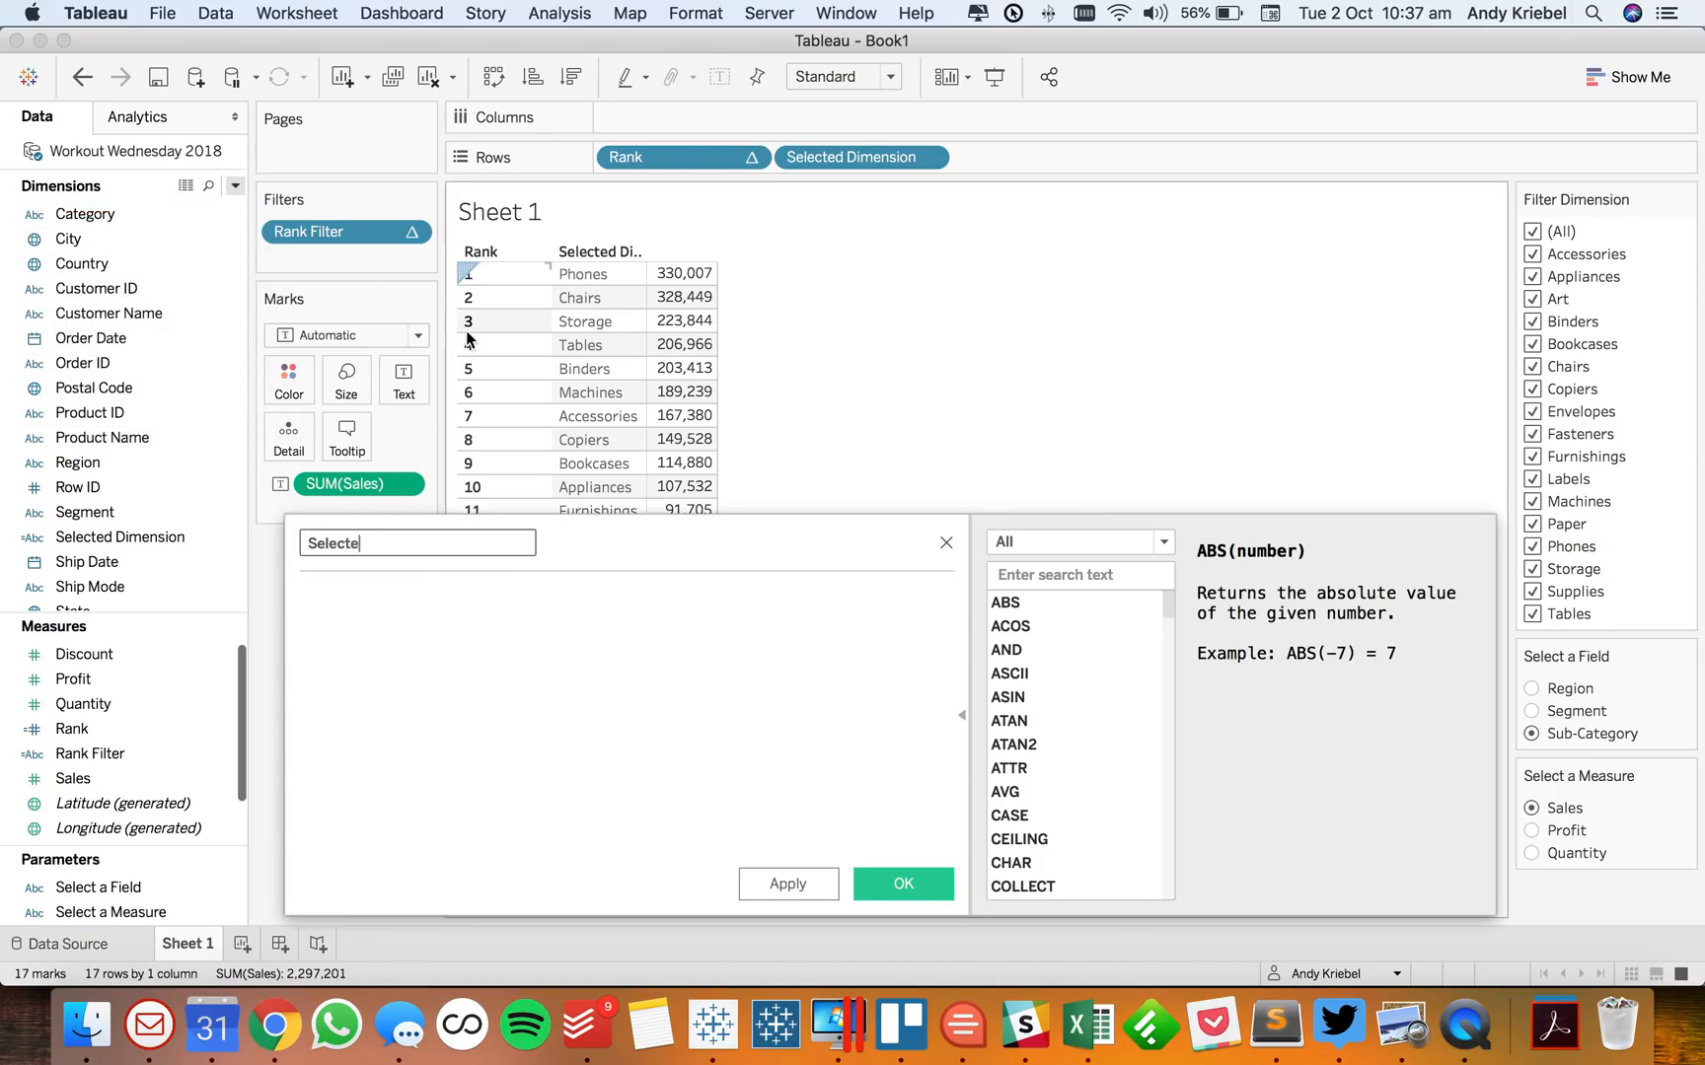
pyautogui.write('Selected Measure')
pyautogui.click(627, 721)
pyautogui.write('CASE')
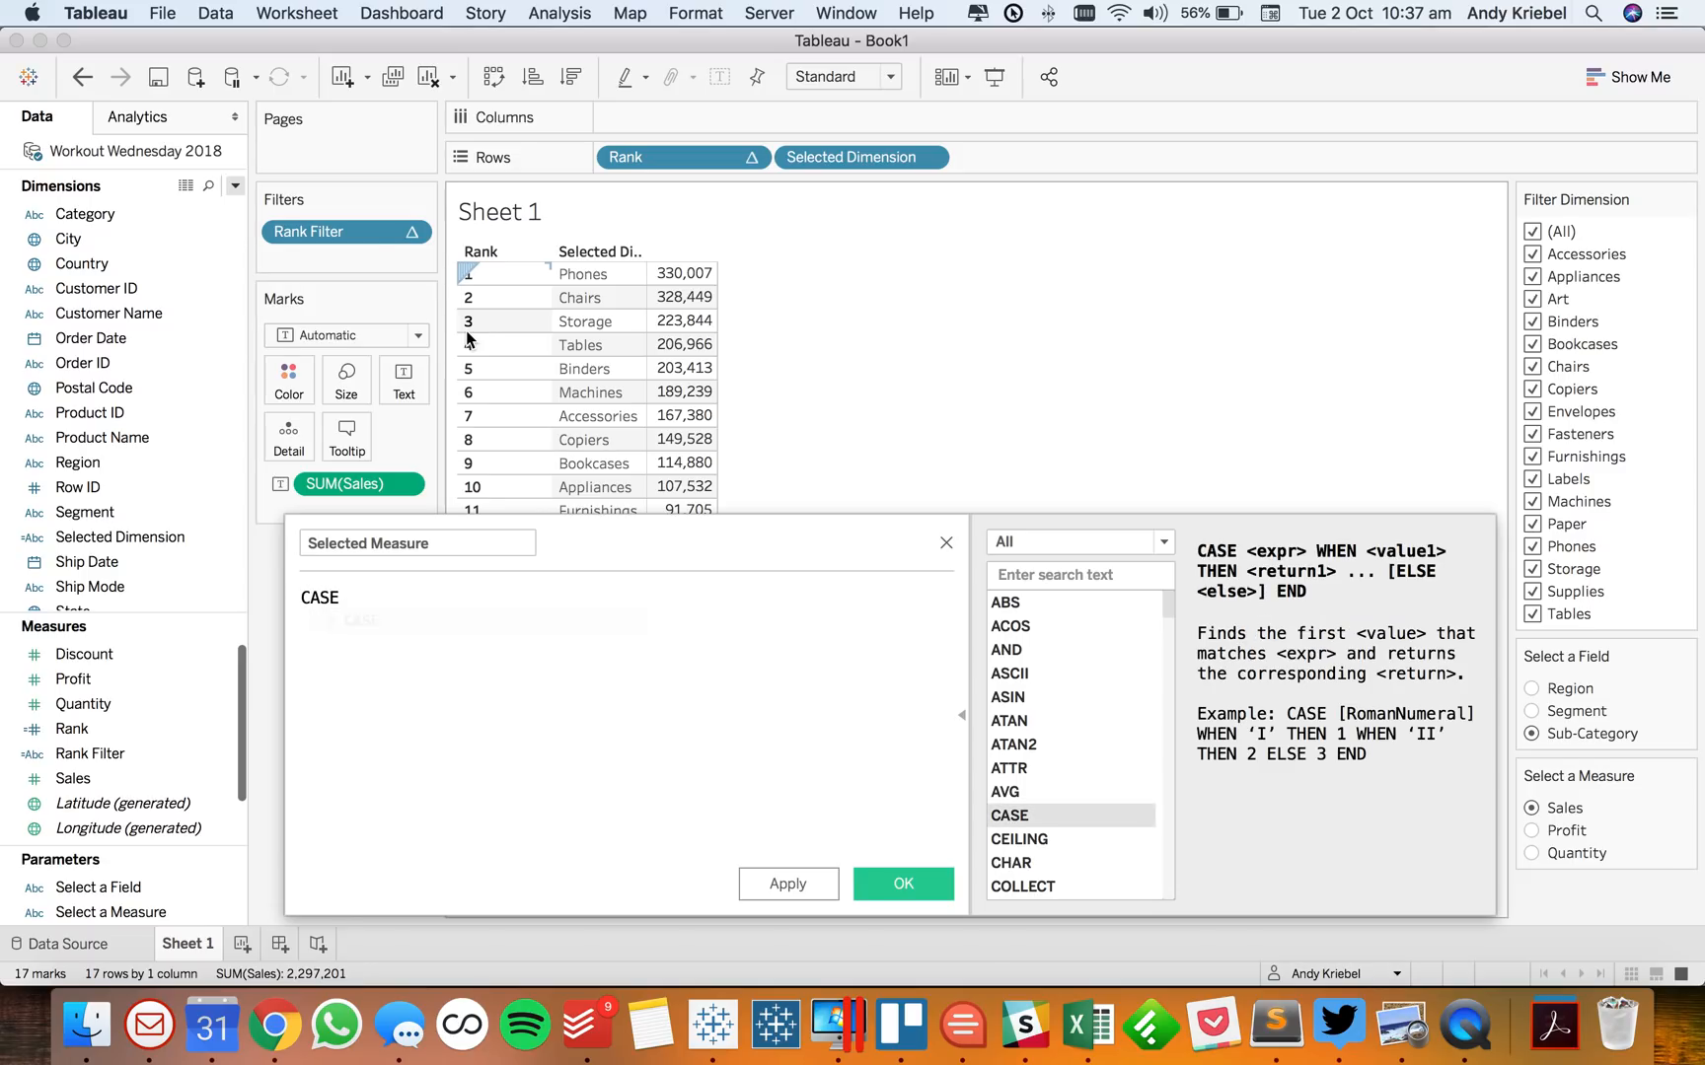
pyautogui.write('sle')
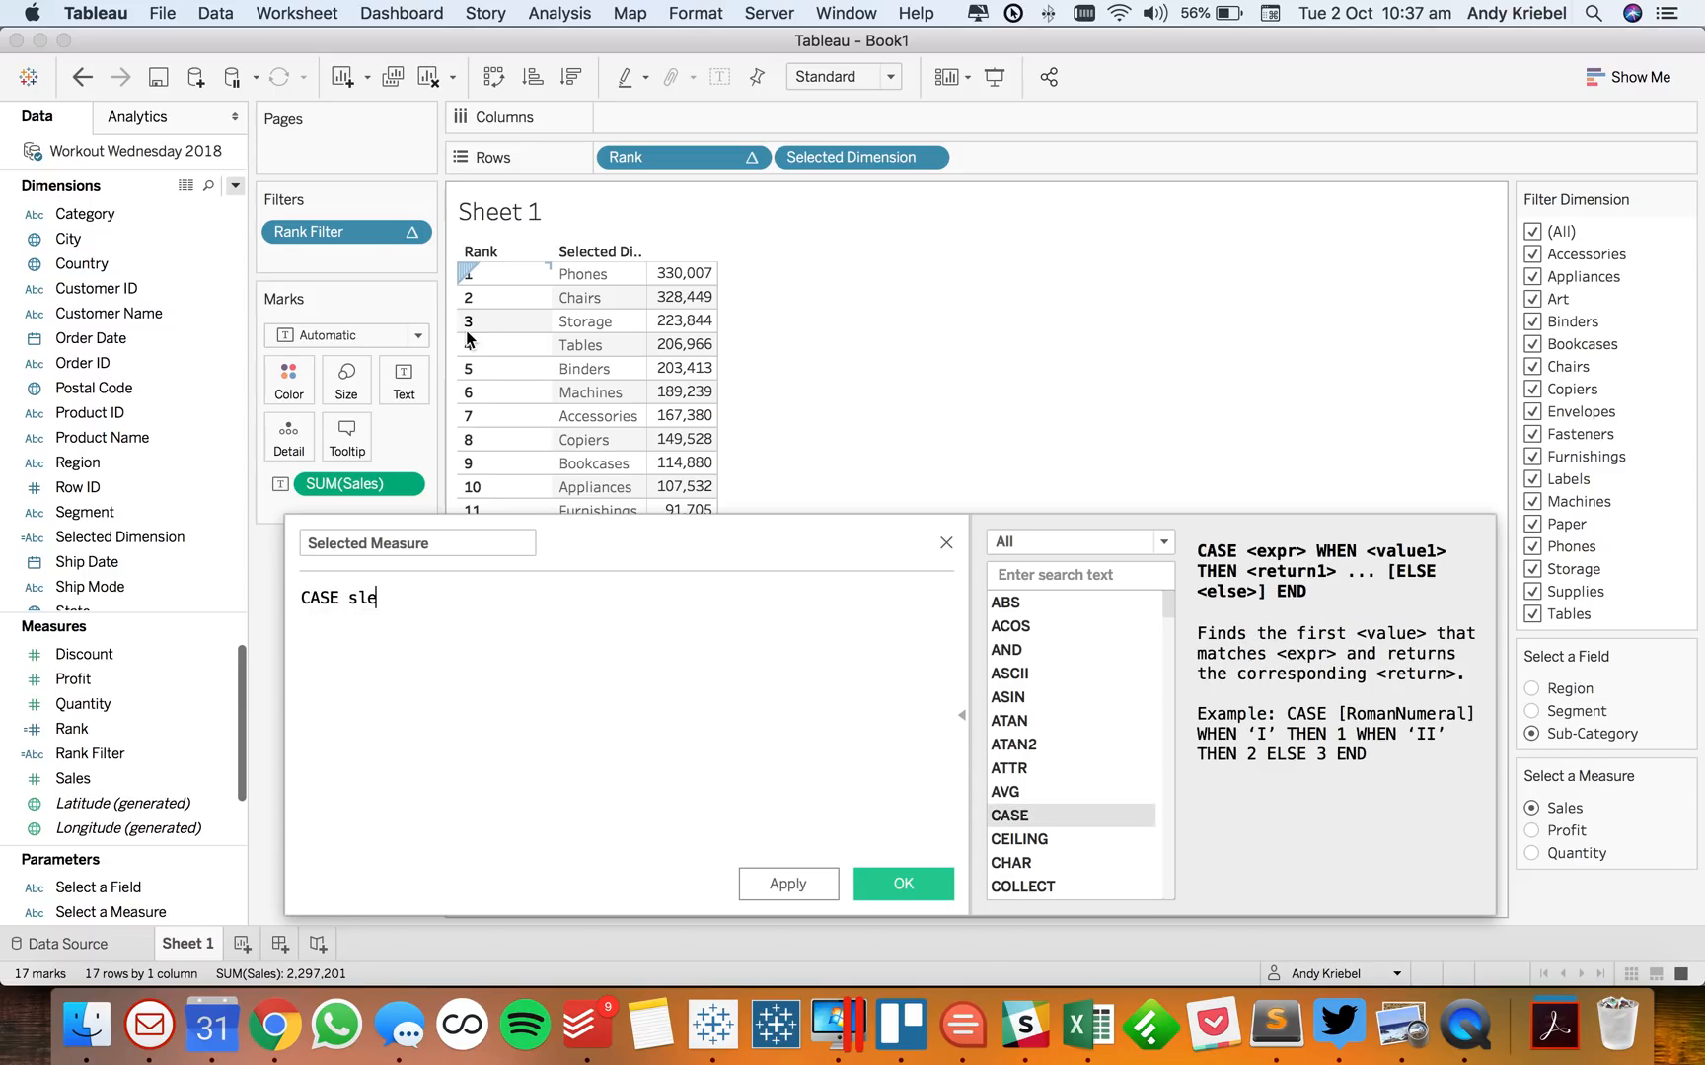
pyautogui.write('le')
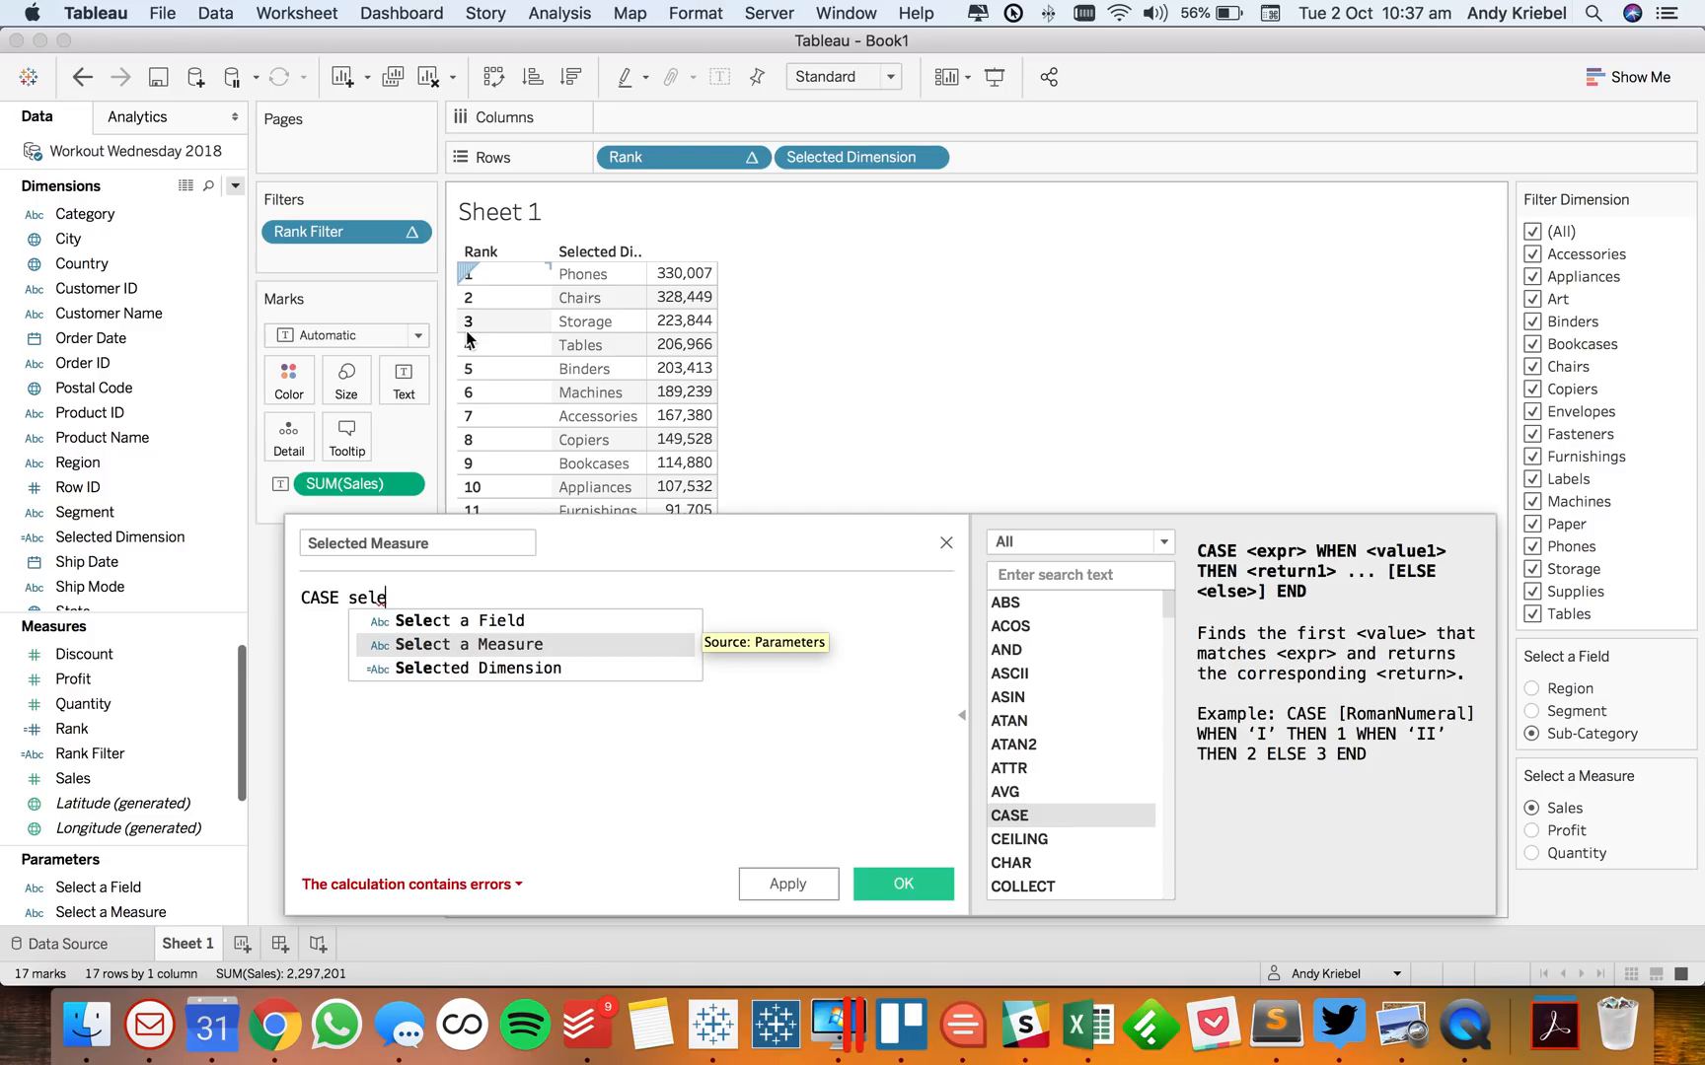
pyautogui.click(468, 645)
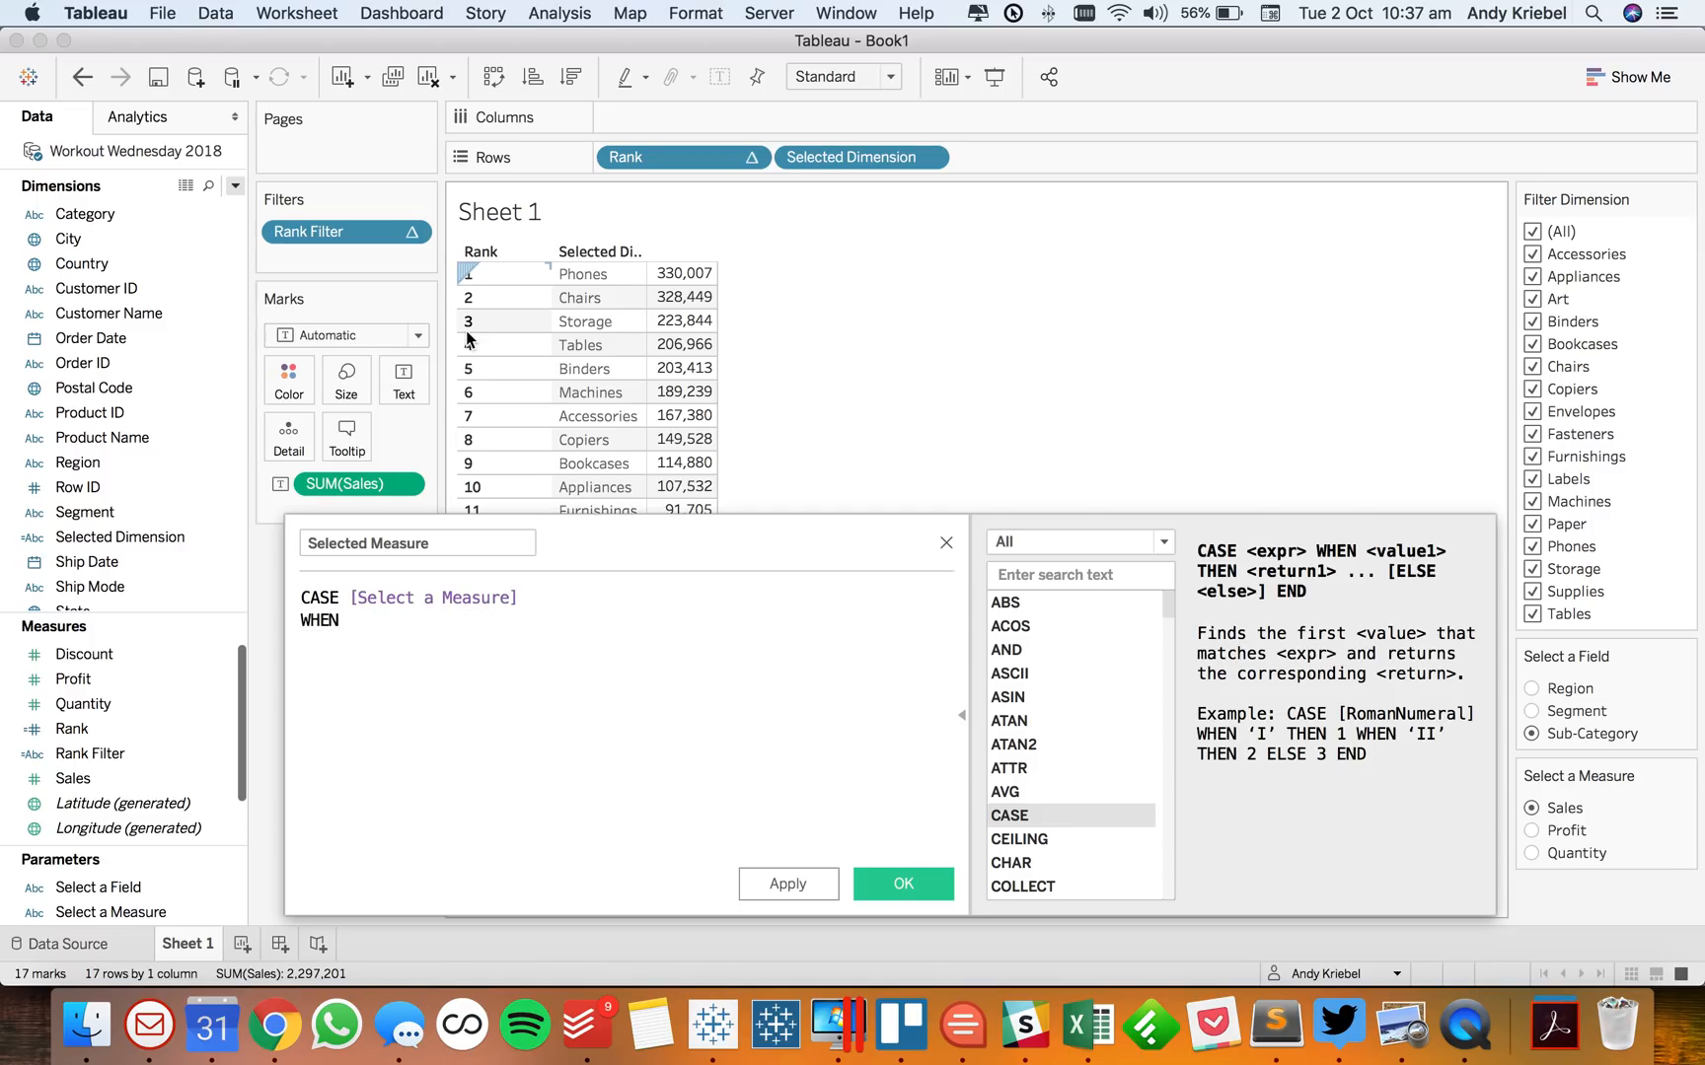
pyautogui.write("'Sales' THEN [Sales")
pyautogui.write("WHEN 'Profit' THEN [Profit")
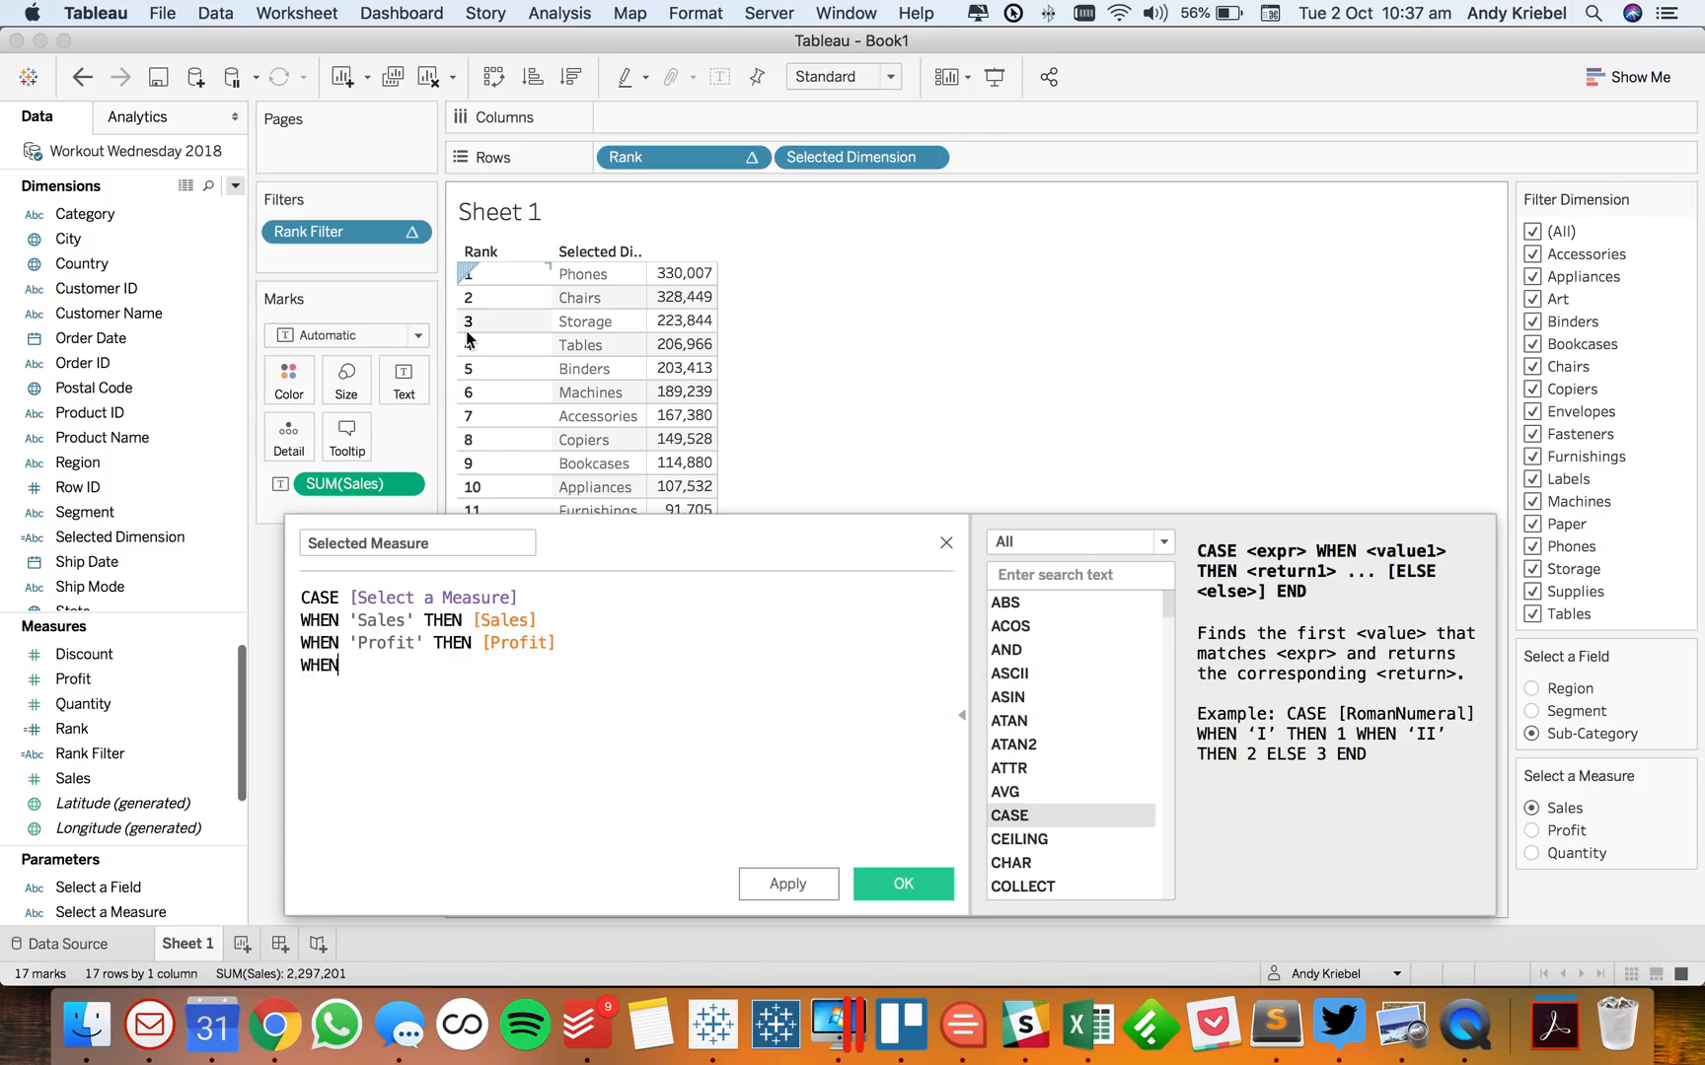
pyautogui.write("'Qua")
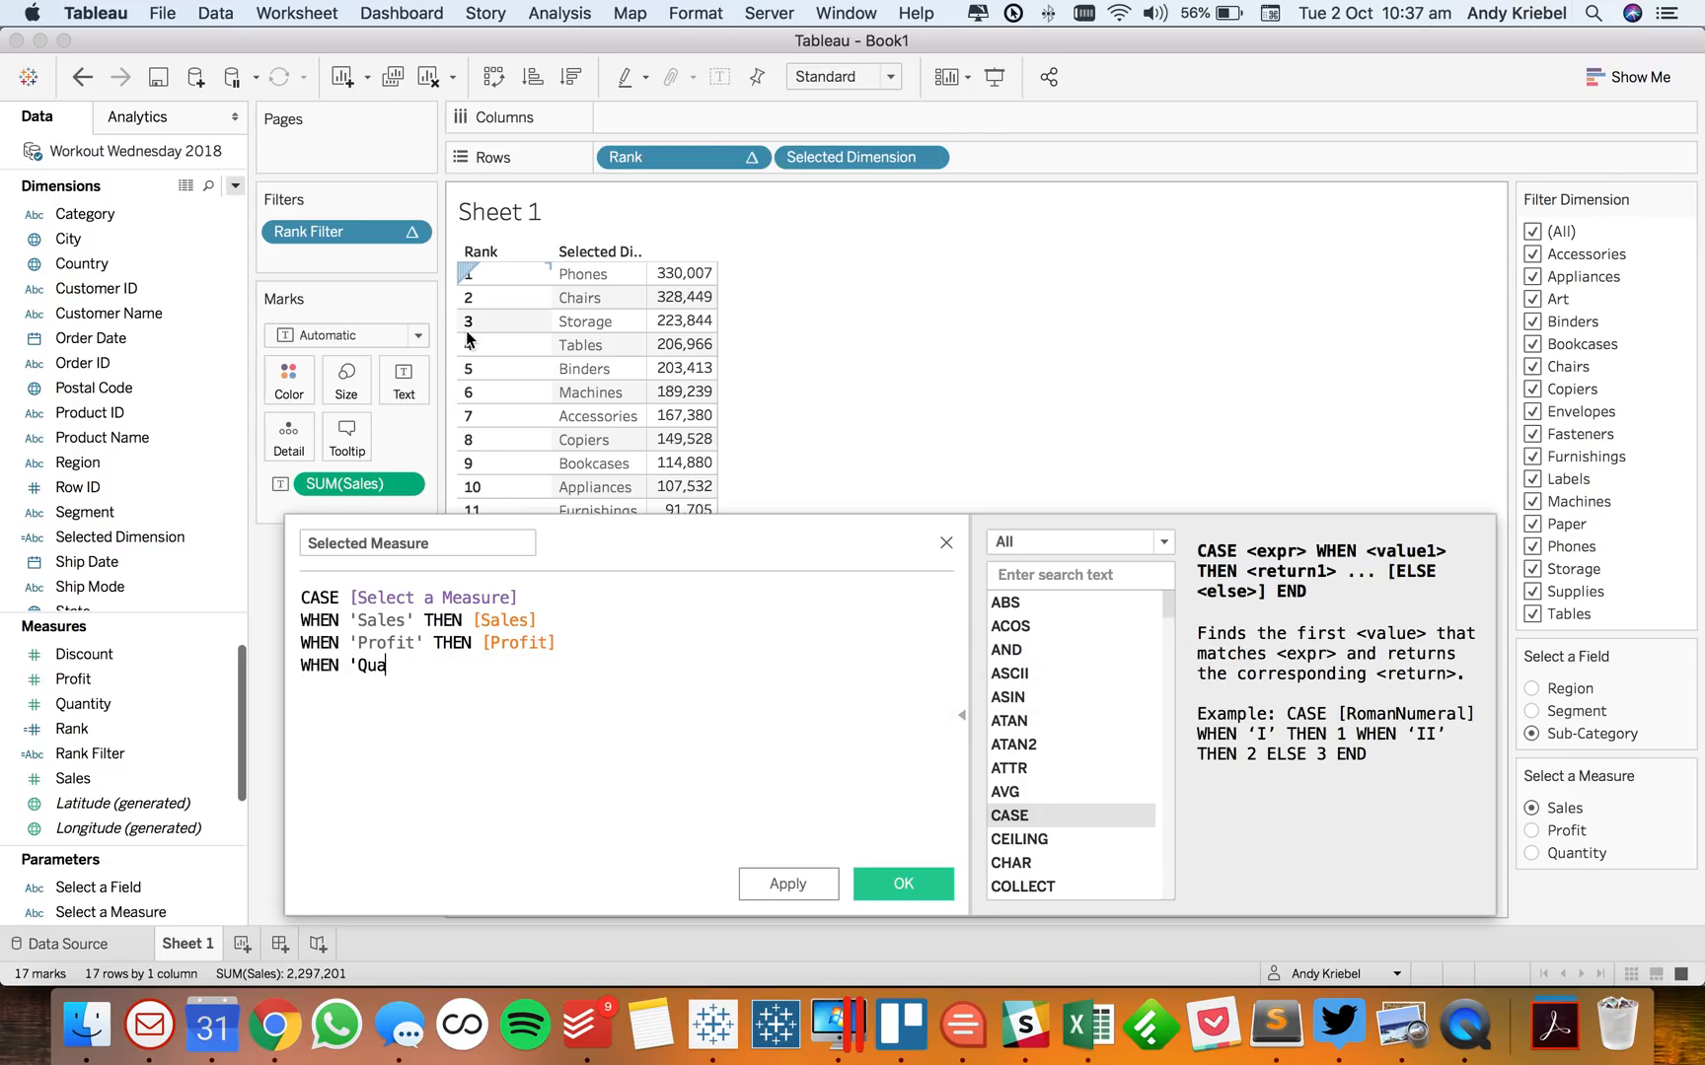
pyautogui.write("ntity' THEN")
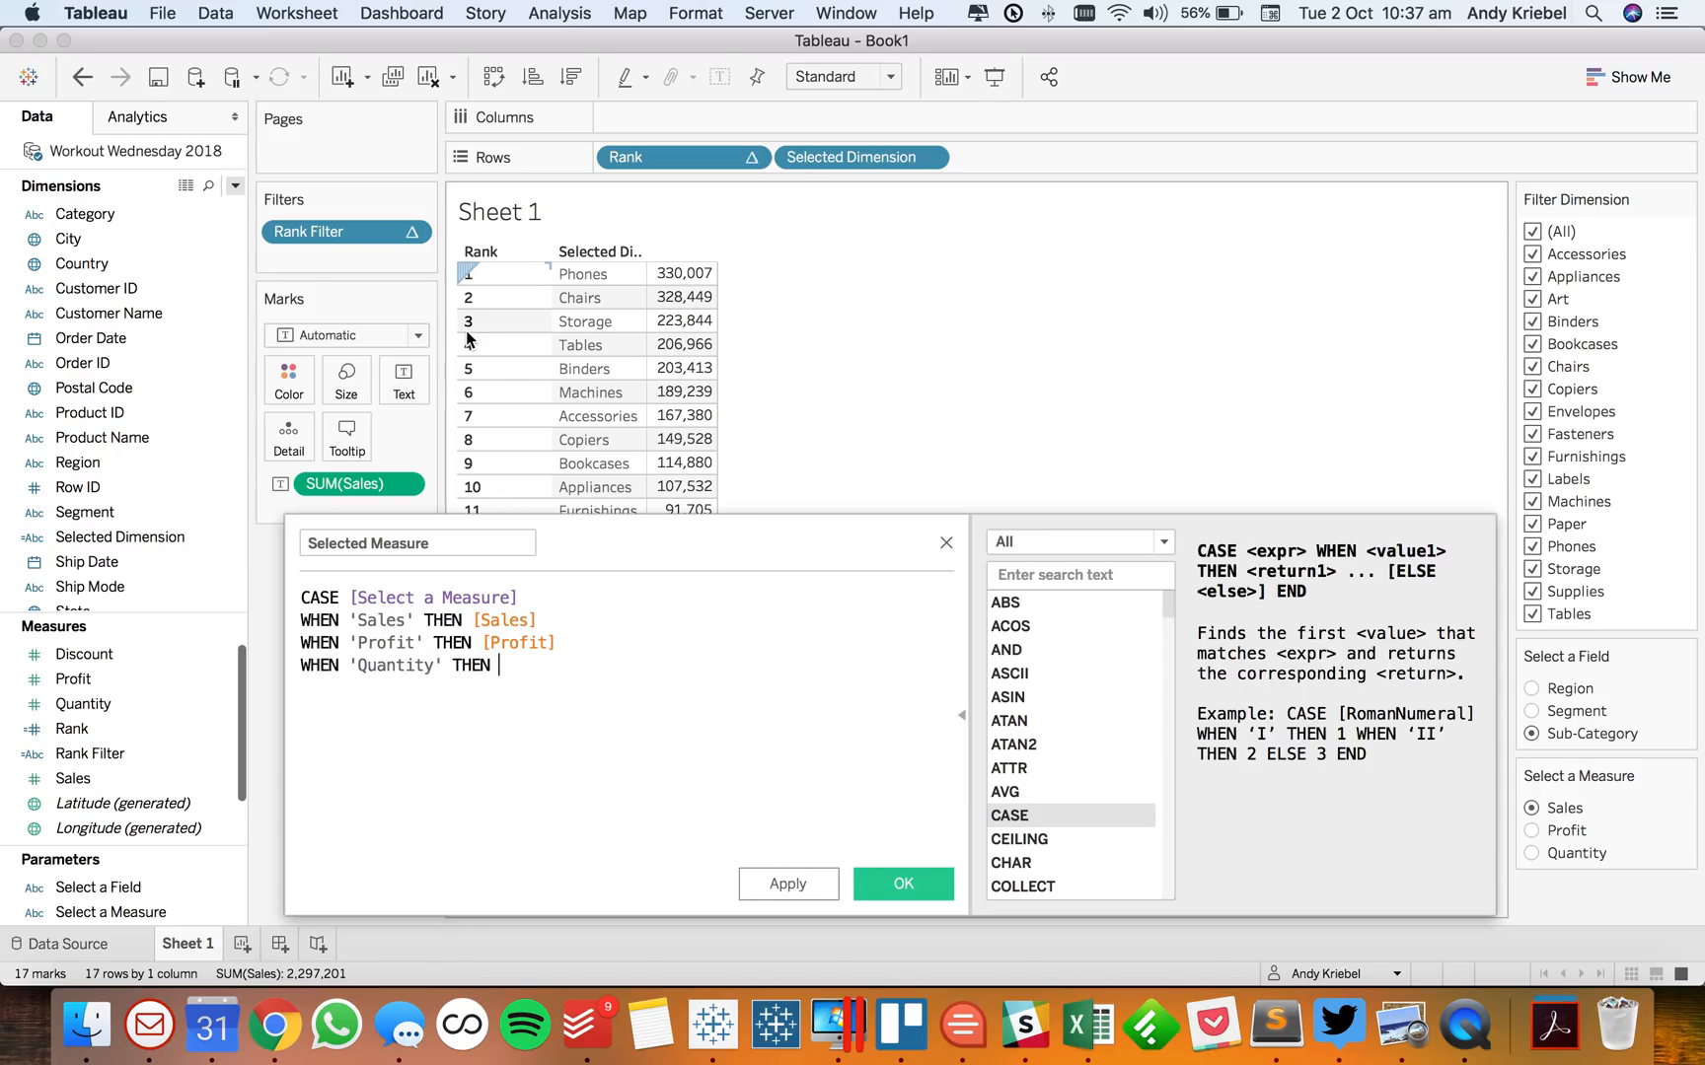
pyautogui.write('[Quantity]')
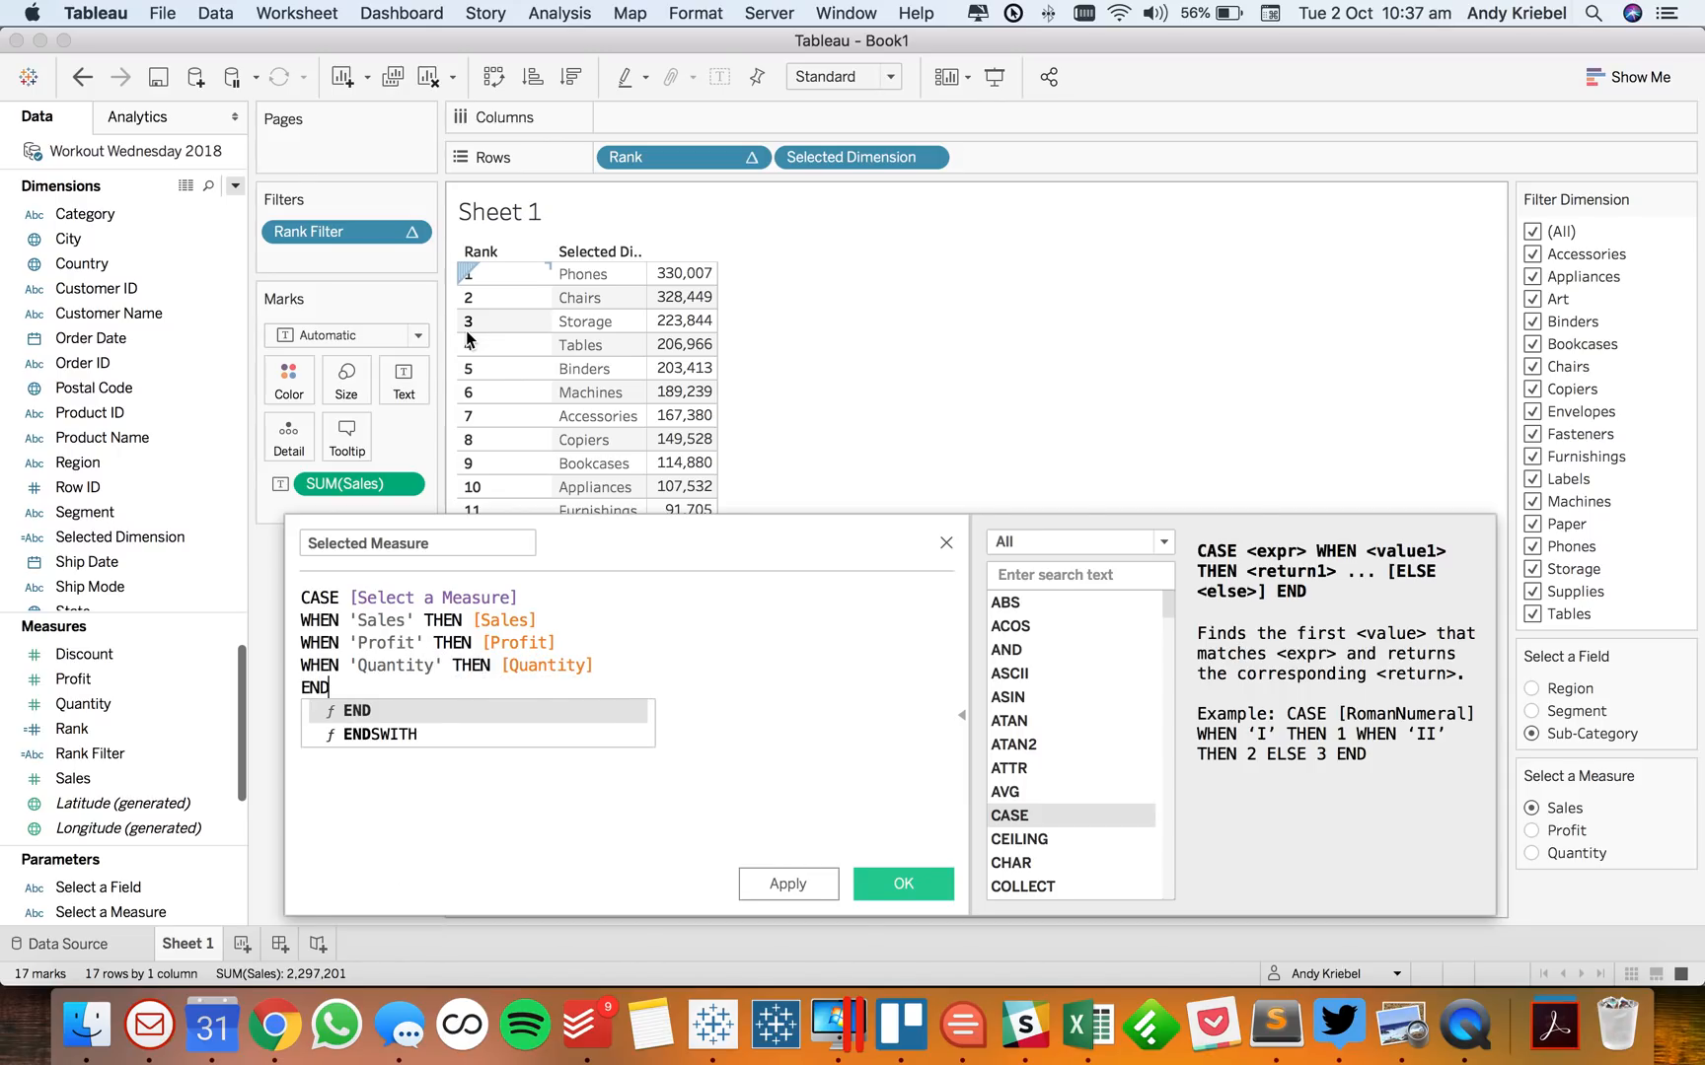
pyautogui.click(902, 883)
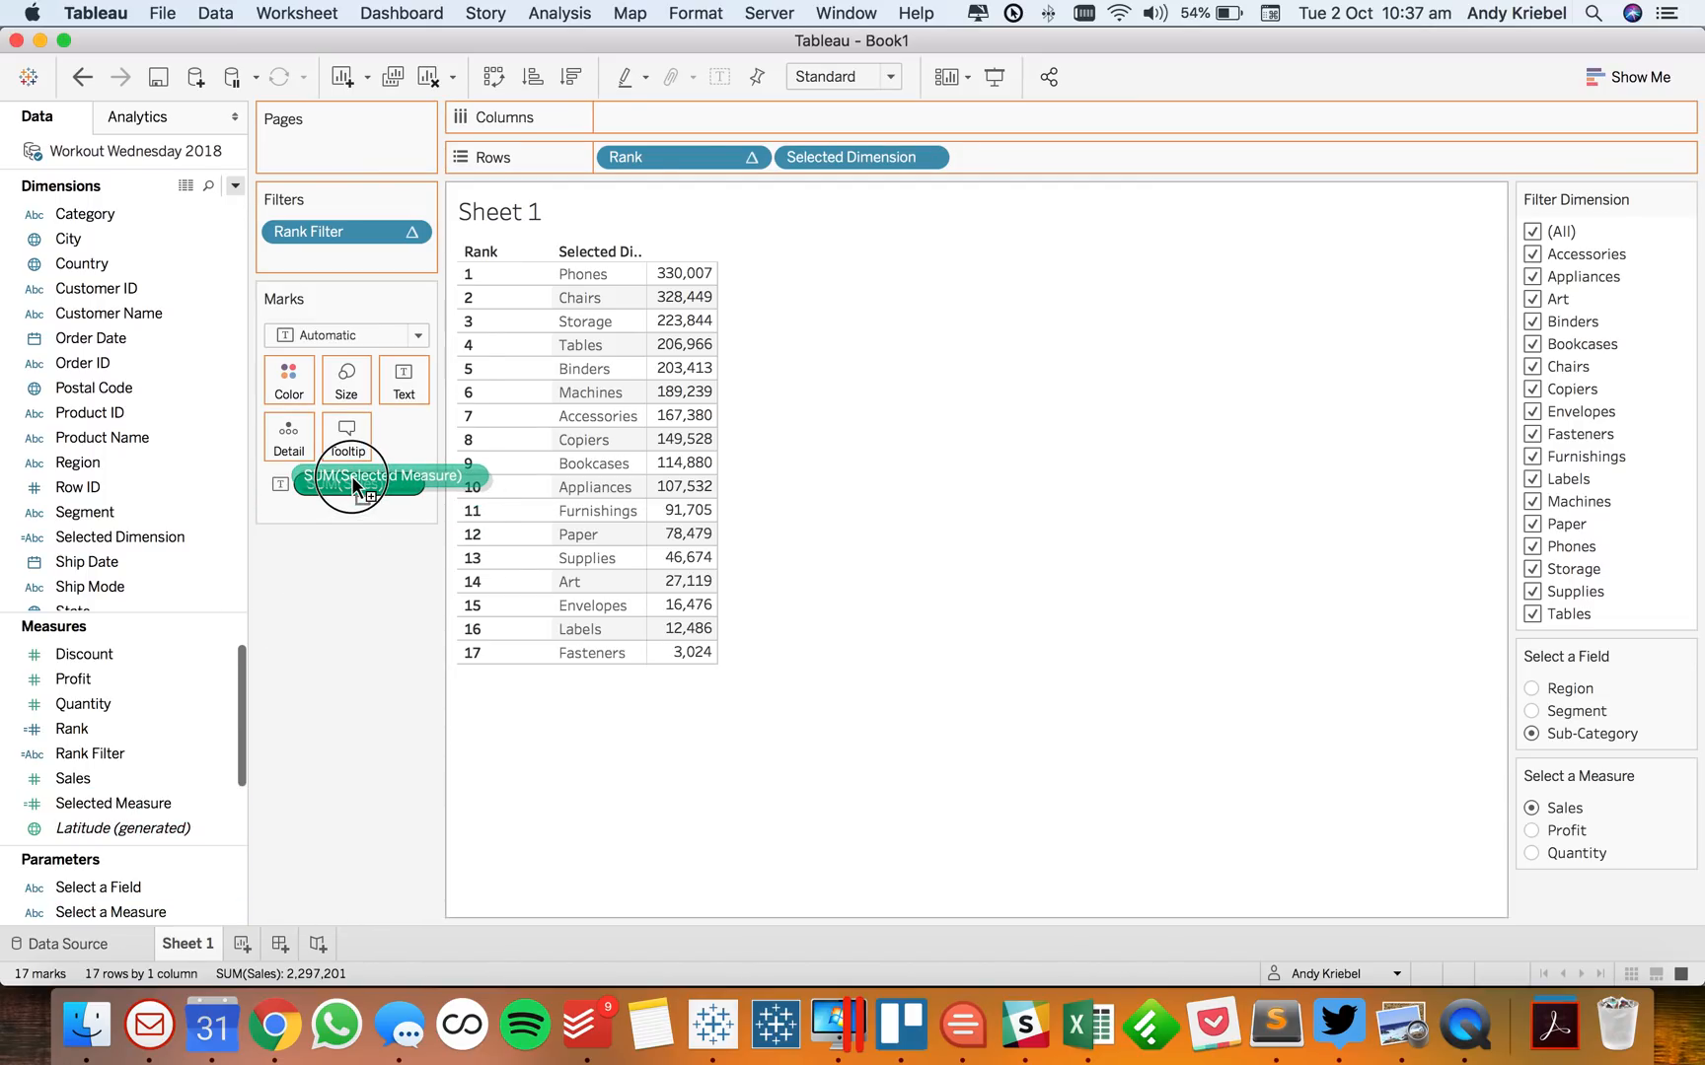
# Replace SUM(Sales) with Selected Measure and redefine Rank as RANK(SUM([Selected Measure]))
pyautogui.moveTo(359, 475); pyautogui.dragTo(359, 483)
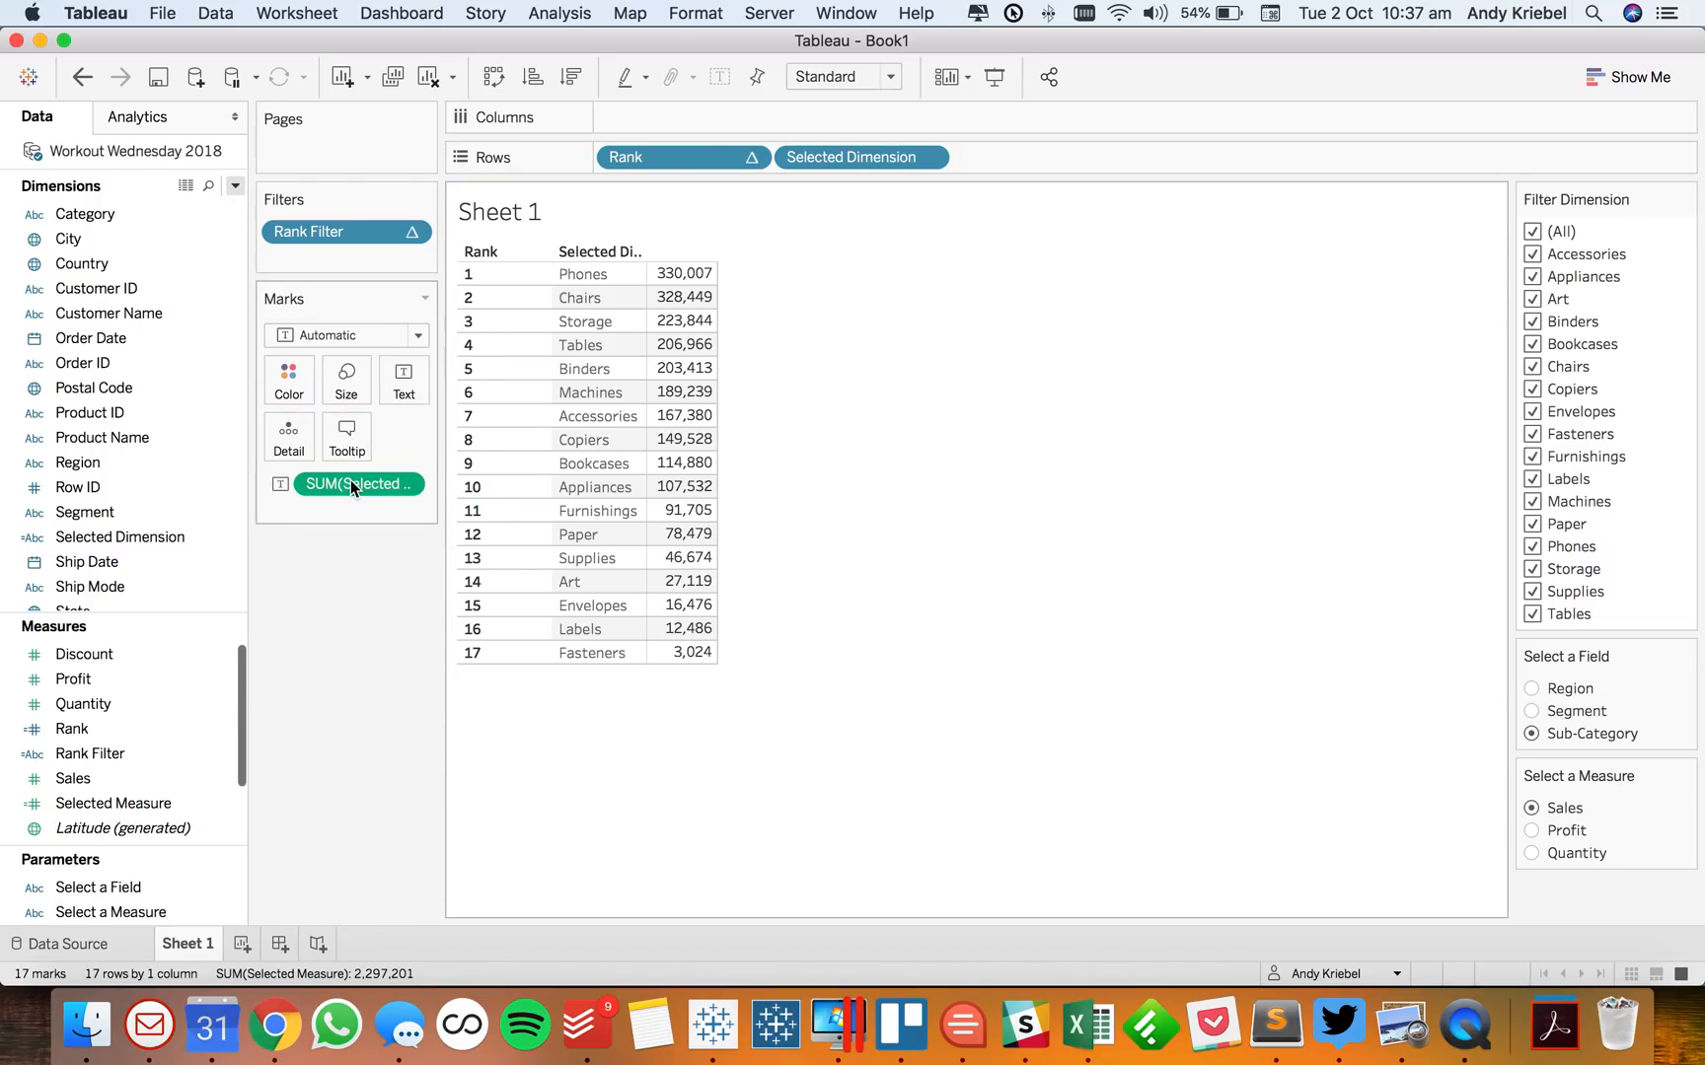
pyautogui.click(71, 729)
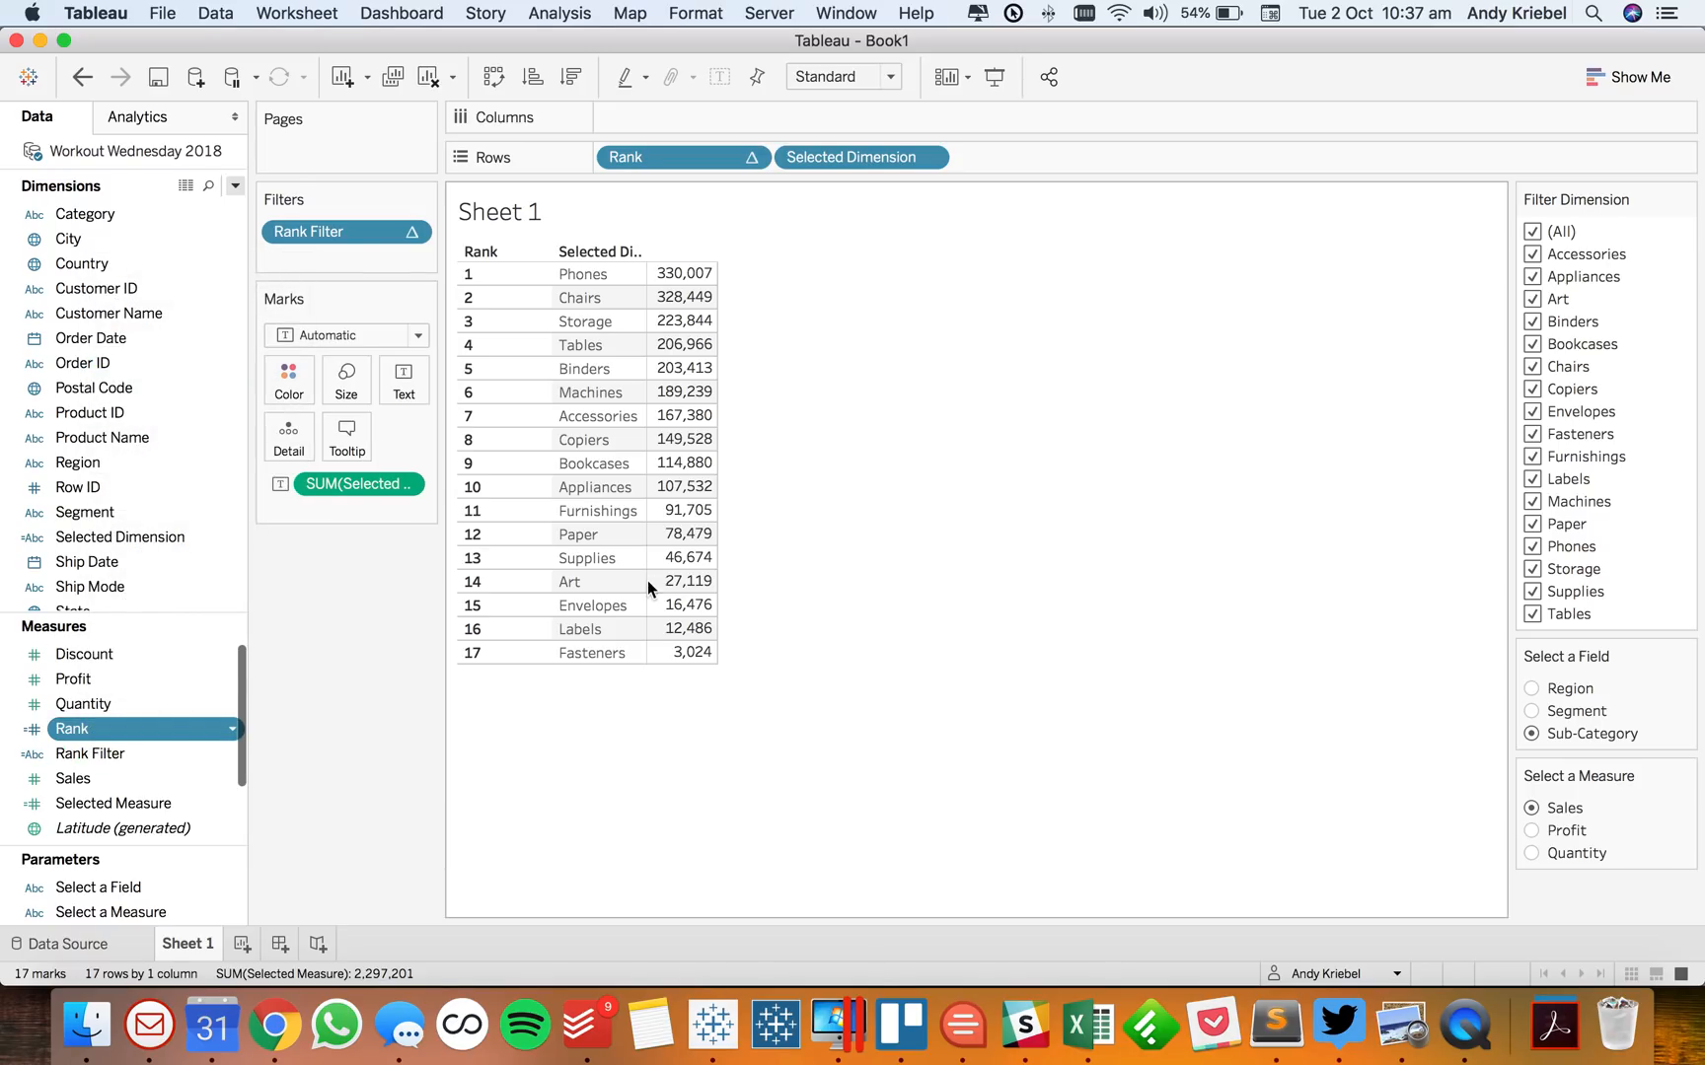
pyautogui.doubleClick(71, 729)
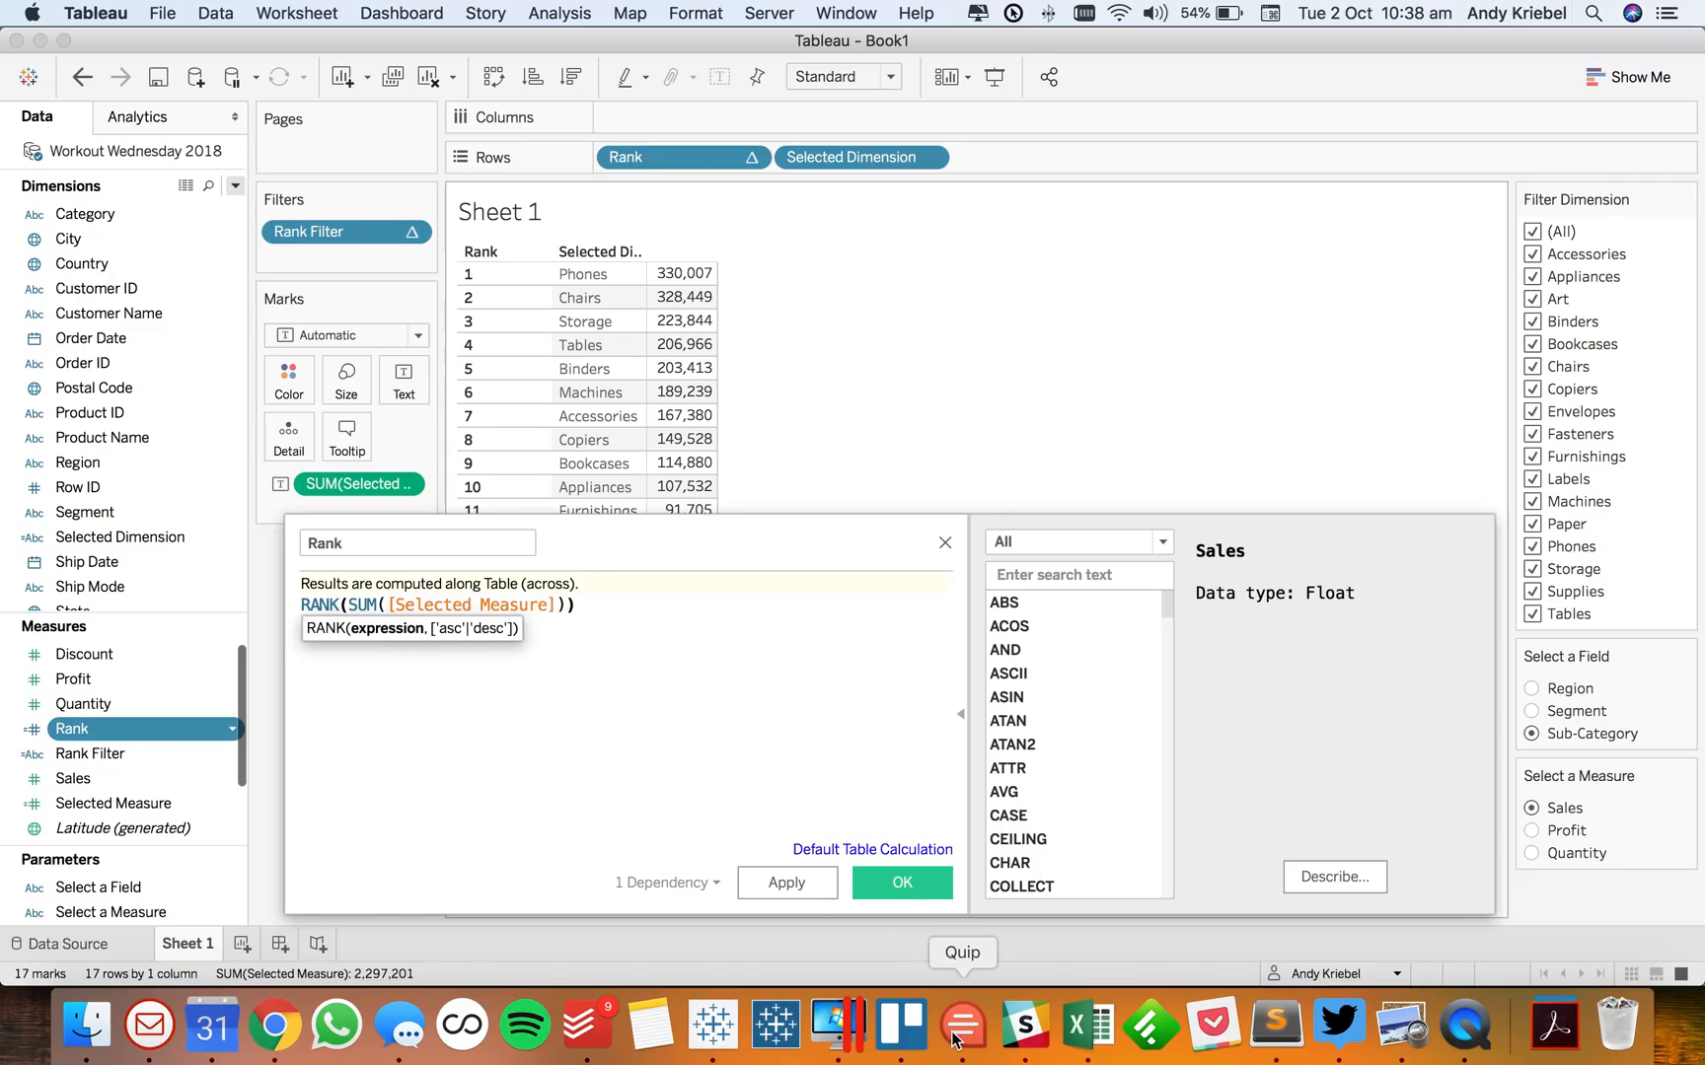
pyautogui.click(901, 882)
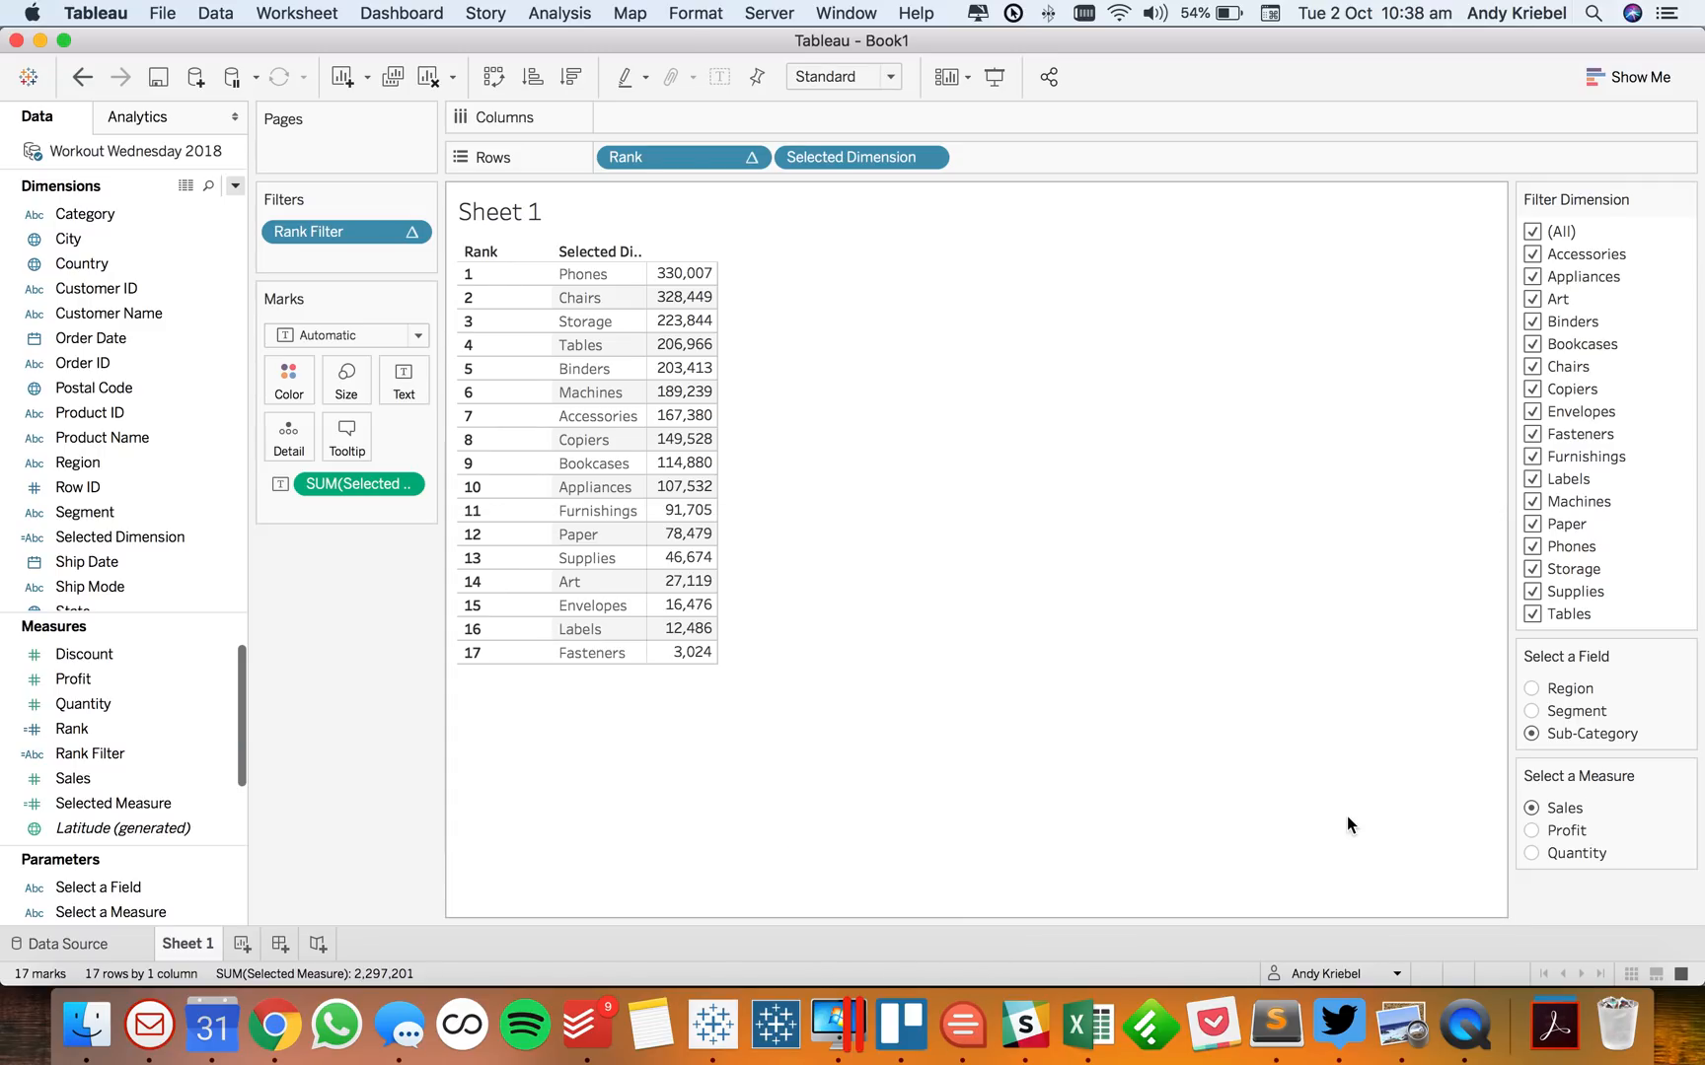
# Set Select a Measure to Quantity and uncheck Chairs, Labels, Phones and Art in Filter Dimension
pyautogui.click(1530, 830)
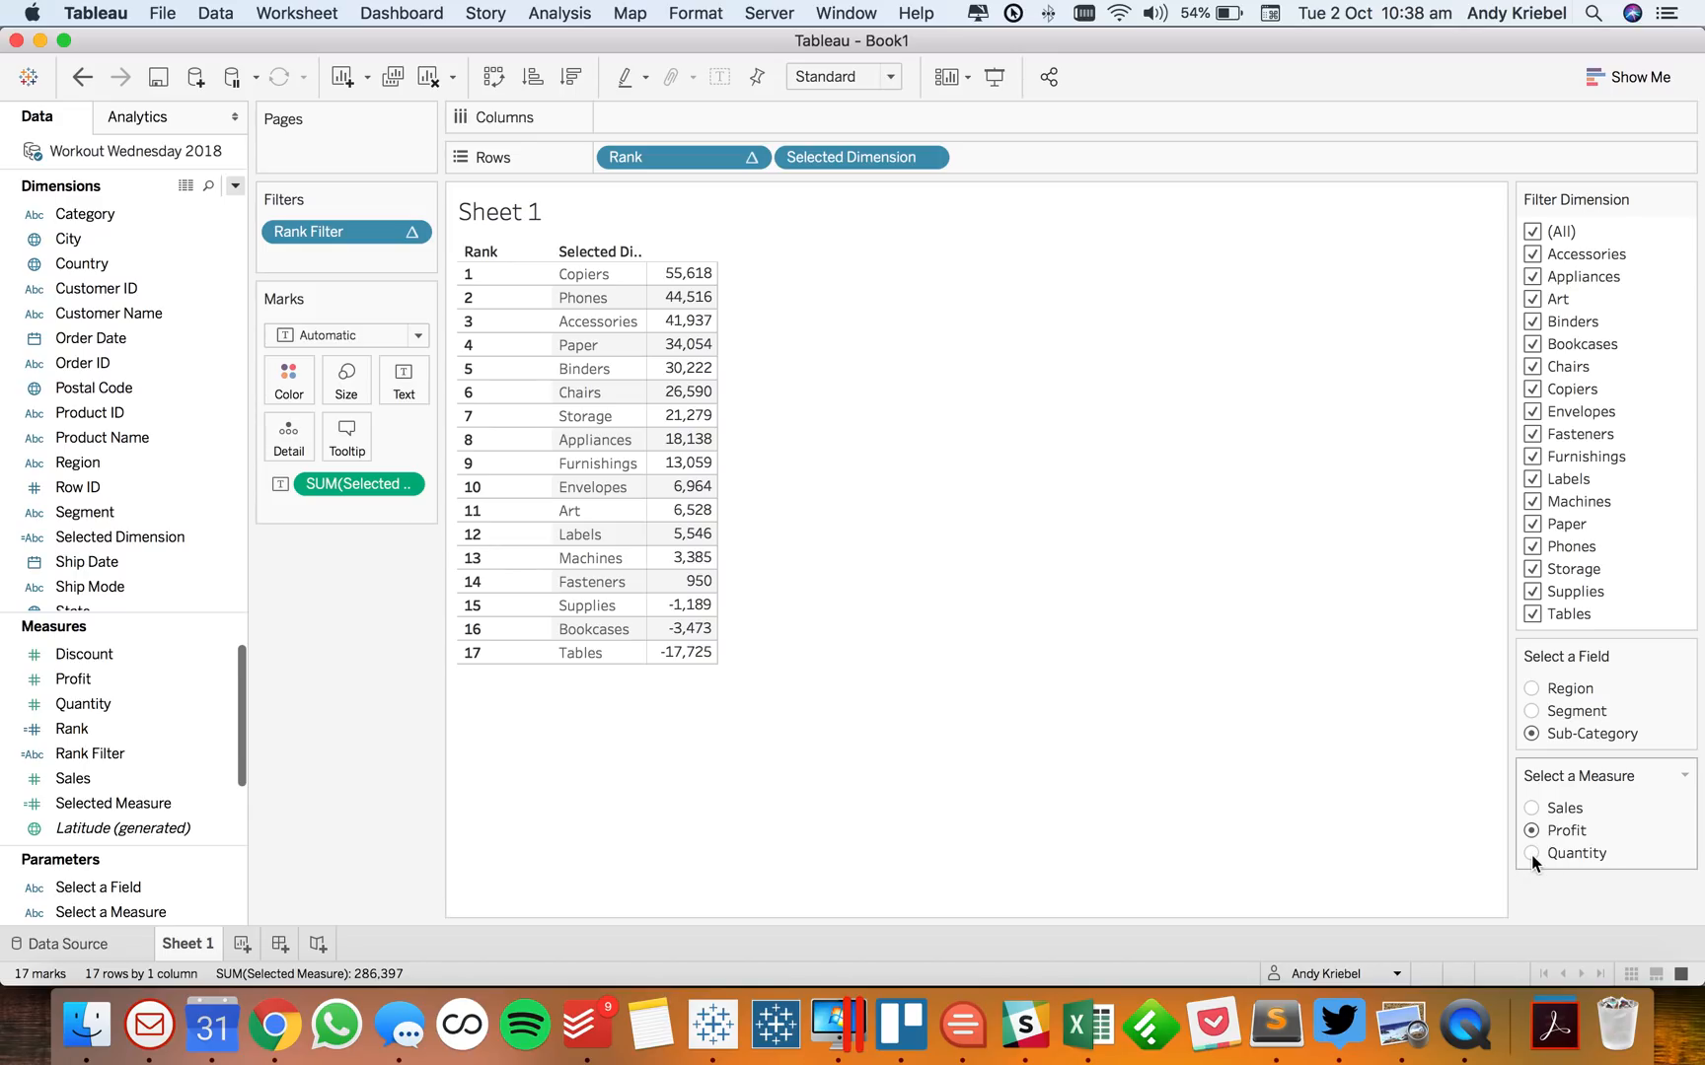
pyautogui.click(1530, 853)
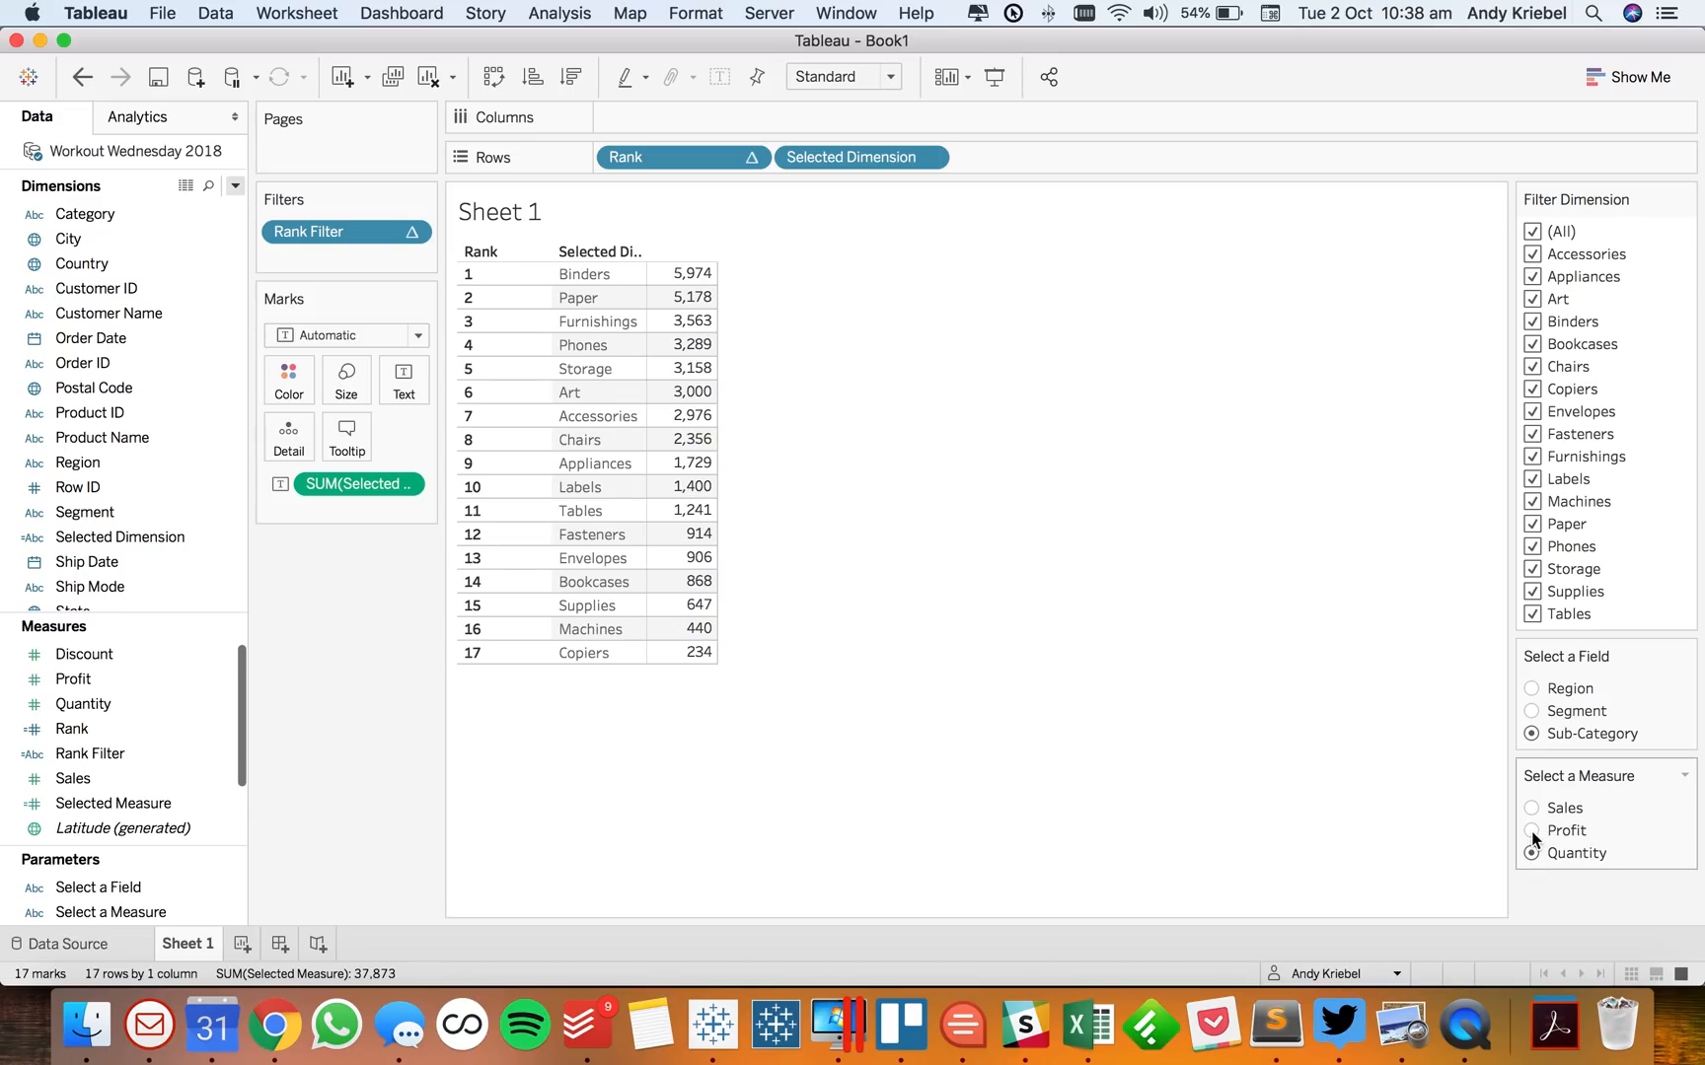
pyautogui.click(1531, 366)
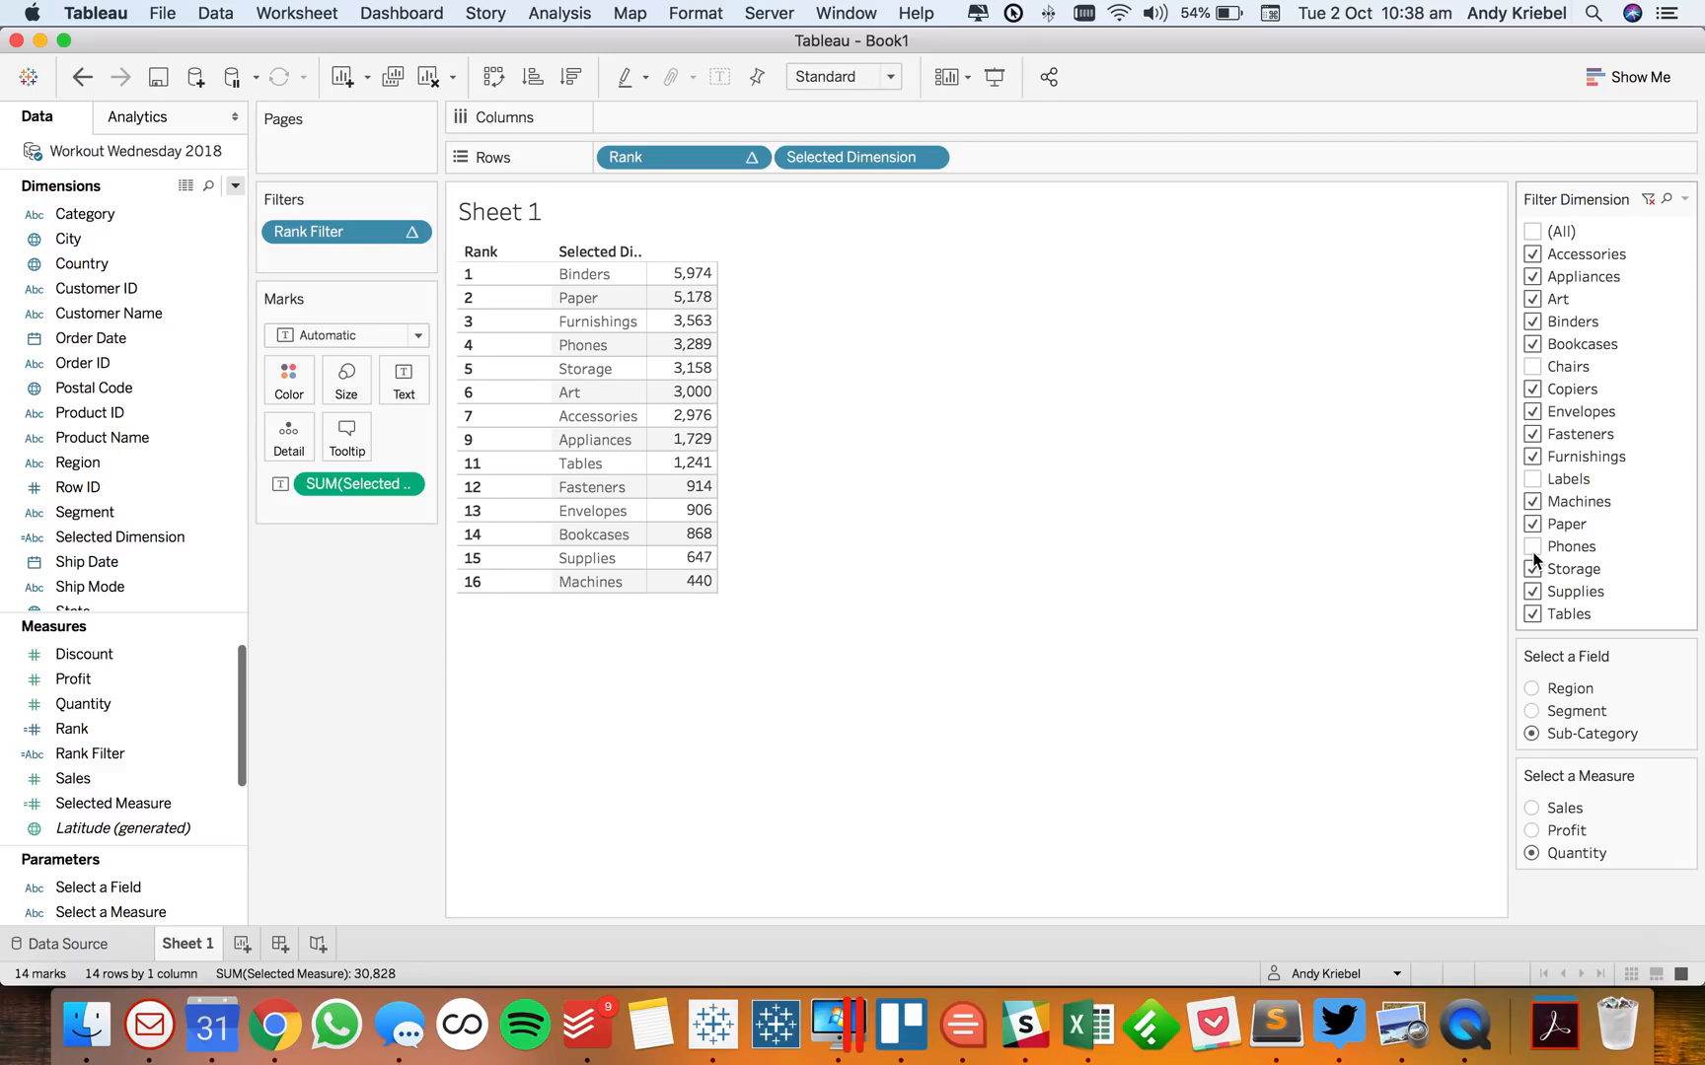
pyautogui.click(1532, 299)
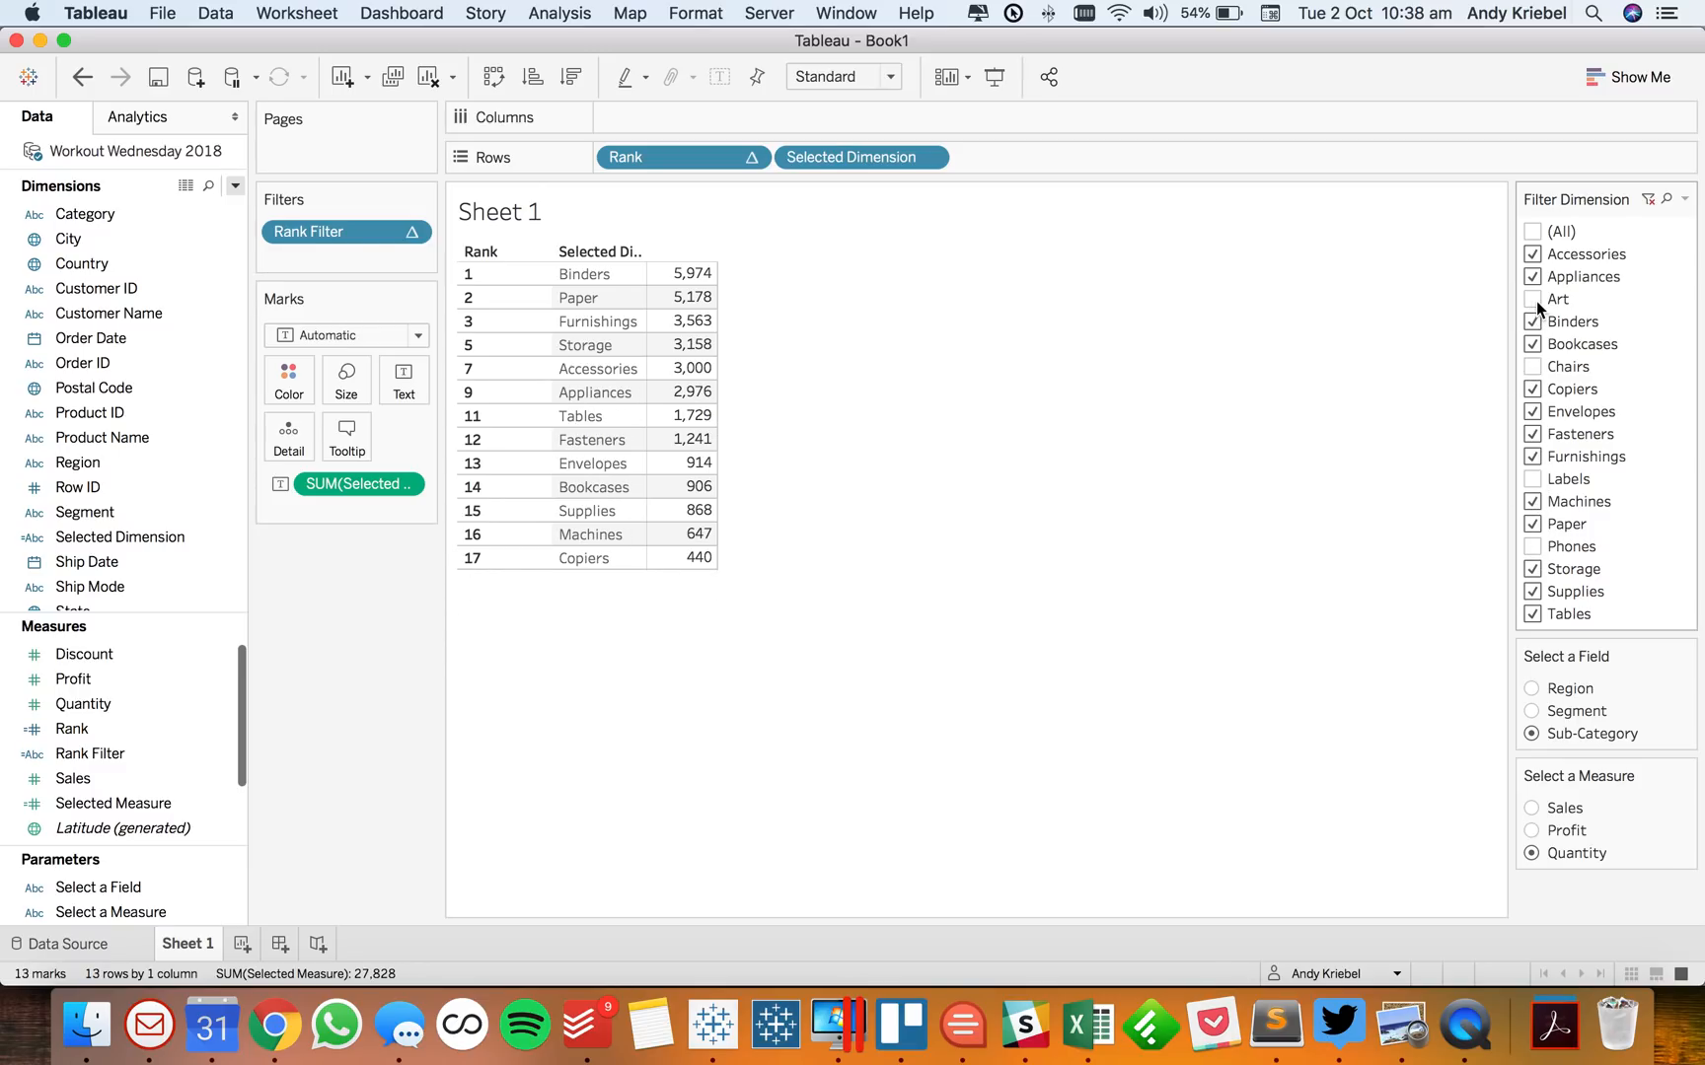